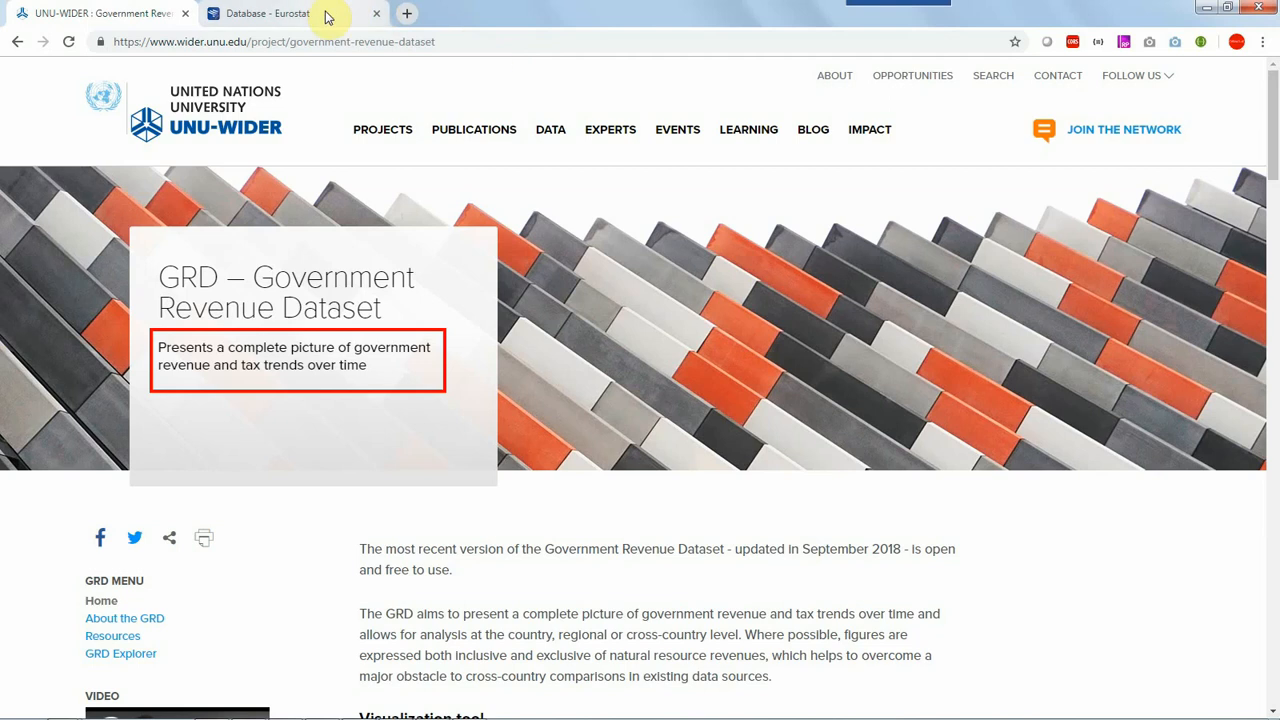
Expand the Eurostat 'Database by themes' tree down to the population and social conditions topics.
left_click(268, 12)
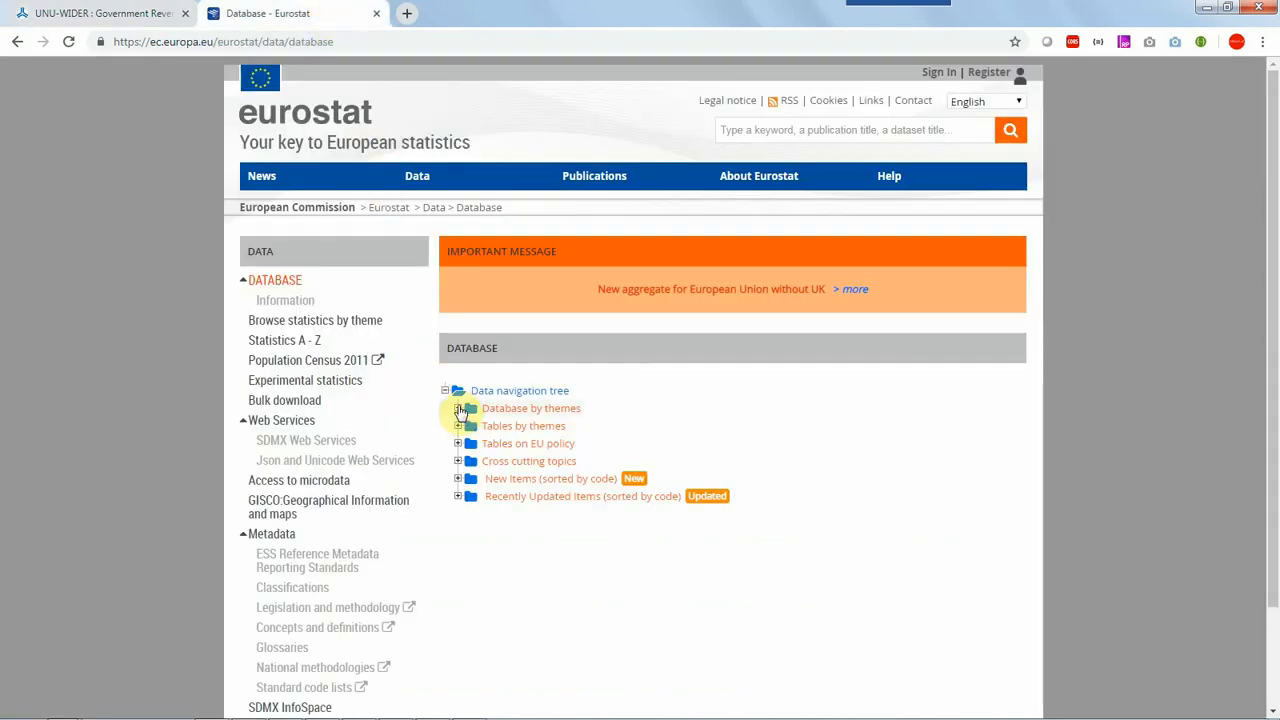
left_click(458, 408)
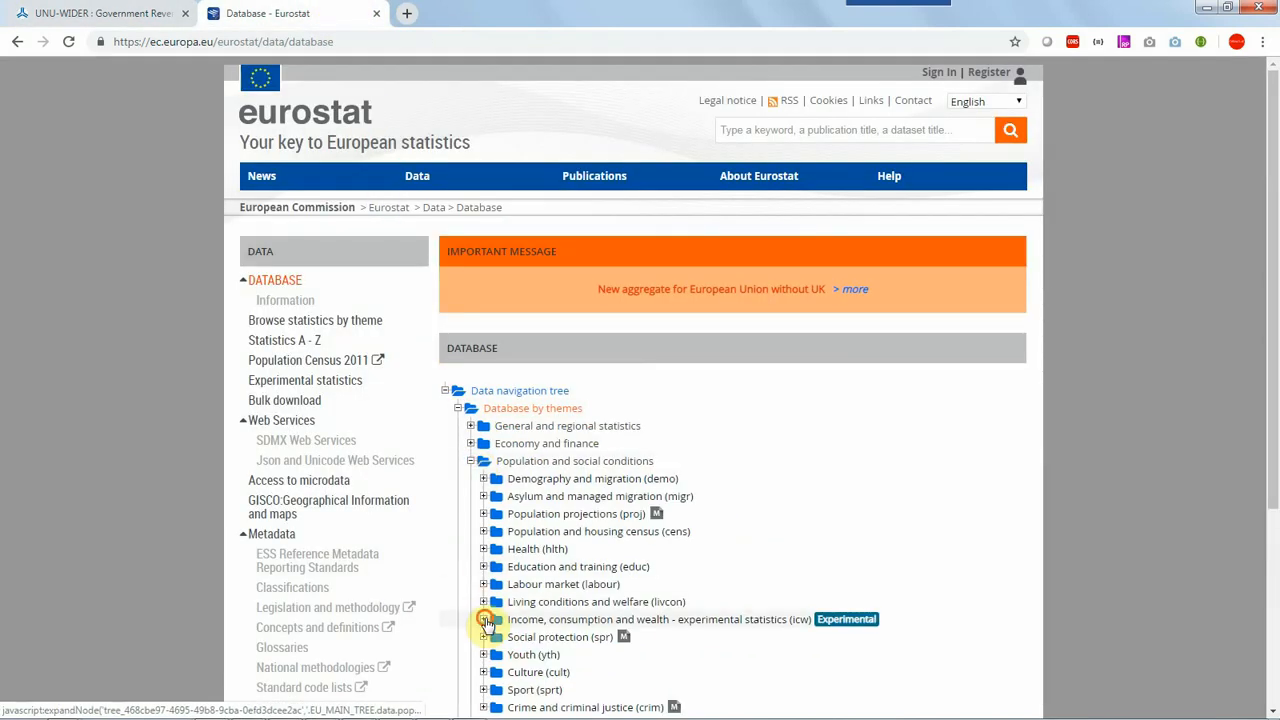
left_click(484, 620)
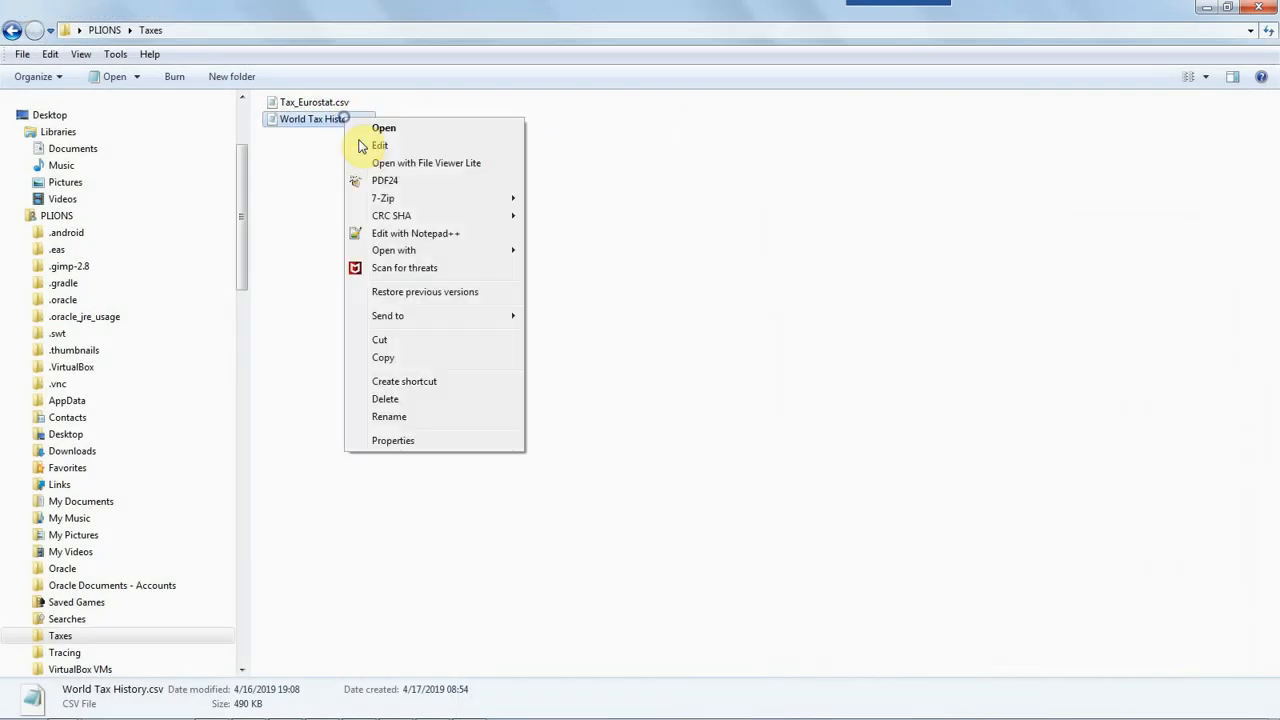
Open World Tax History.csv in Excel to review its country tax columns.
left_click(384, 128)
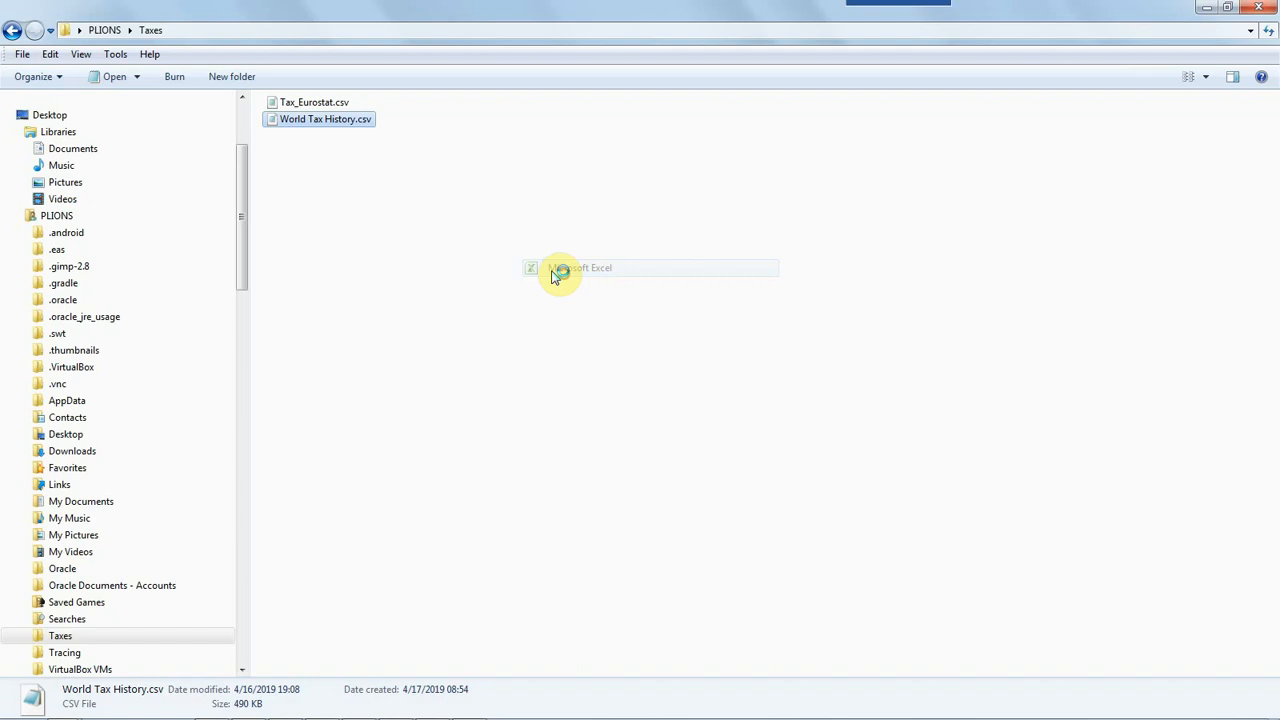
double_click(324, 120)
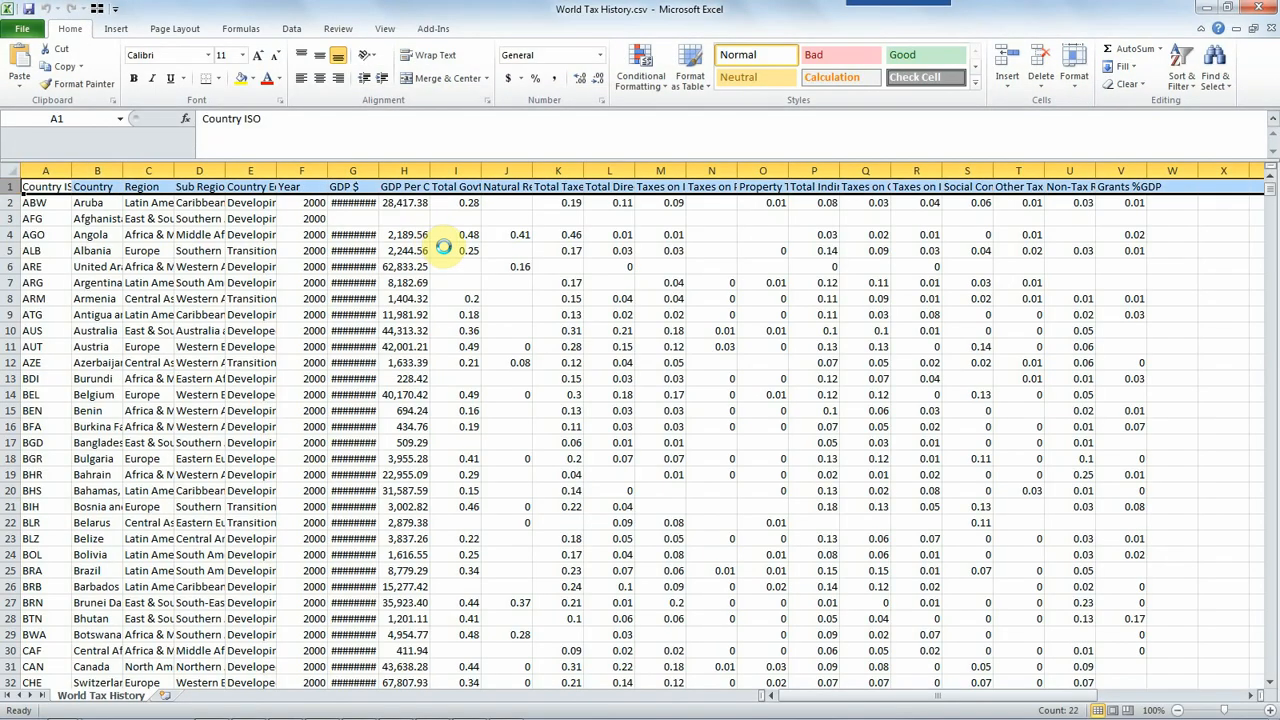
left_click(428, 56)
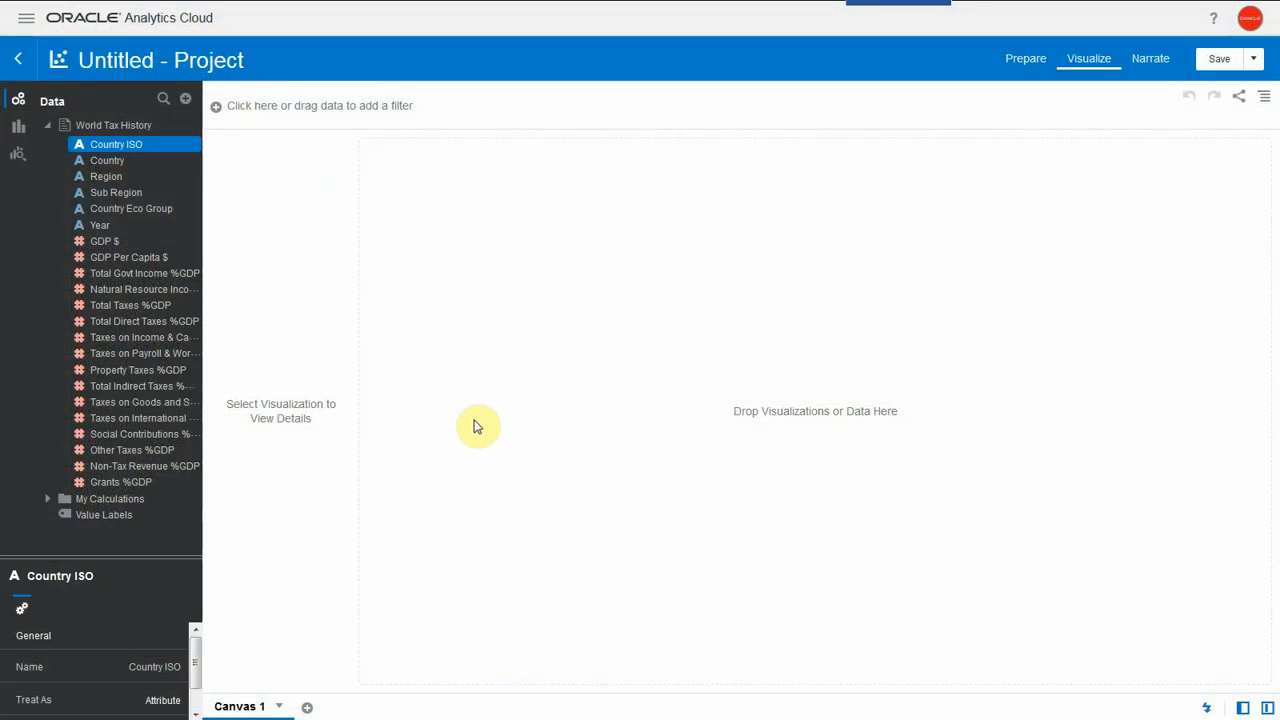
Set the number format of Total Govt Income %GDP to Percent in its column properties.
left_click(144, 272)
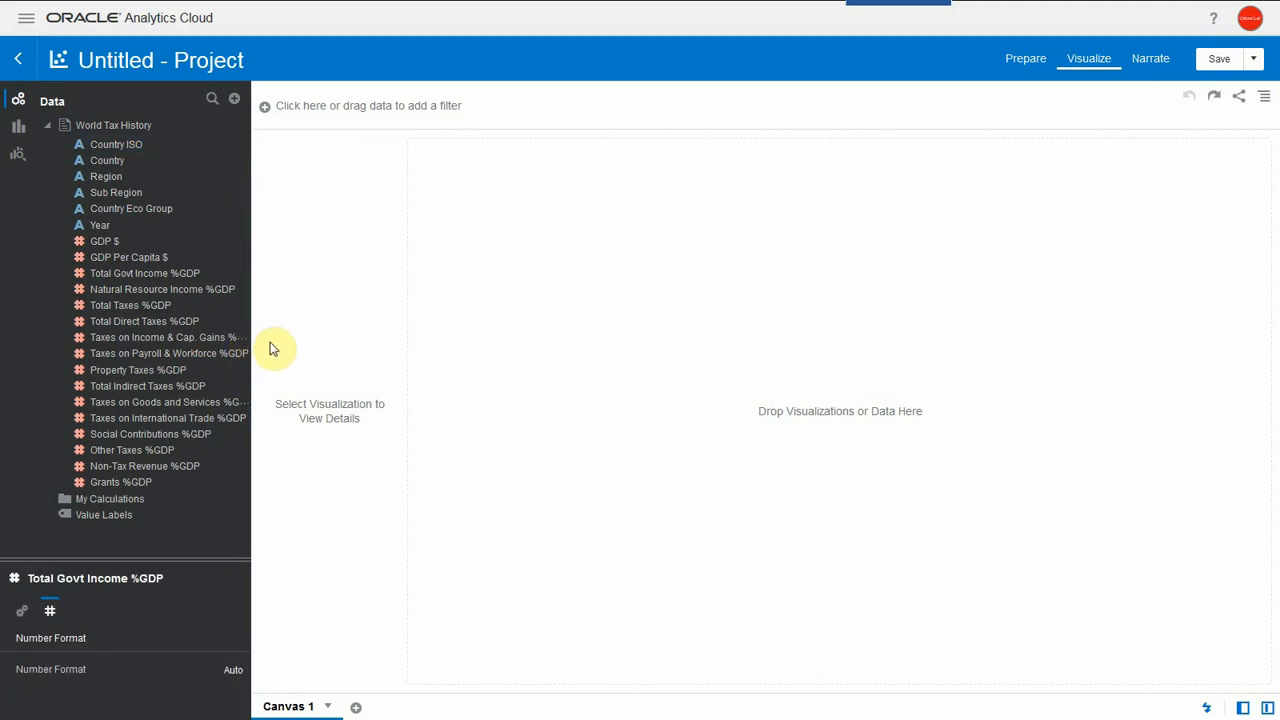
left_click(144, 272)
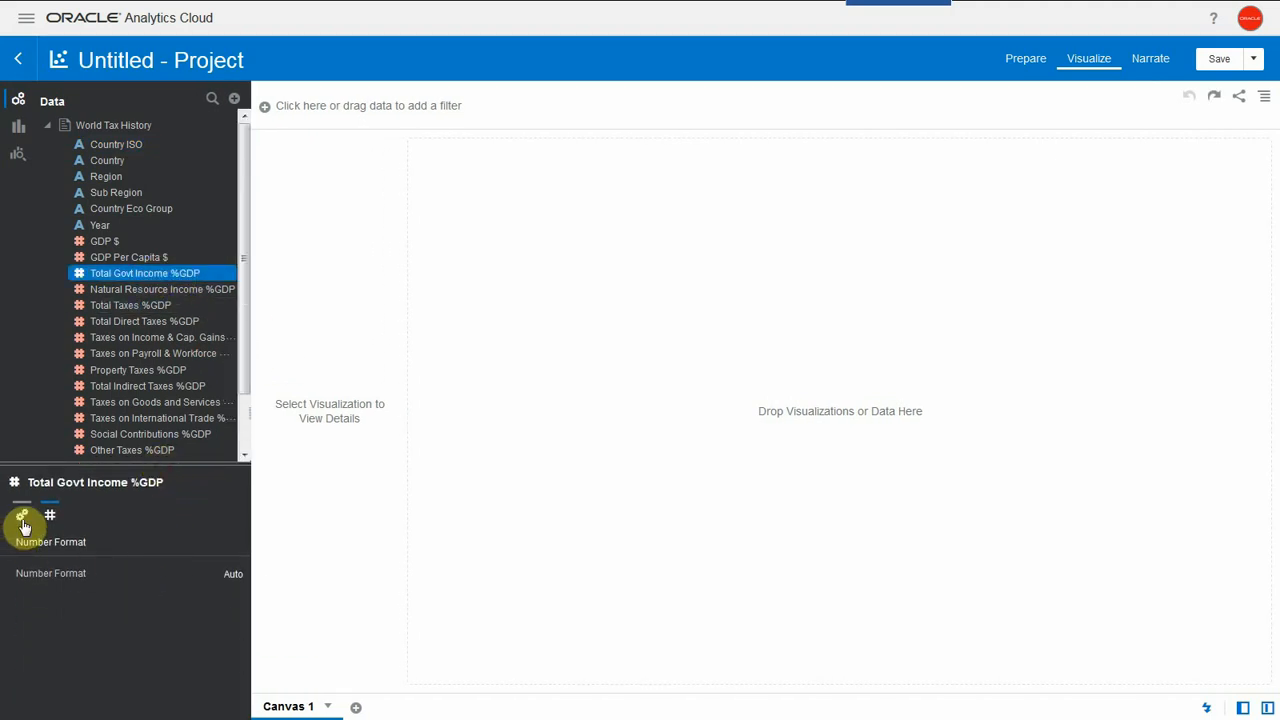
left_click(22, 518)
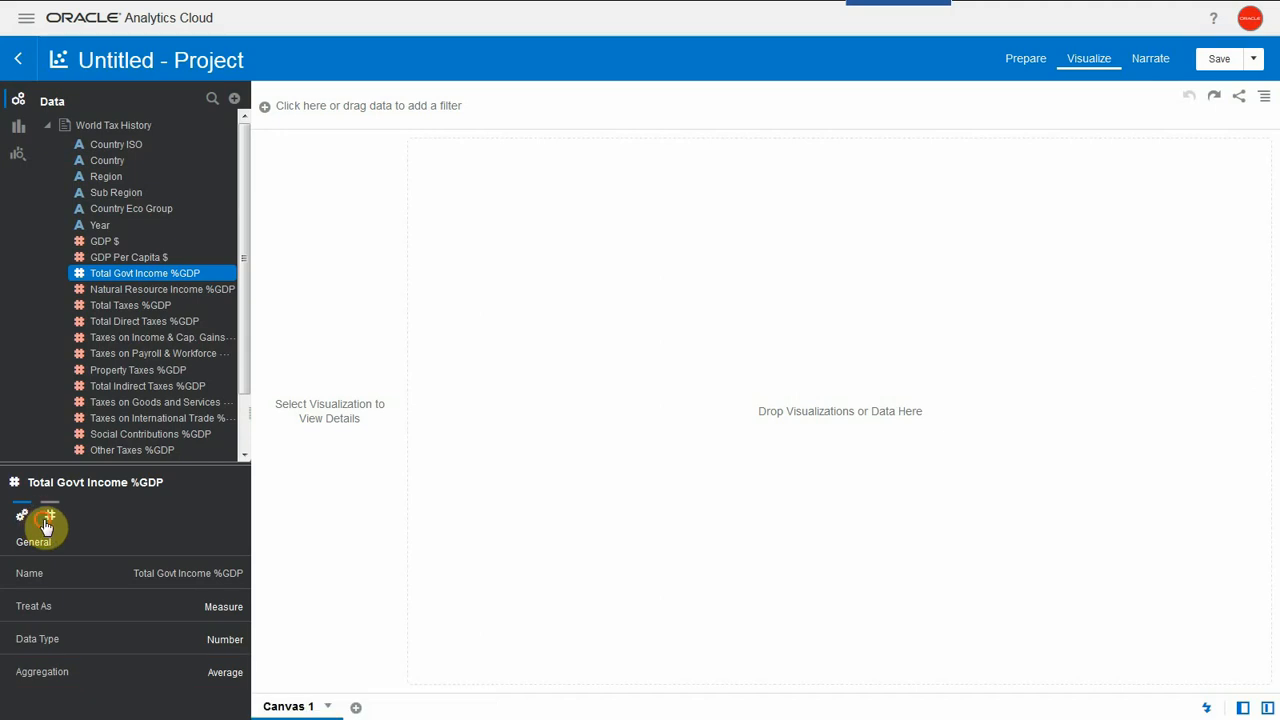
left_click(48, 514)
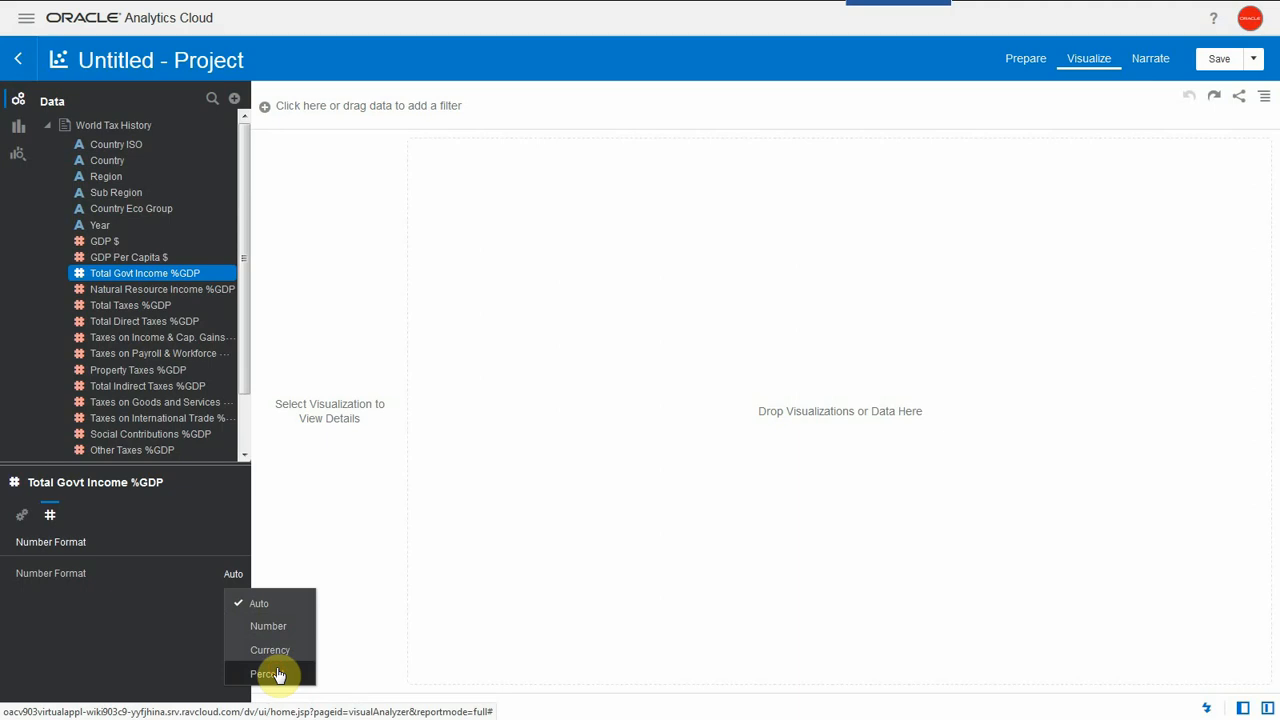
left_click(268, 672)
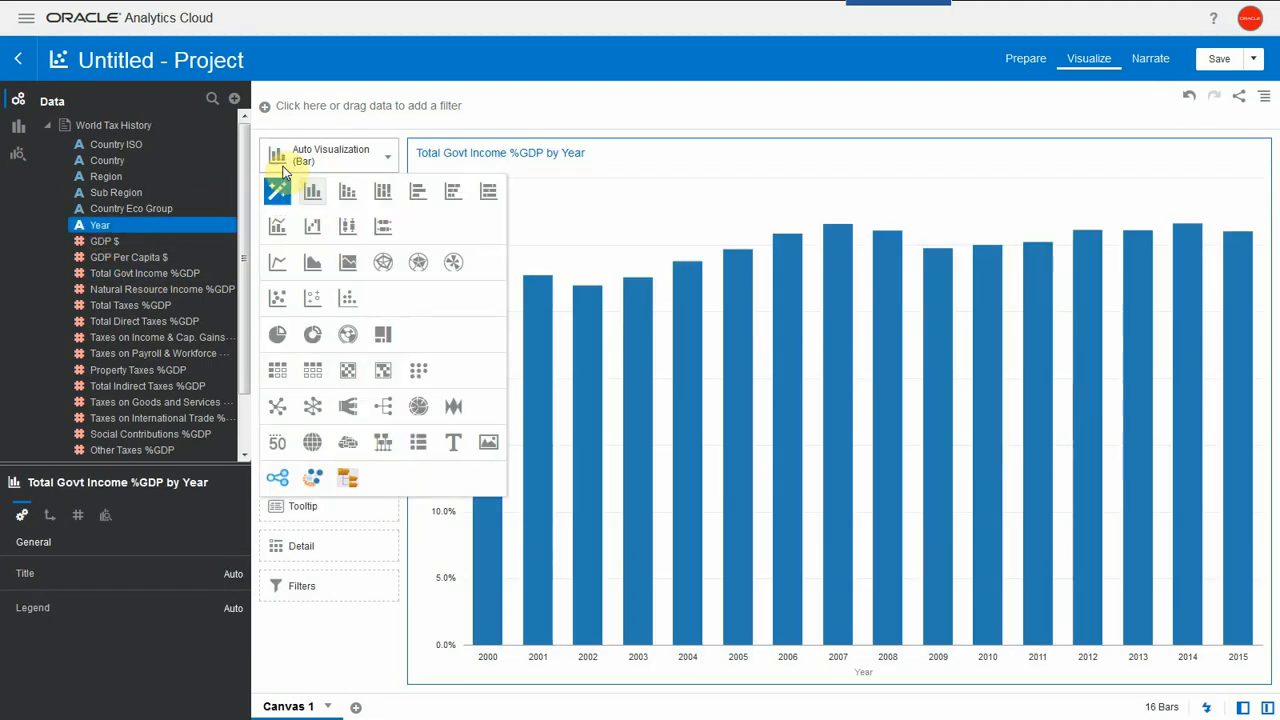
Switch the Total Govt Income %GDP by Year bar chart to a line chart.
left_click(276, 262)
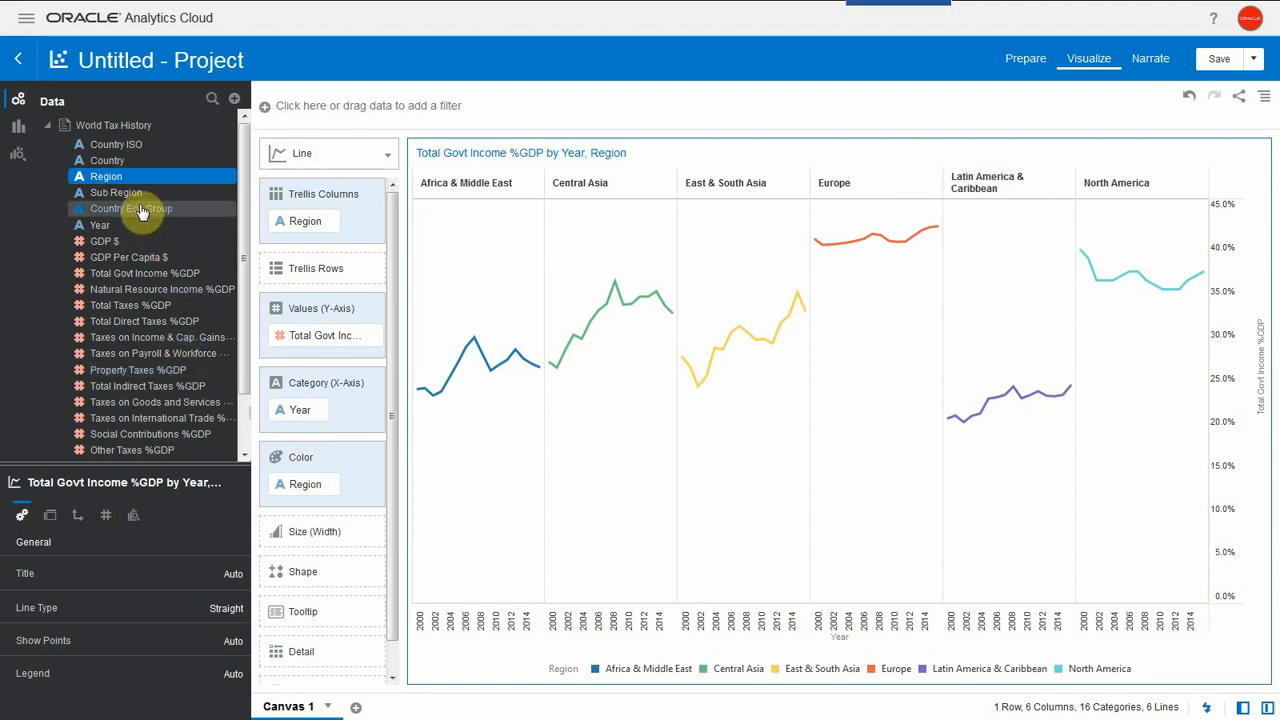
Add a country map coloured by Region, hide the line chart legend, and start a Region visualization.
right_click(116, 144)
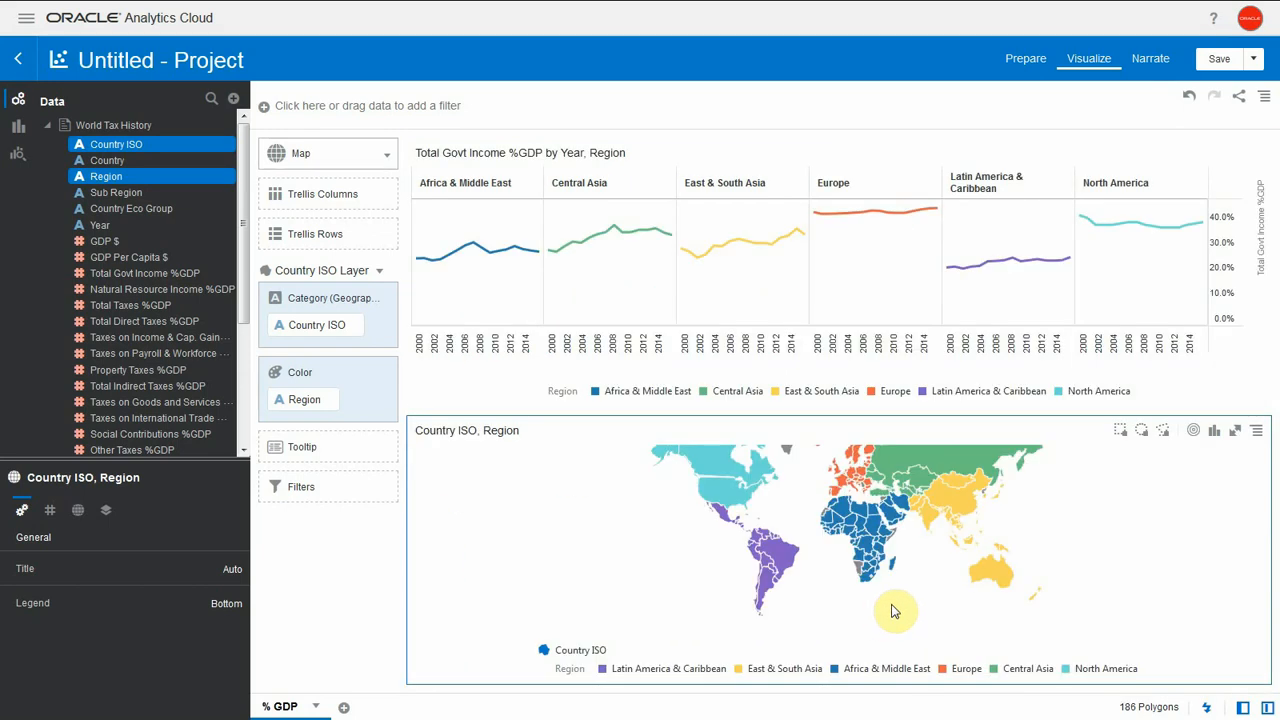
mouse_move(238, 610)
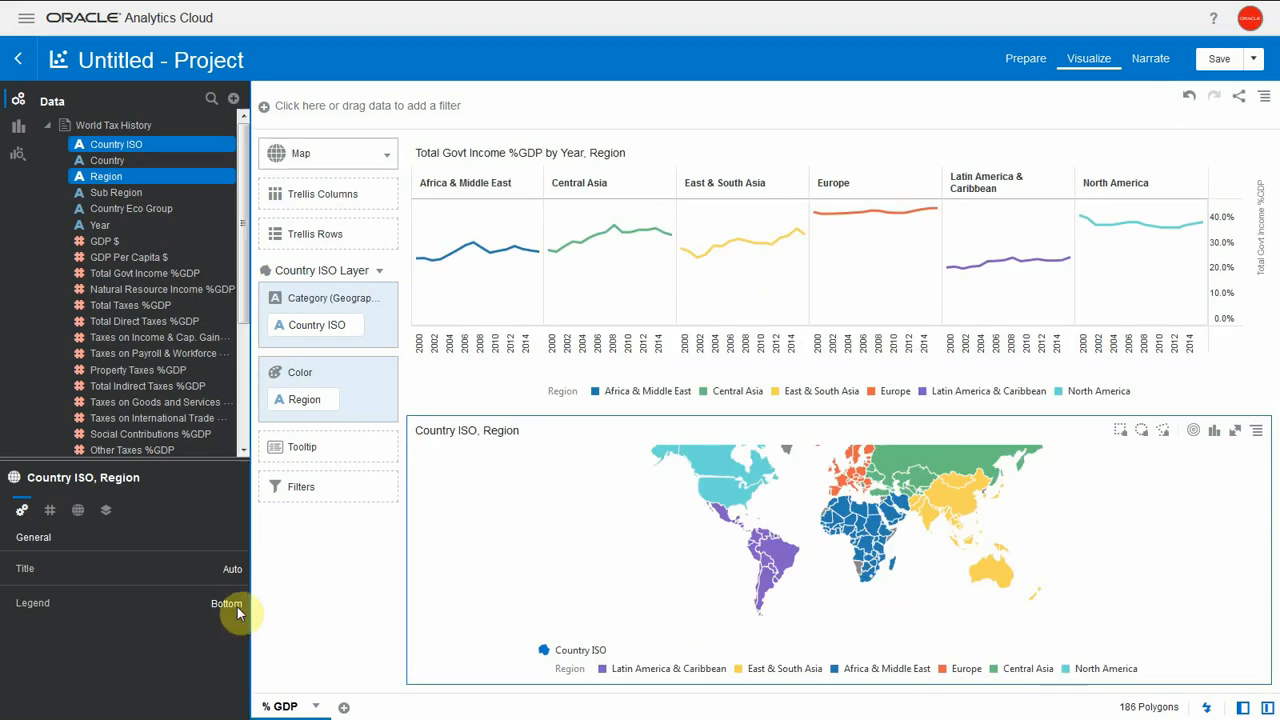
left_click(228, 604)
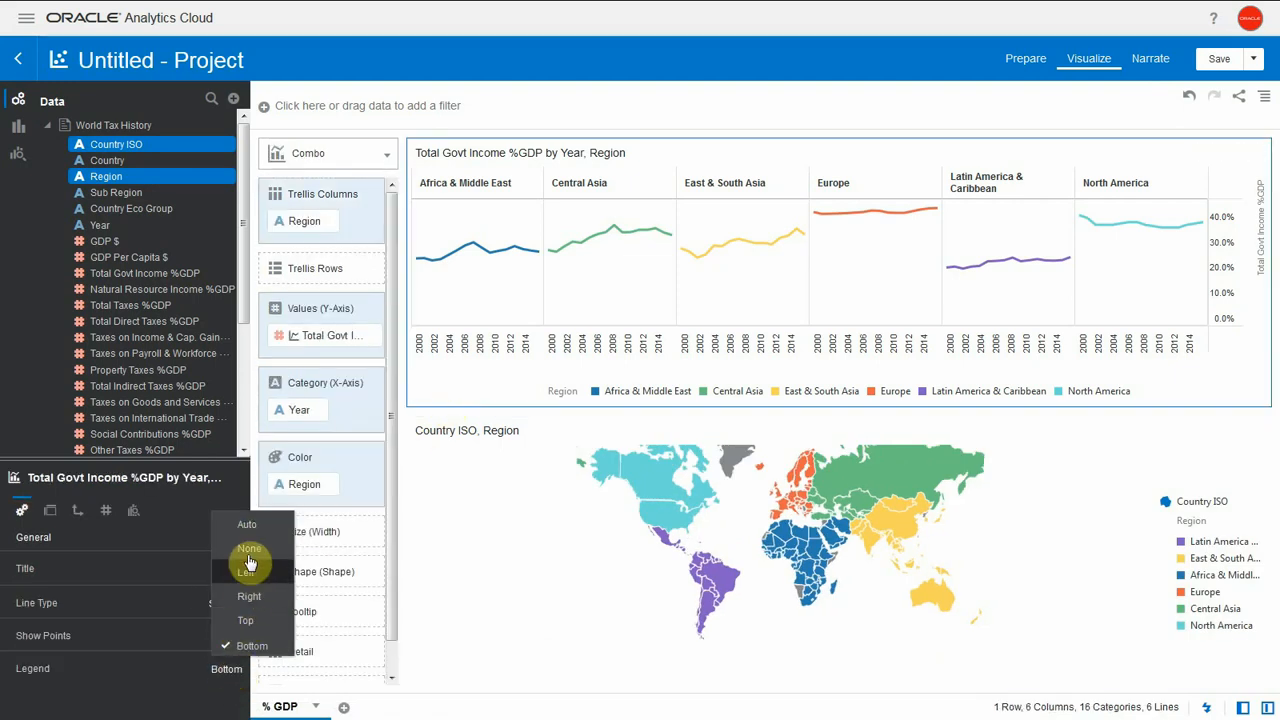
left_click(248, 548)
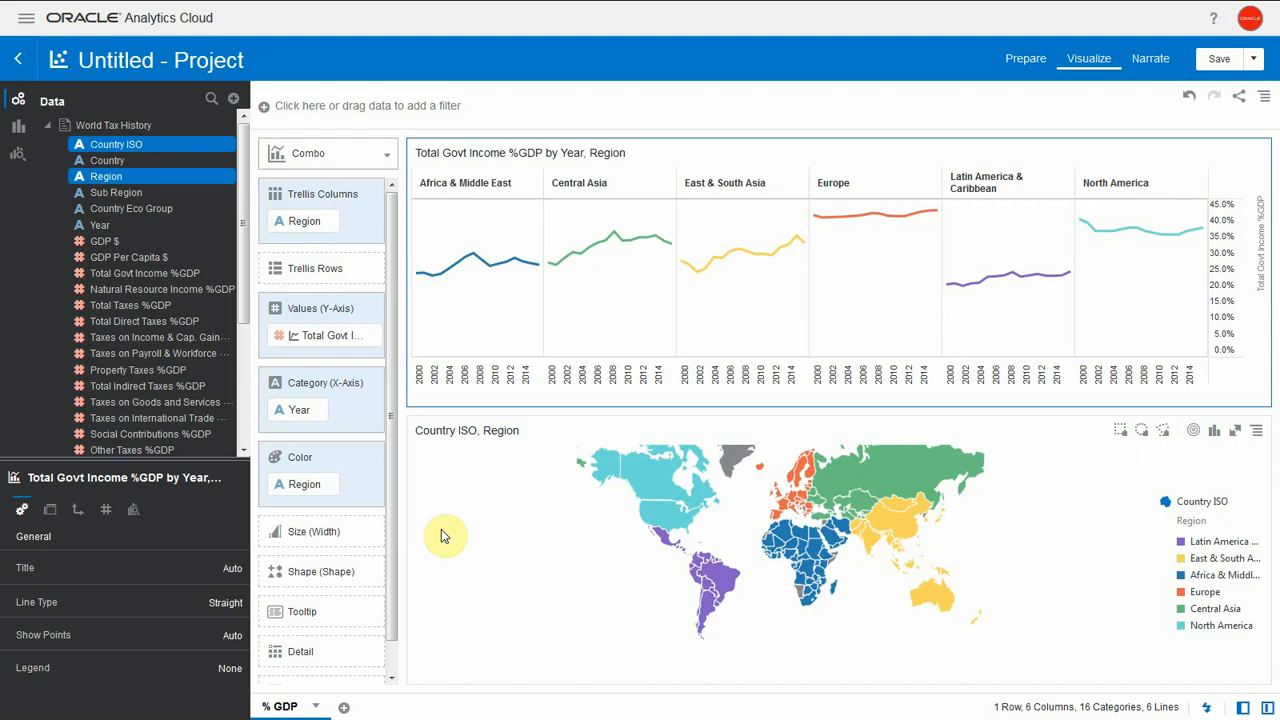
left_click(106, 176)
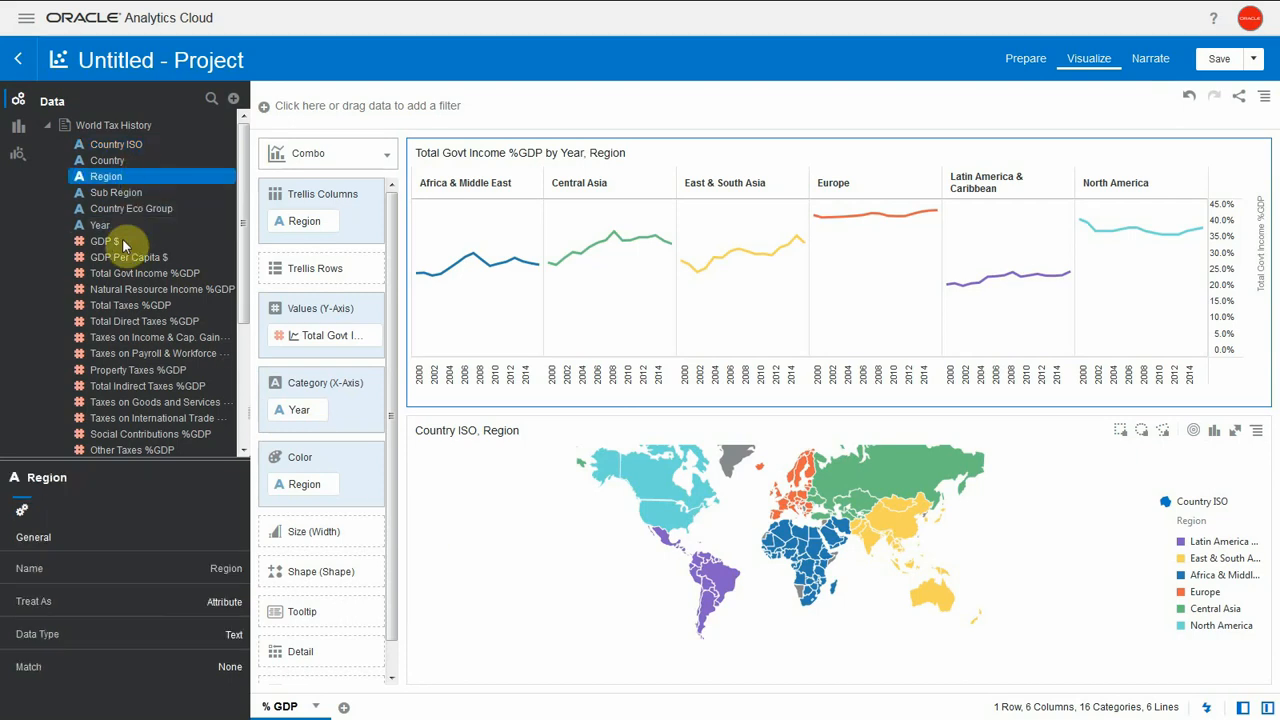
right_click(144, 272)
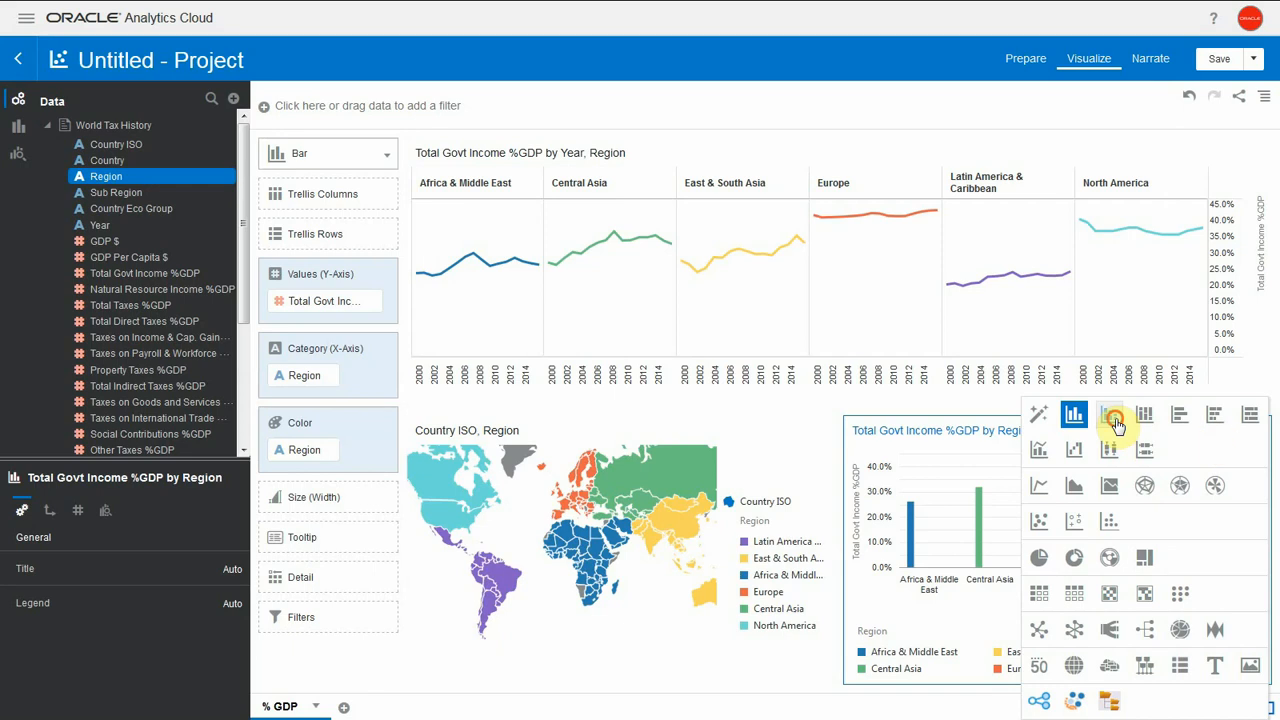
Make the regional chart coloured bars with no category axis title and percentage data labels.
left_click(1108, 414)
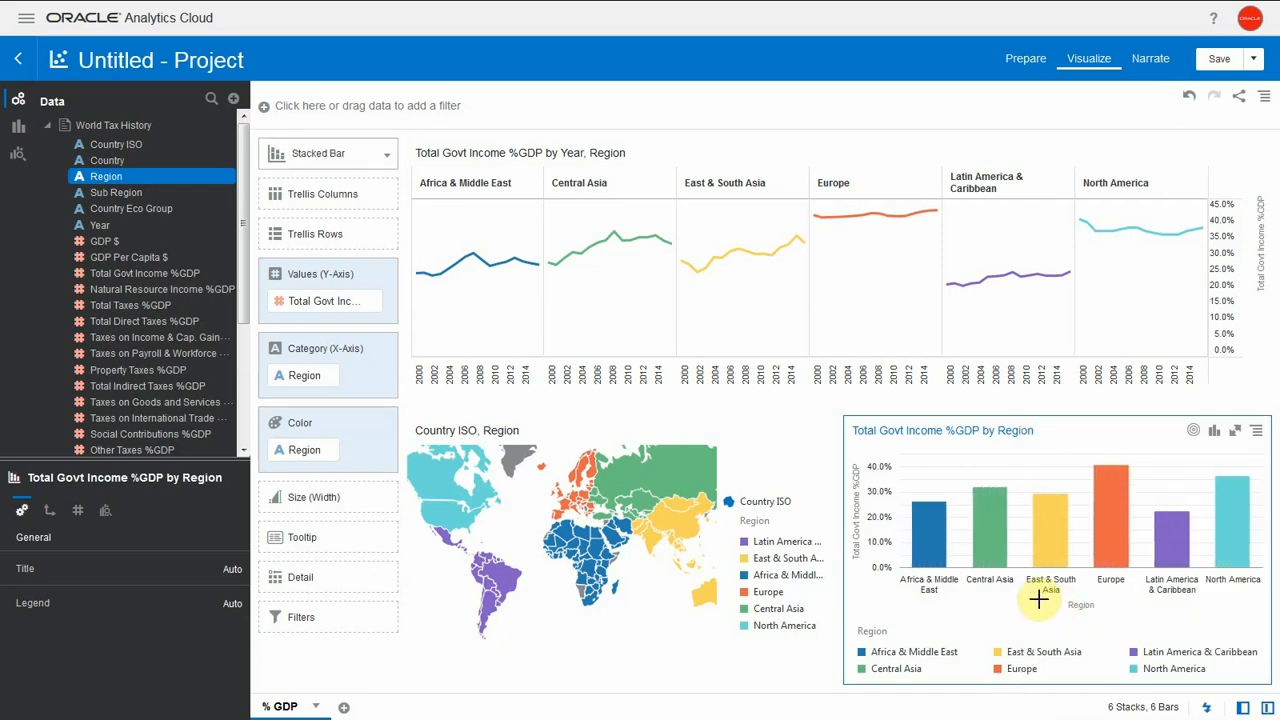
left_click(234, 604)
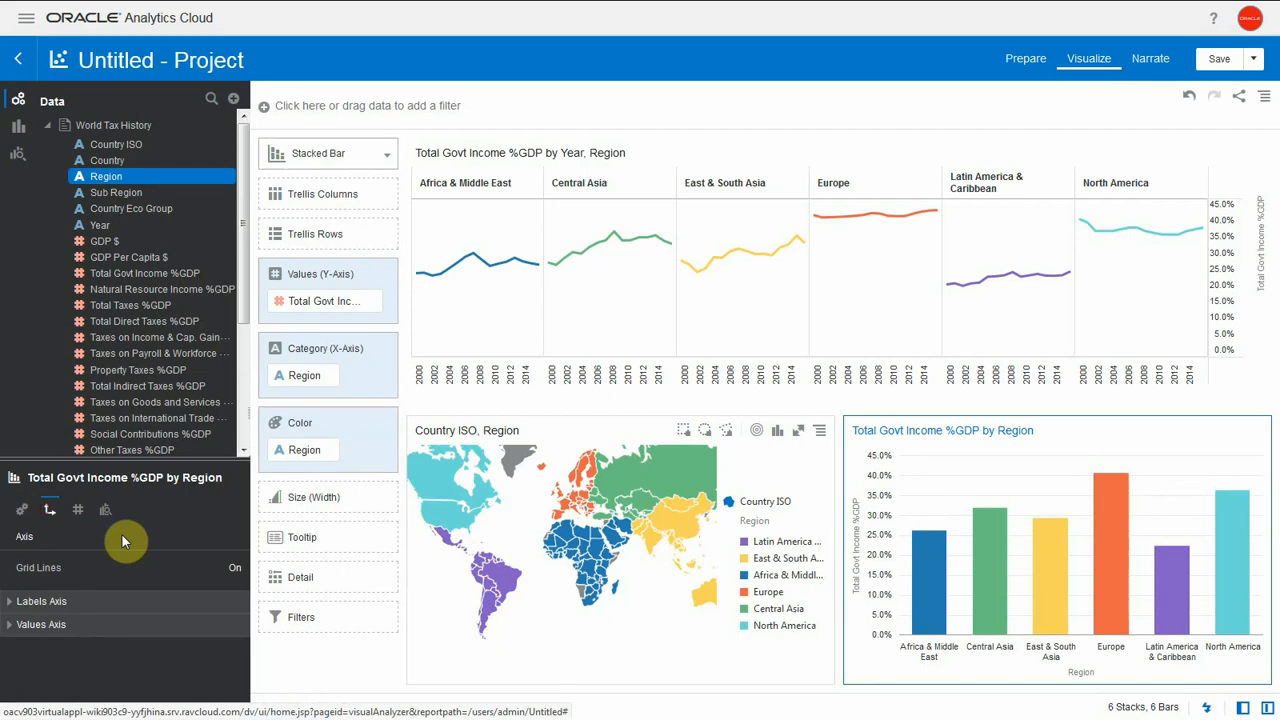
left_click(40, 600)
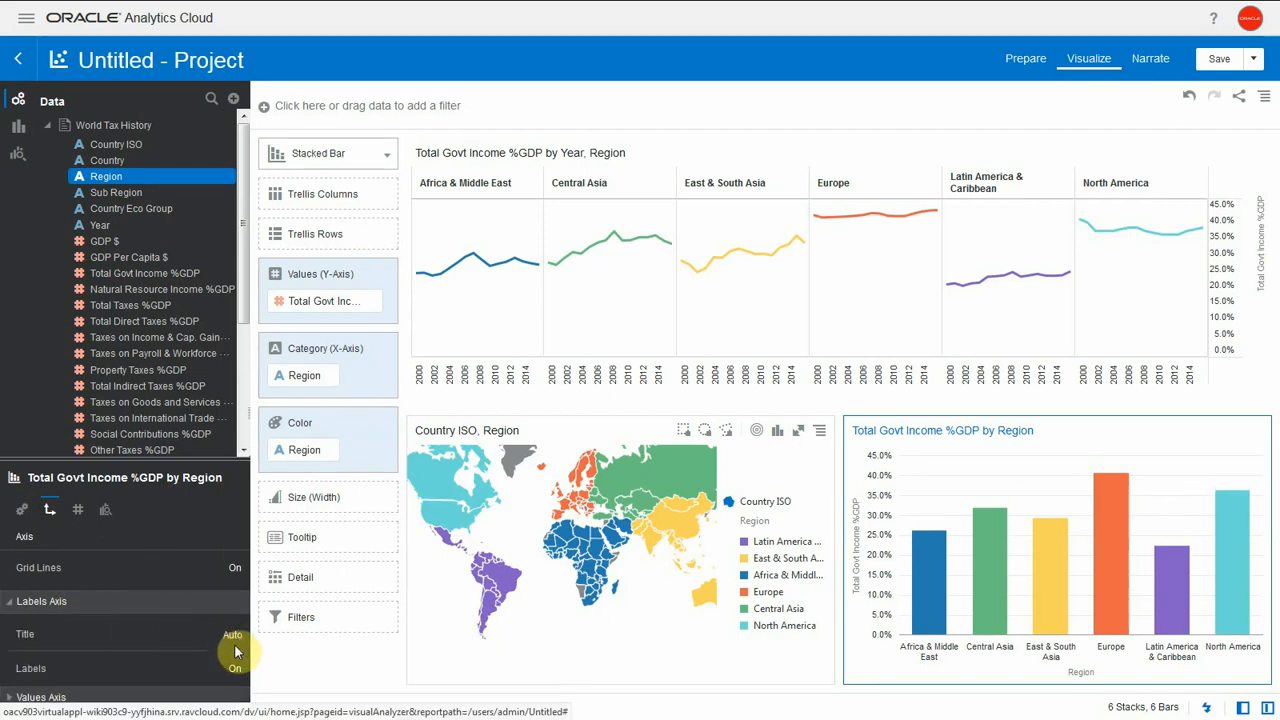
left_click(232, 634)
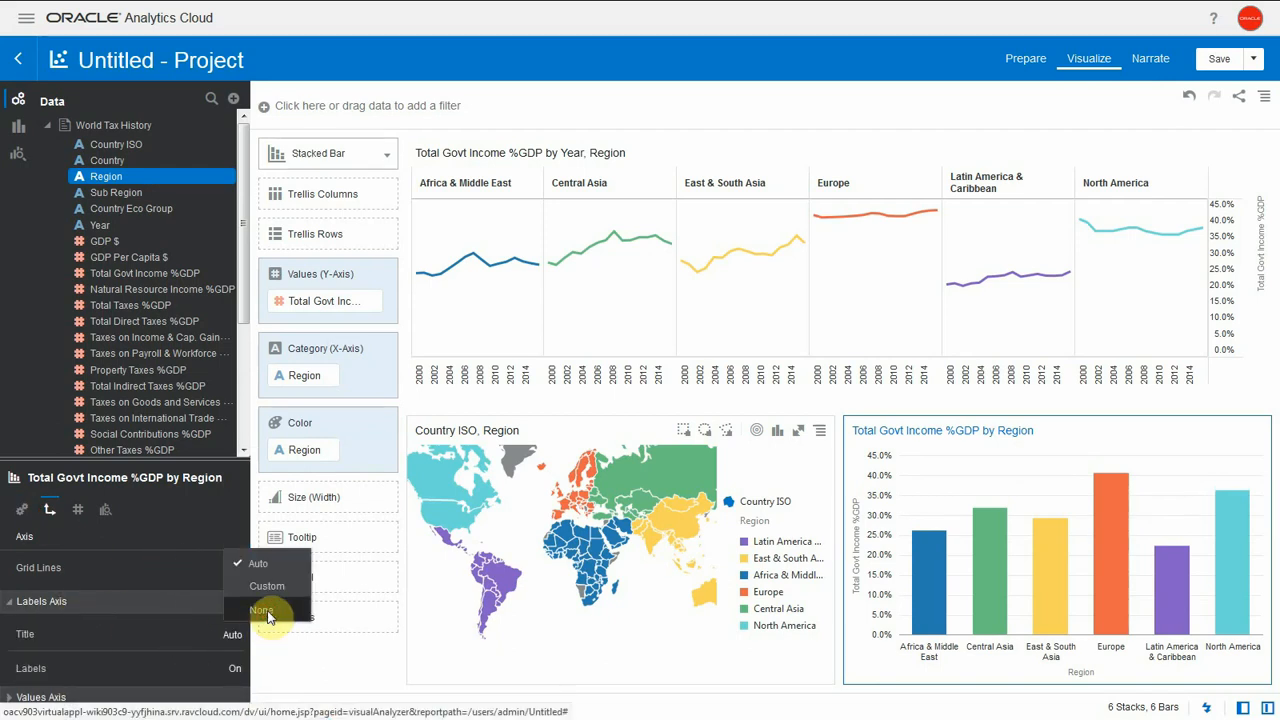
left_click(262, 610)
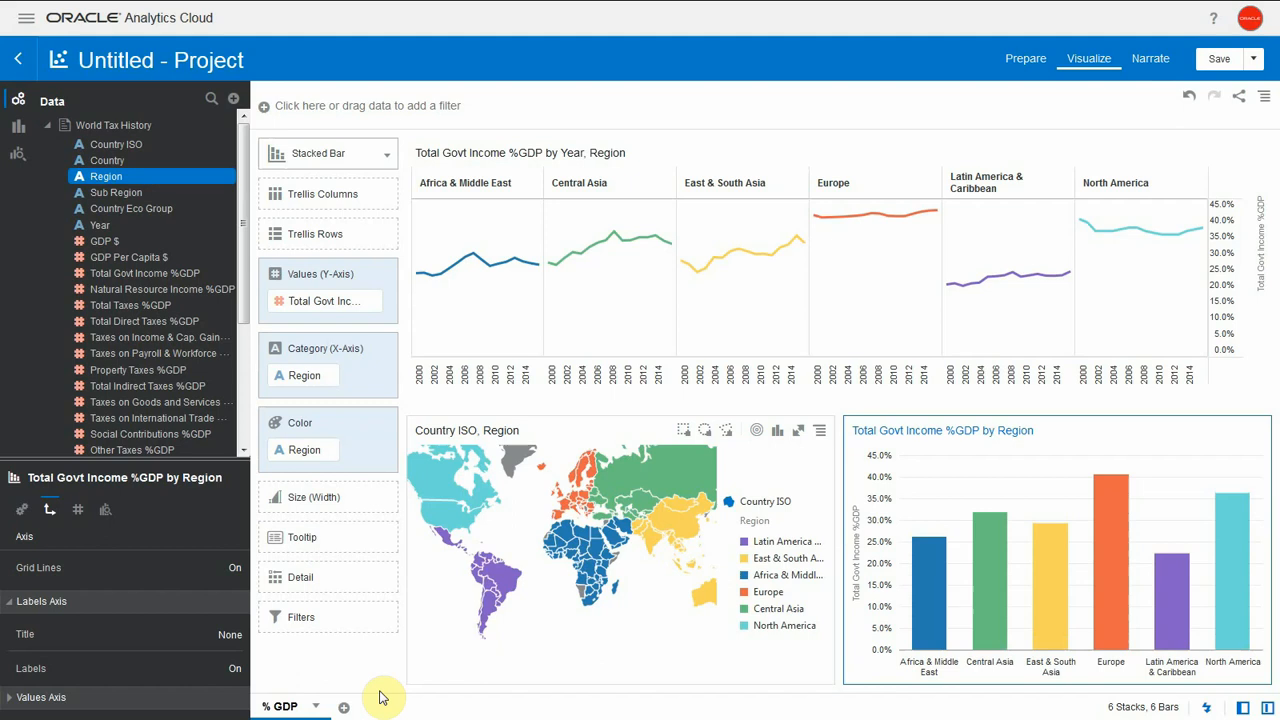
left_click(78, 510)
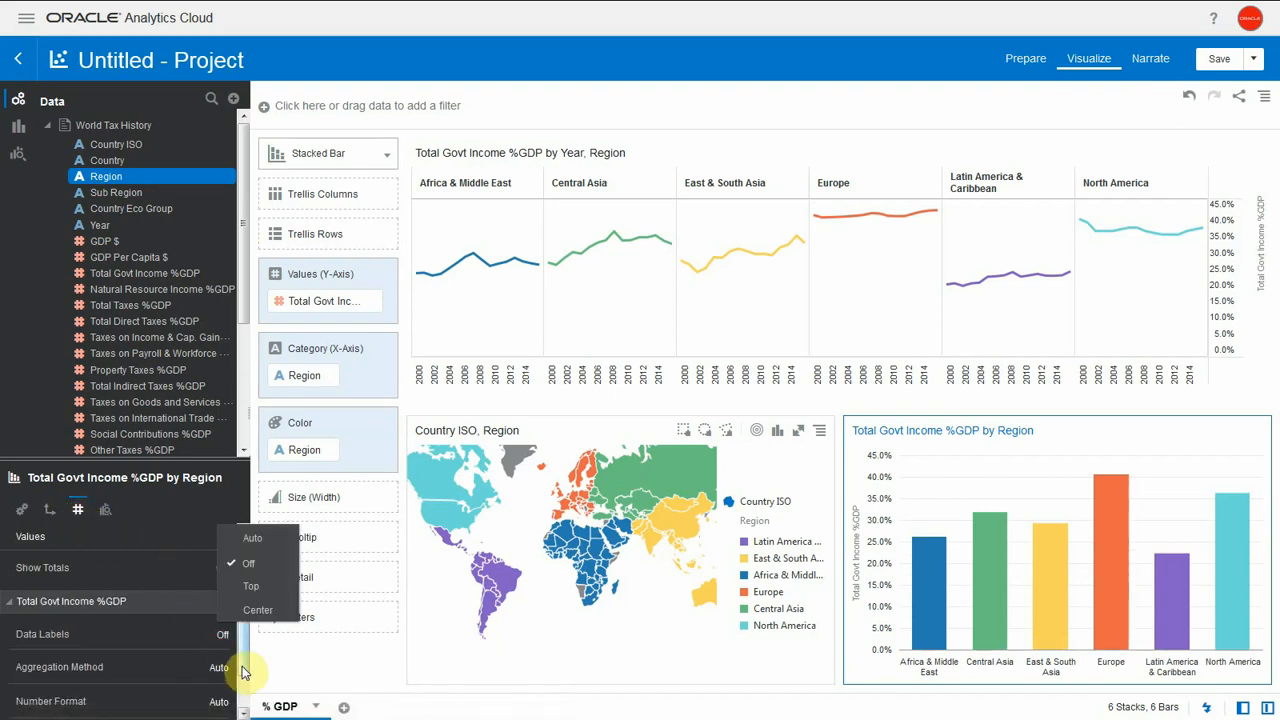
left_click(252, 564)
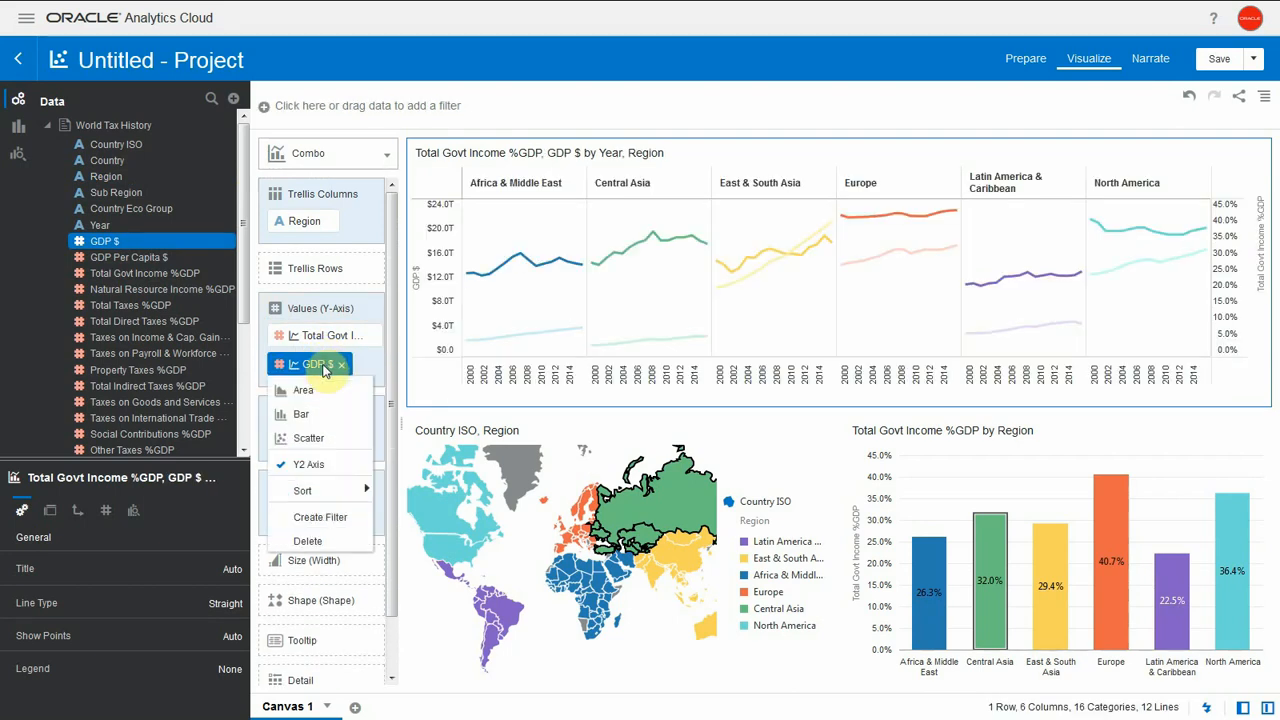
mouse_move(318, 438)
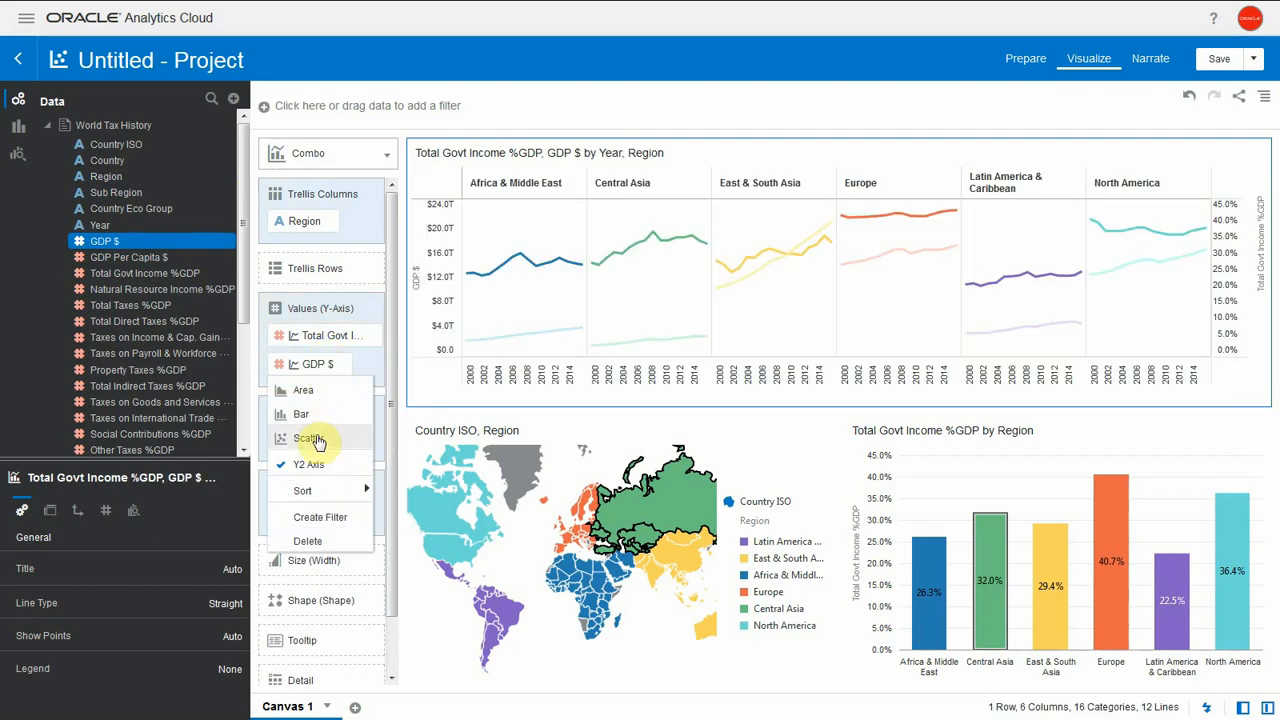
Display GDP $ on the secondary axis as scatter points across the regional charts.
left_click(310, 438)
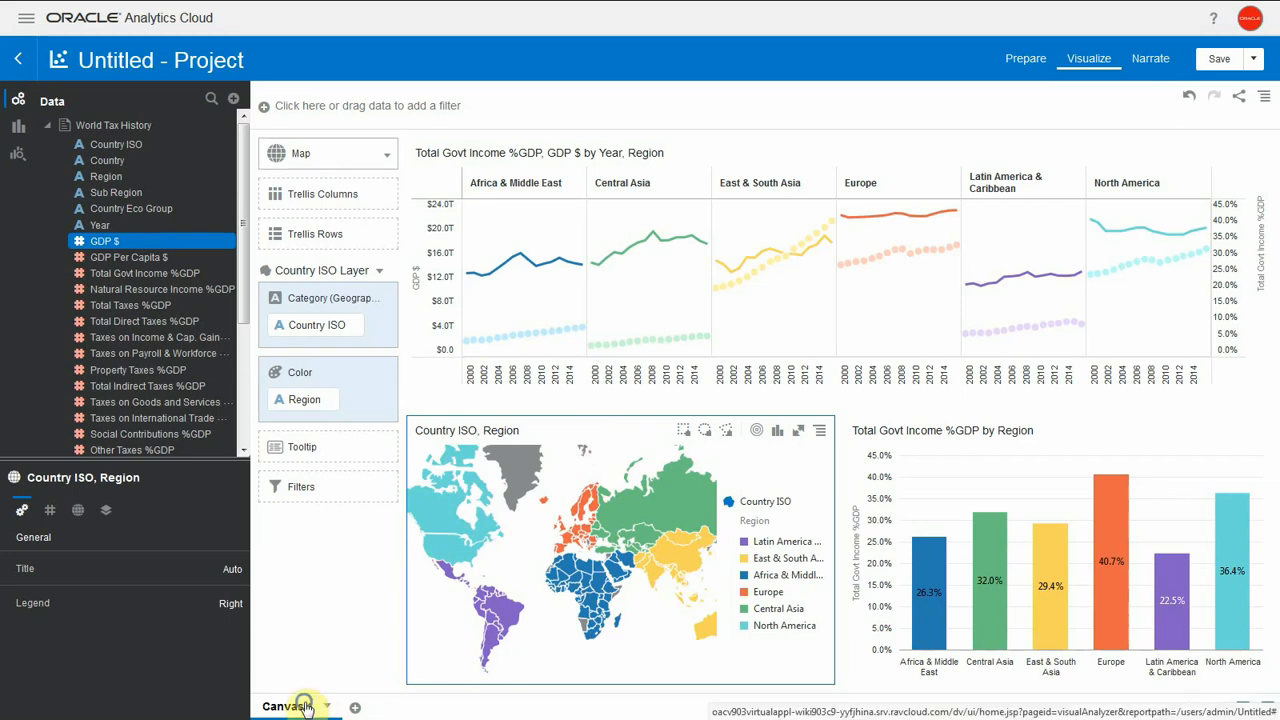
Rename the canvas '% GDP' and duplicate it.
double_click(288, 706)
type("% GDP")
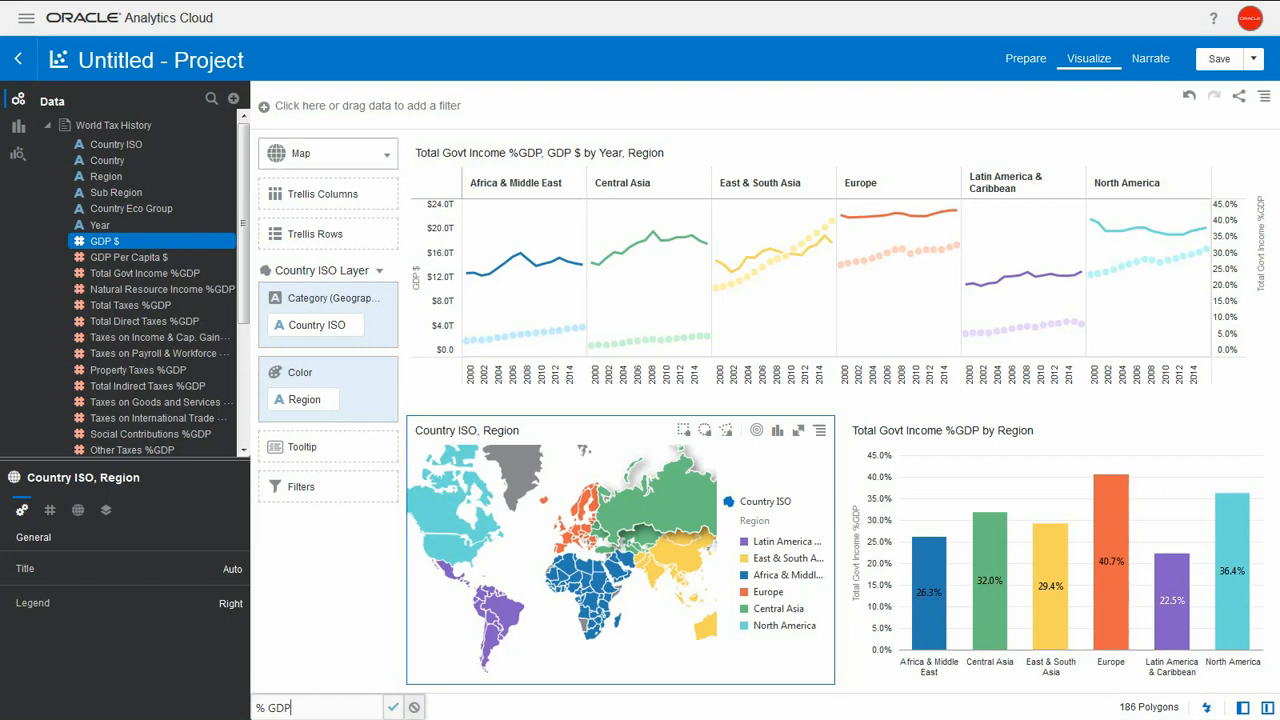
left_click(392, 708)
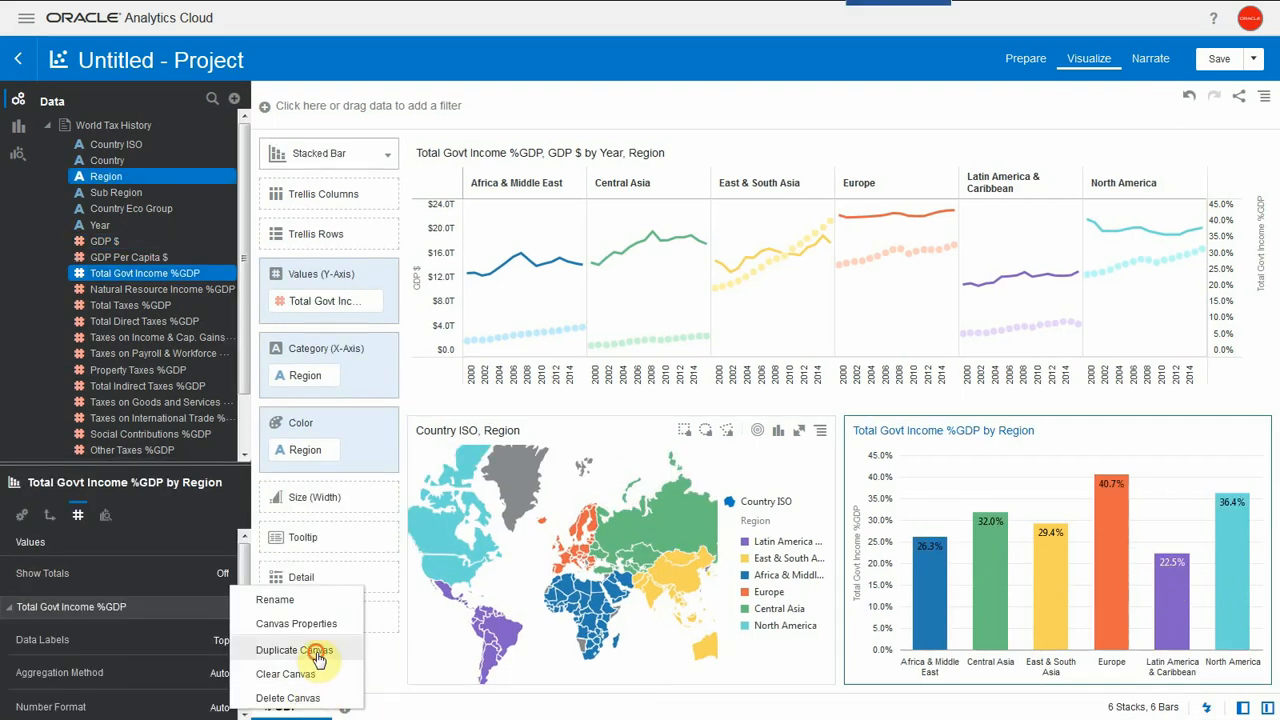
left_click(296, 650)
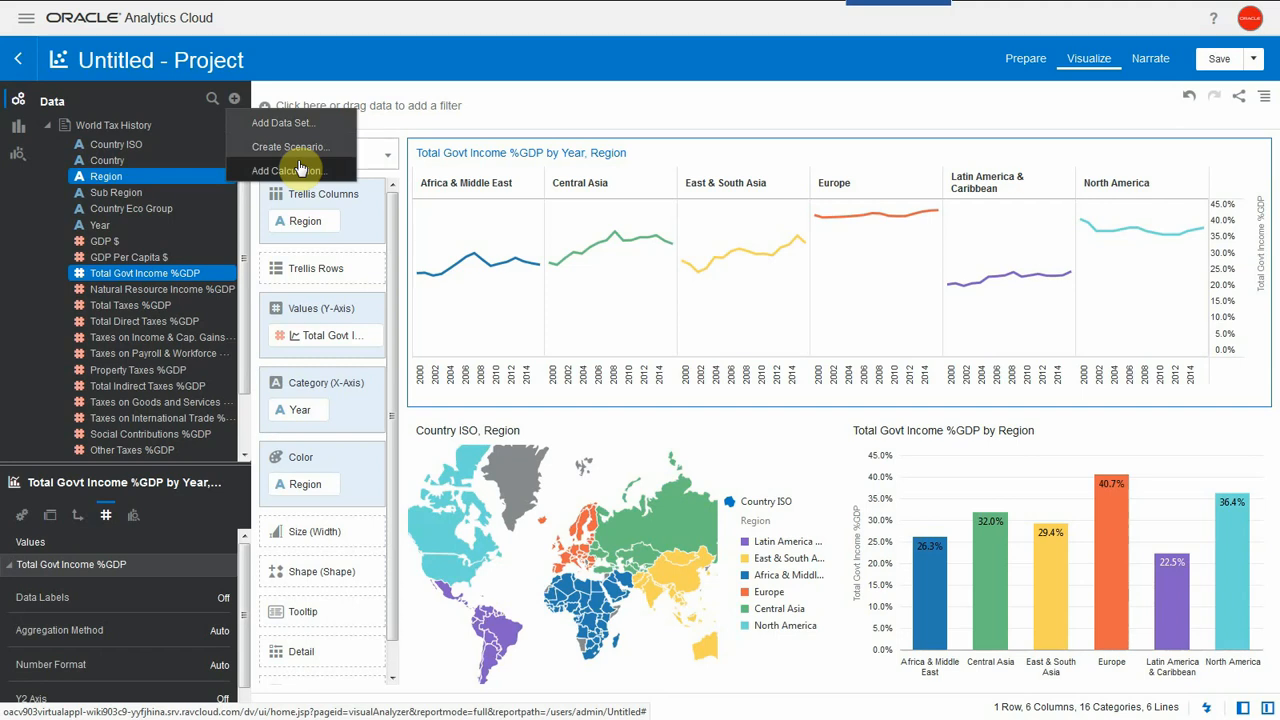
Create and save calculation 'Govt Income $' = Total Govt Income %GDP * GDP $.
left_click(288, 170)
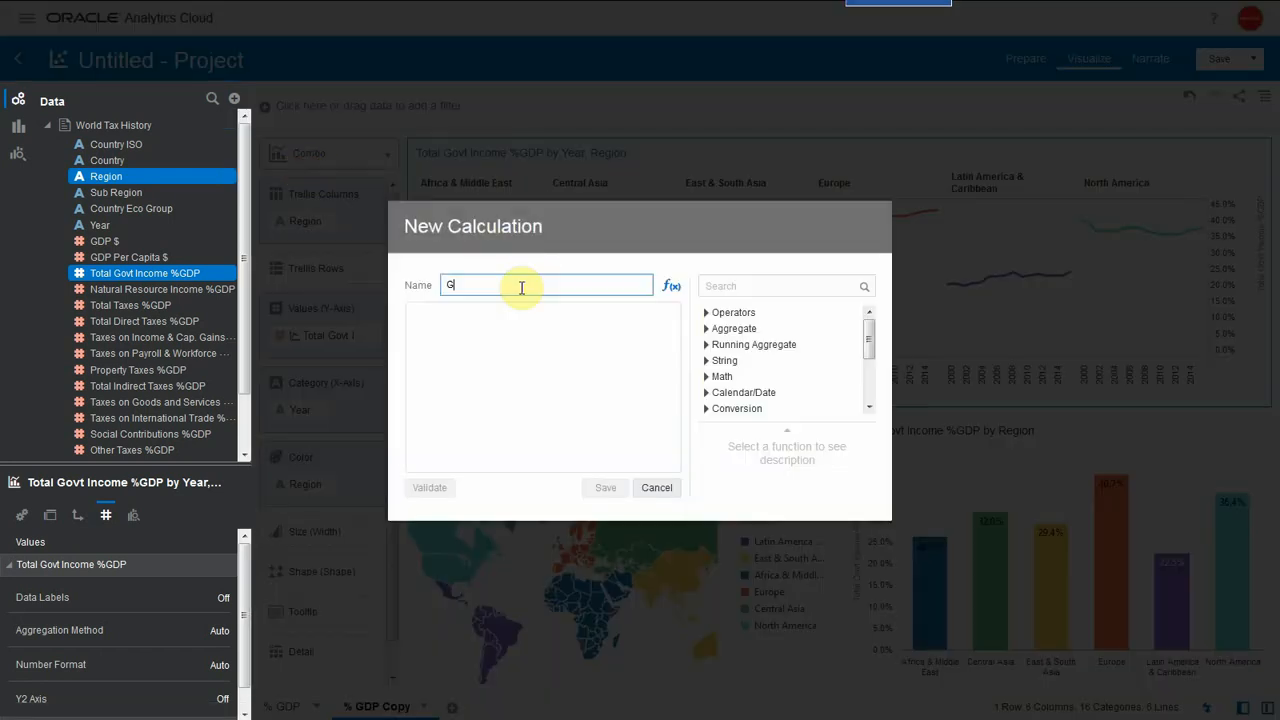
type("Govt Income $")
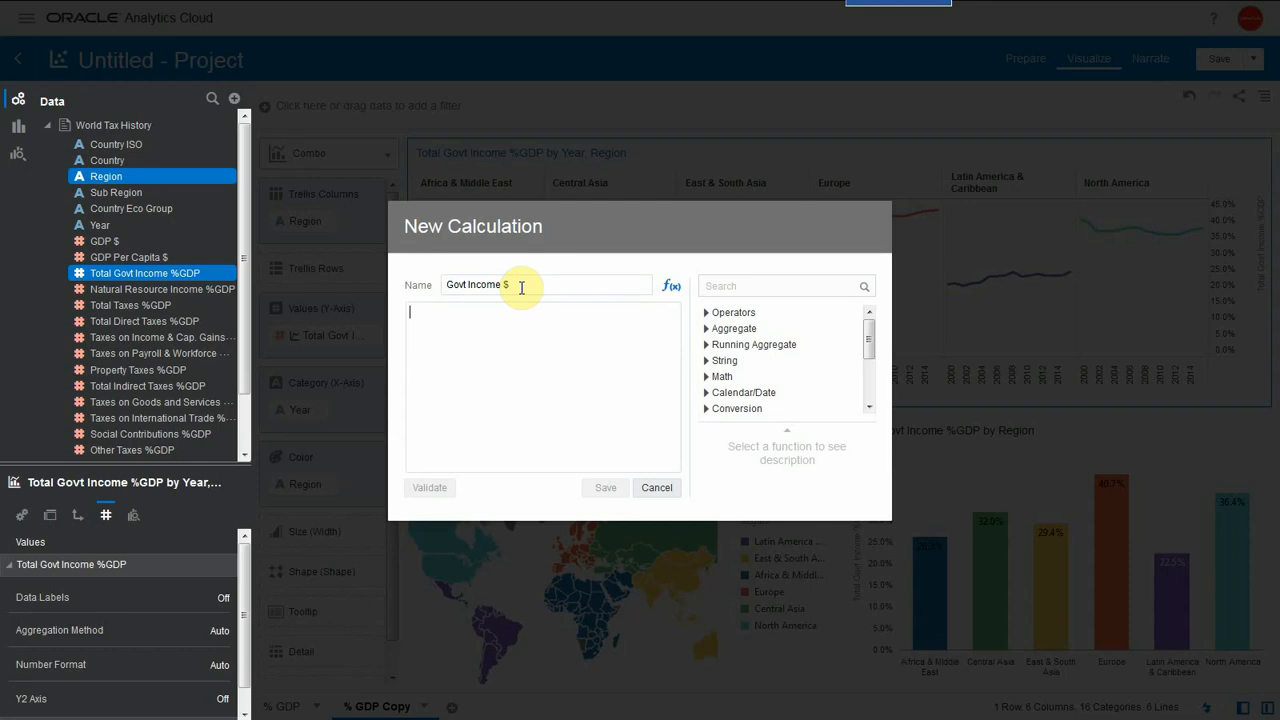
type("govt")
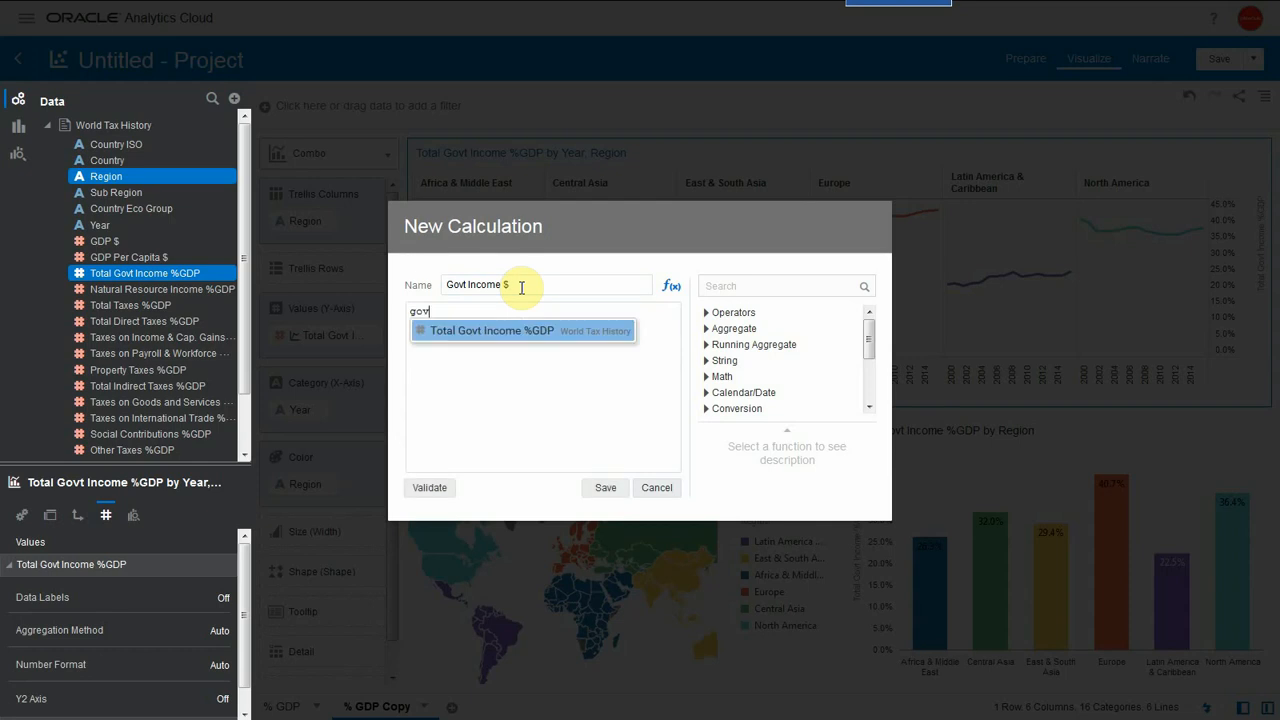
left_click(492, 330)
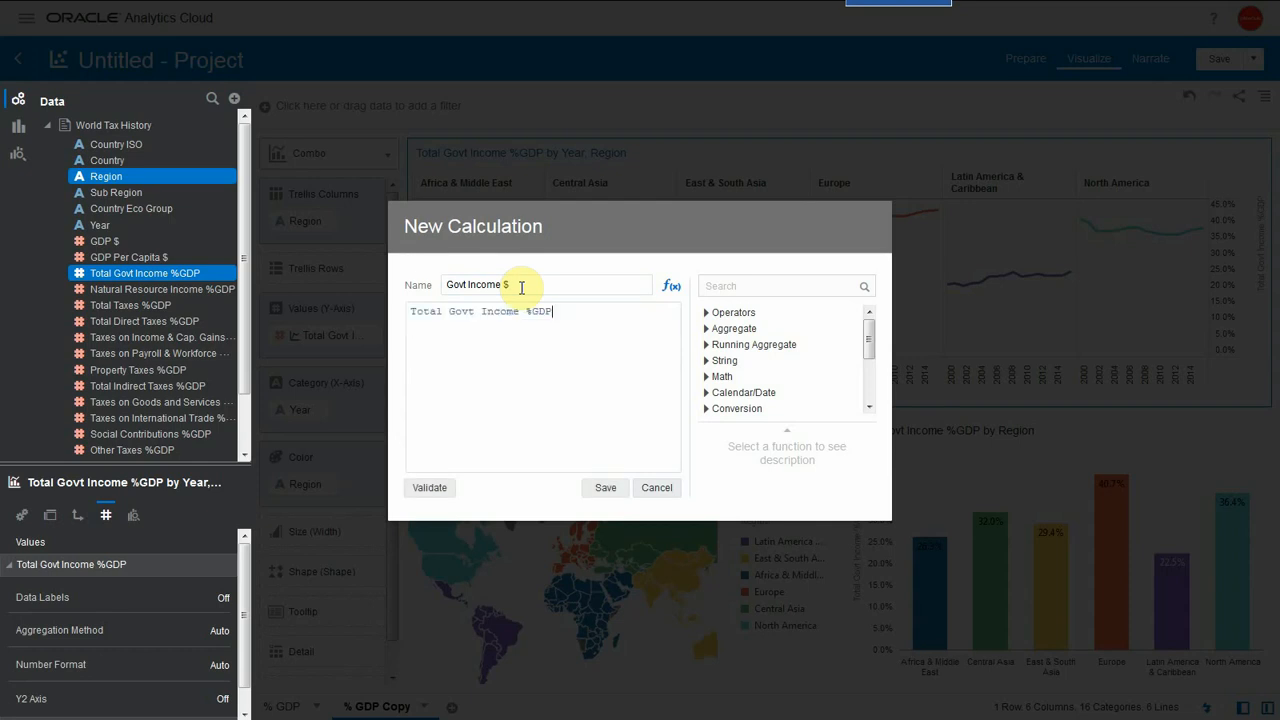
type("*")
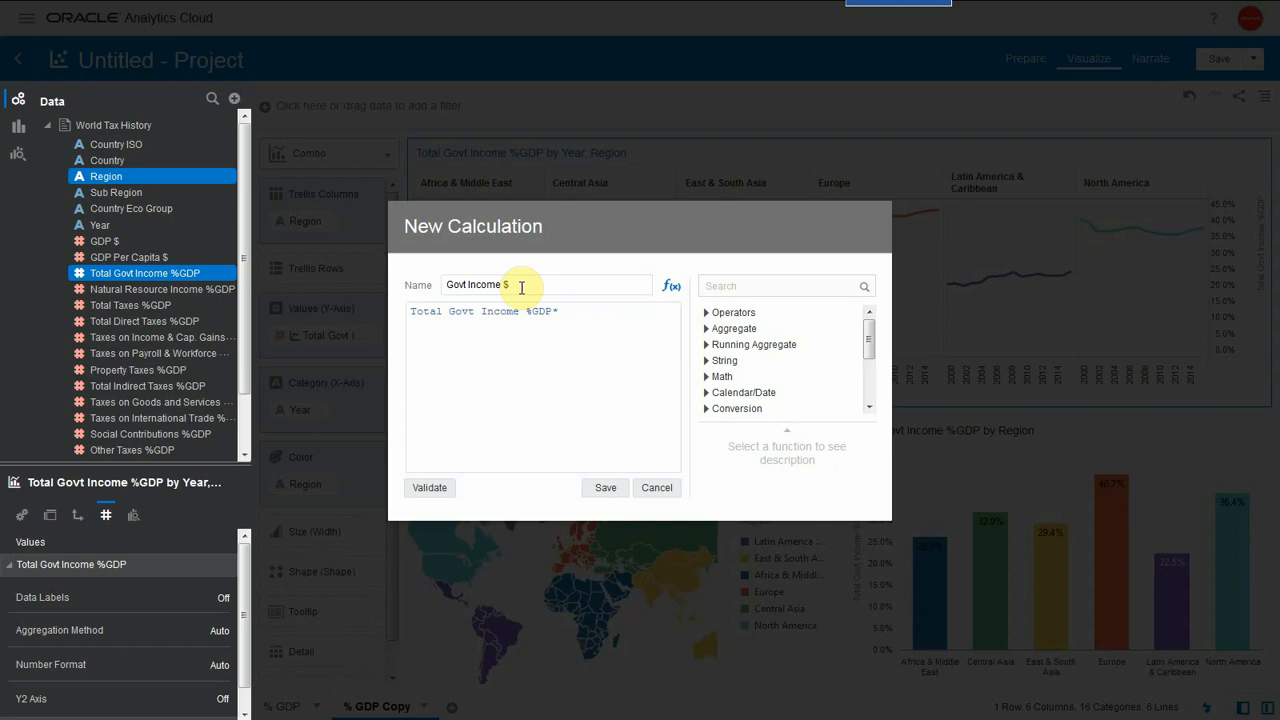
type("gd")
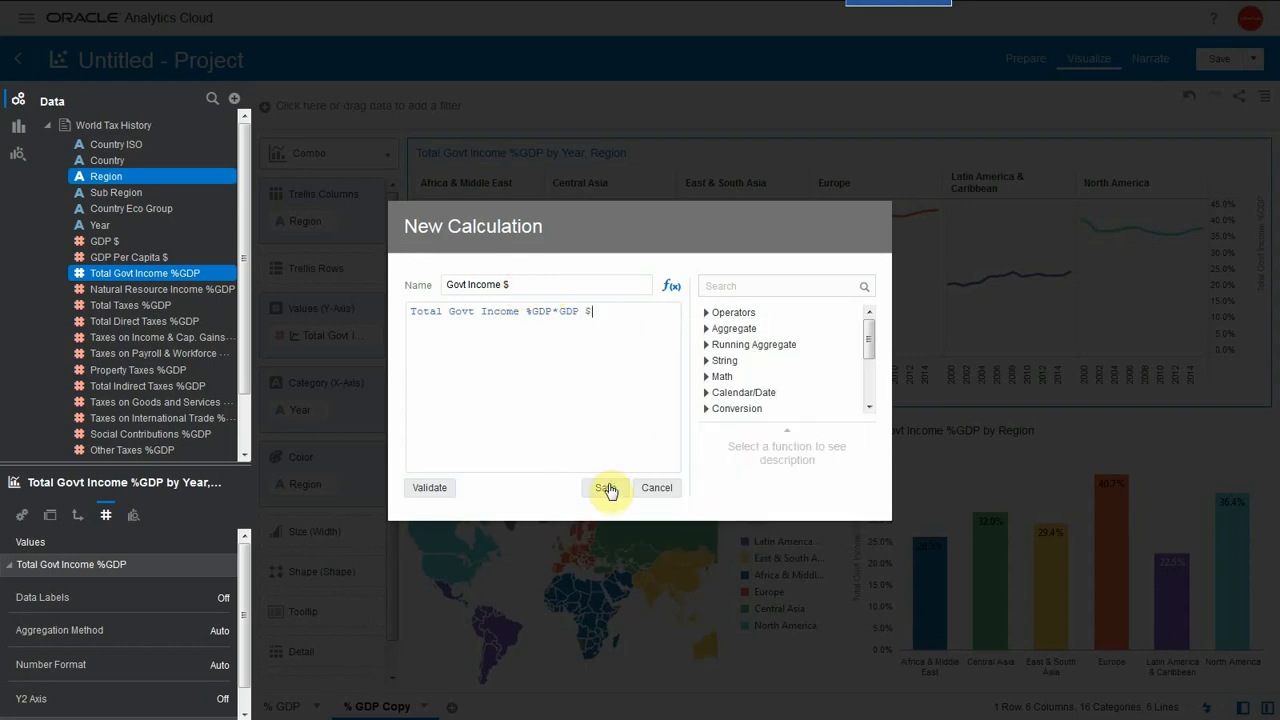
left_click(608, 488)
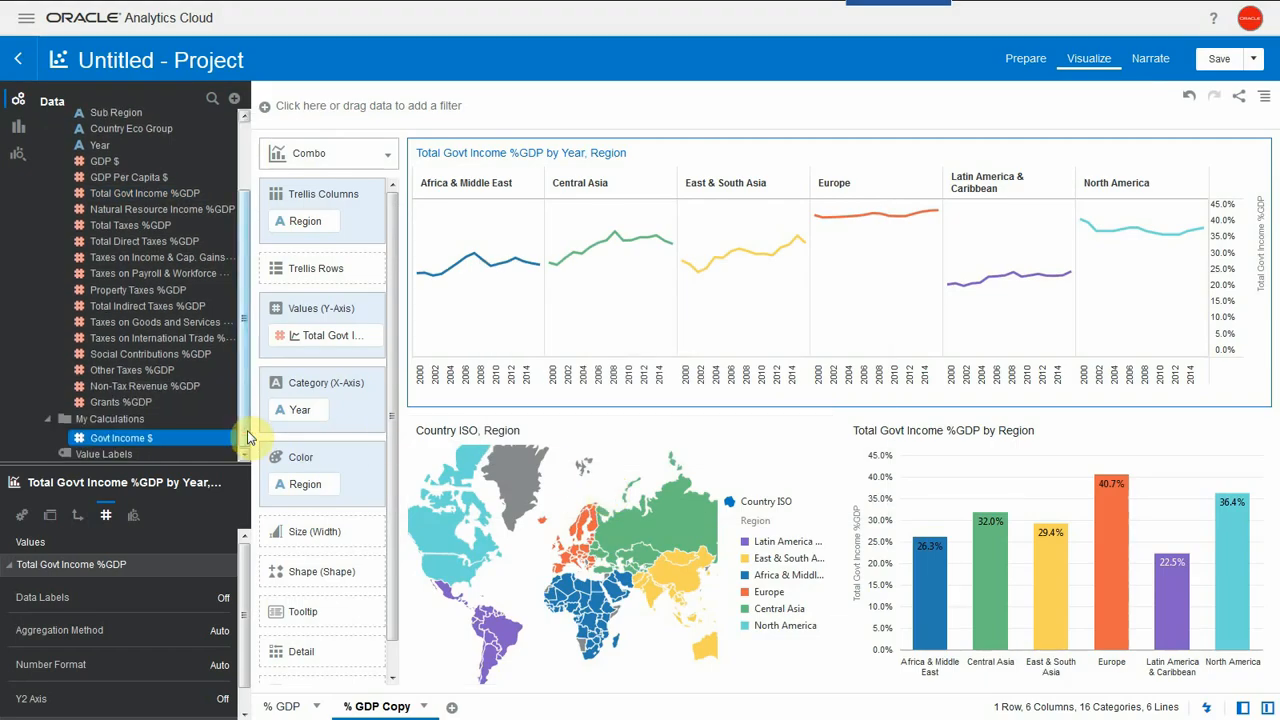
mouse_move(148, 440)
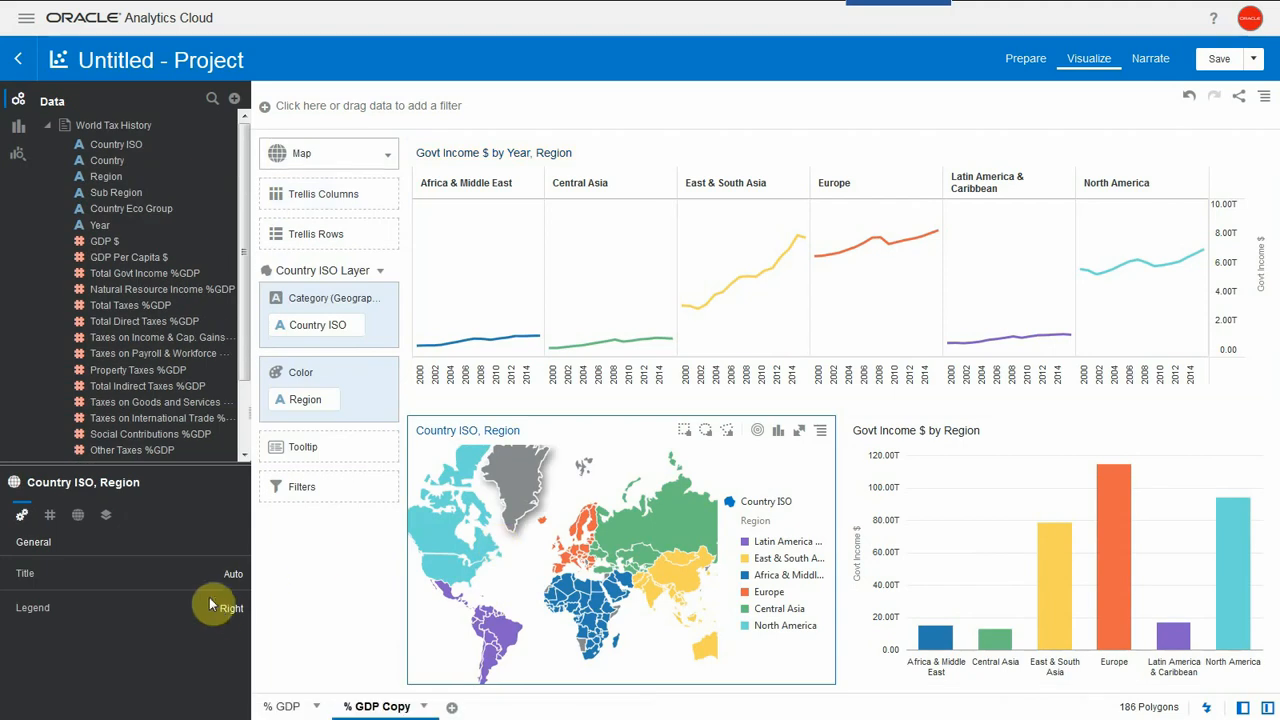
Hide the world map's legend and turn the regional Govt Income $ chart into a donut.
left_click(232, 608)
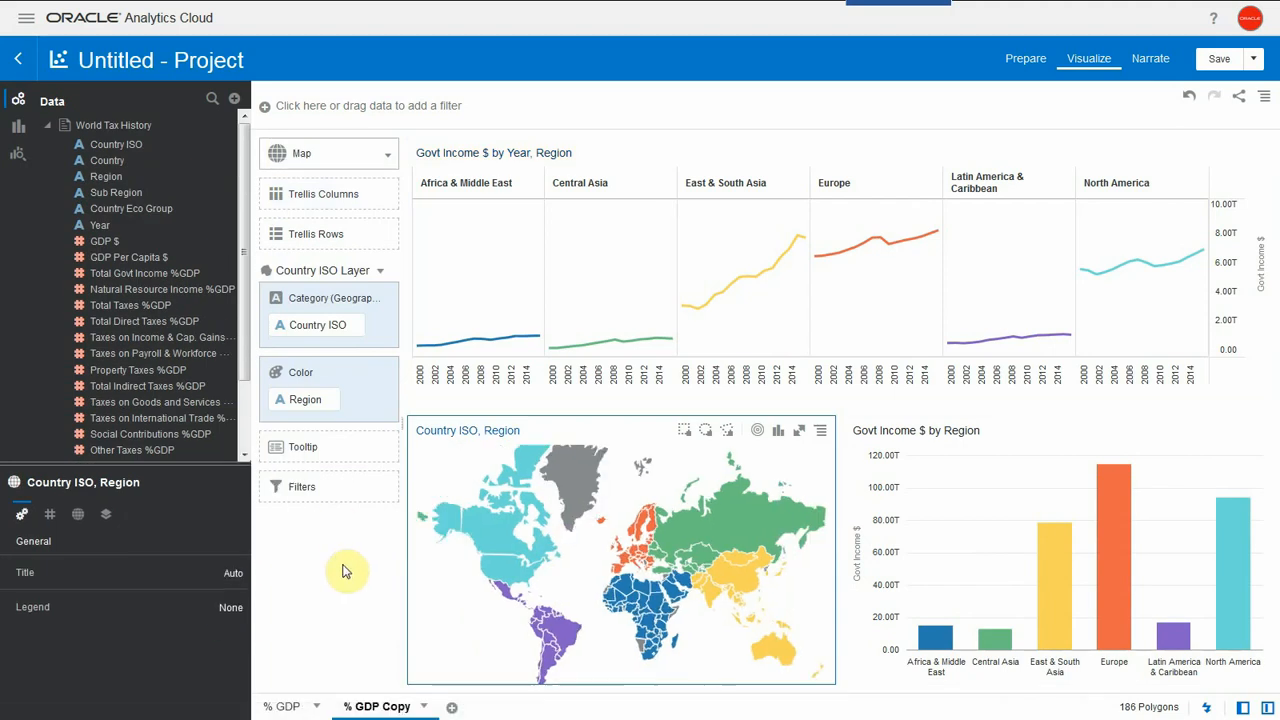
mouse_move(928, 592)
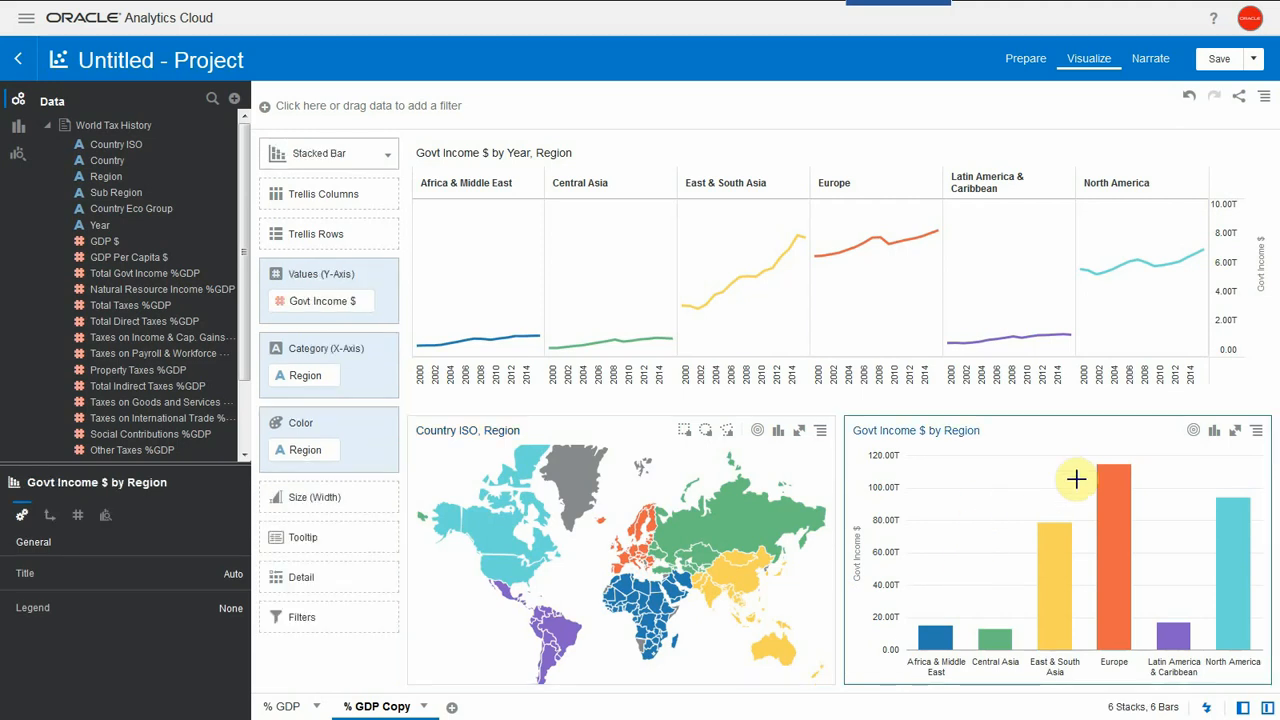
left_click(1212, 430)
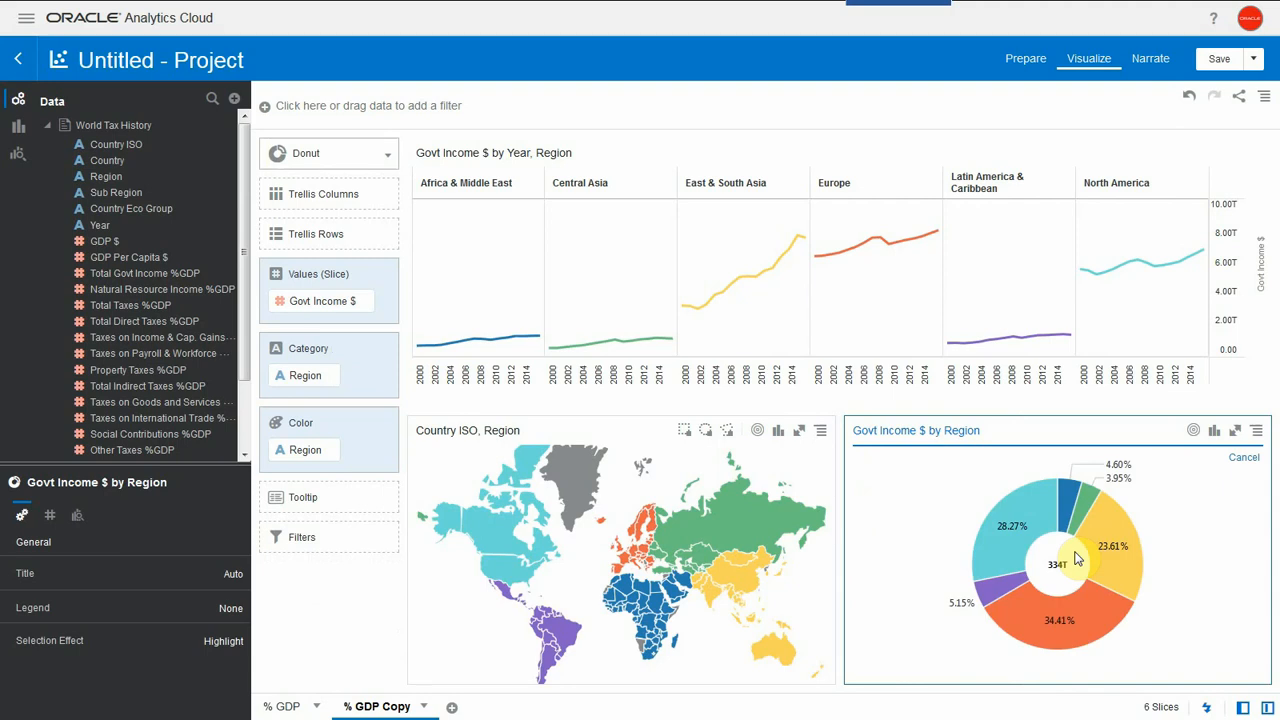
Set the donut's Data Labels to show region name and percentage in the Values properties.
right_click(1076, 560)
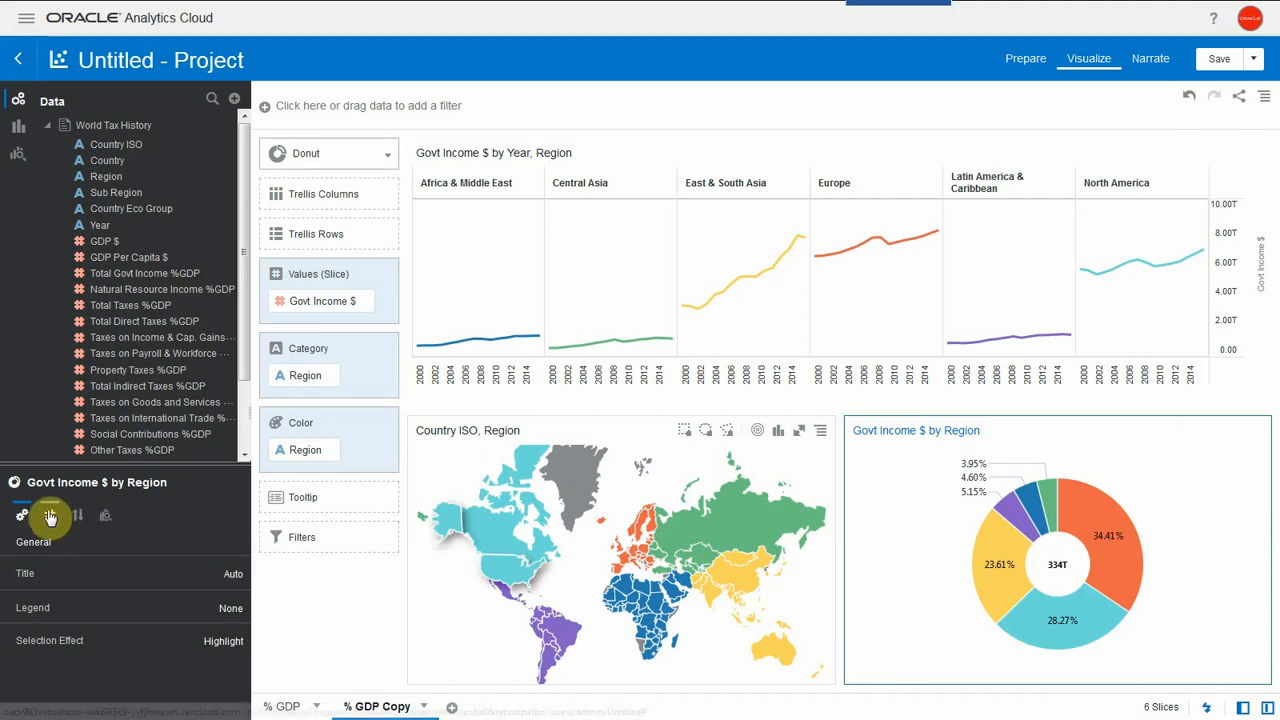
left_click(48, 516)
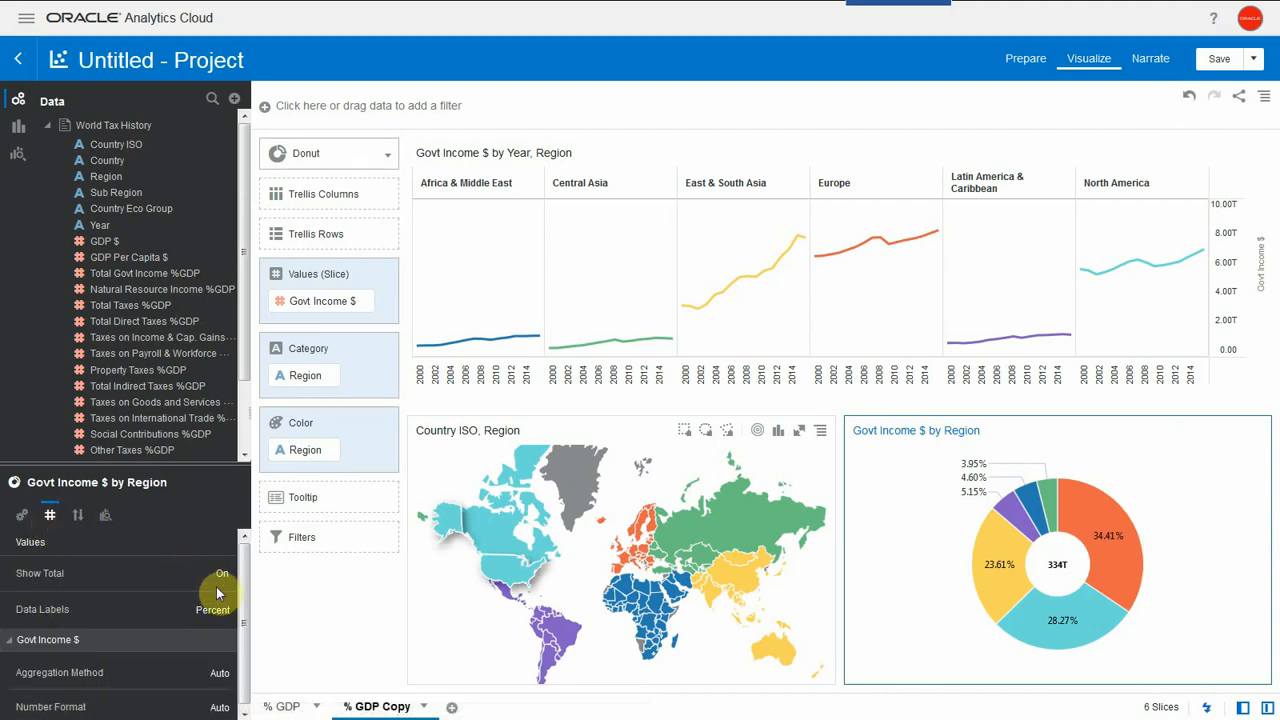
left_click(212, 606)
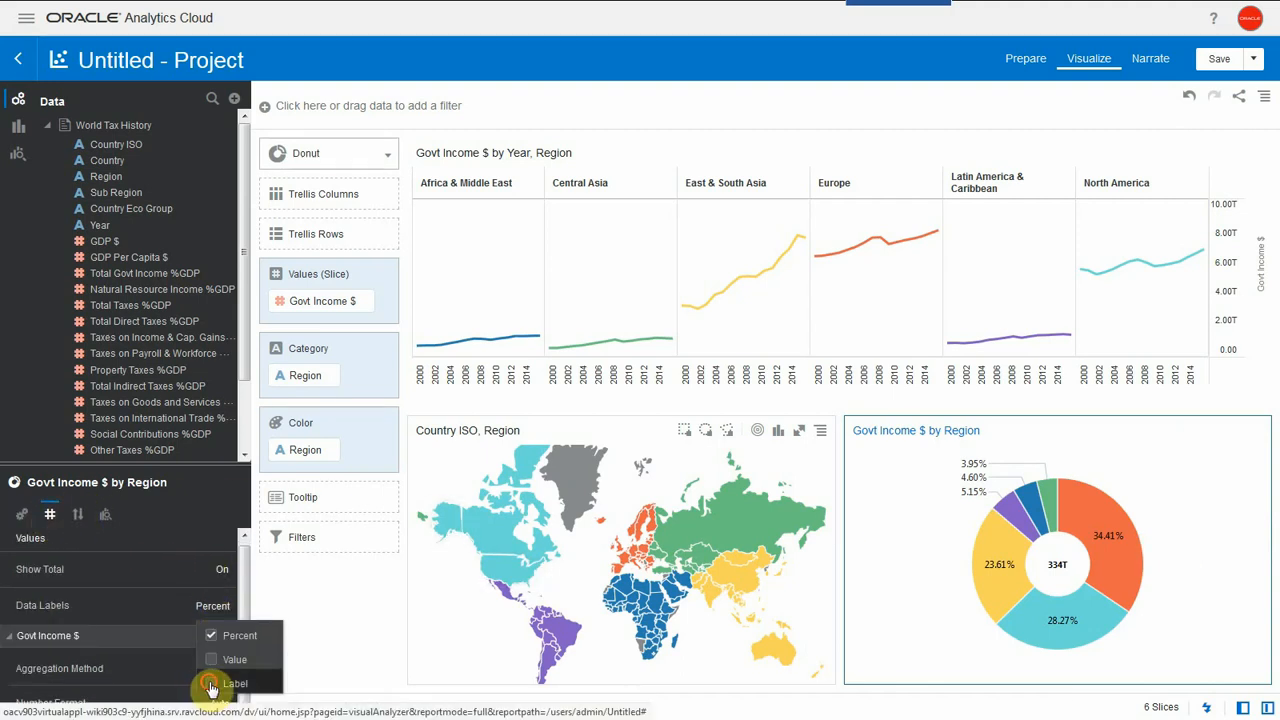
left_click(234, 684)
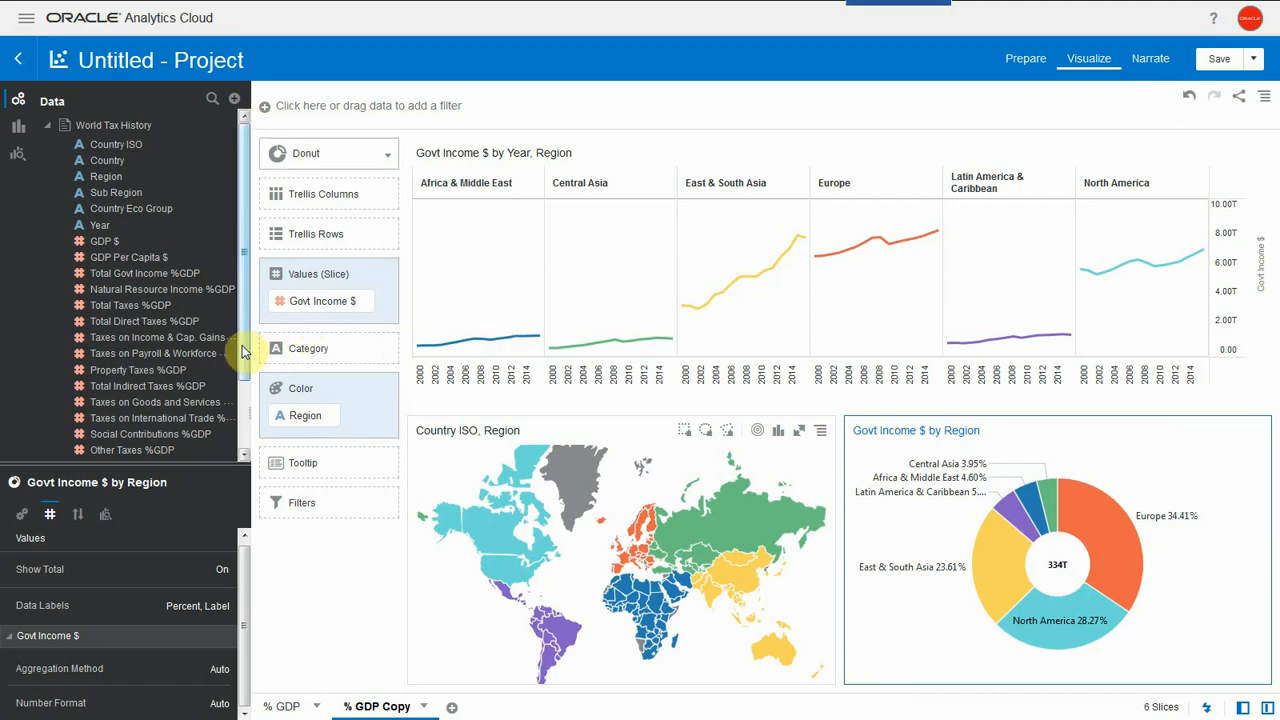
scroll("down", 3)
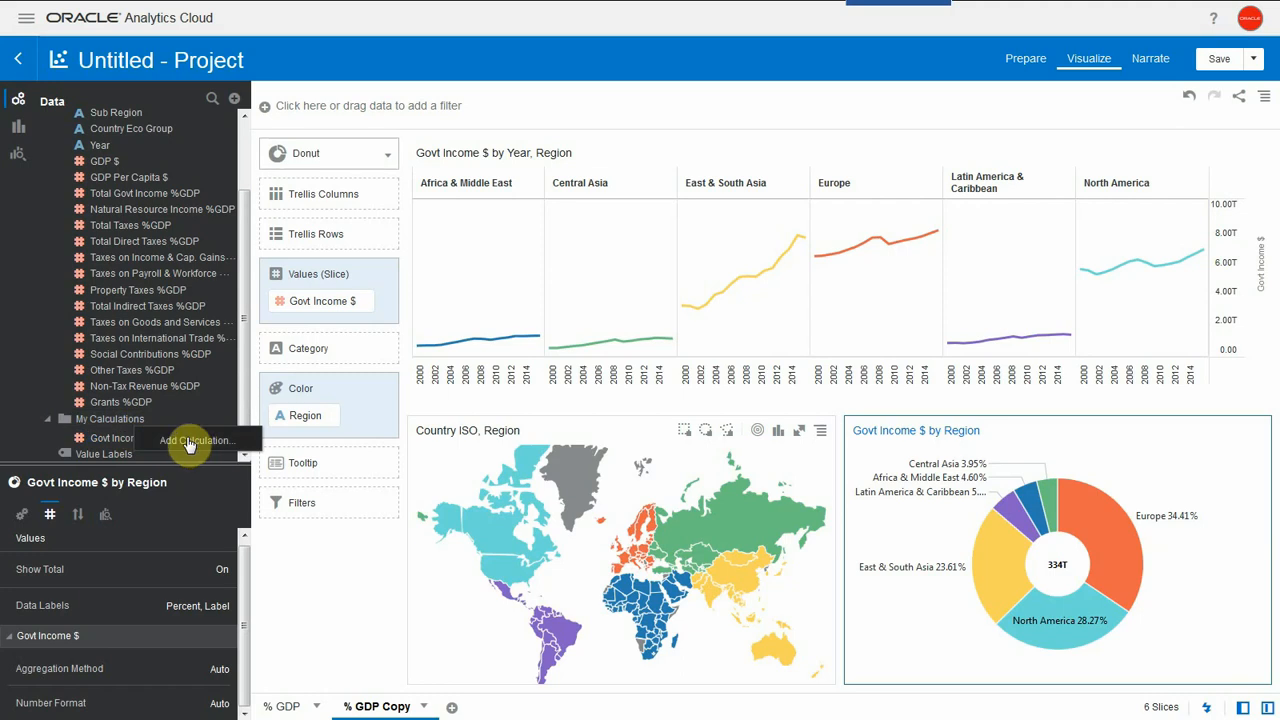
Create the Inc. Tax & Cap. Gains $ calculation as Taxes on Income & Cap. Gains %GDP * GDP $.
left_click(196, 440)
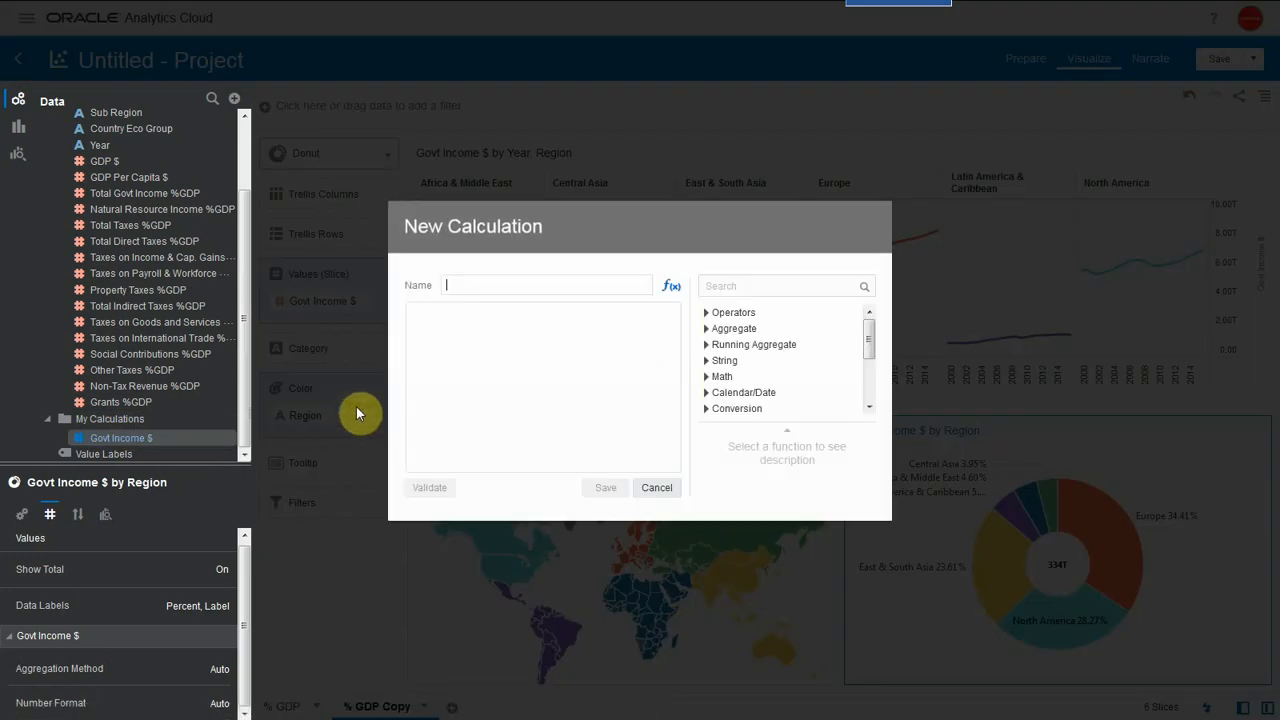
type("Inc. Tax & Cap. Gains $")
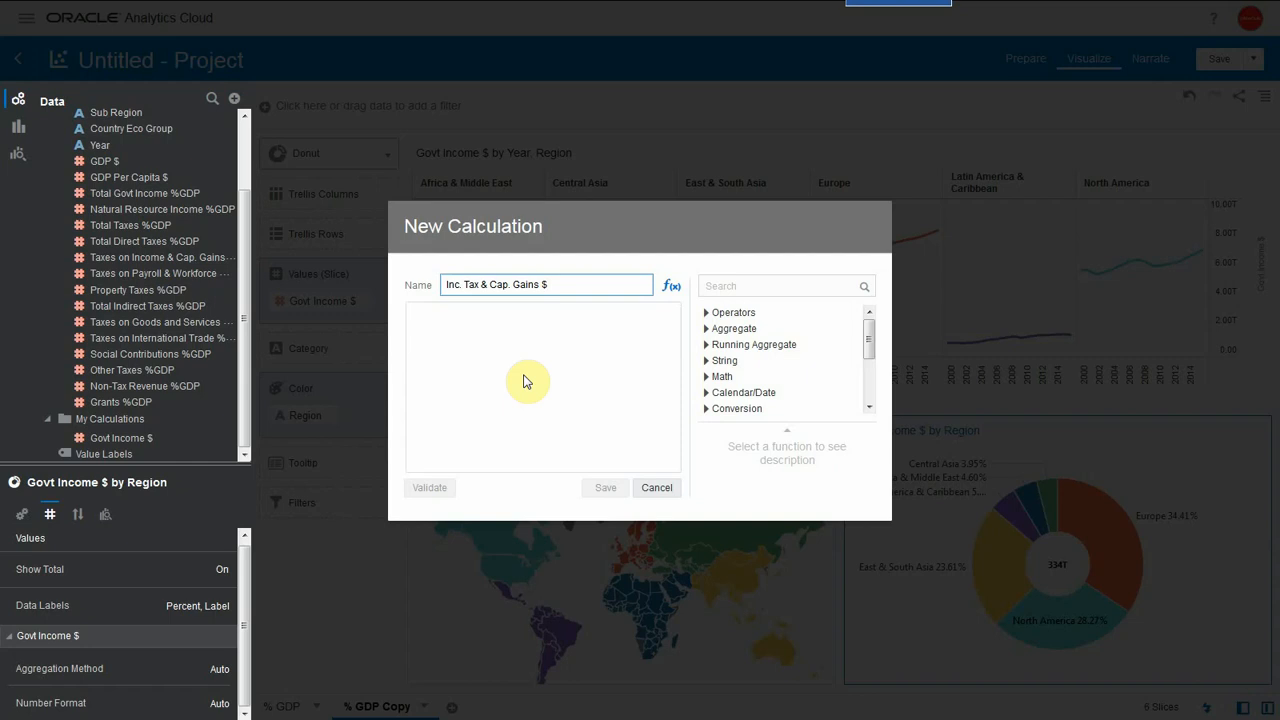
type("incom")
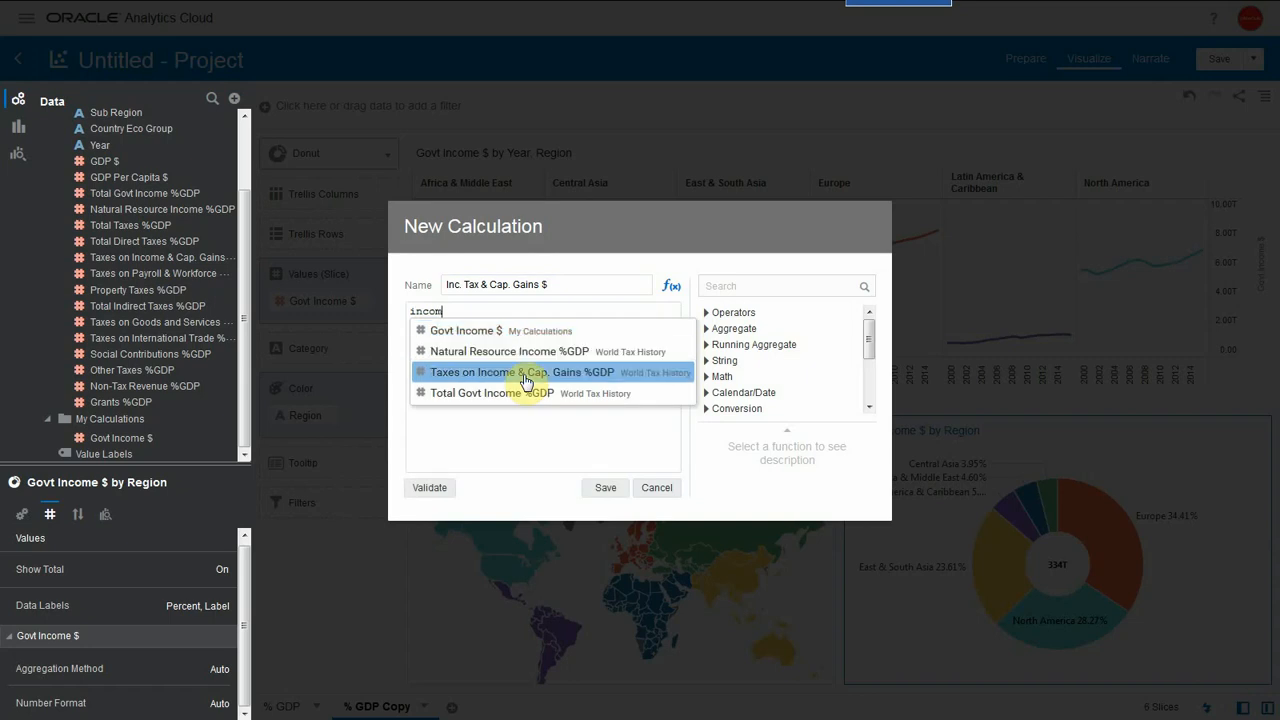
left_click(522, 370)
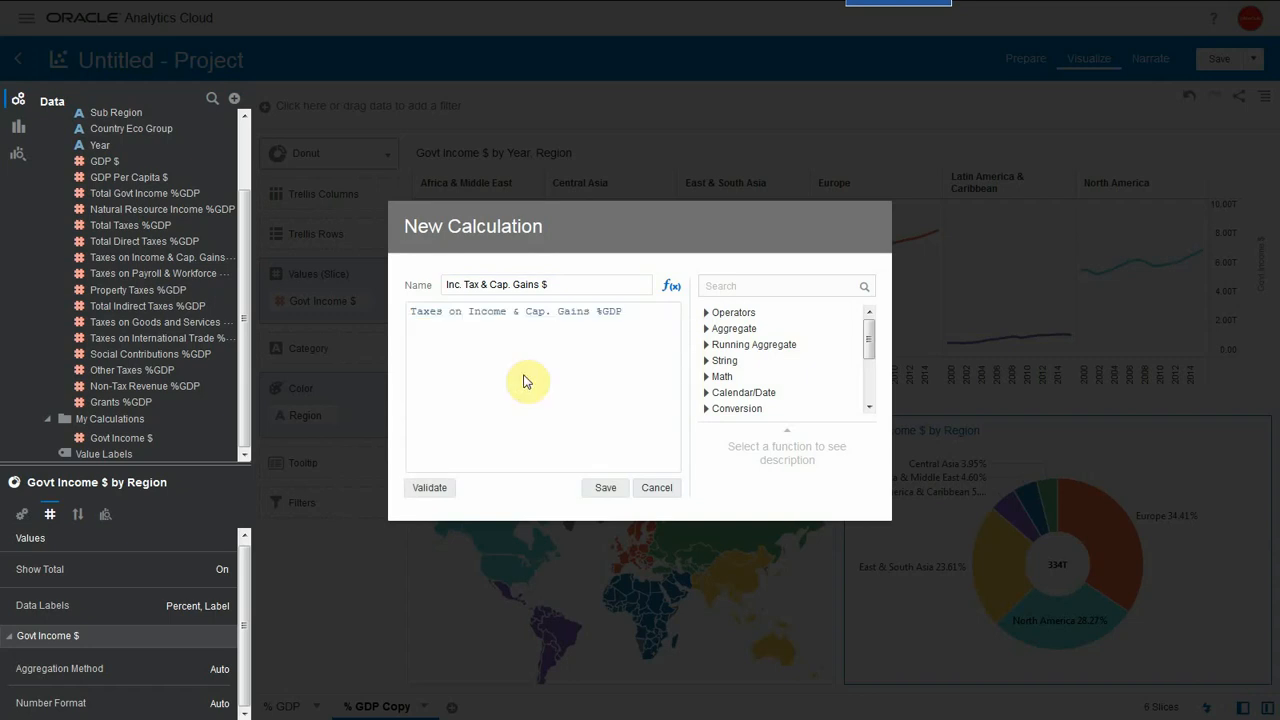
type("*gdp")
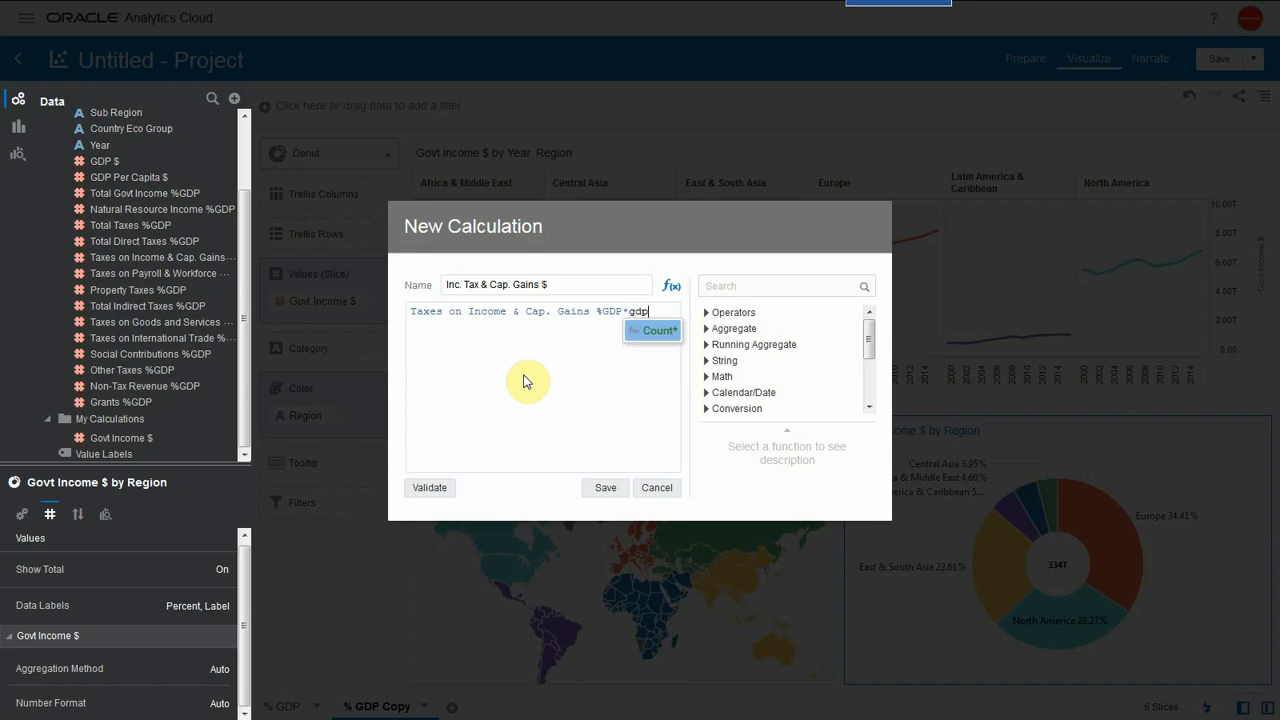
type("GDP $")
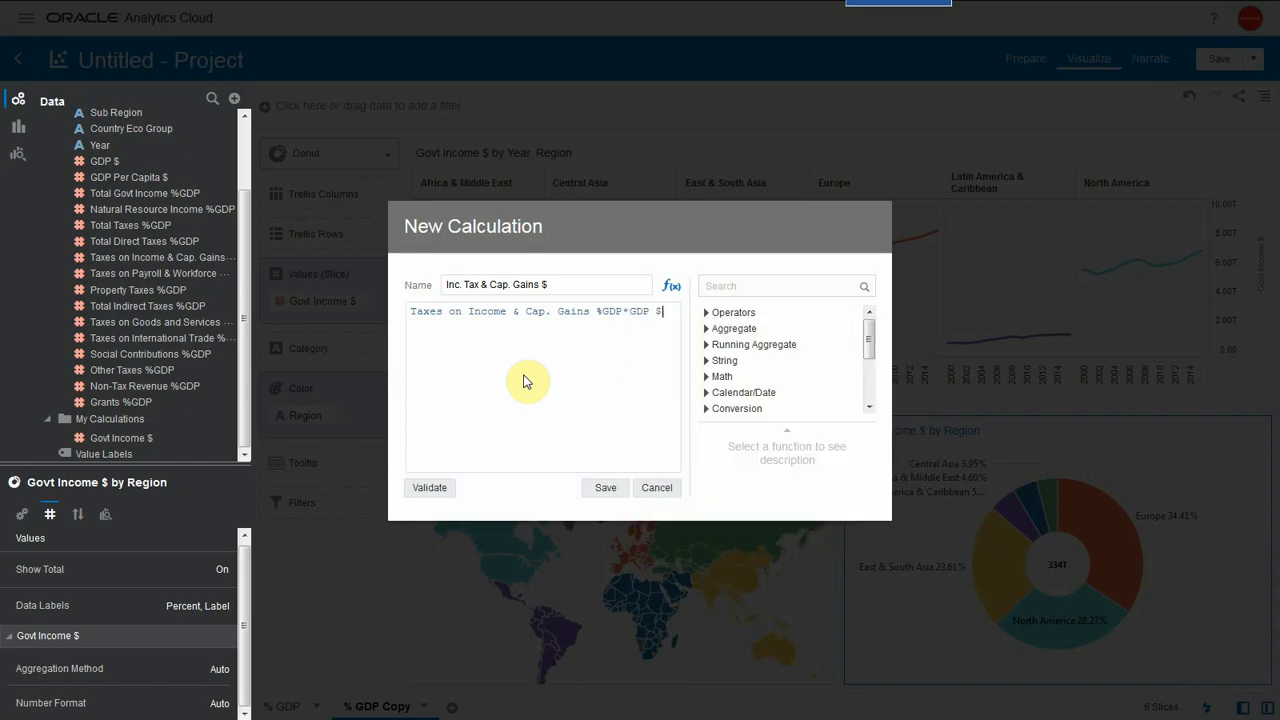
left_click(604, 488)
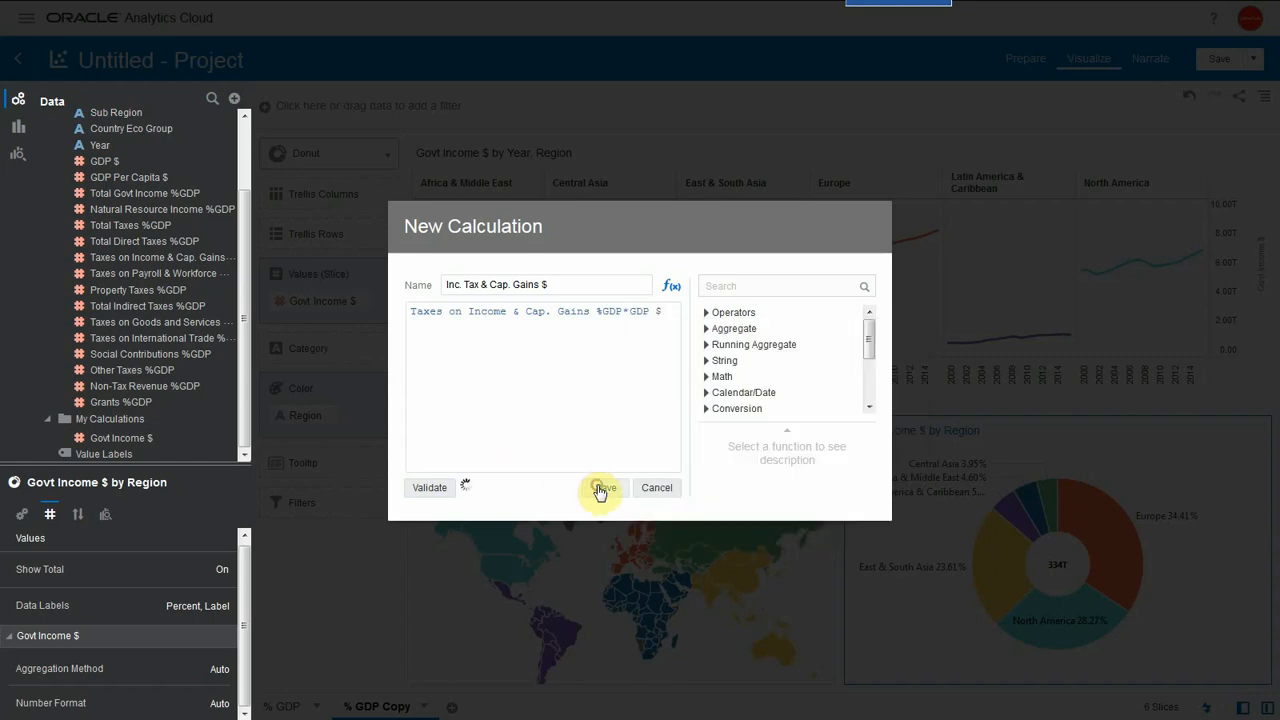
left_click(604, 488)
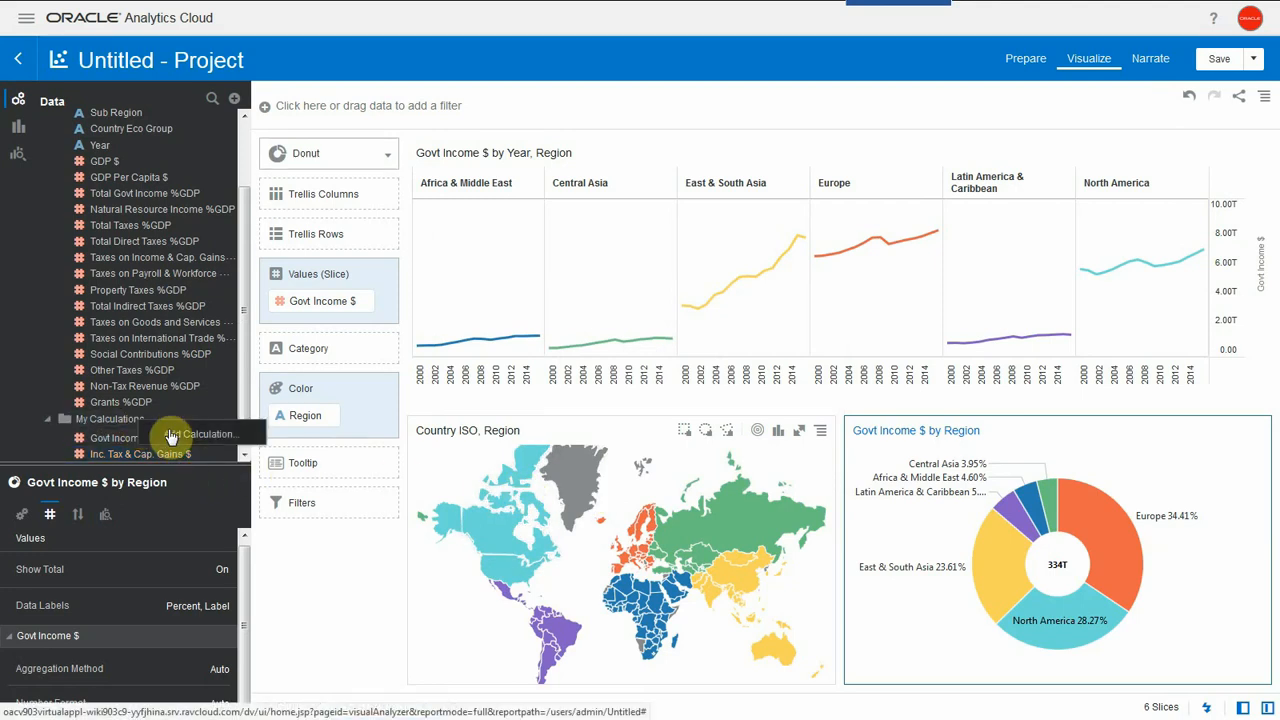
Create the Property Tax $ calculation as Property Taxes %GDP * GDP $.
left_click(170, 434)
type("Sales Tax $")
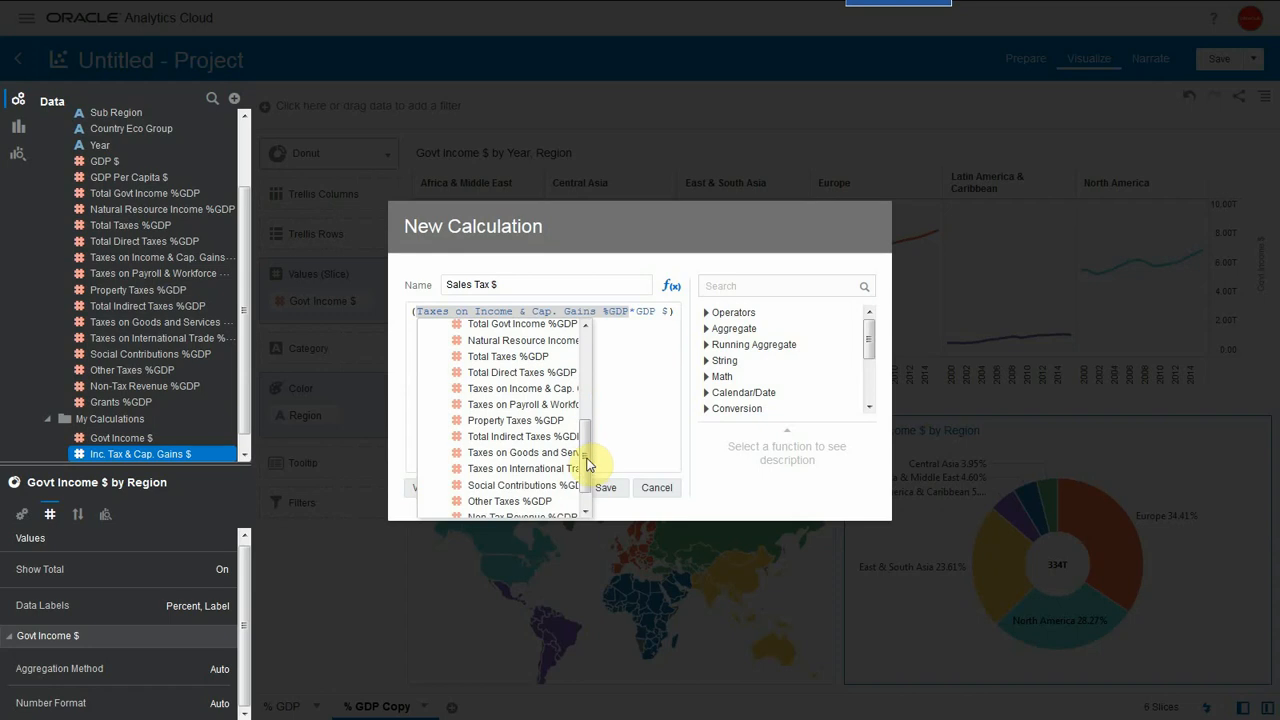
left_click(520, 452)
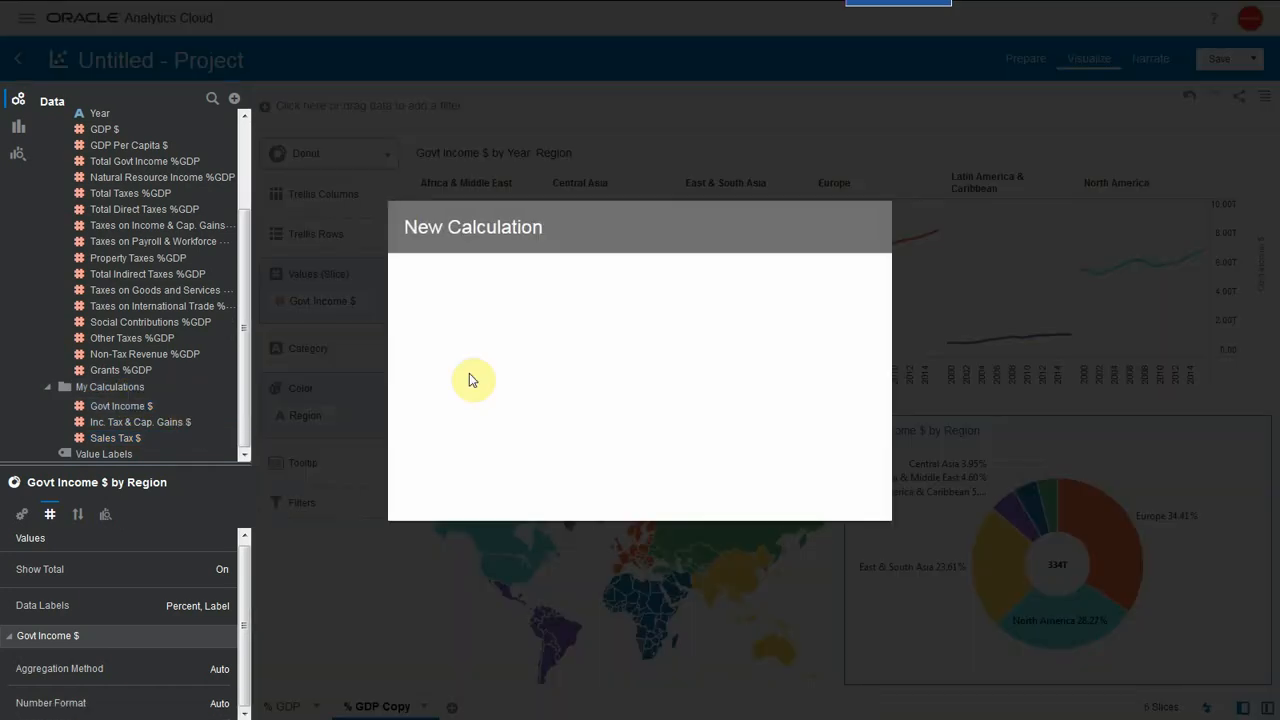
type("Property Tax $")
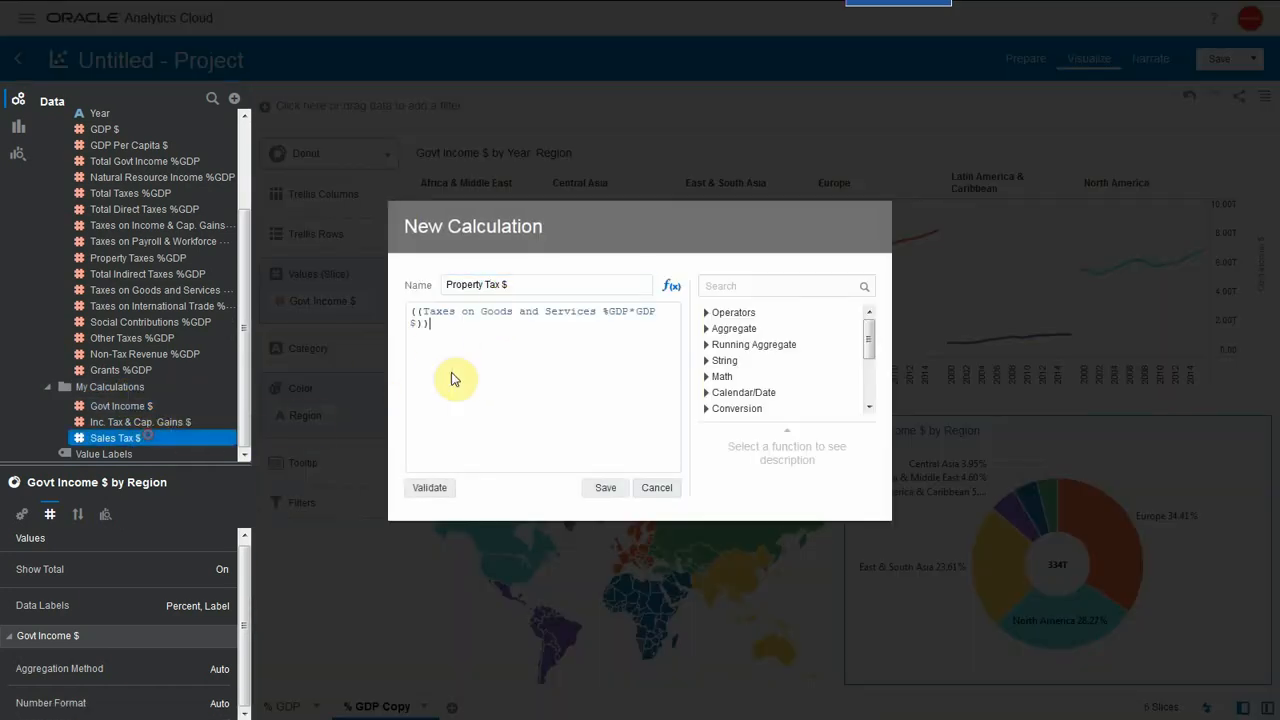
type("pro")
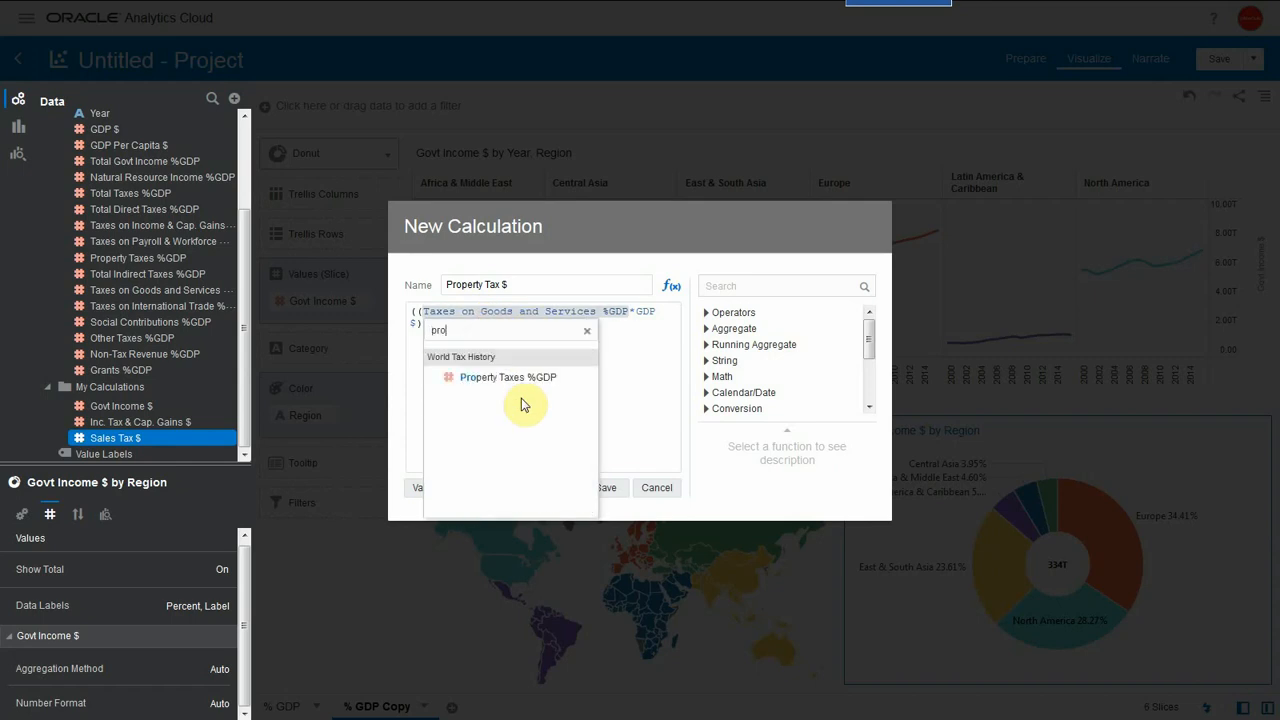
left_click(508, 376)
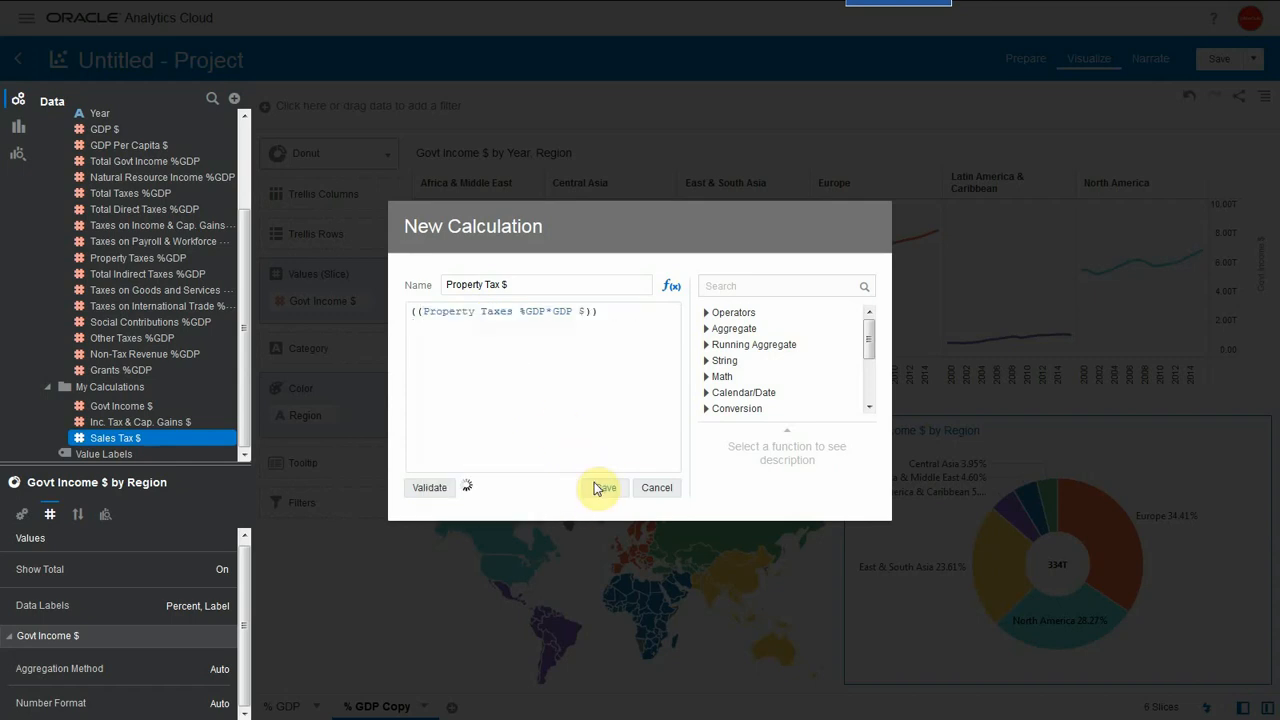
left_click(604, 488)
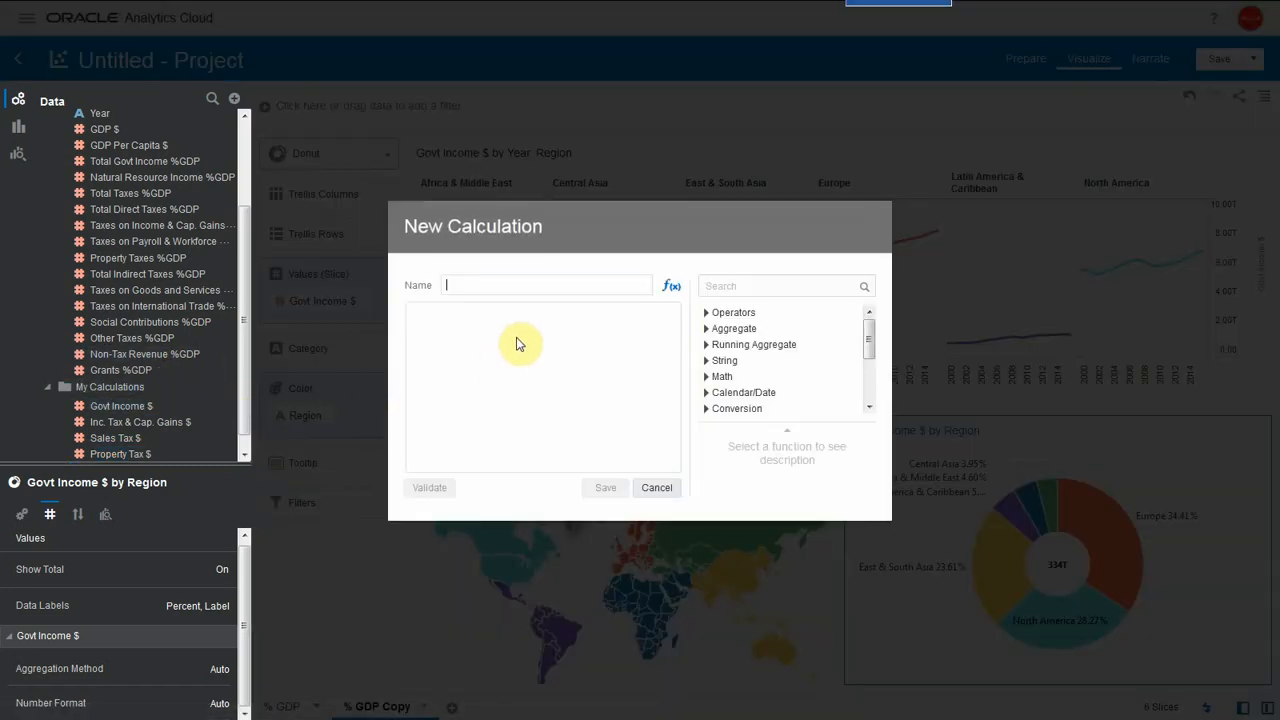
Begin the Social Contributions $ calculation, replacing the goods-and-services term with social contributions.
type("Social Contributions $")
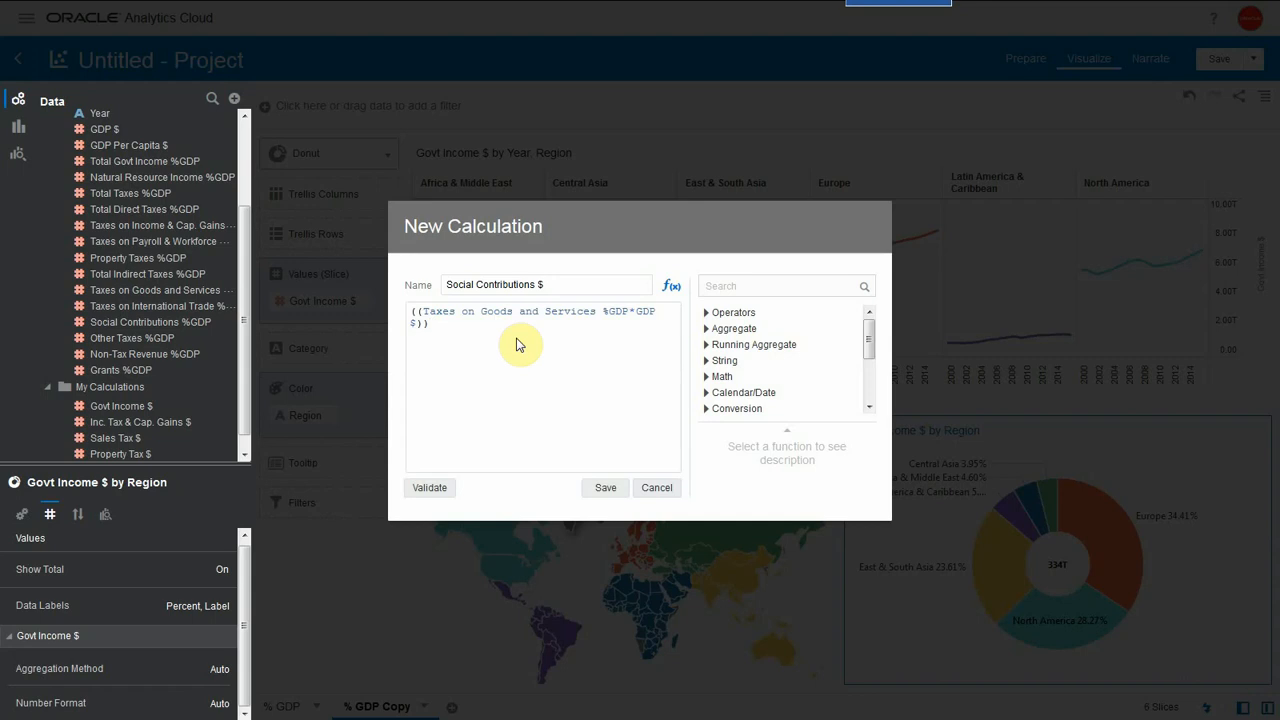
double_click(500, 312)
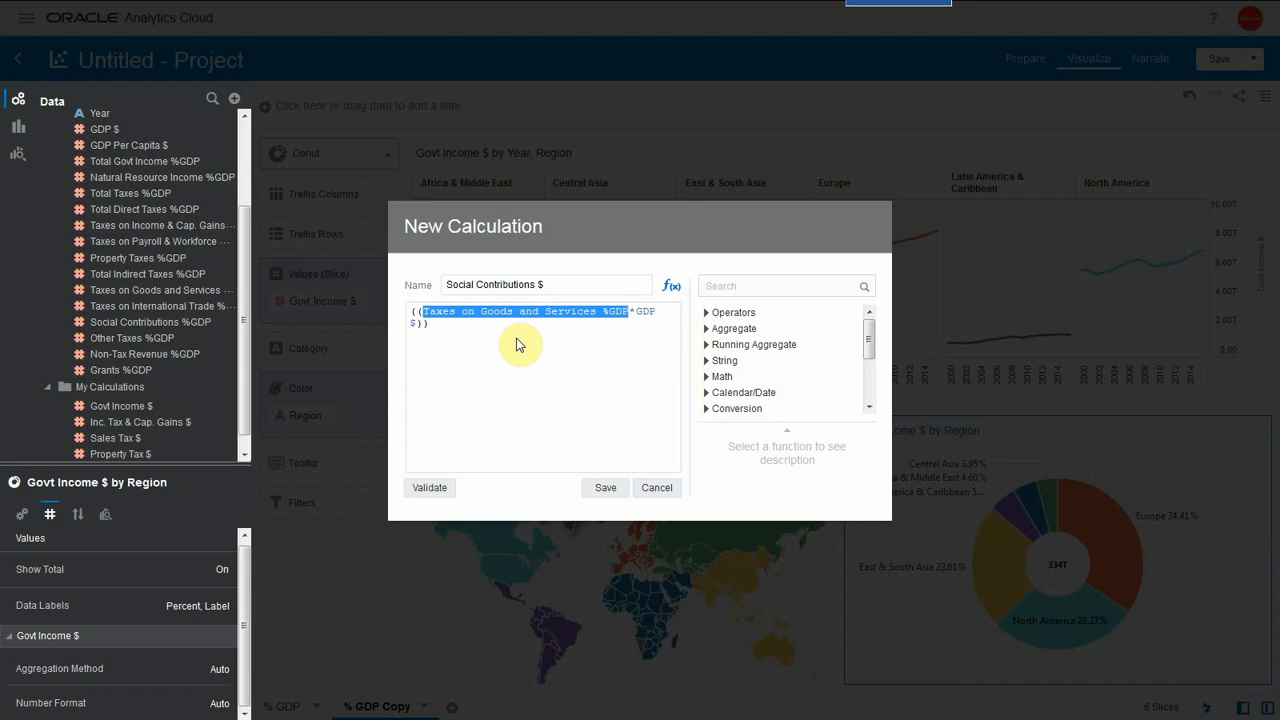
type("soci")
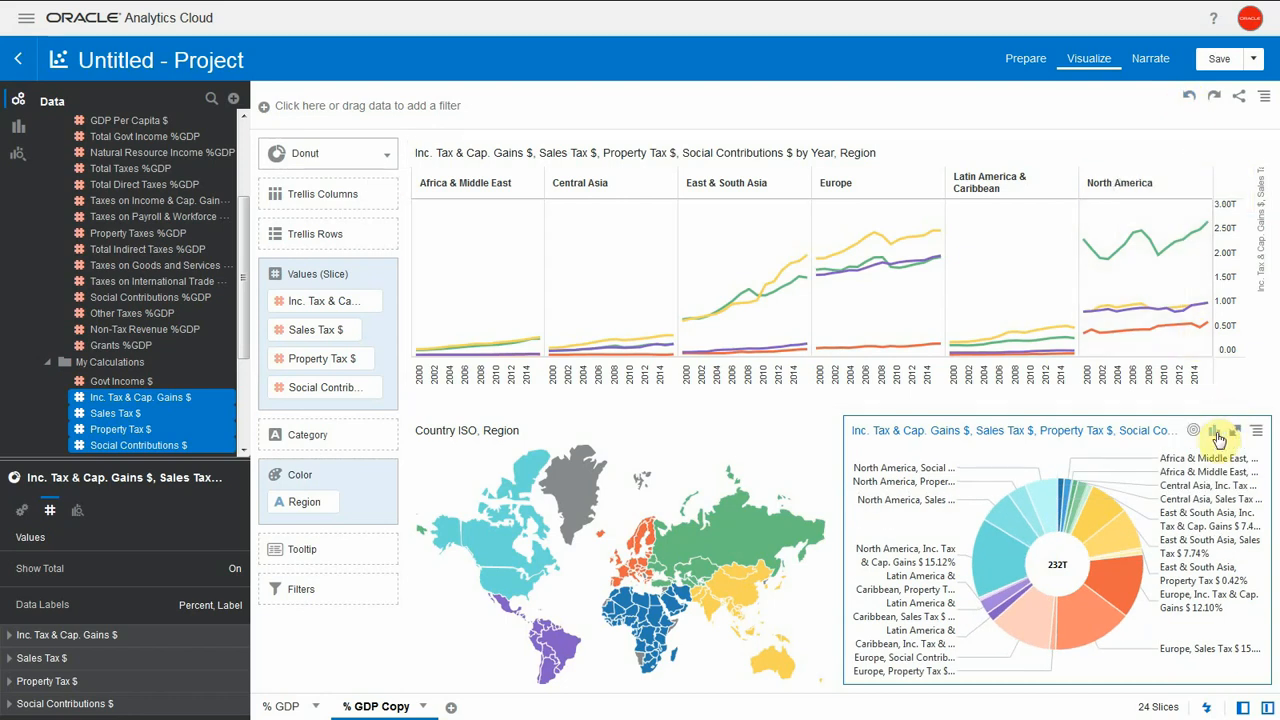
Bring up the visualization-type choices for the donut chart.
left_click(1214, 432)
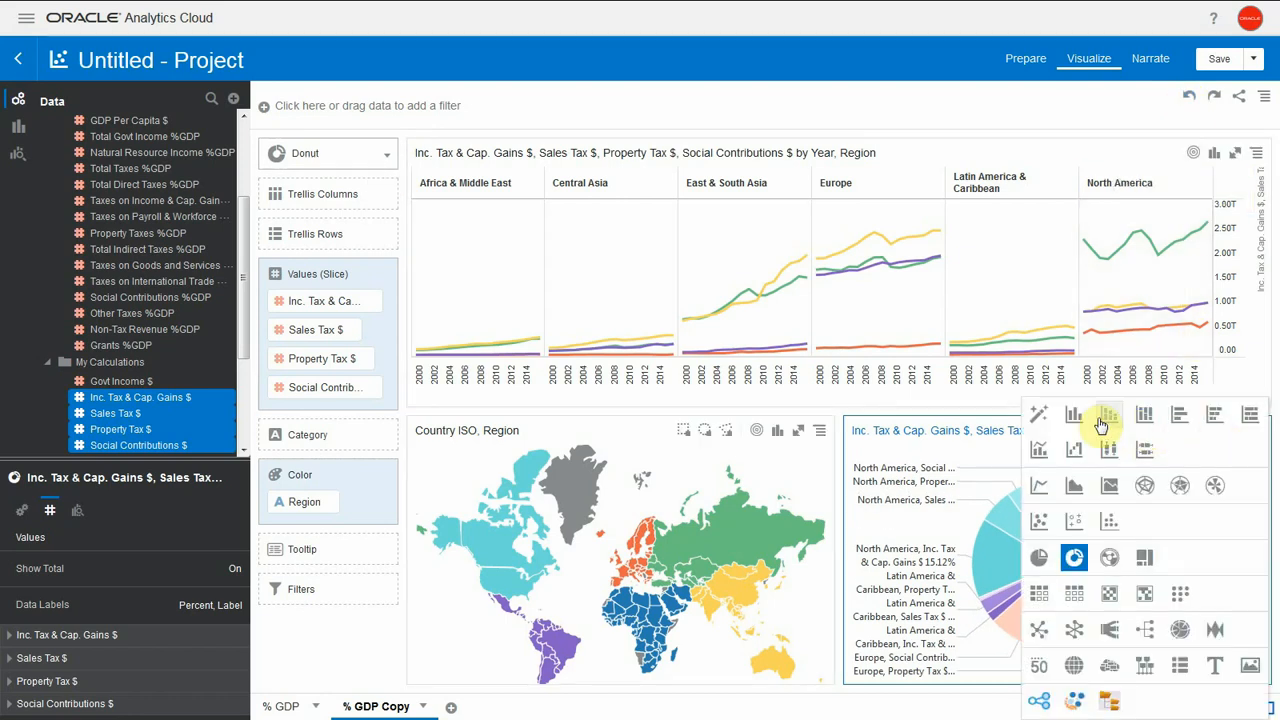
Convert the donut to a Stacked Bar by region and expand the Labels Axis settings.
left_click(1074, 414)
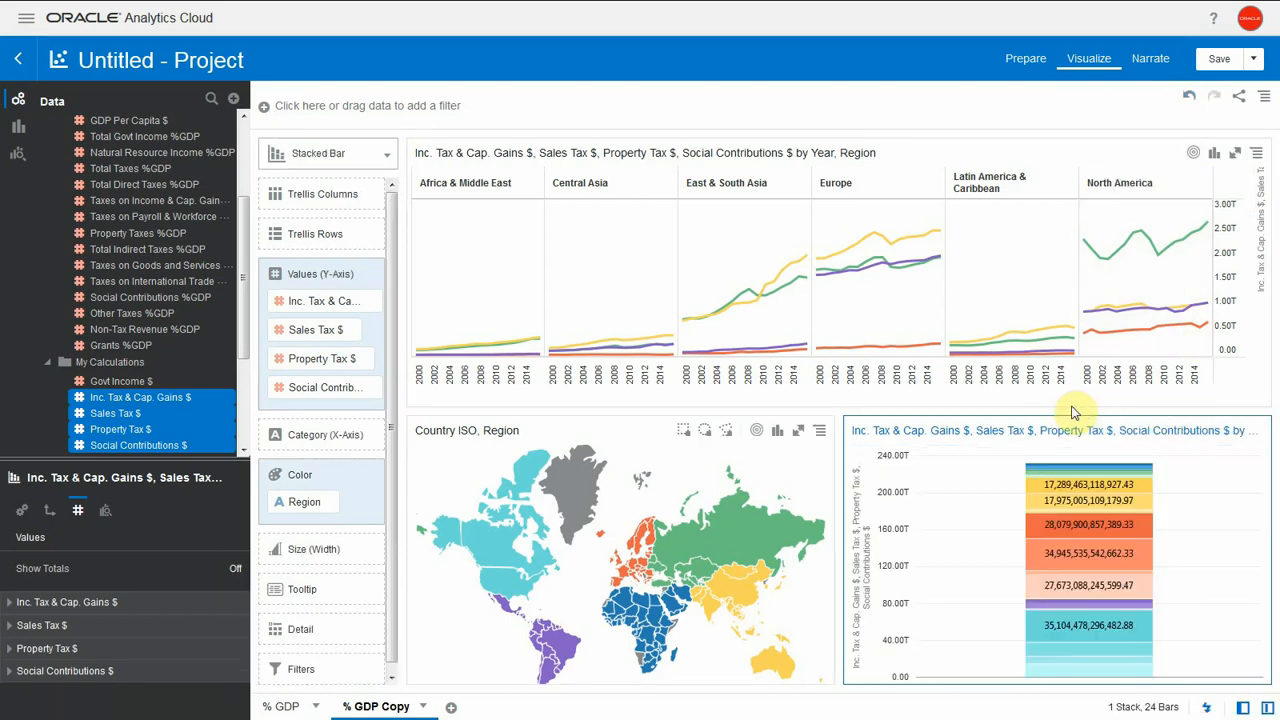
left_click(304, 500)
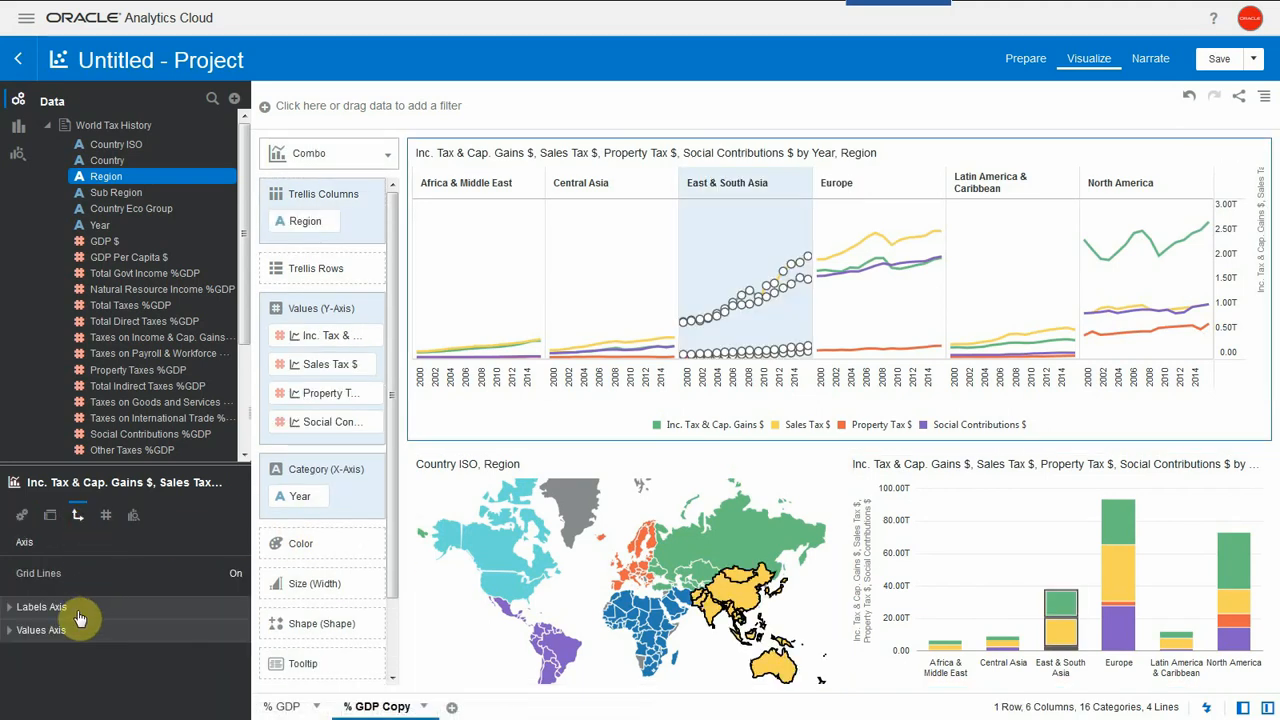
left_click(40, 606)
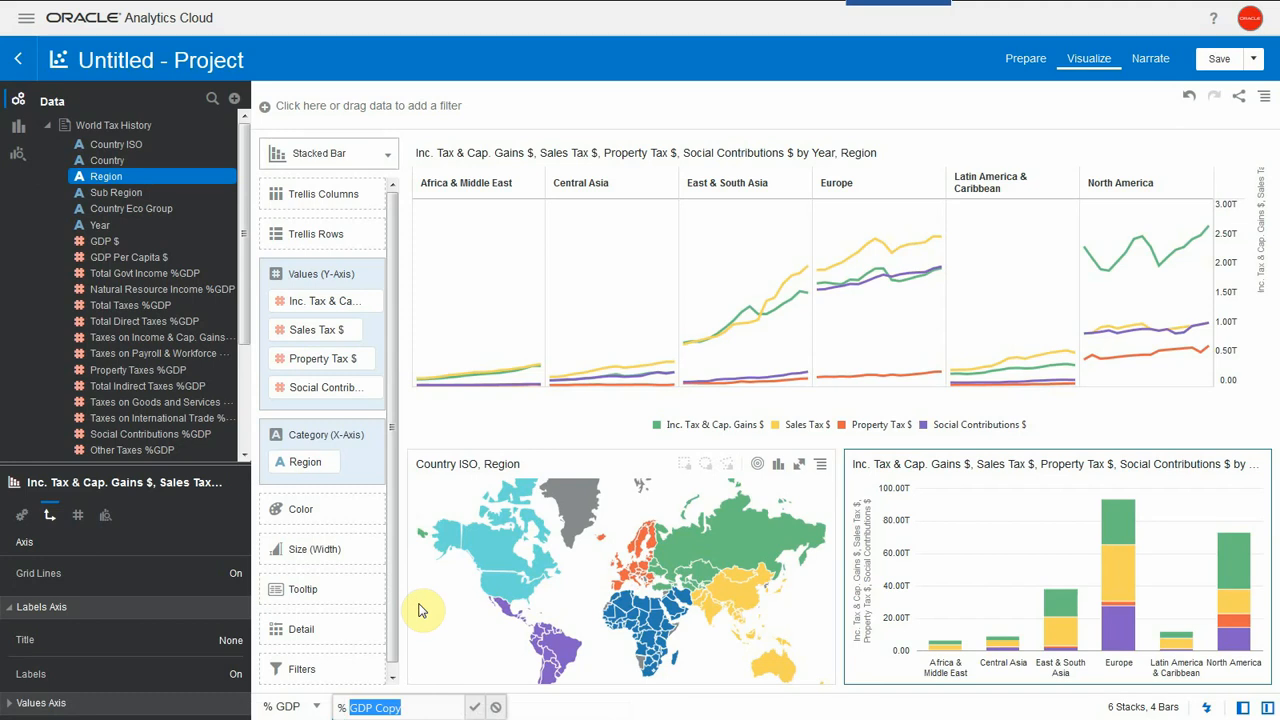
Rename the canvas to US $ and duplicate it into a US $ Copy canvas.
type("US $")
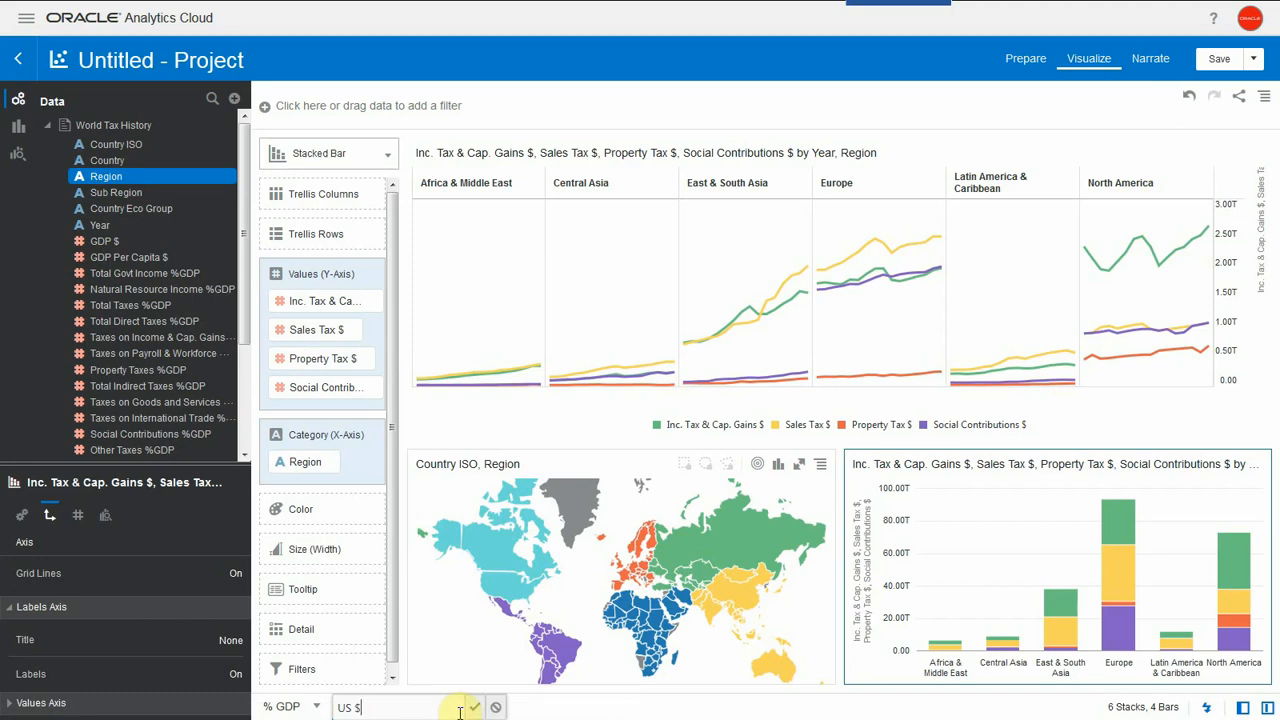
left_click(474, 708)
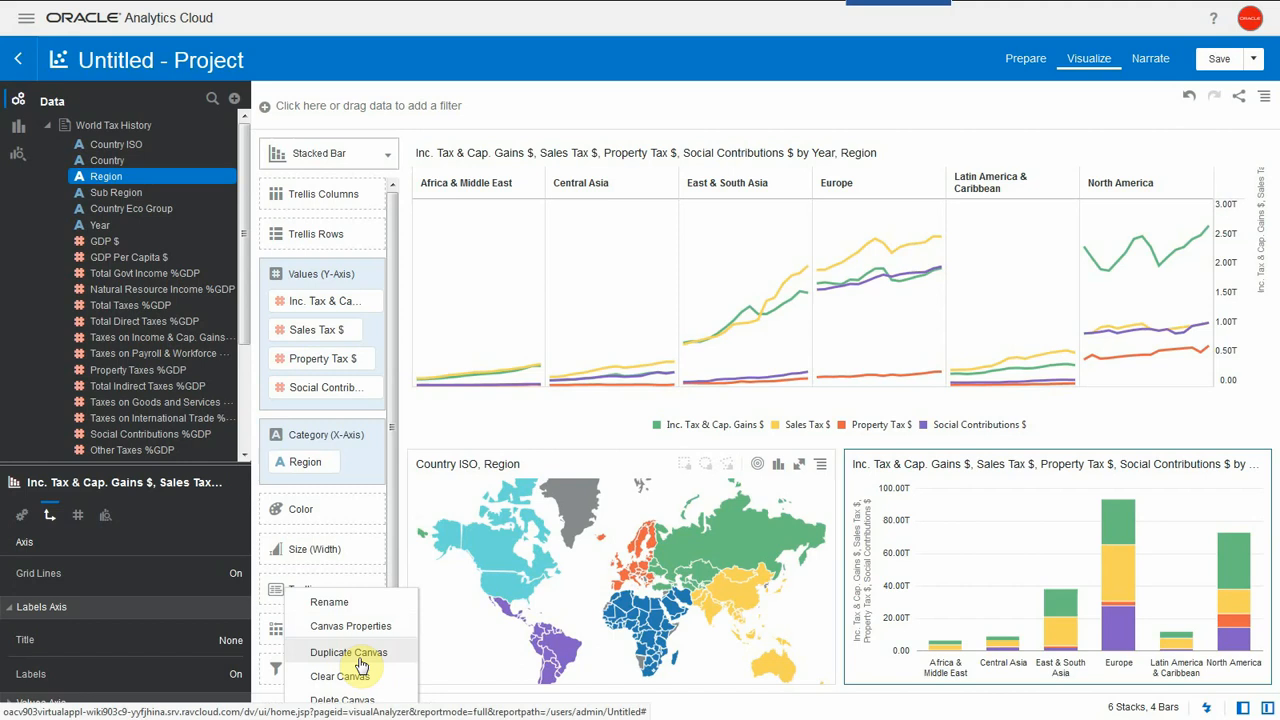
left_click(348, 652)
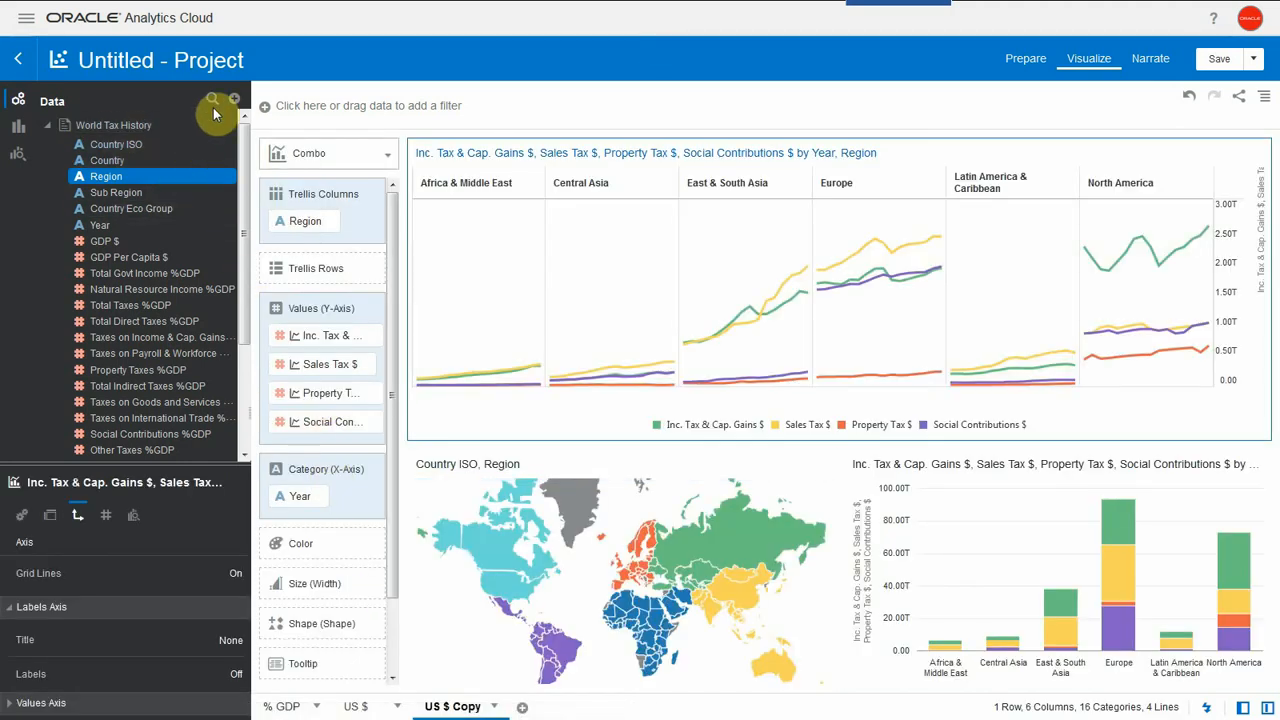
left_click(234, 100)
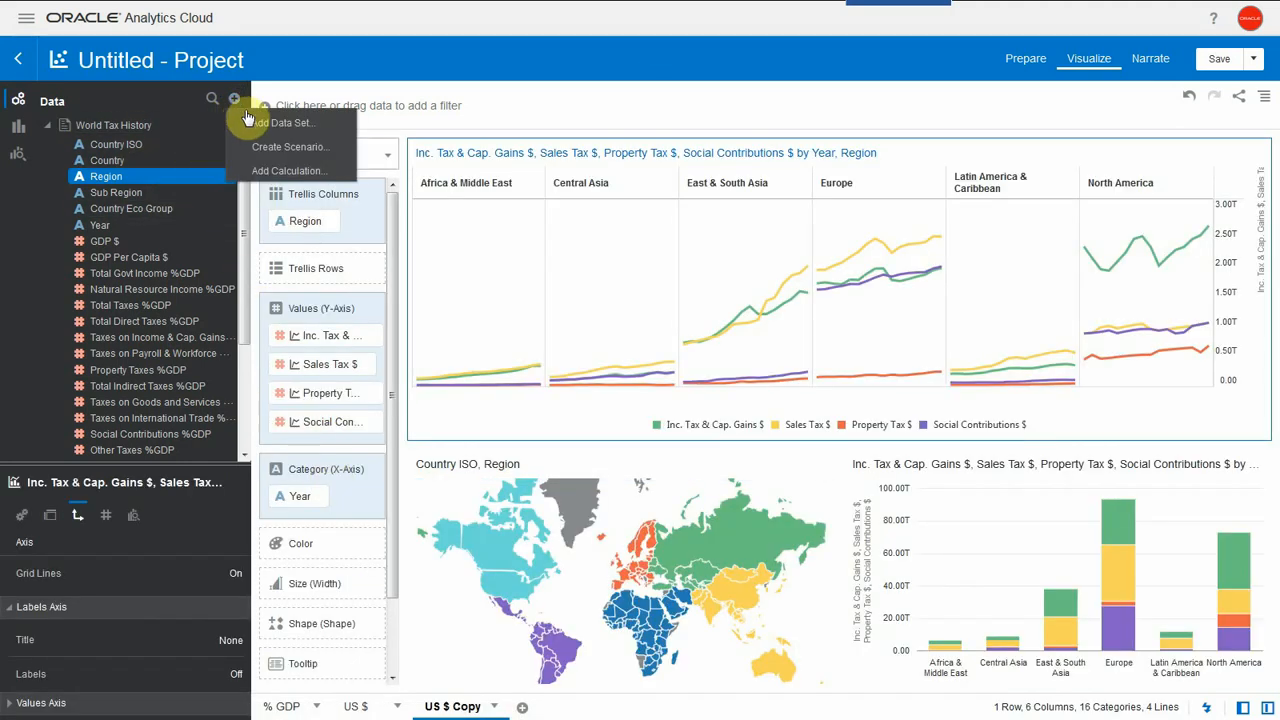
Create Inc. Tax and Cap Gains $ Per Capita as income tax %GDP * GDP Per Capita $, validate and save it.
left_click(290, 170)
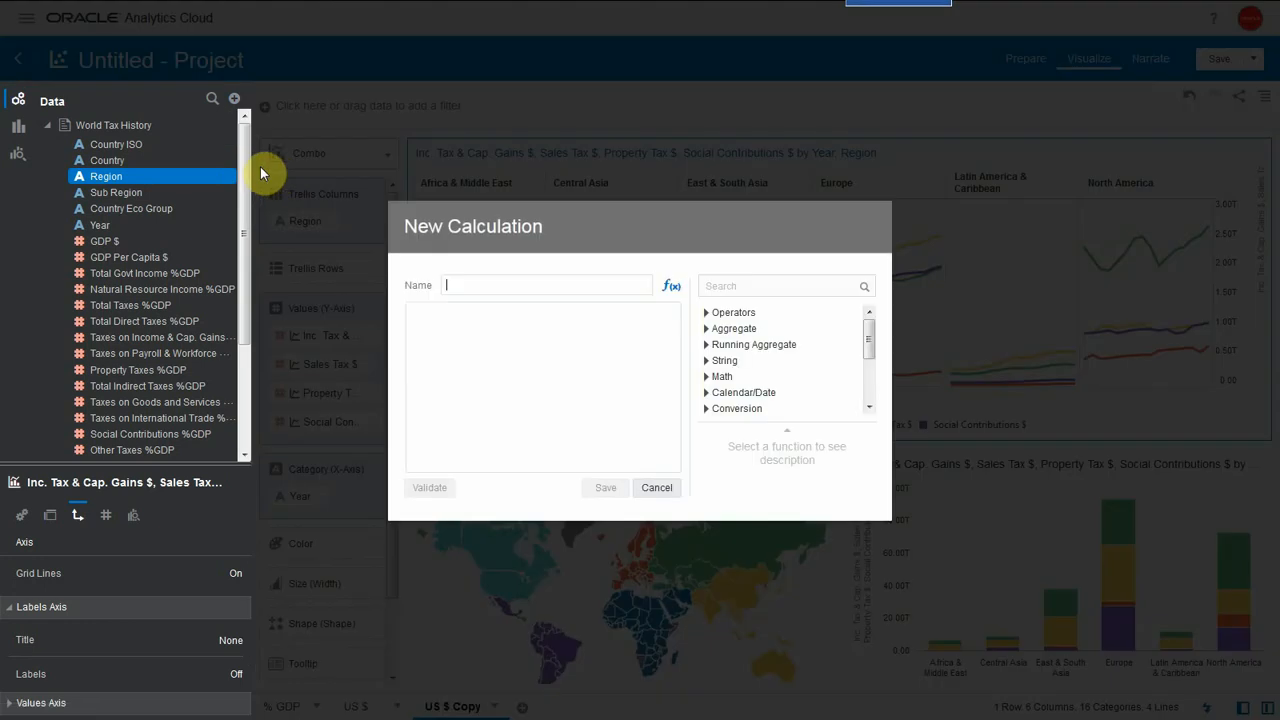
type("inc")
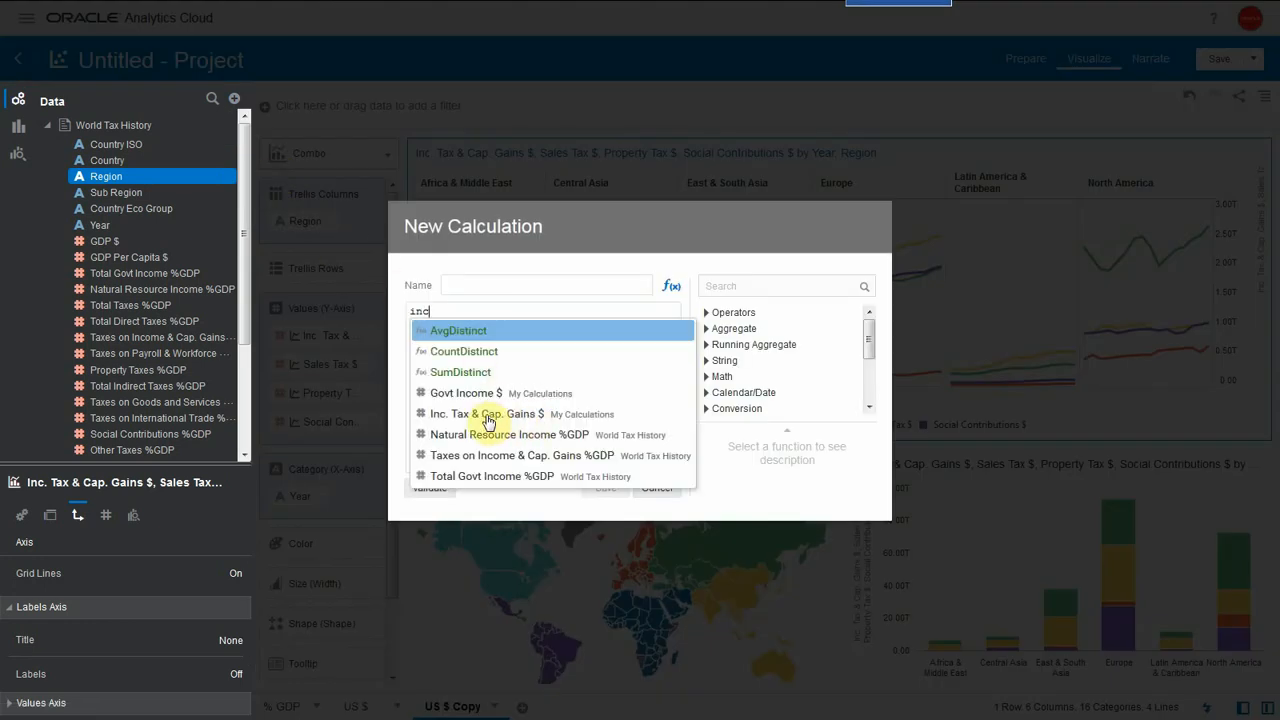
left_click(520, 456)
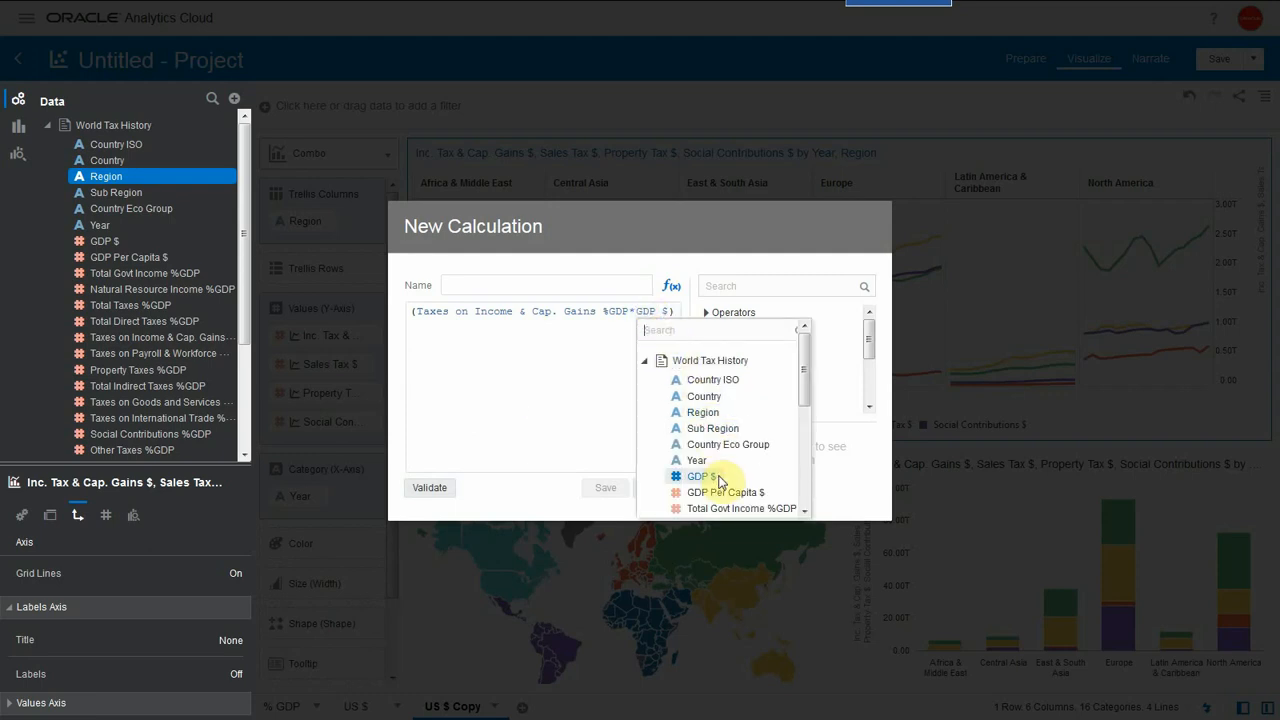
left_click(724, 492)
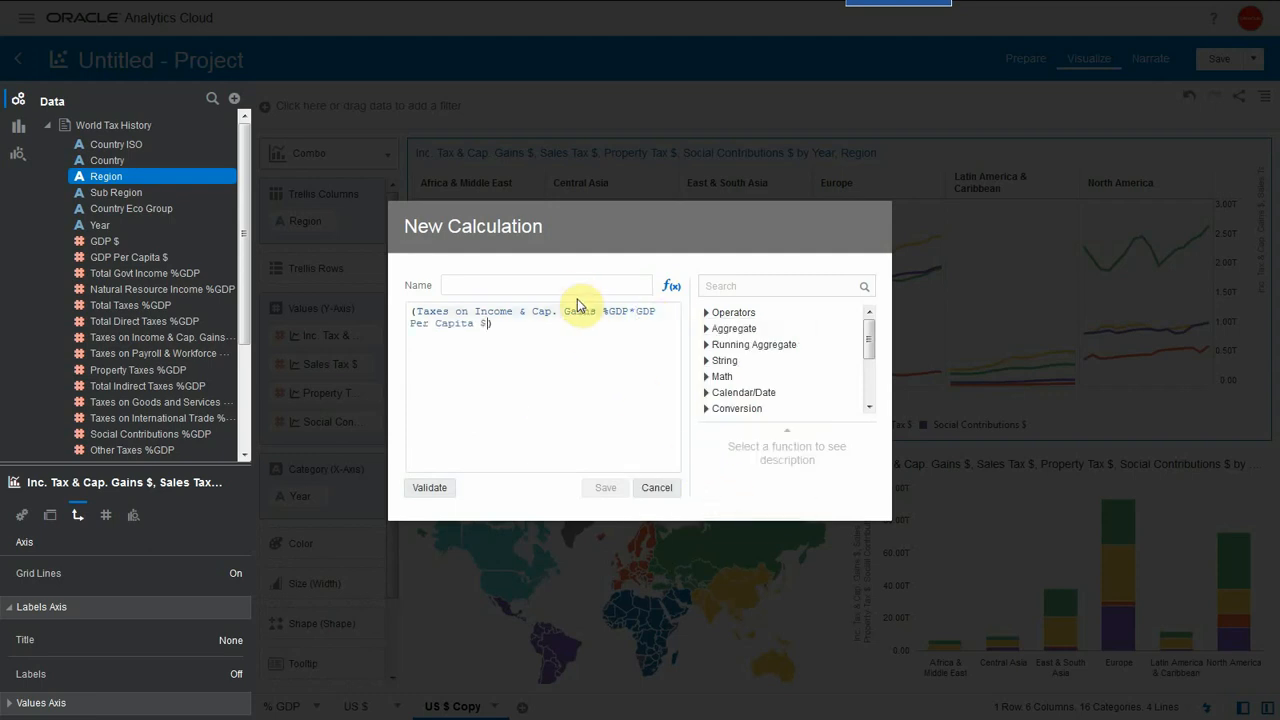
type("Inc. Tax and Cap. Gains $ Per Capit")
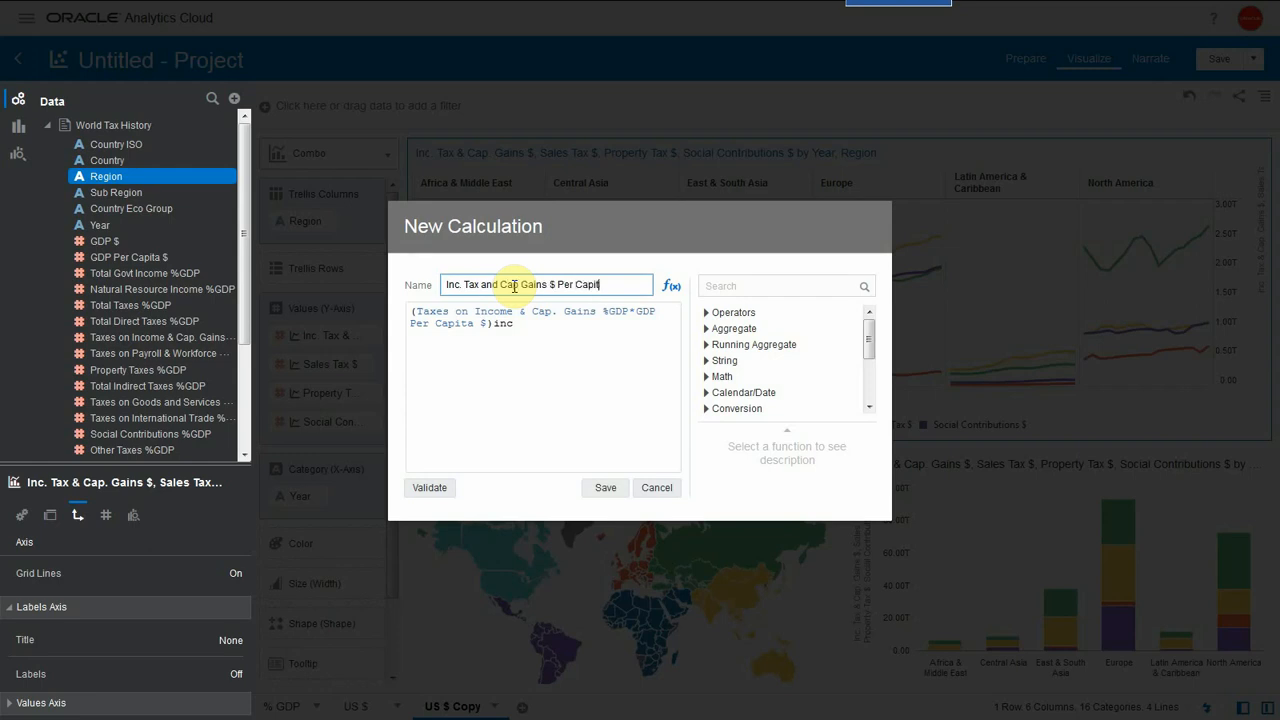
left_click(428, 488)
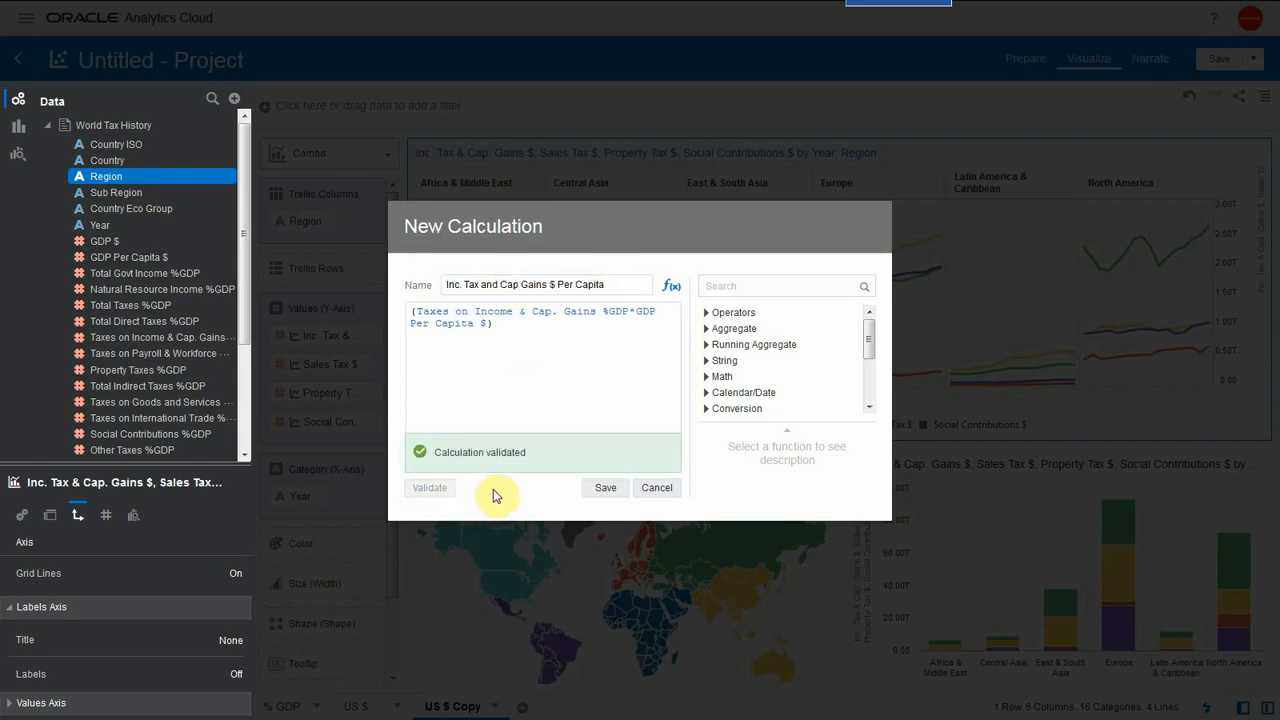
left_click(604, 488)
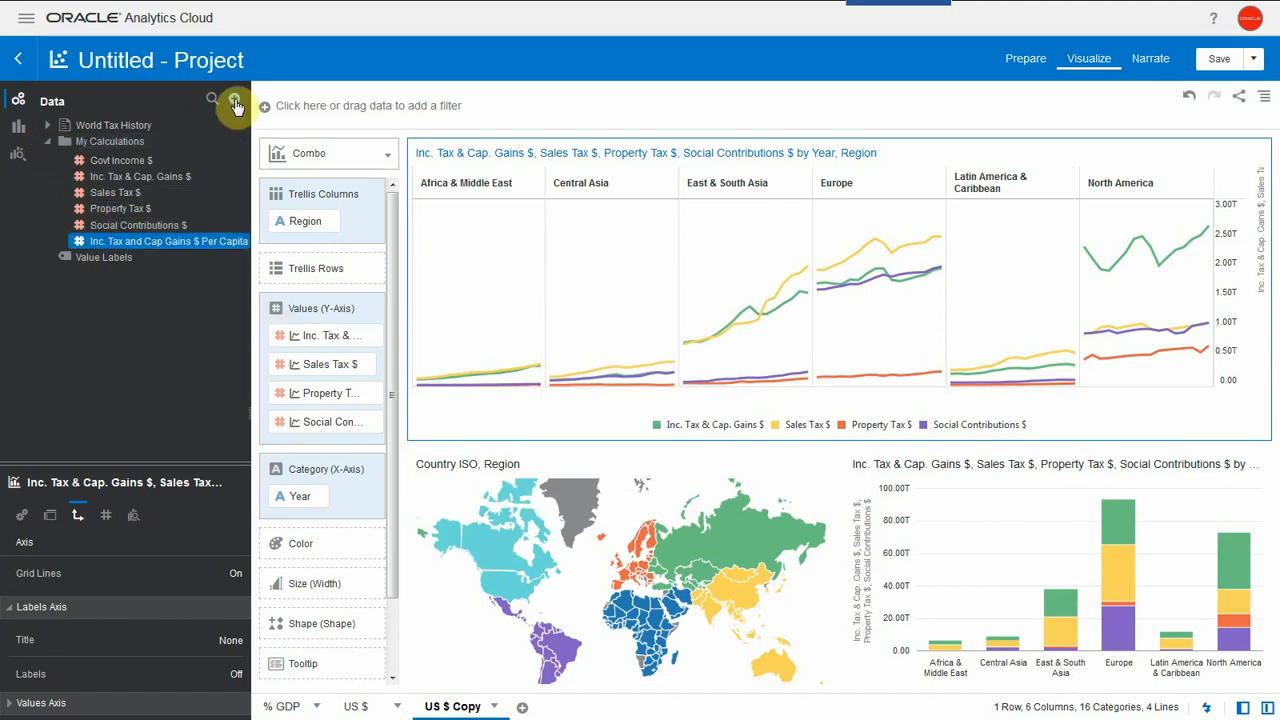
Add another calculation, then switch Show Totals on for the stacked bar chart's values.
left_click(236, 104)
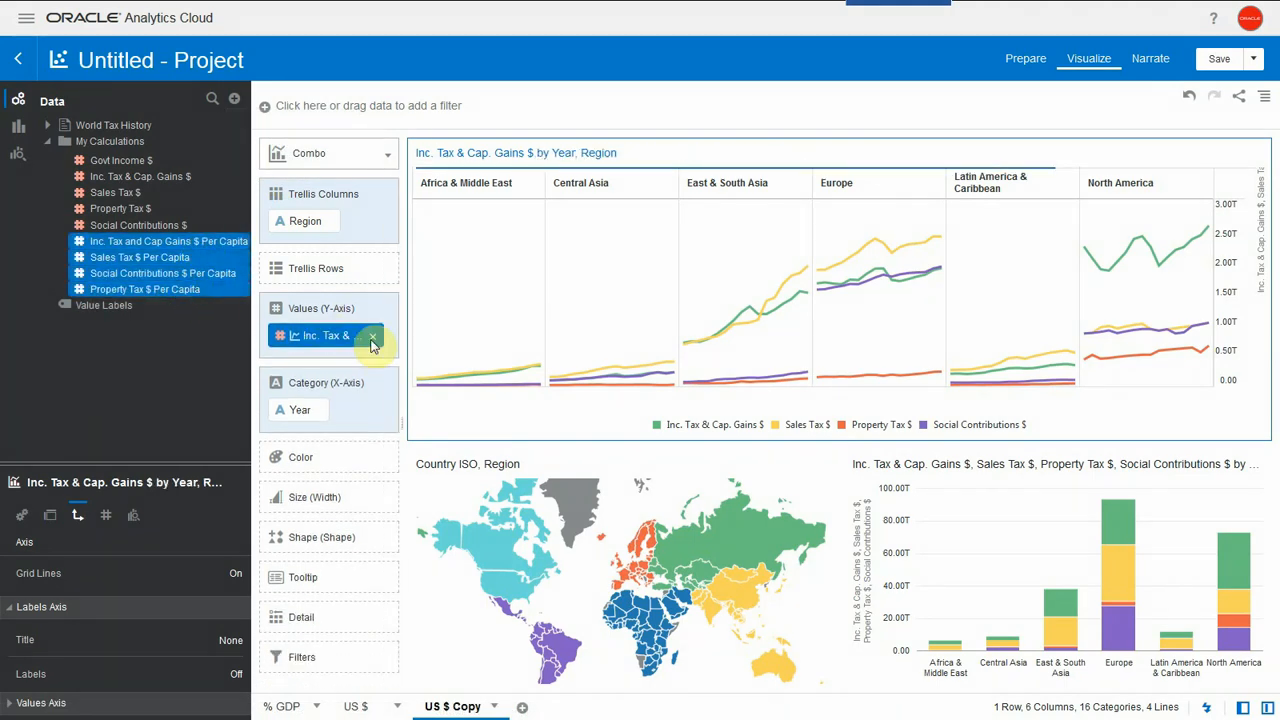
left_click(372, 336)
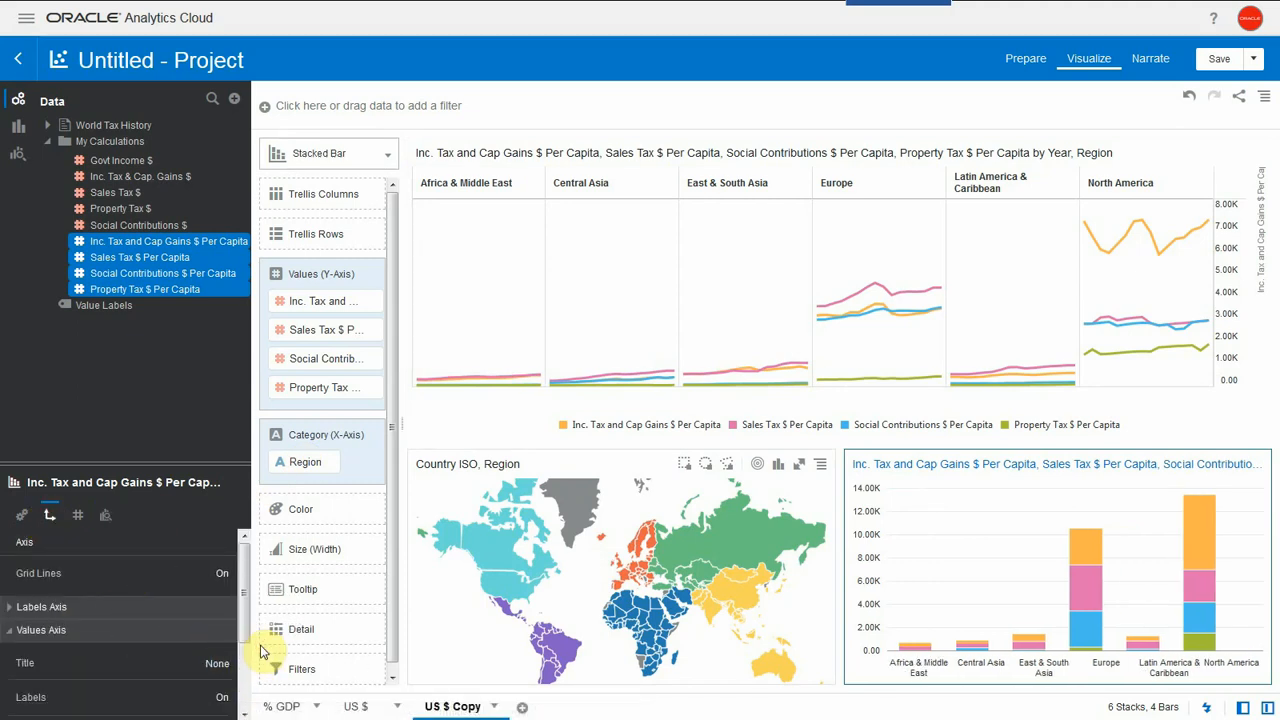
left_click(76, 514)
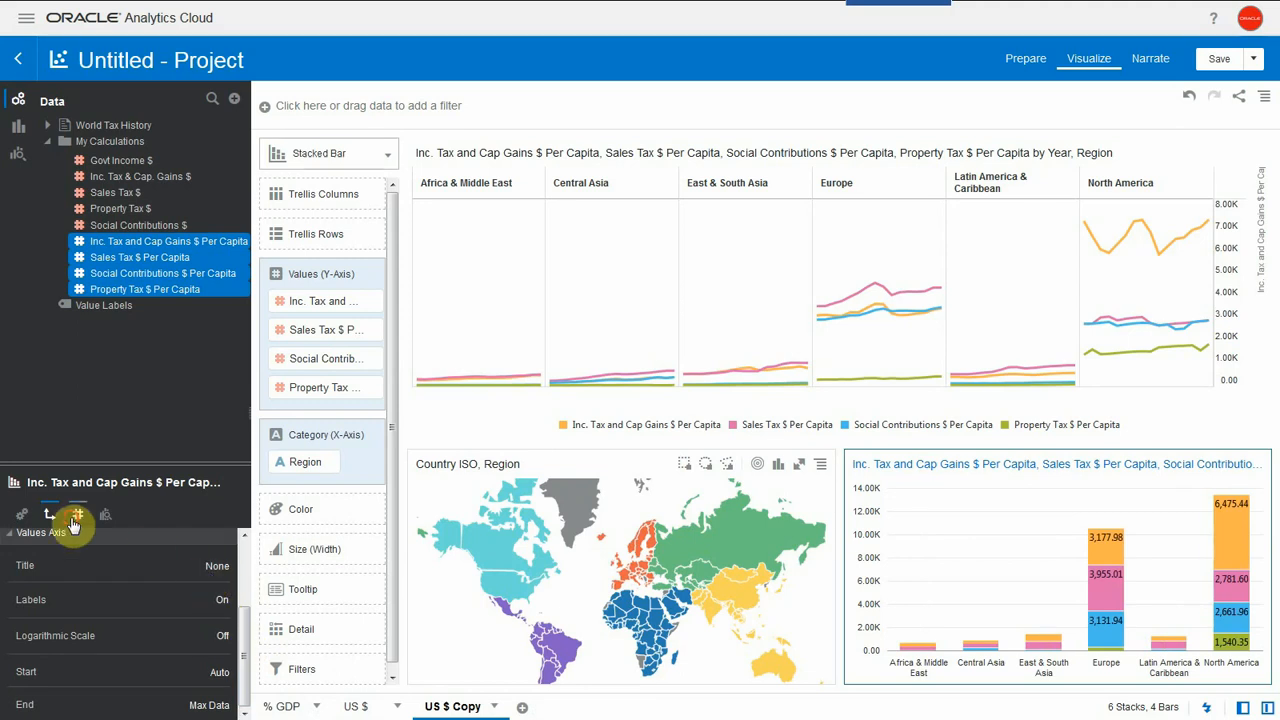
left_click(76, 514)
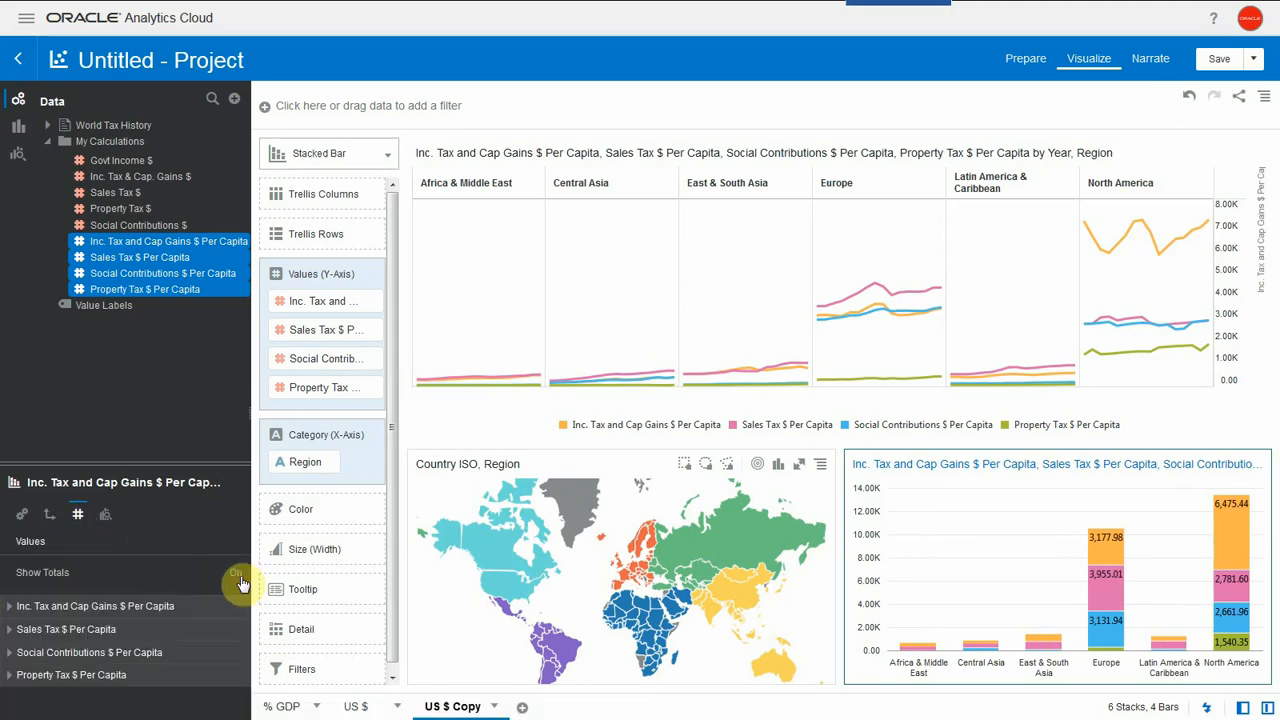
left_click(238, 584)
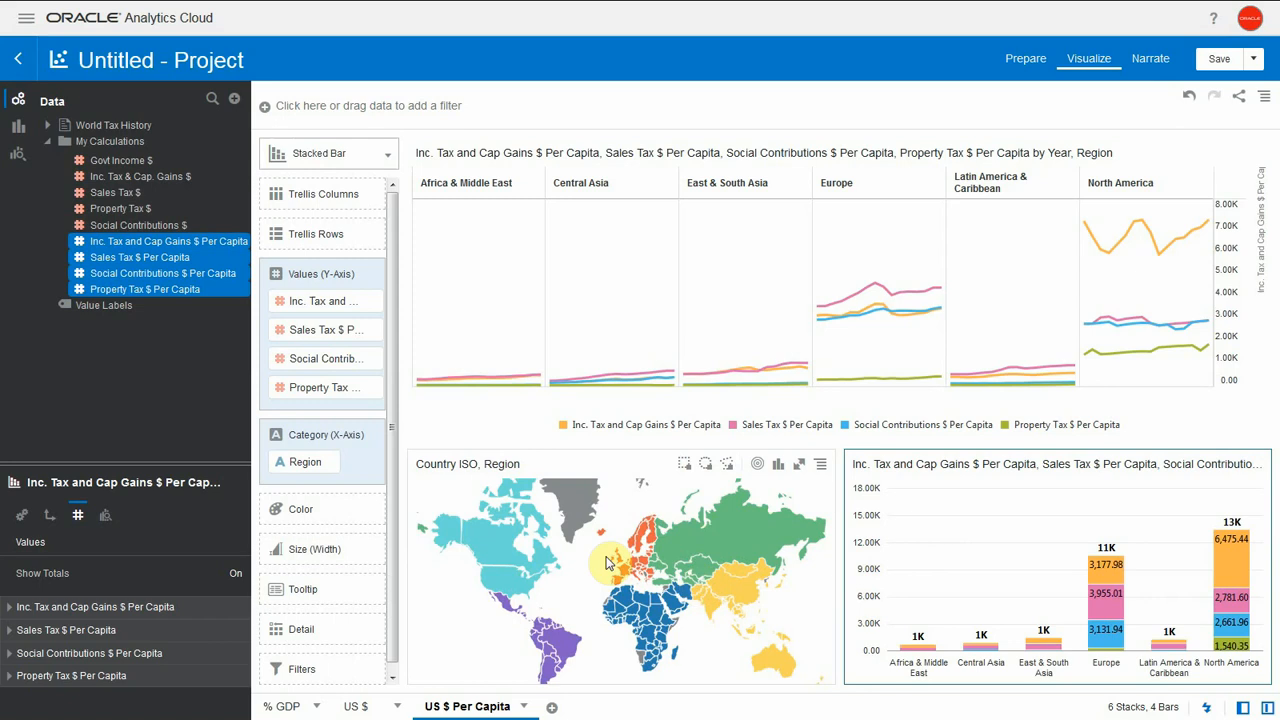
Enable Use as Filter on the map and filter the charts to France, the USA, then GBR.
right_click(608, 564)
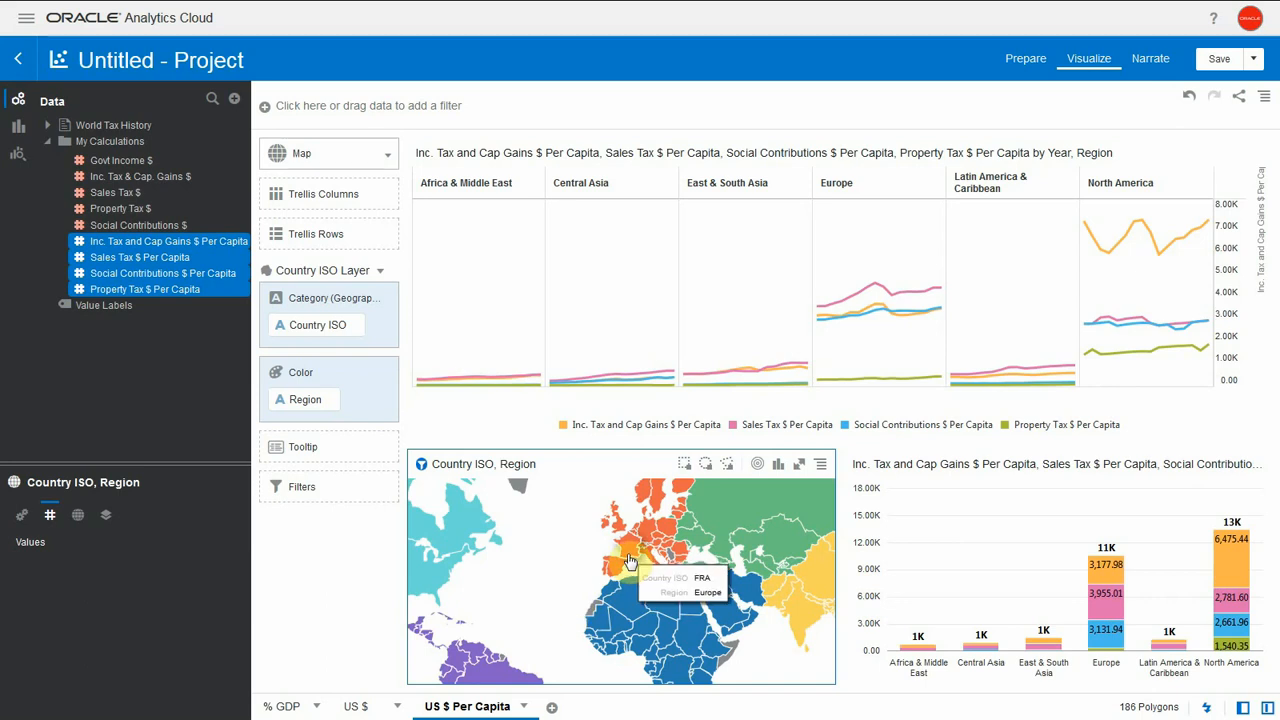
left_click(624, 550)
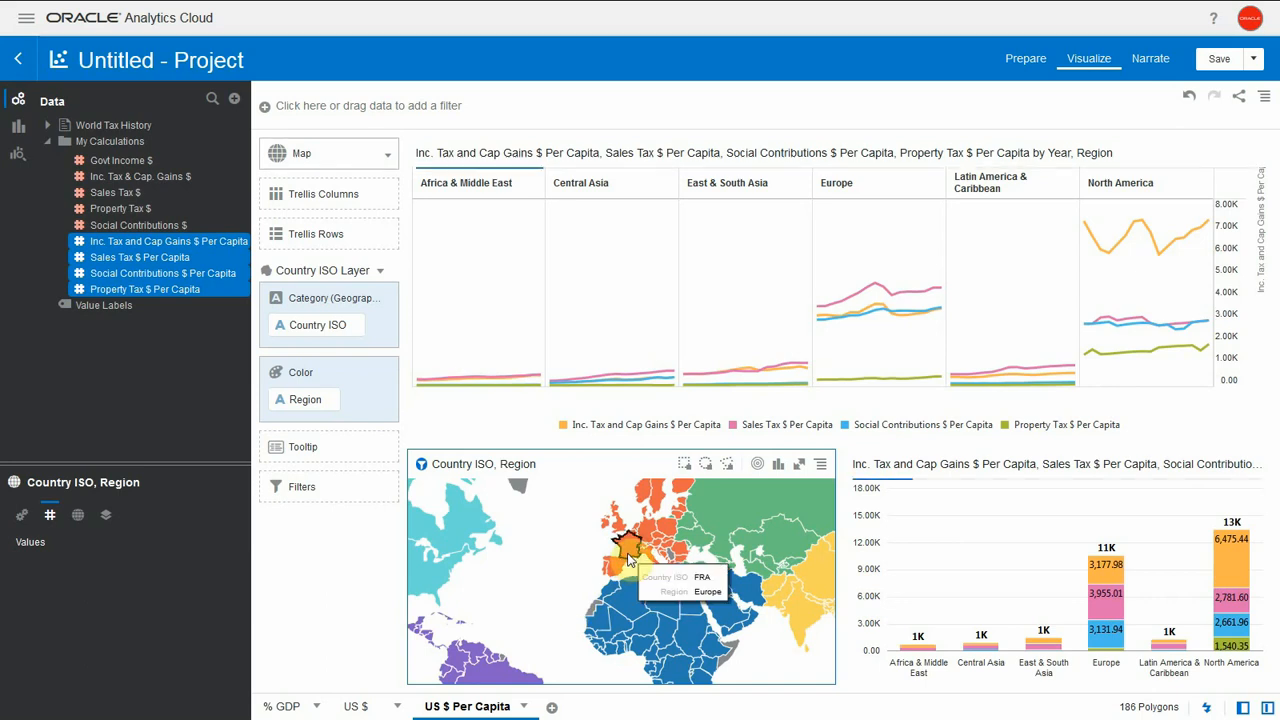
left_click(624, 544)
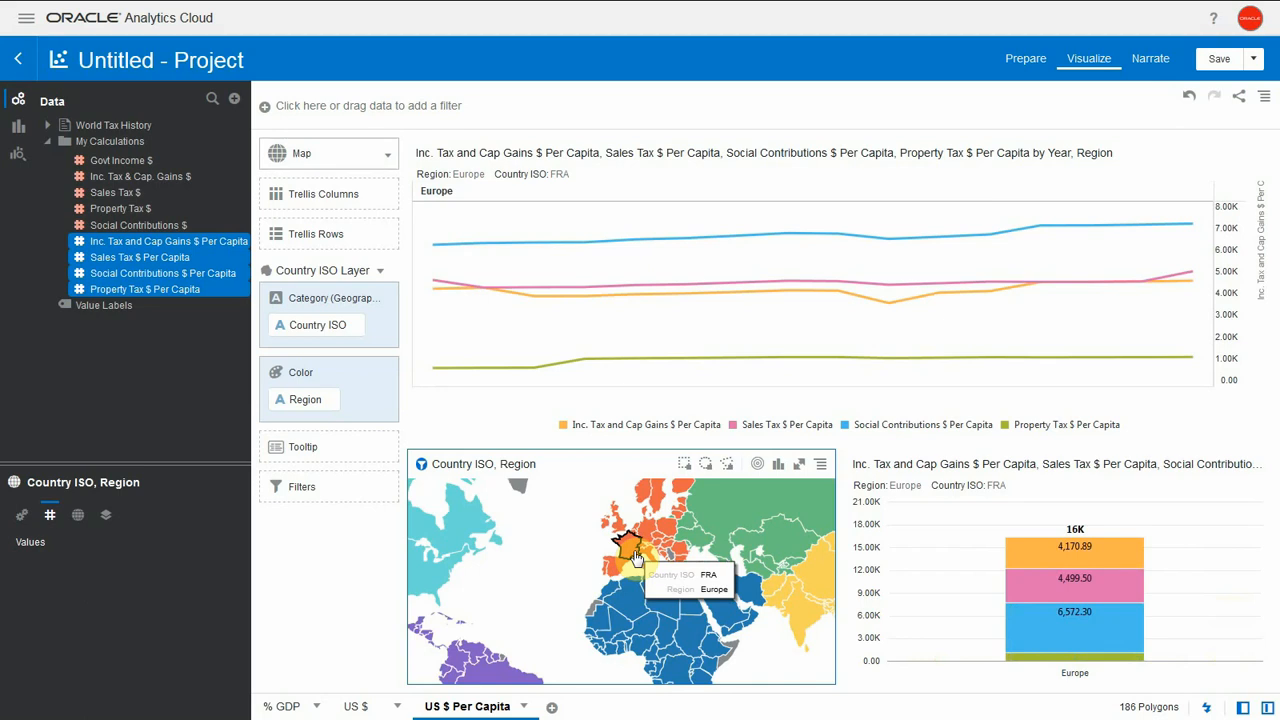
mouse_move(444, 588)
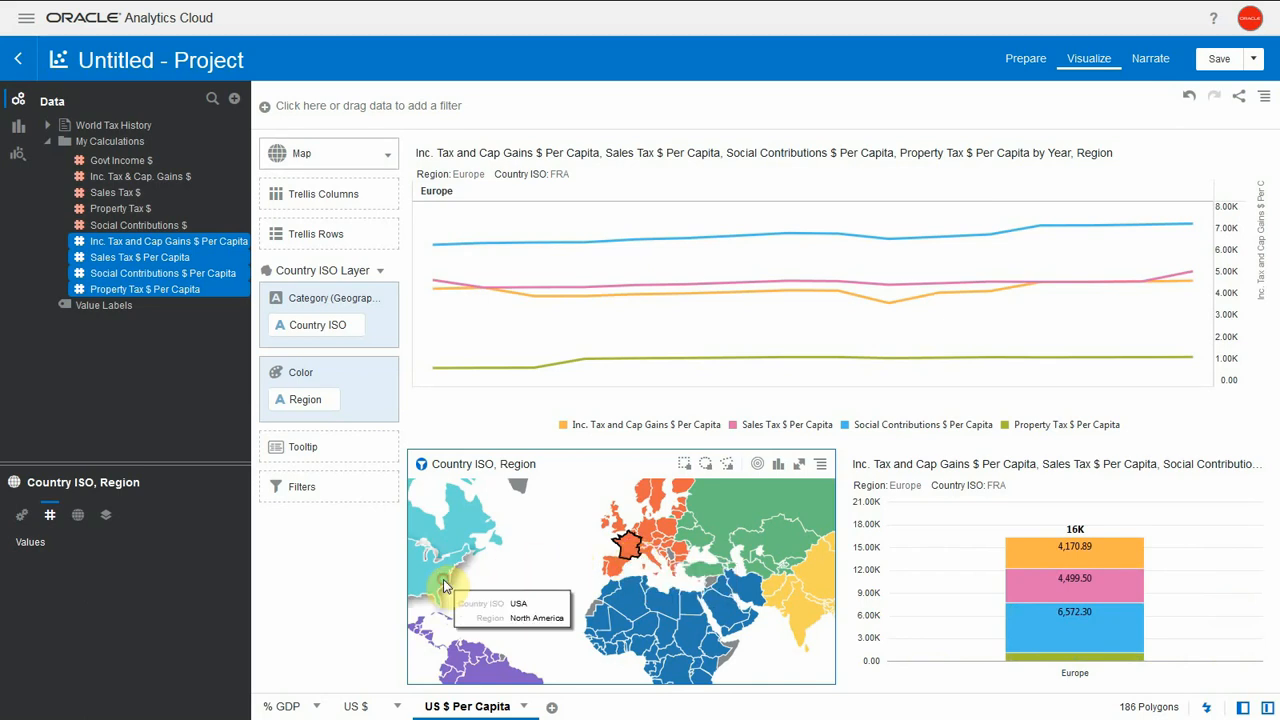
left_click(444, 570)
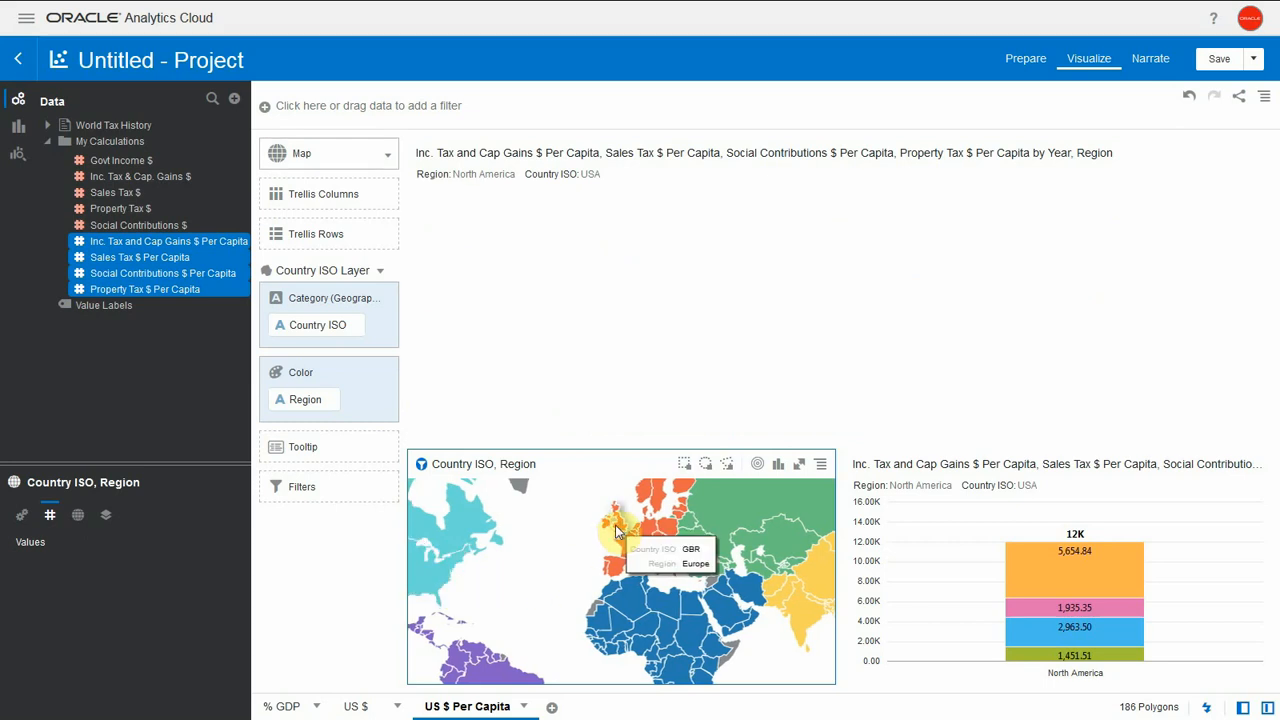
left_click(612, 516)
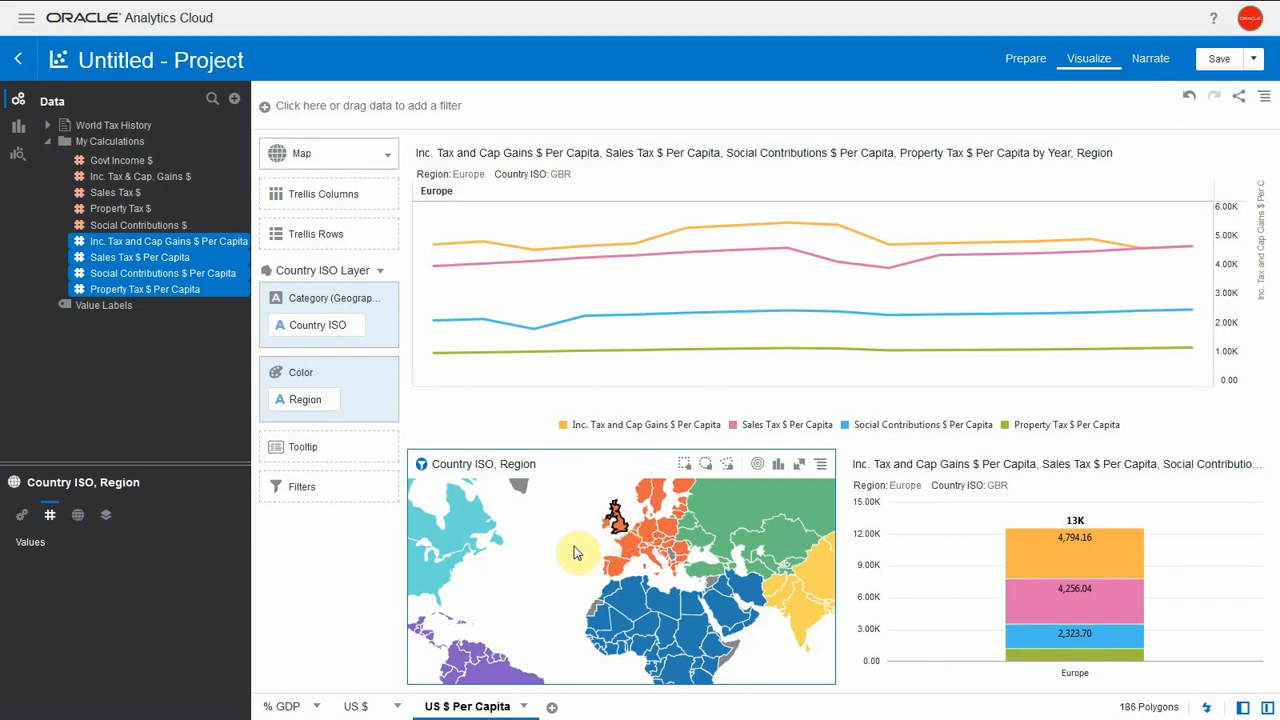
right_click(576, 552)
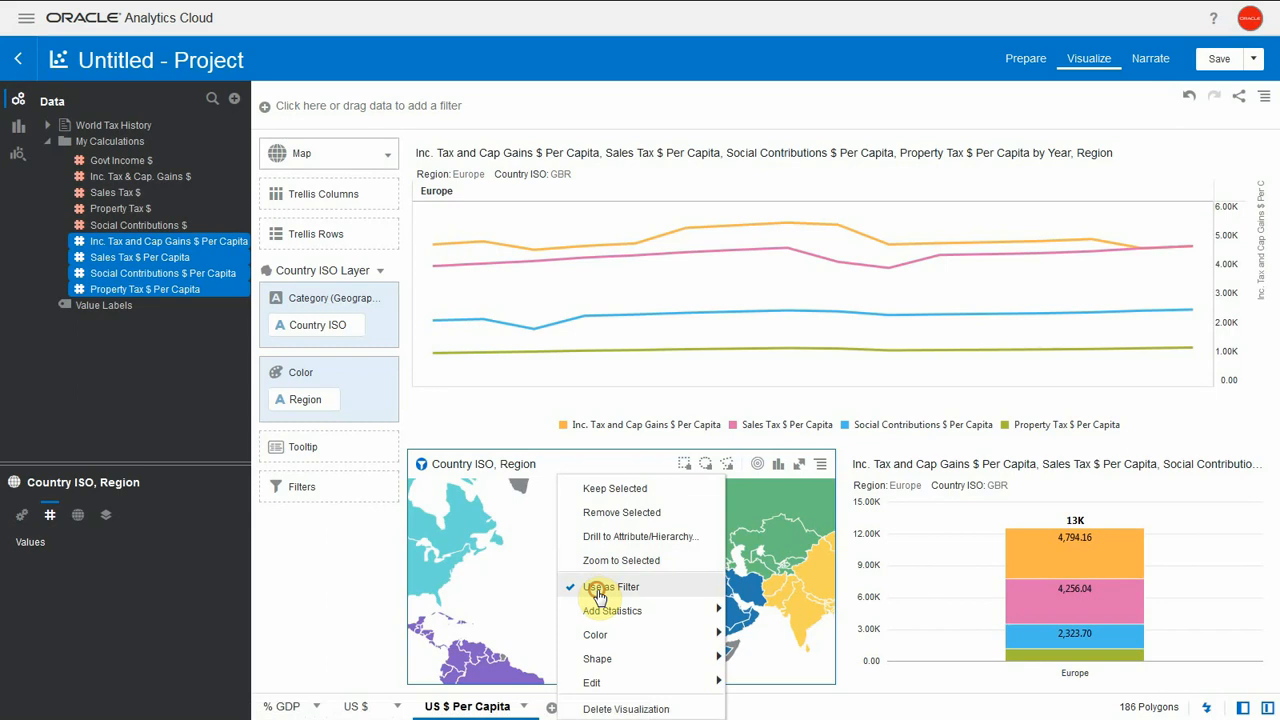
Turn off the map's Use as Filter and start the France Social Contributions Per Capita calculation with FILTER.
left_click(612, 588)
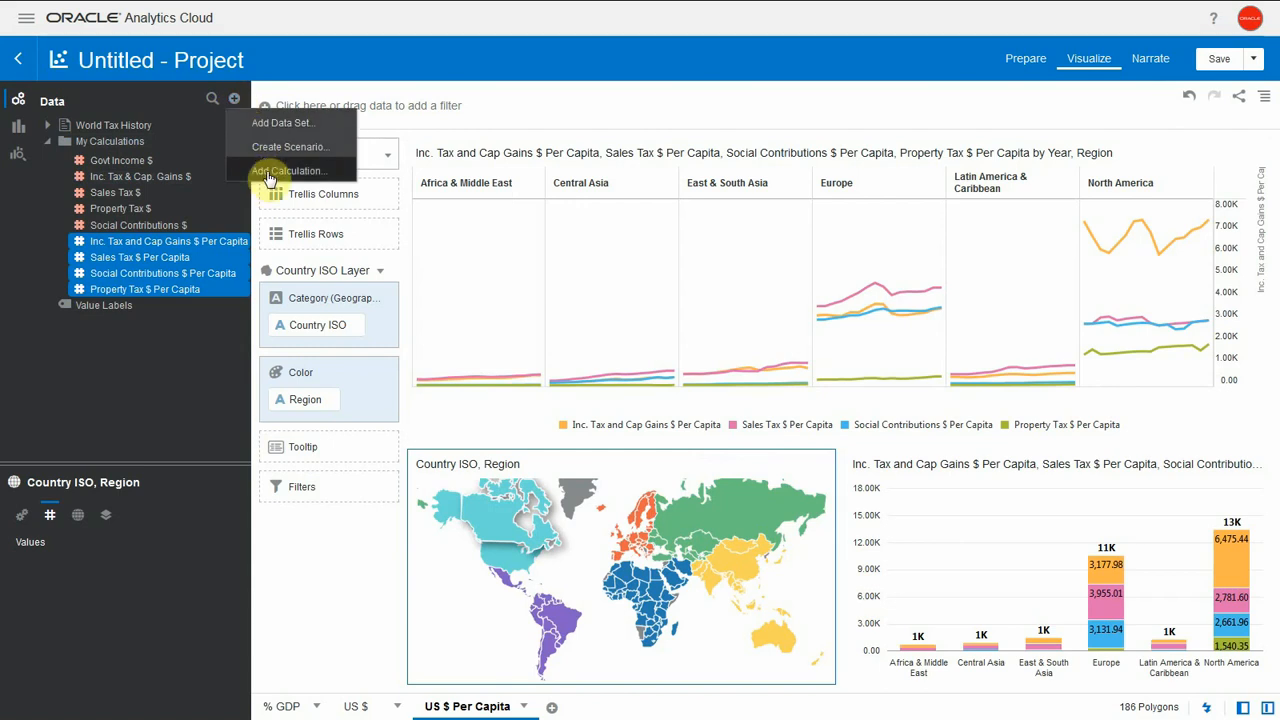
left_click(288, 170)
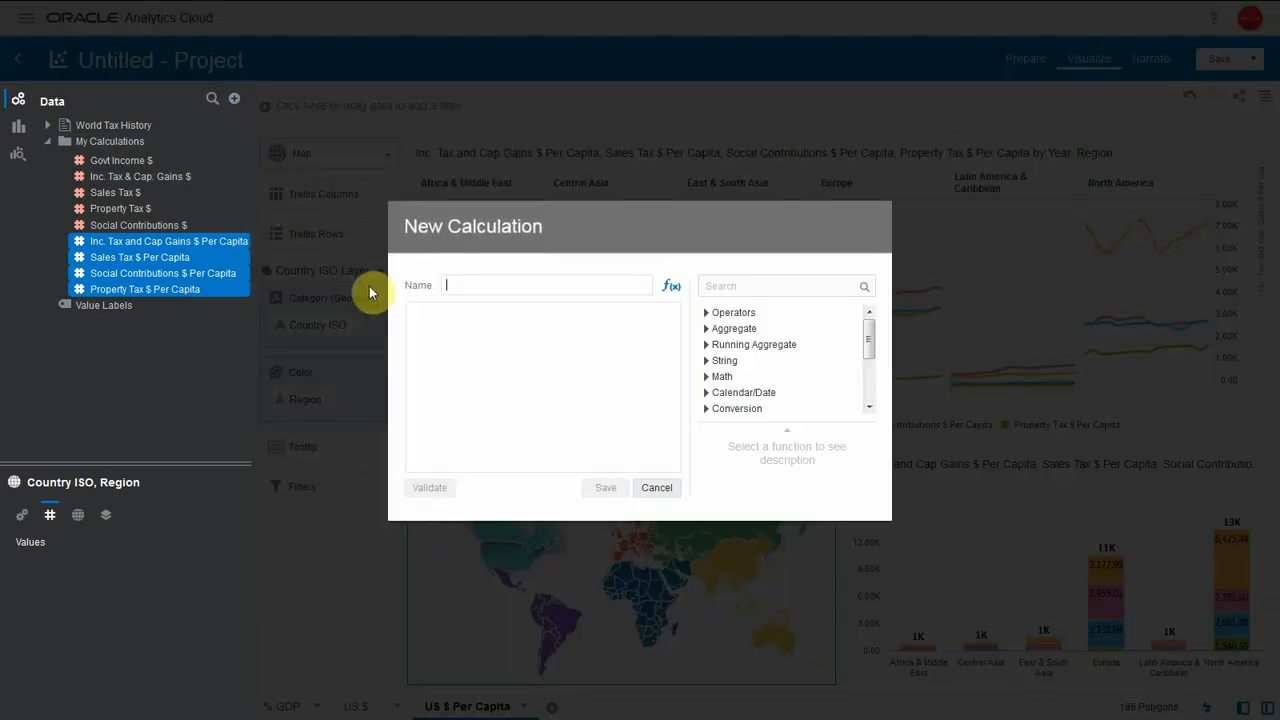
type("France Social Contributions Per Capita")
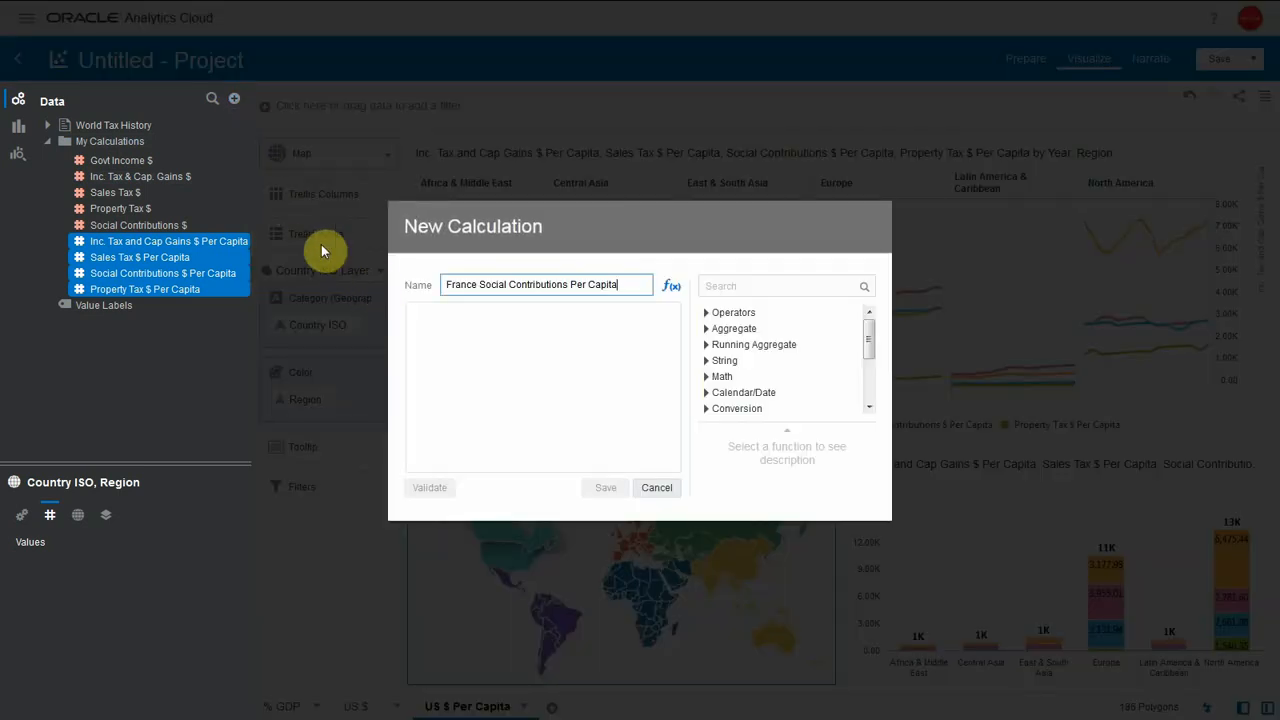
type("filte")
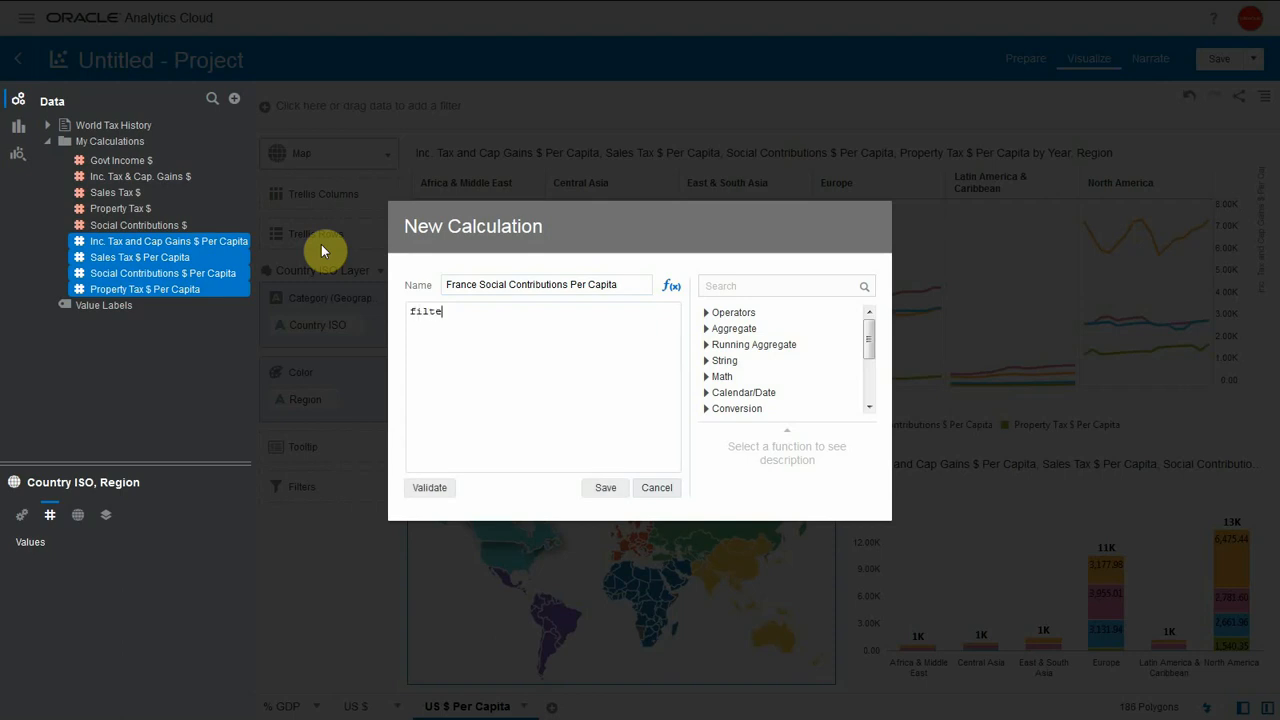
type("filter)")
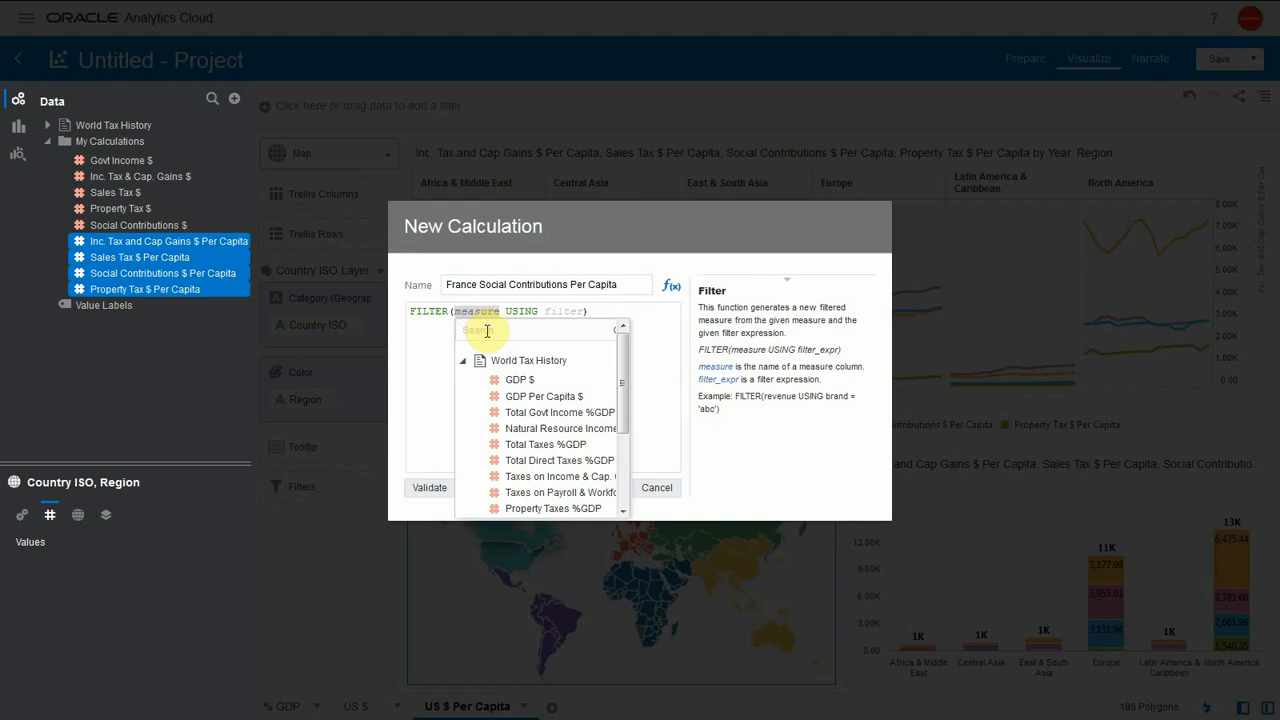
Complete it as FILTER(Social Contributions $ Per Capita USING Country ISO='FRA') and save.
type("soci")
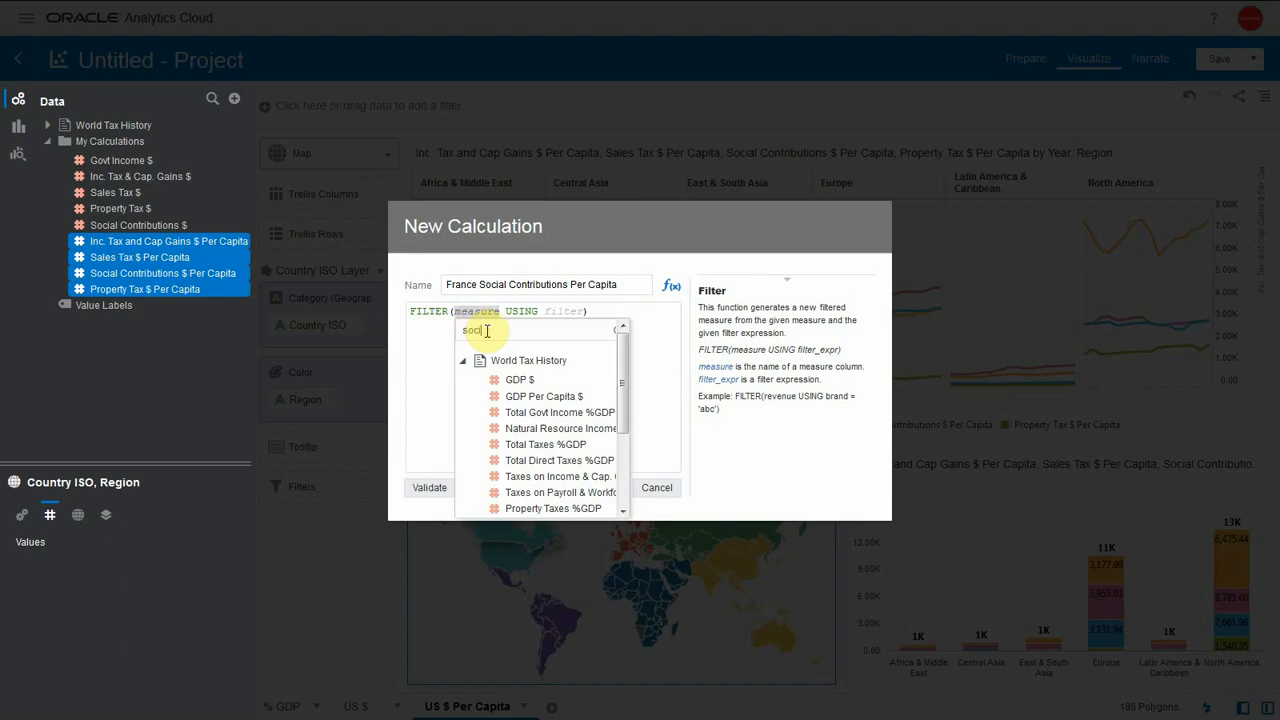
type("soci")
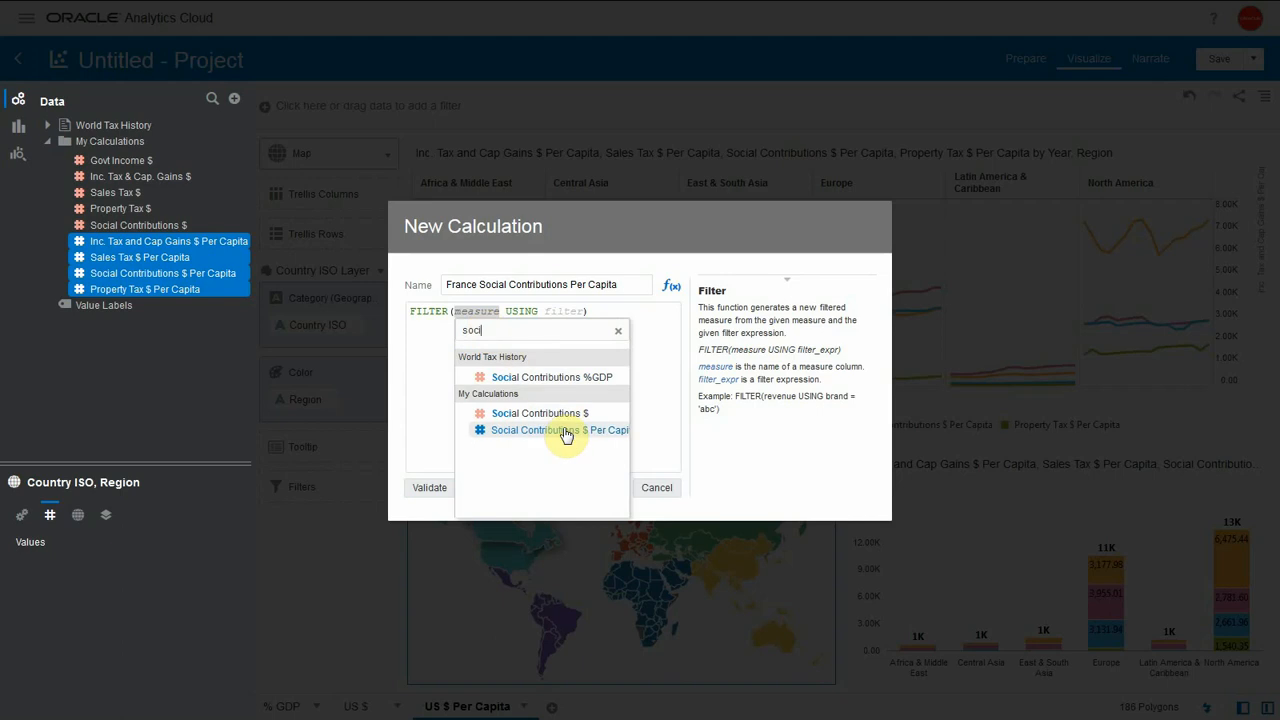
left_click(558, 430)
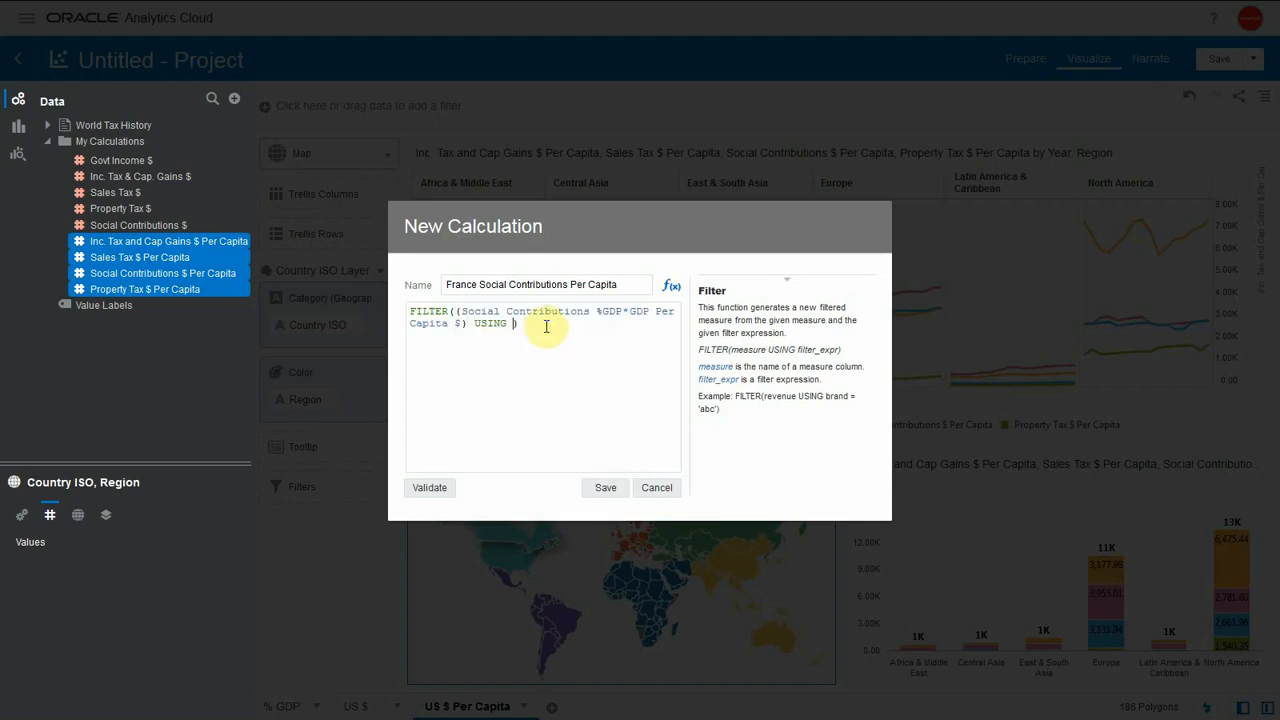
type("iso")
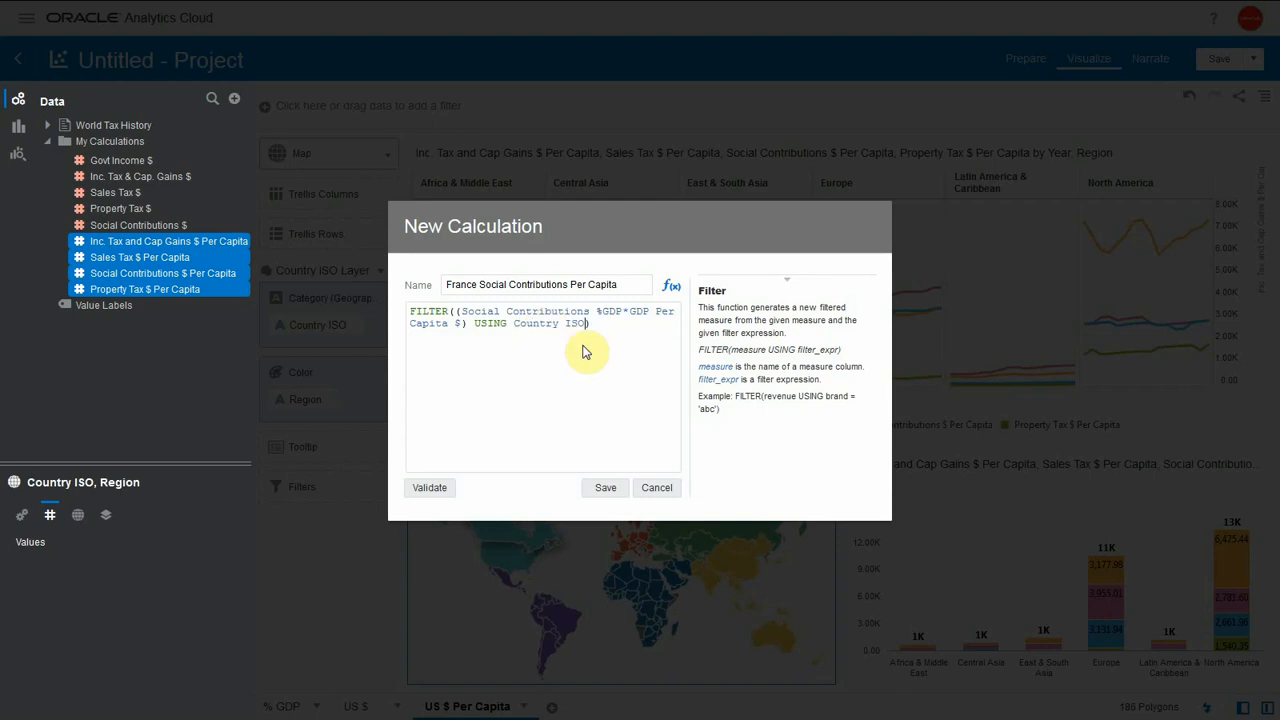
type("='FRA")
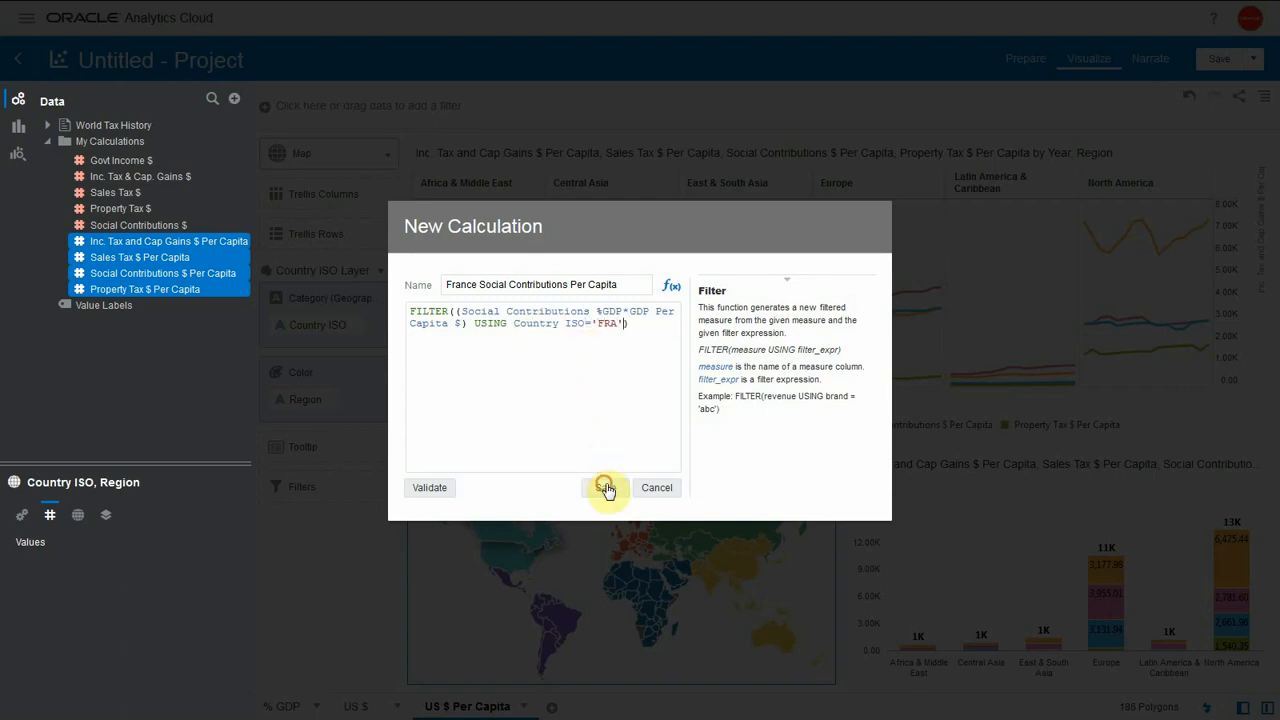
left_click(606, 488)
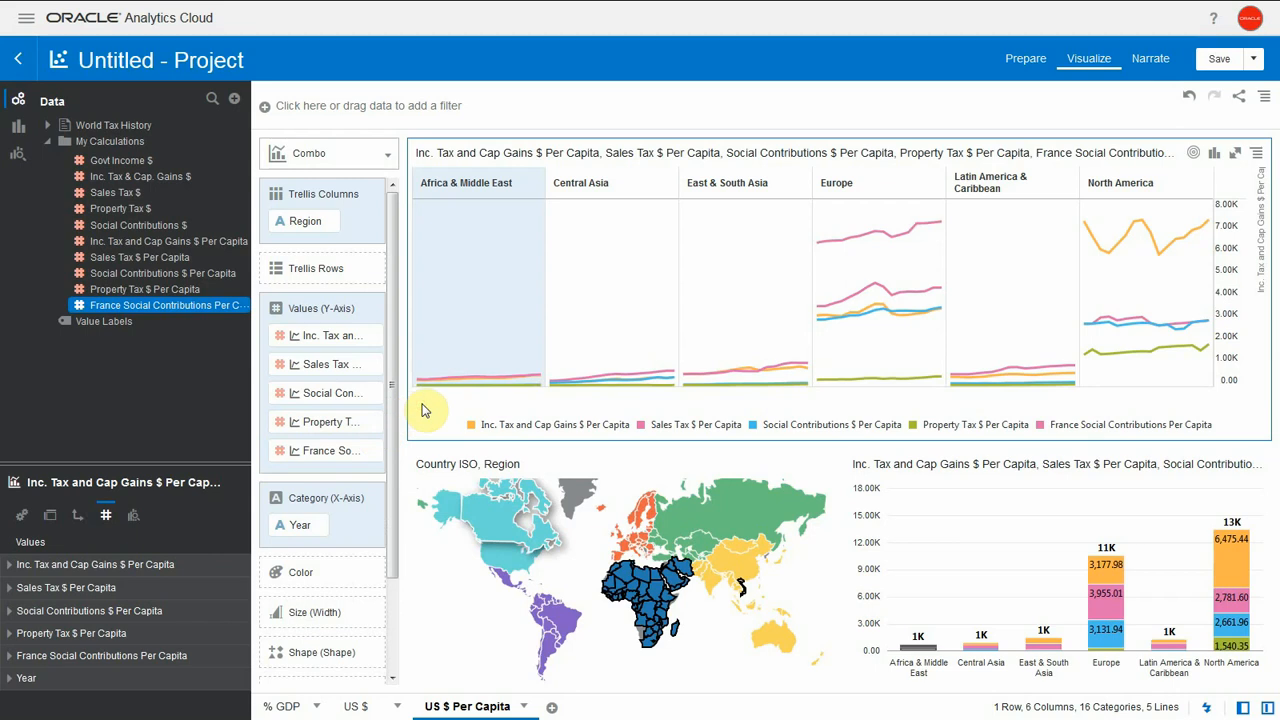
Create France Sales Tax Per Capita as FILTER(Sales Tax $ Per Capita USING Country ISO='FRA') and save.
left_click(234, 100)
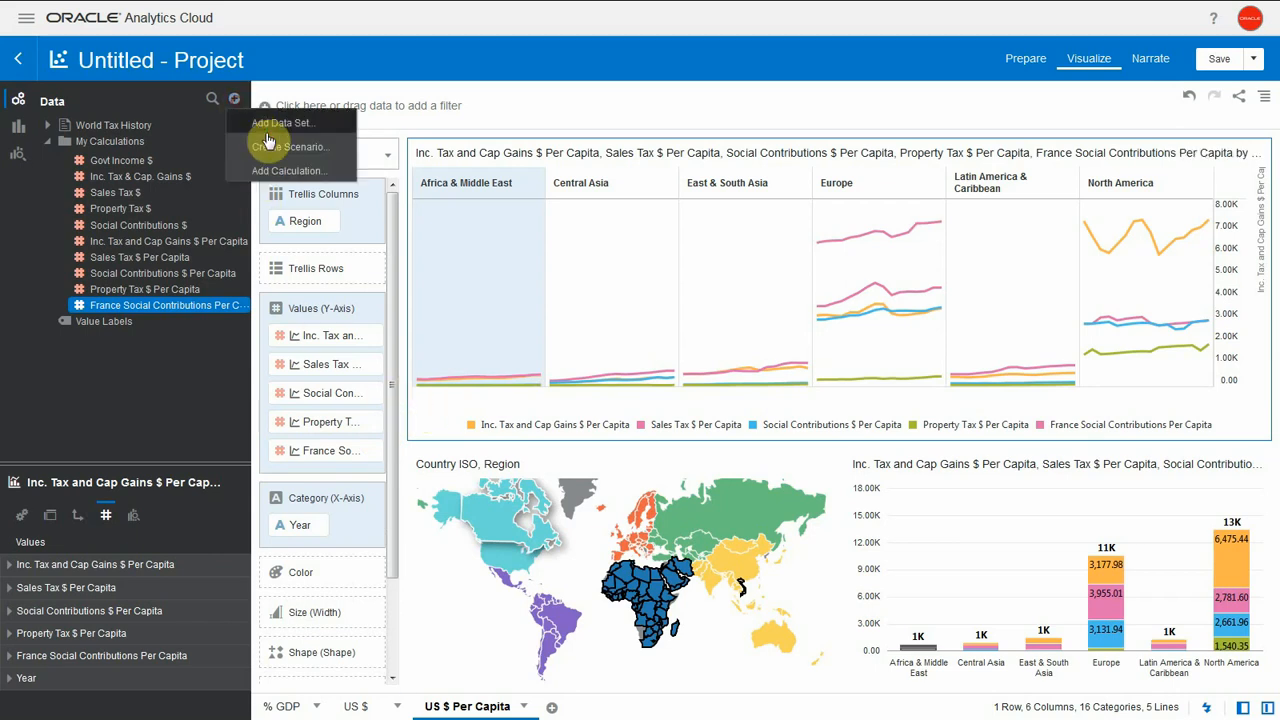
left_click(288, 170)
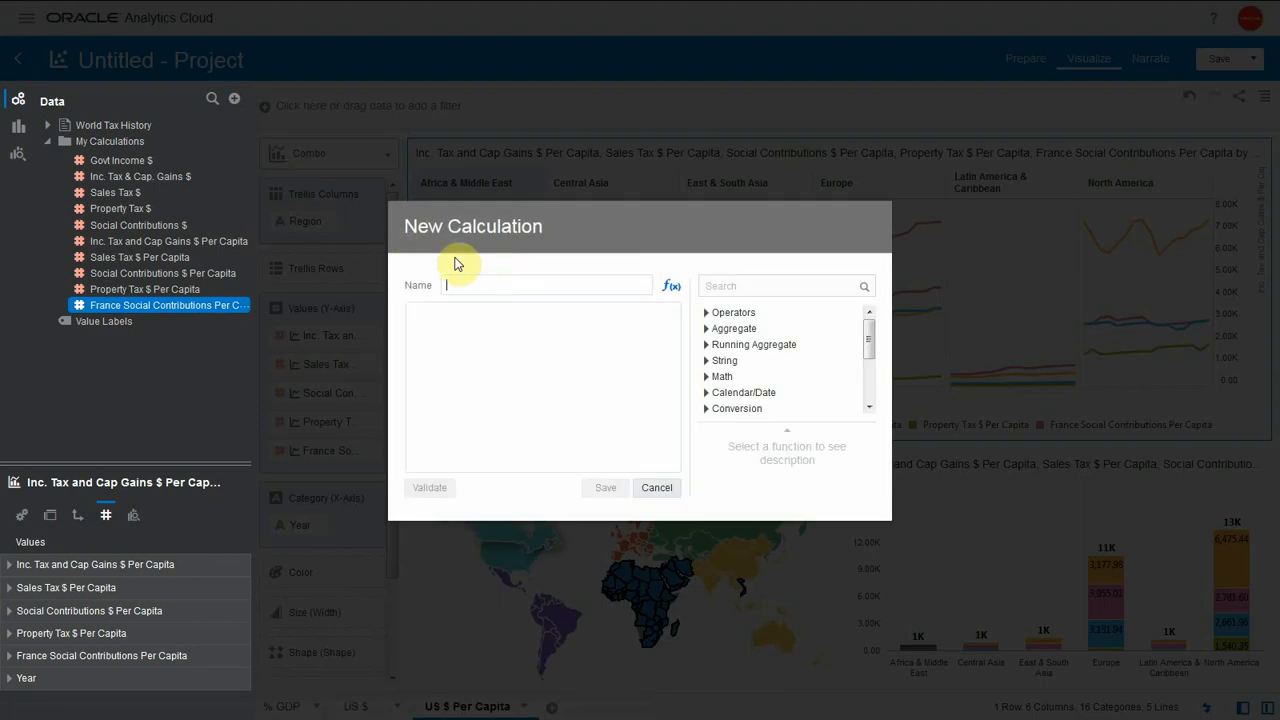
type("France Sales Tax Per Capita")
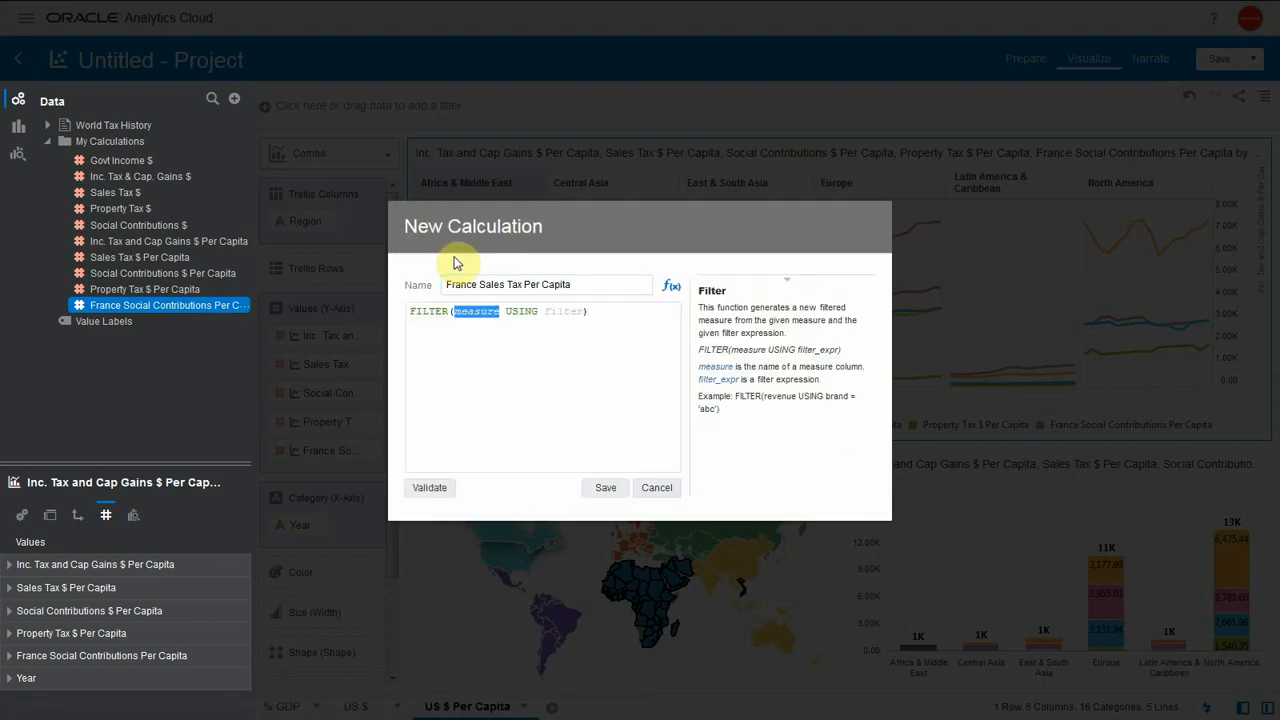
type("sal")
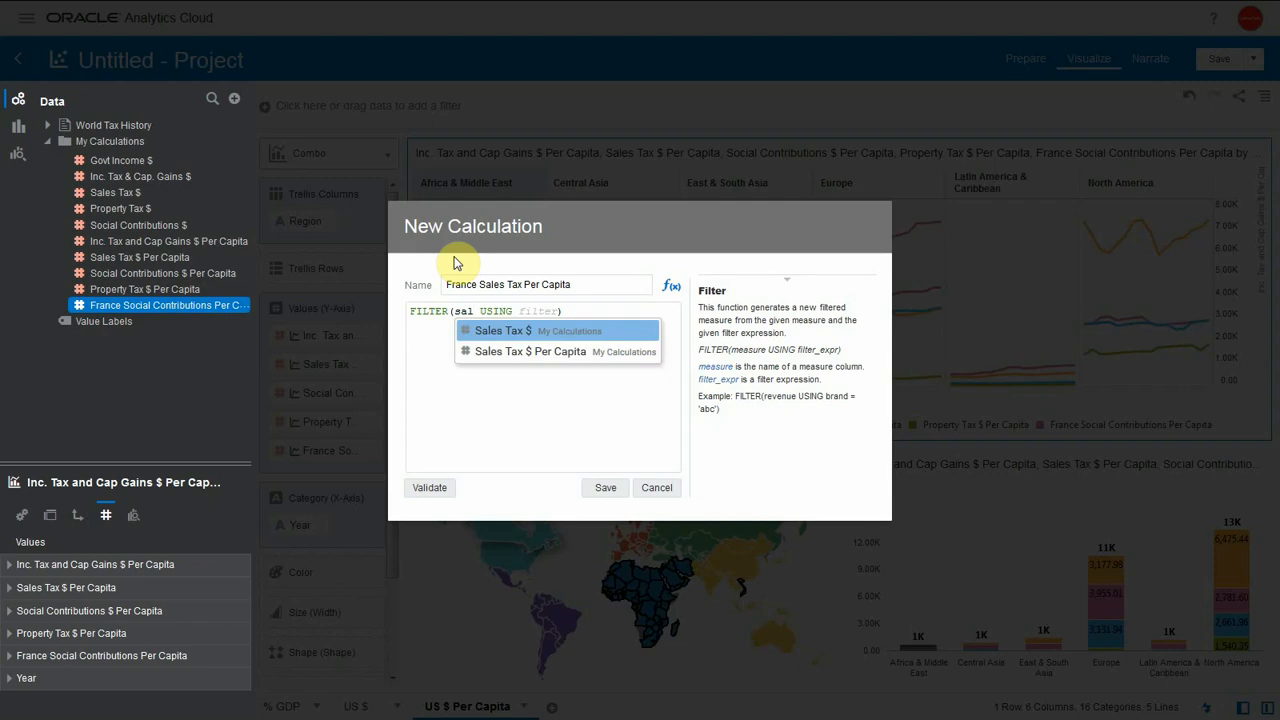
left_click(500, 330)
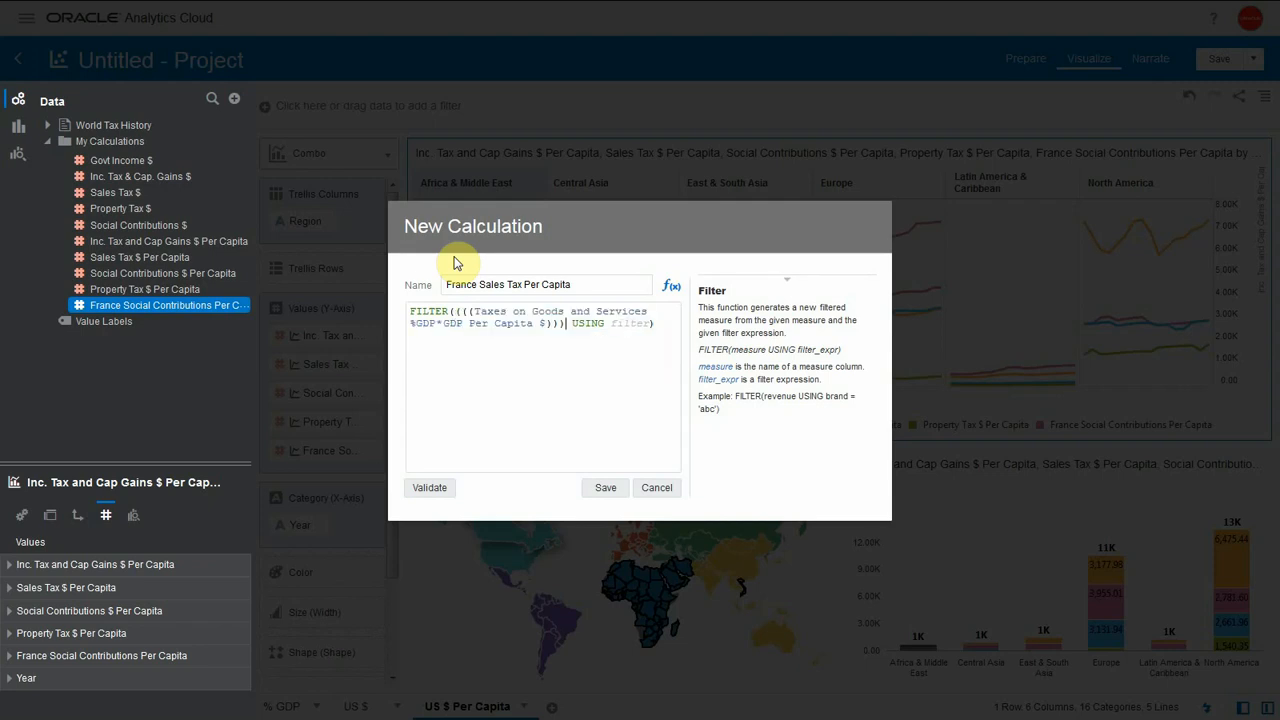
type("iso")
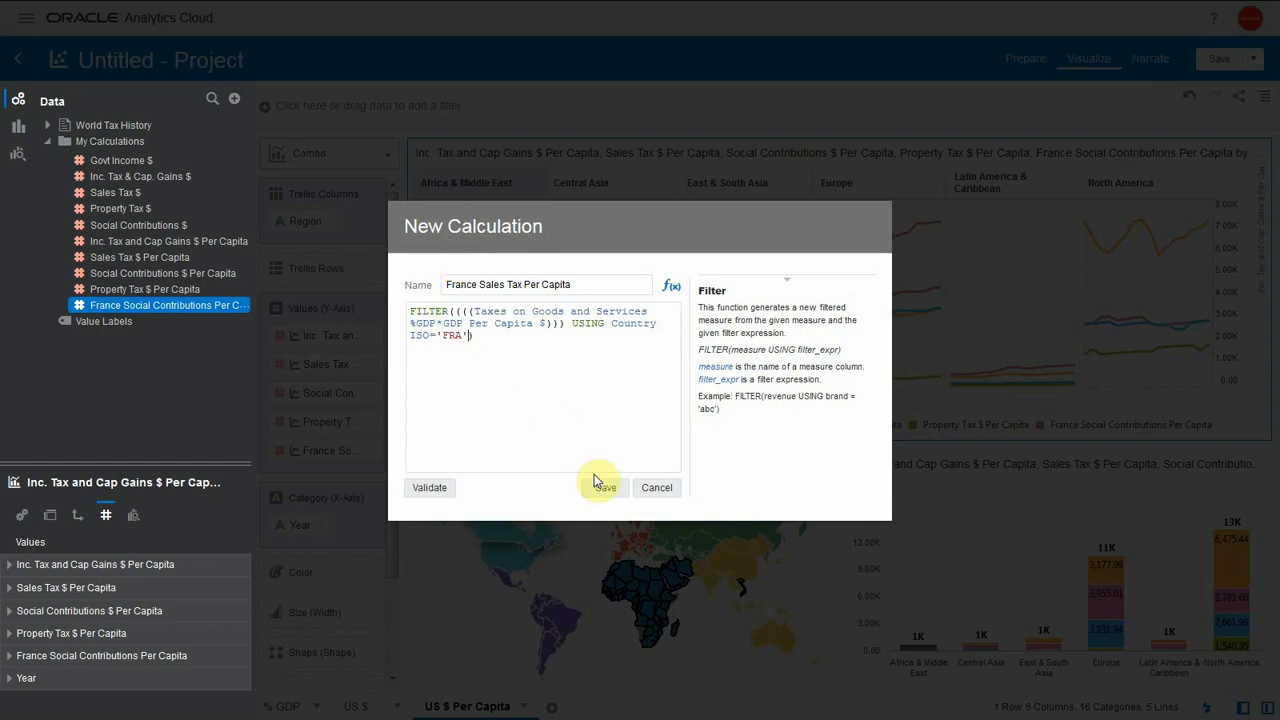
left_click(604, 488)
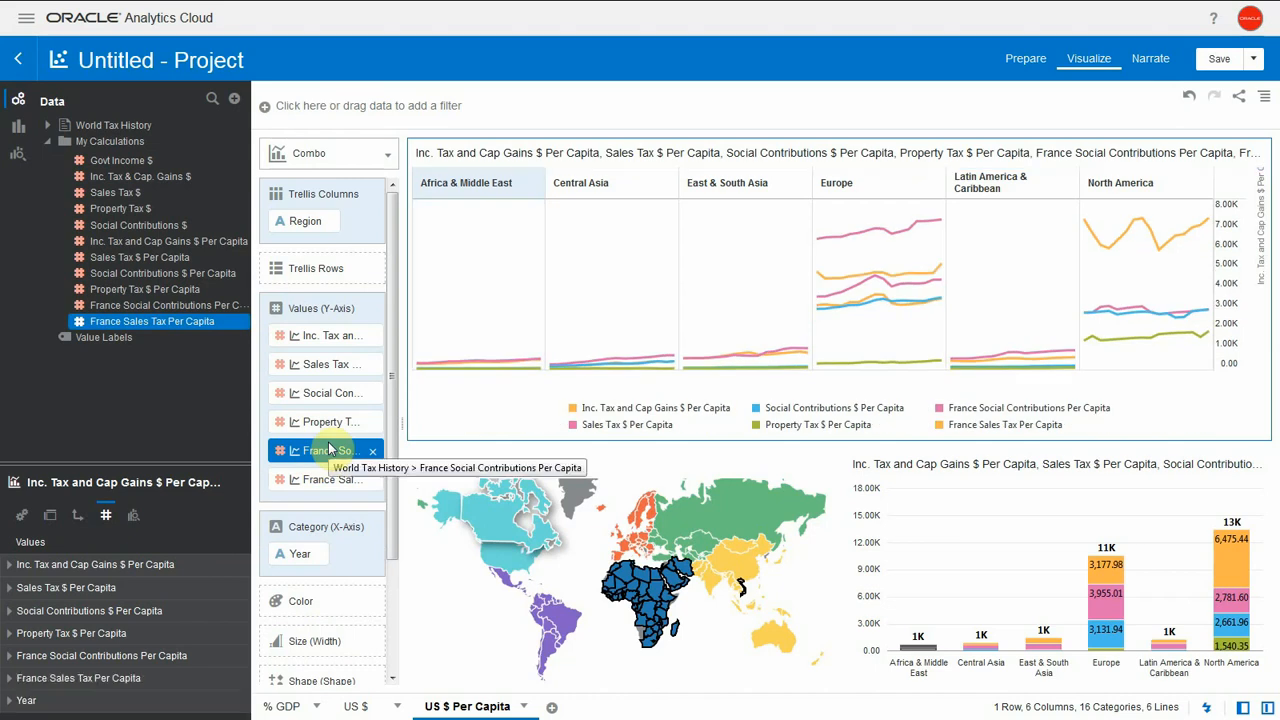
Recolour the France Sales Tax and Social Contributions Per Capita series via Manage Assignments.
right_click(452, 432)
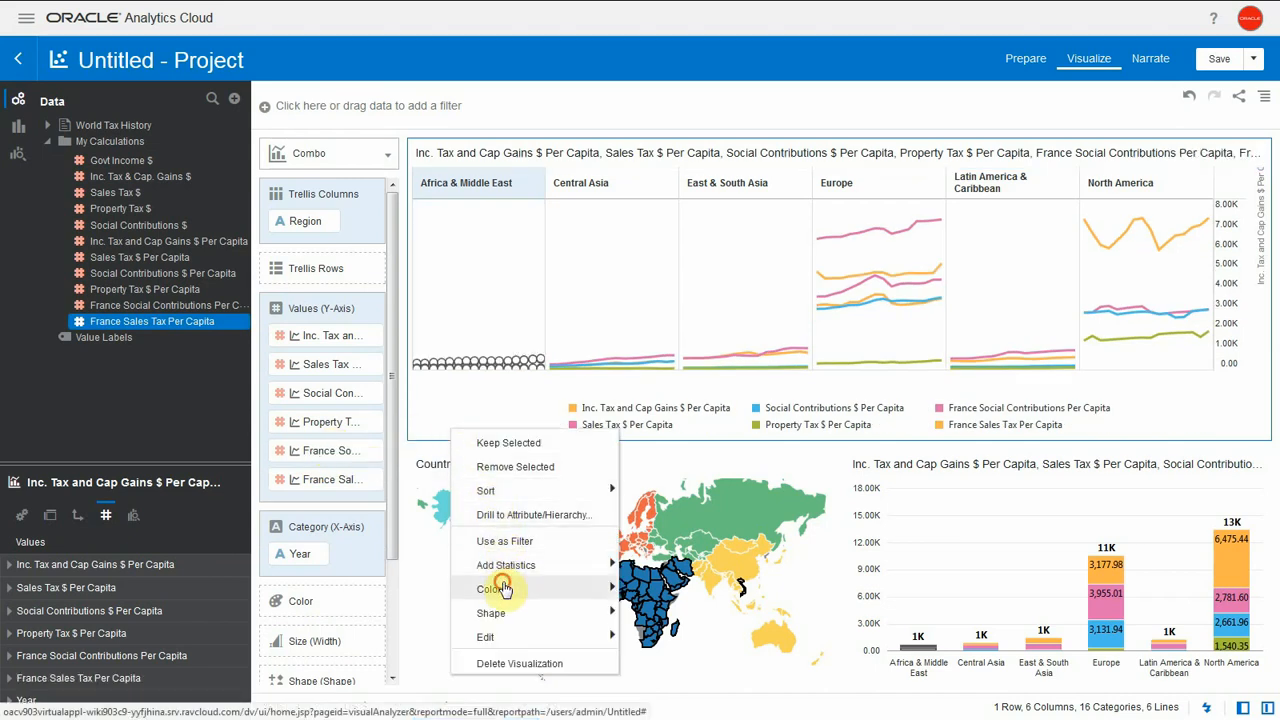
left_click(488, 588)
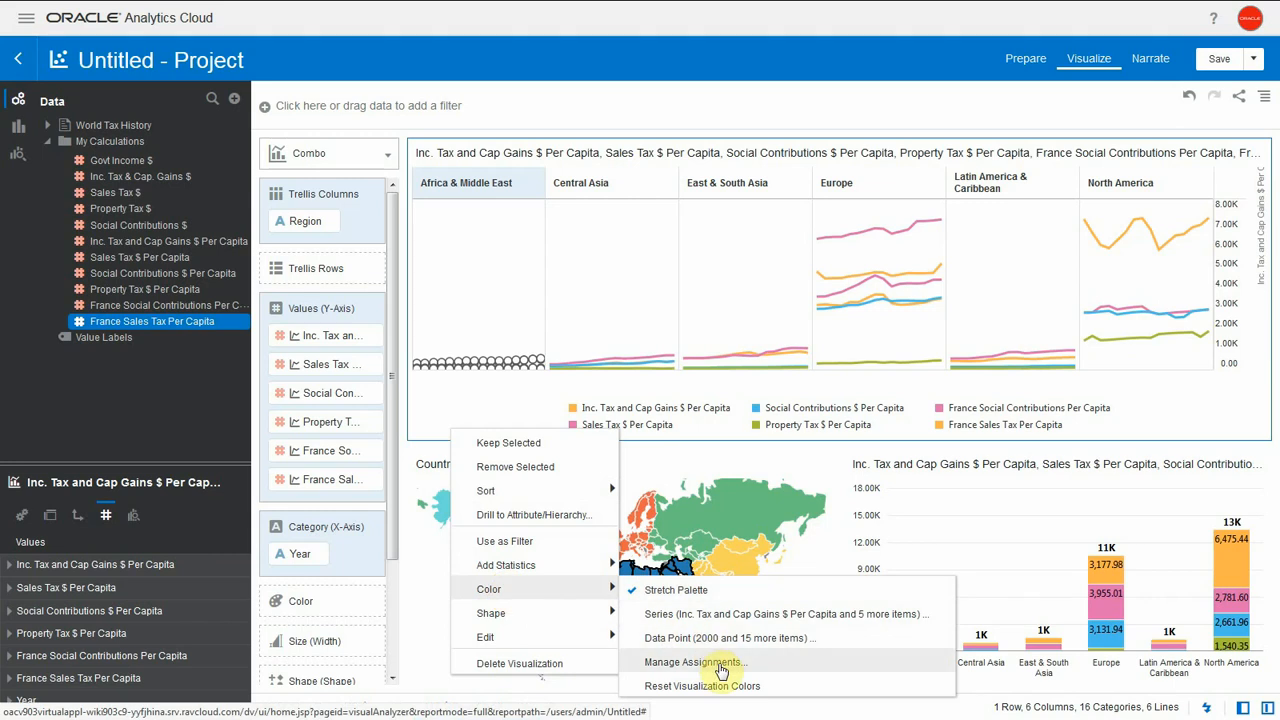
left_click(696, 662)
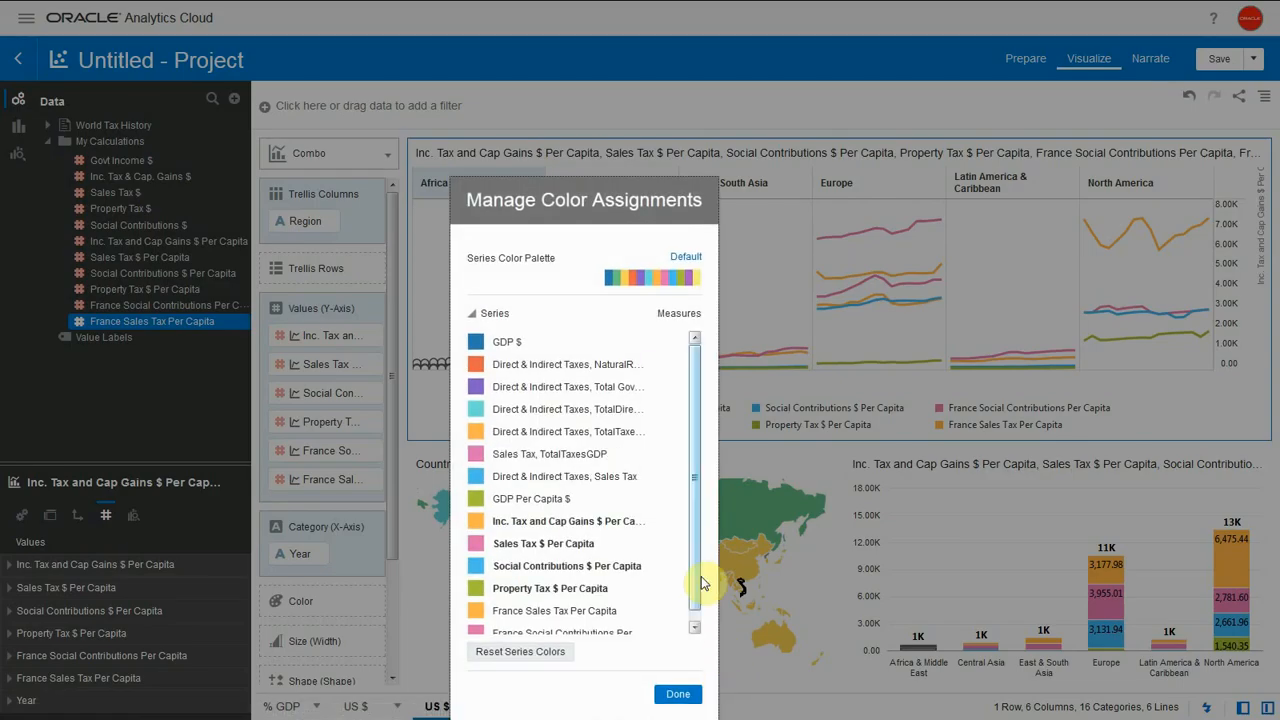
scroll("down", 3)
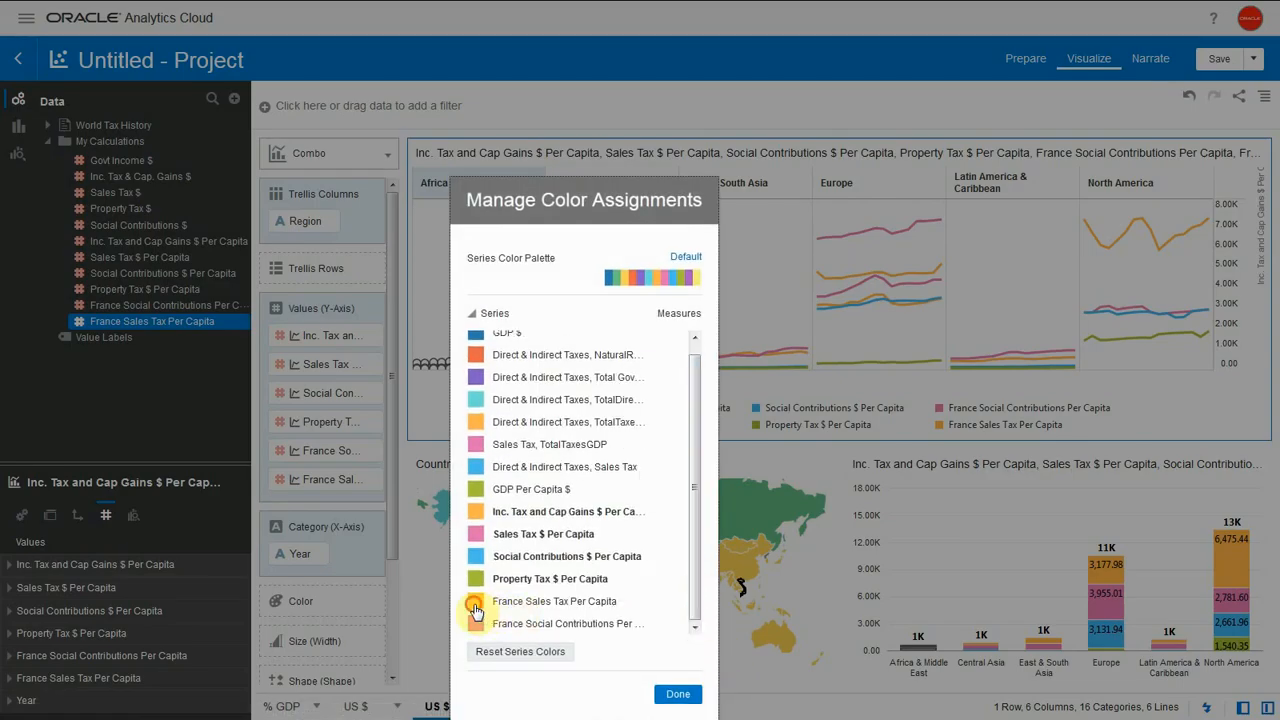
left_click(476, 600)
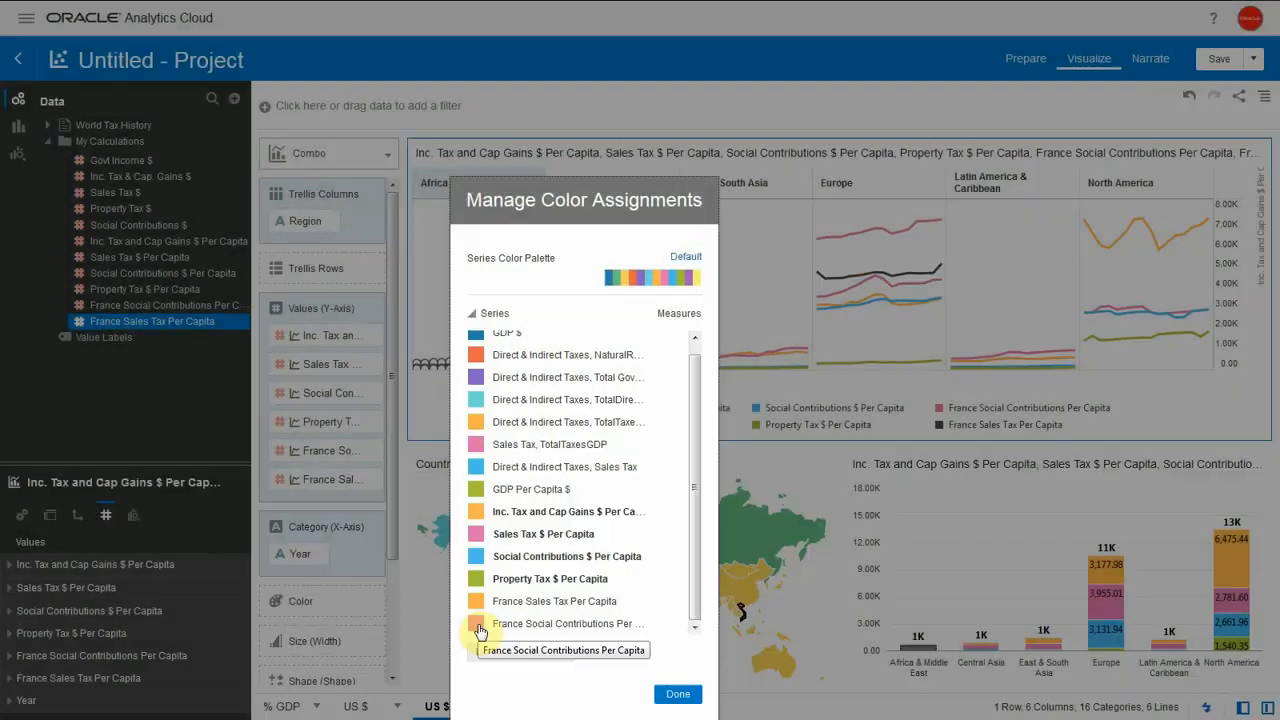
left_click(476, 624)
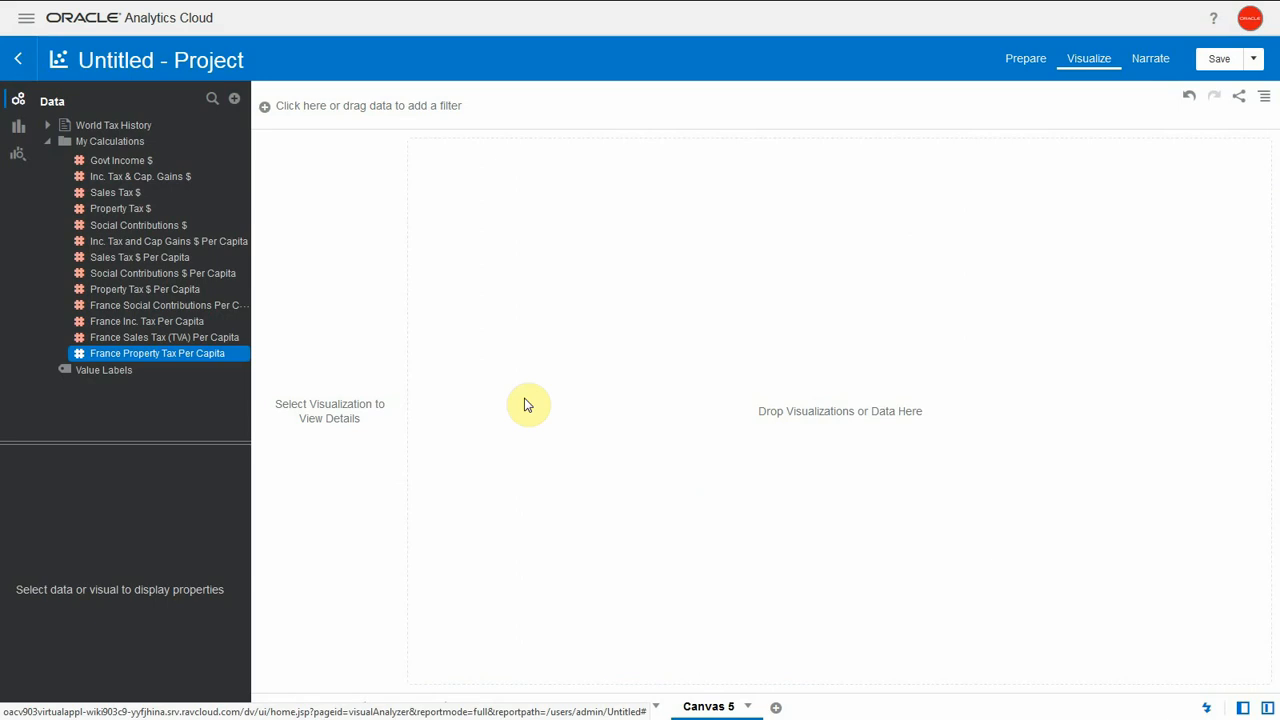
Create a new data set by uploading Tax_Eurostat.csv from the file browser.
left_click(234, 98)
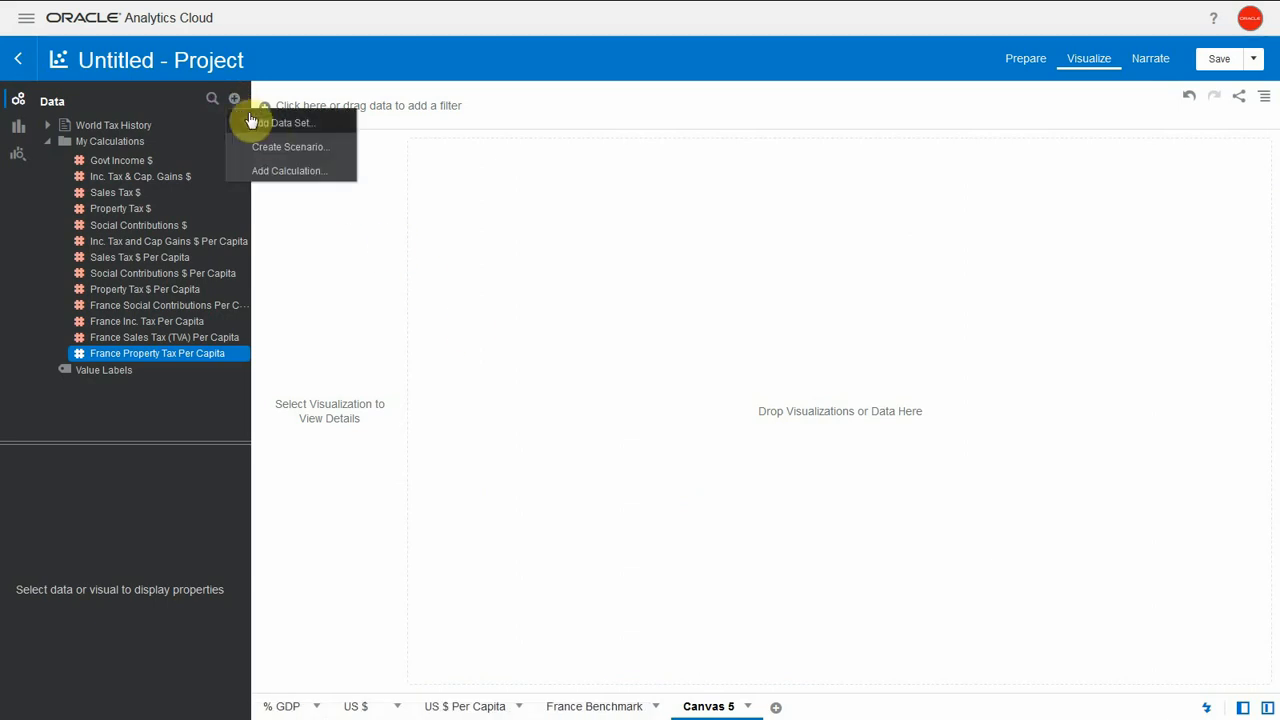
left_click(288, 122)
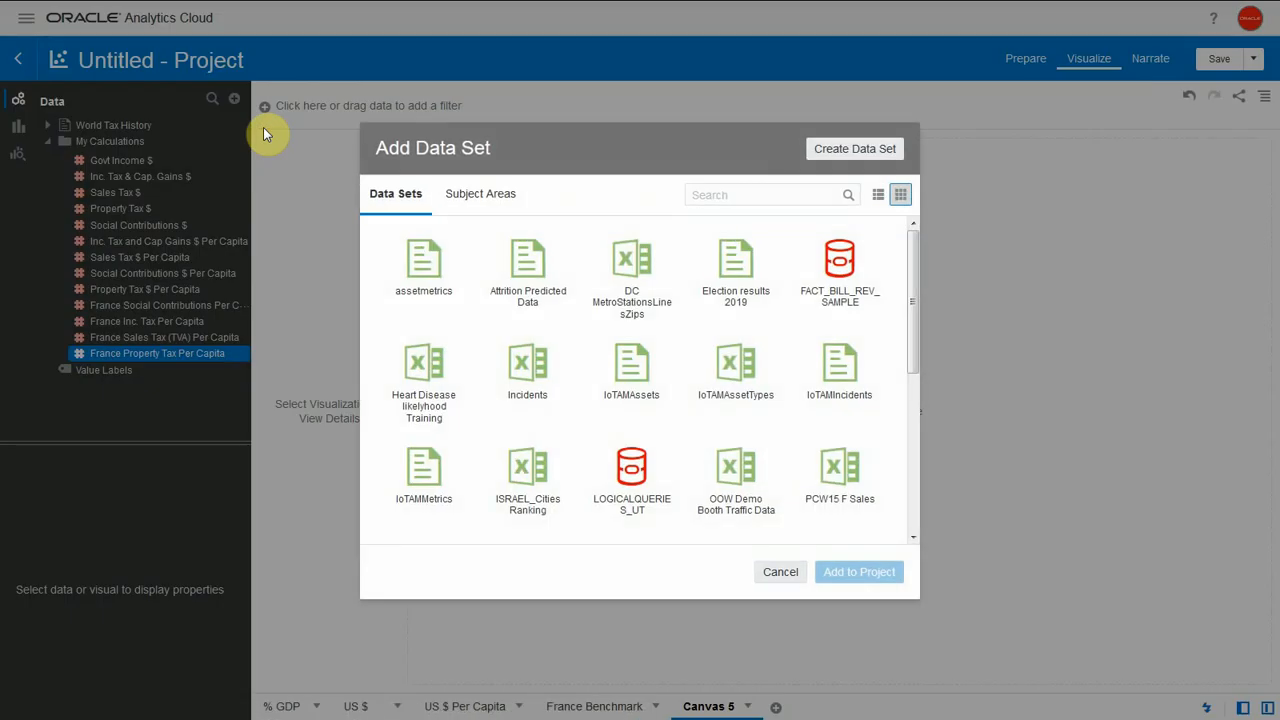
left_click(854, 148)
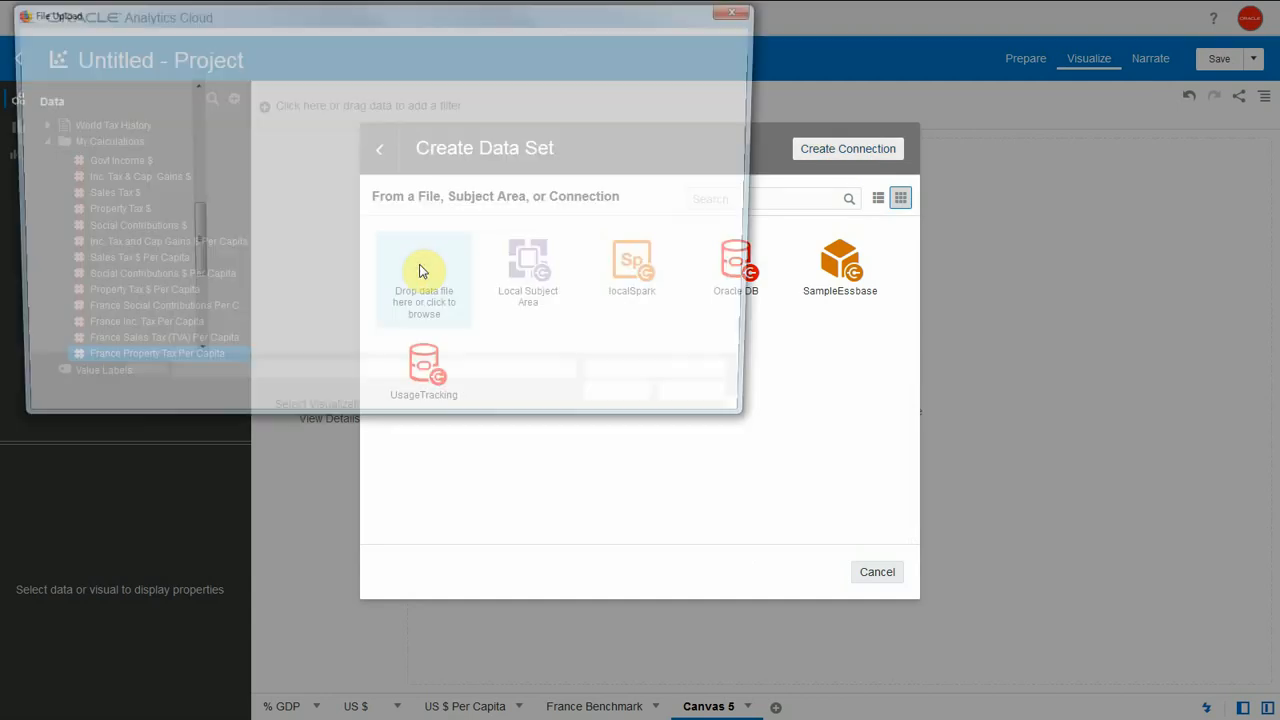
left_click(424, 280)
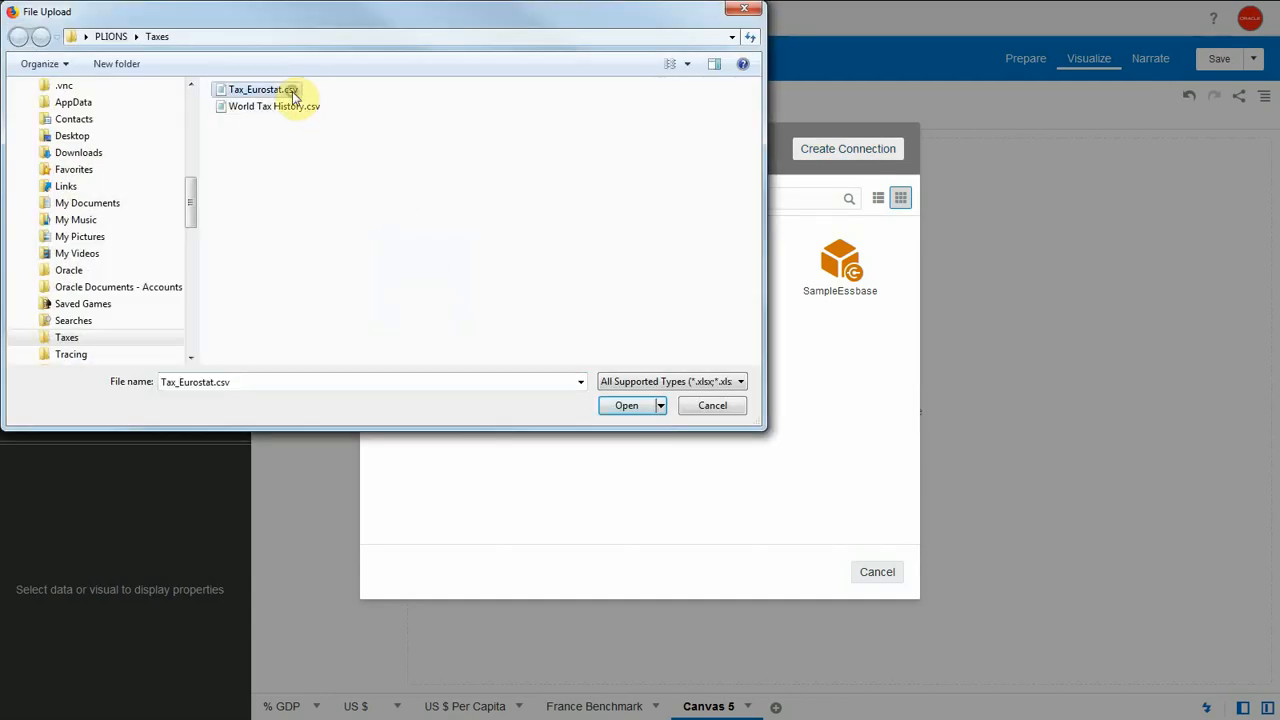
left_click(626, 404)
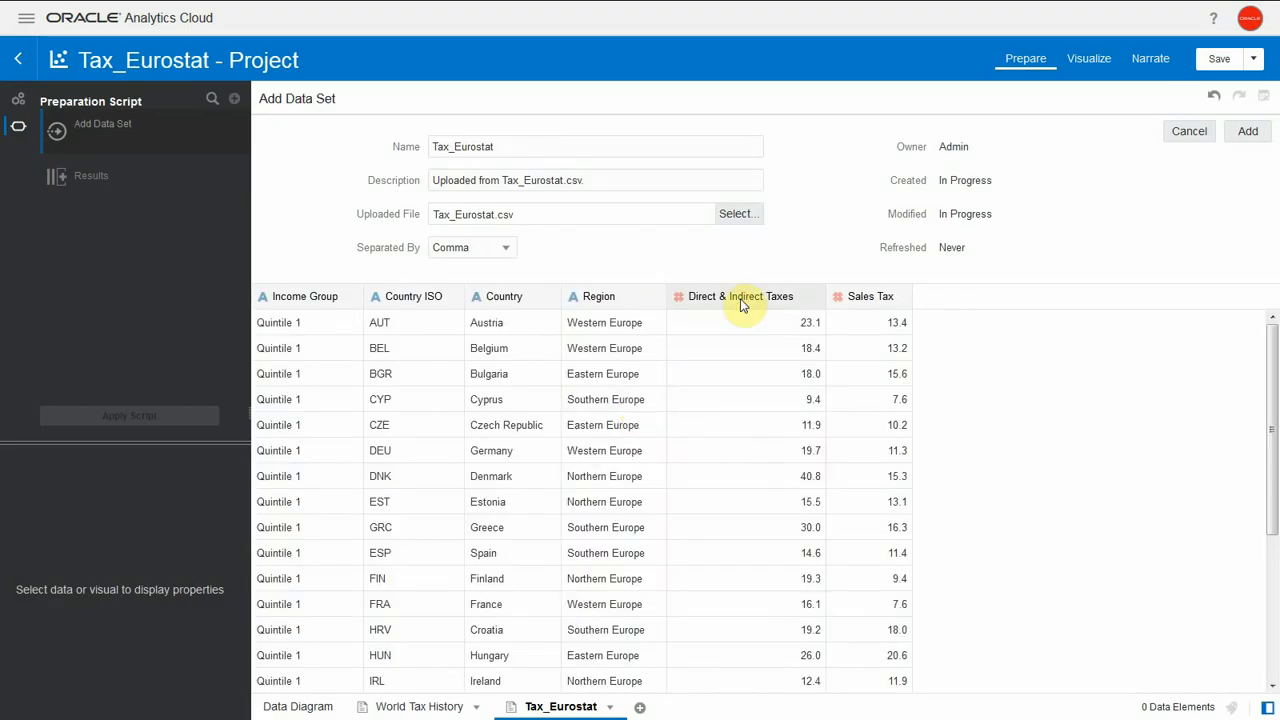
Treat Direct & Indirect Taxes and Sales Tax as measures, add Tax_Eurostat, and show the data diagram.
left_click(740, 296)
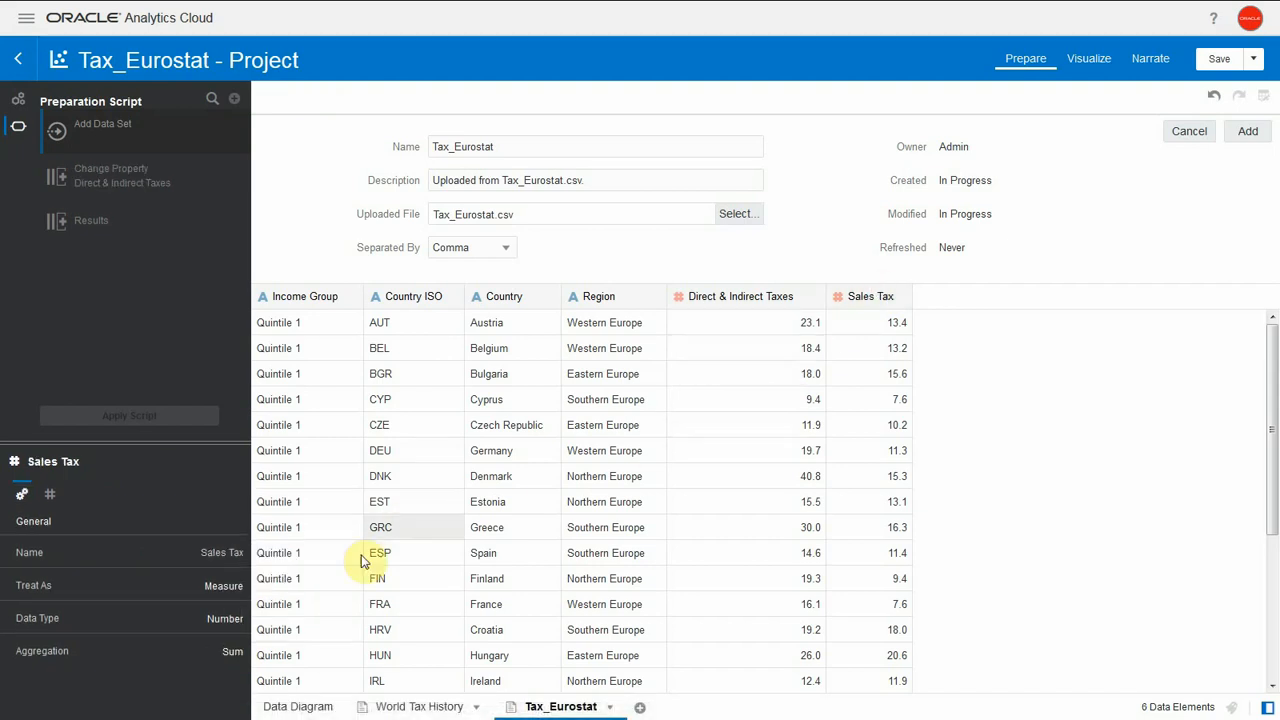
left_click(232, 652)
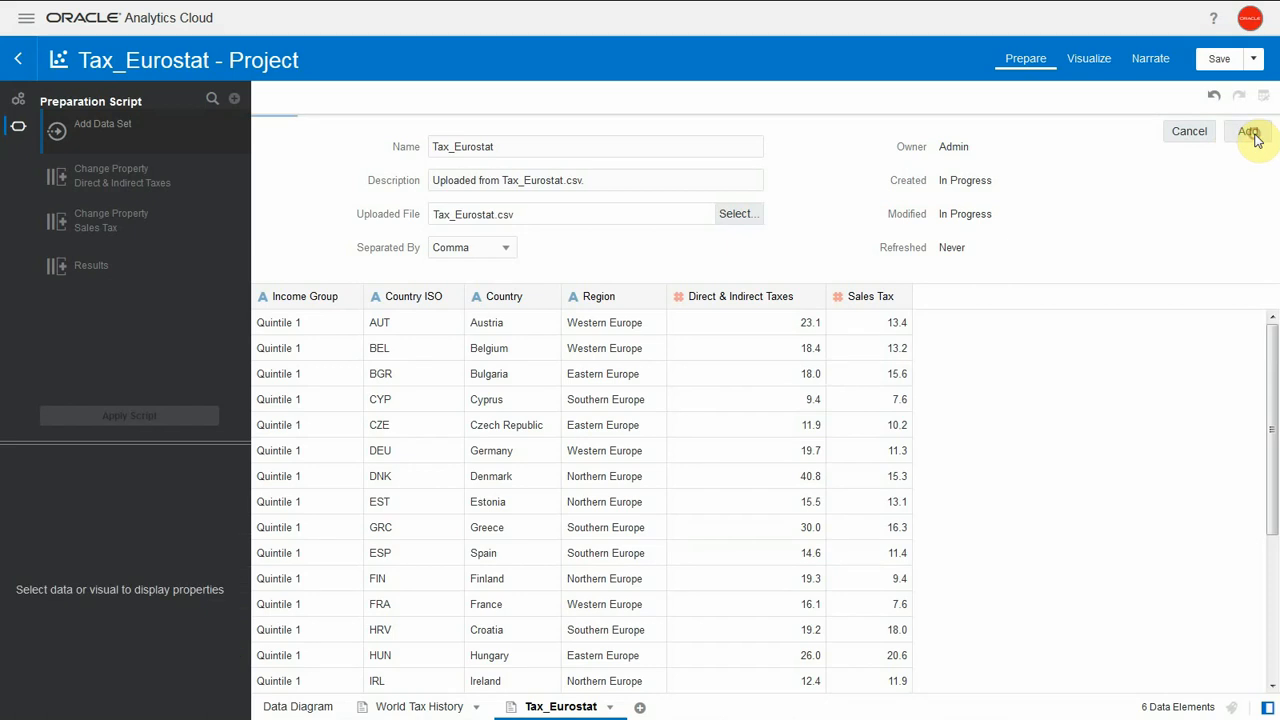
left_click(1248, 132)
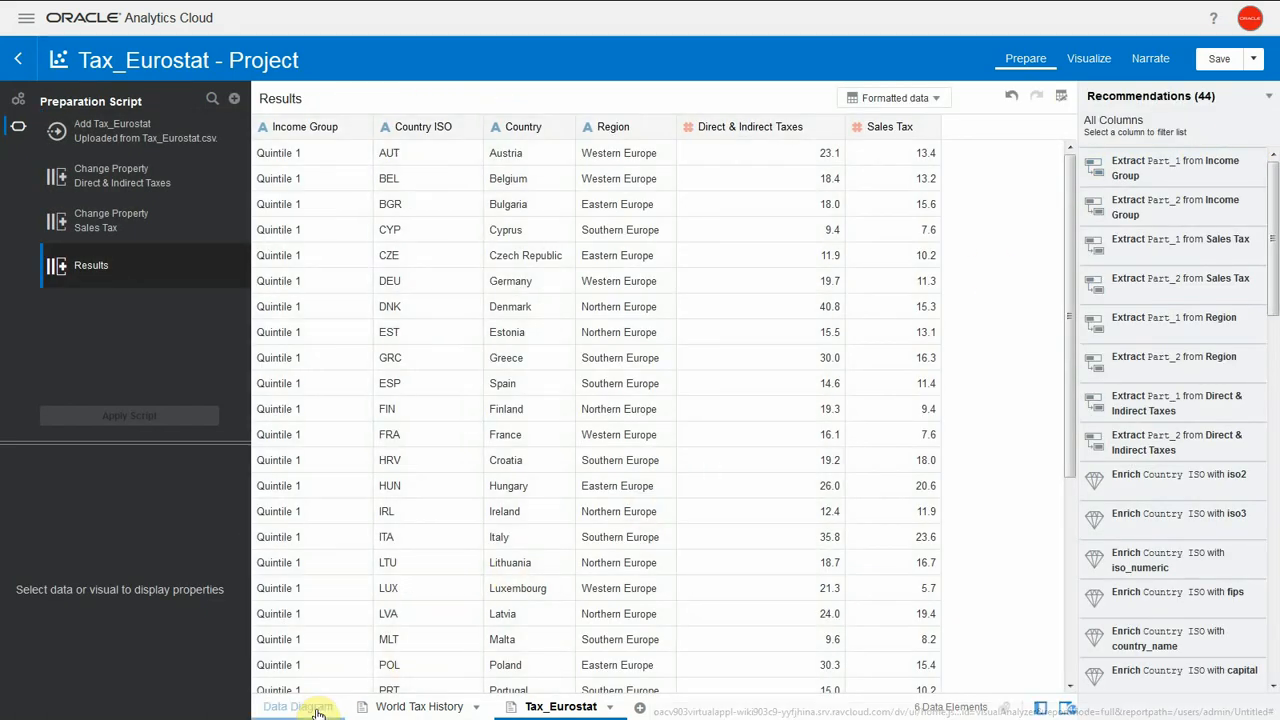
left_click(296, 706)
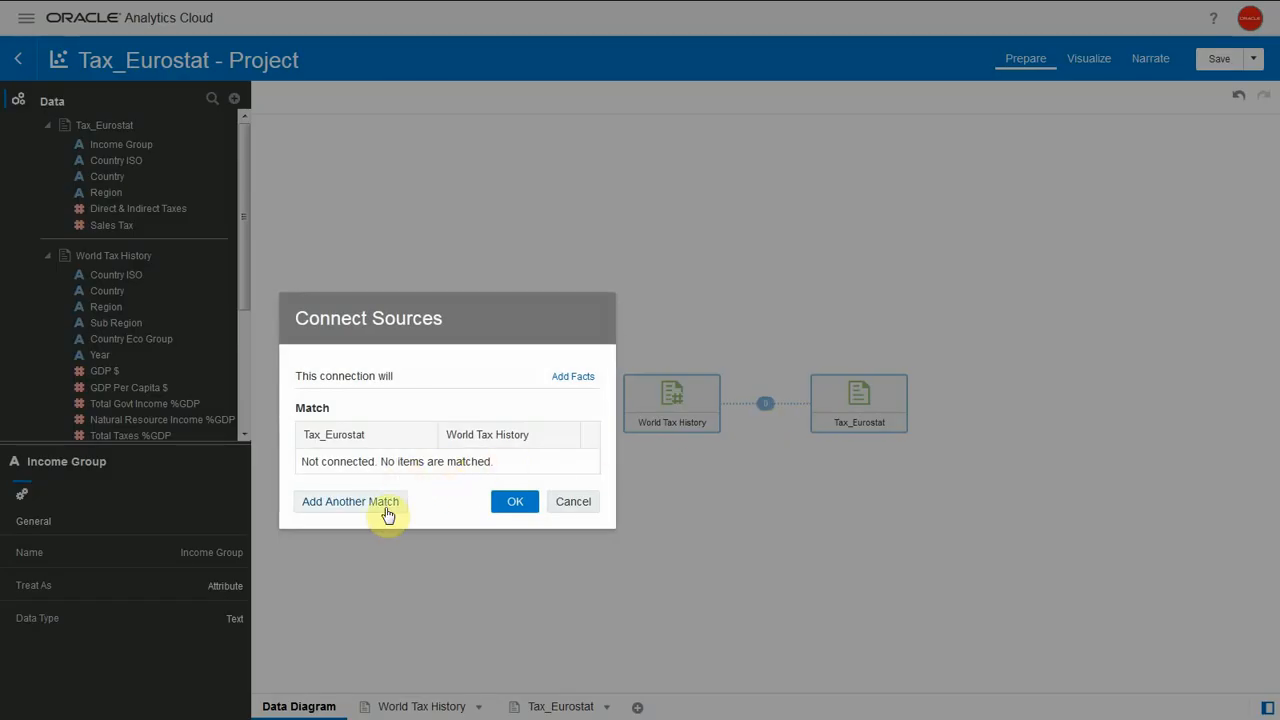
Match Tax_Eurostat and World Tax History on their Country ISO columns and confirm the join.
left_click(350, 500)
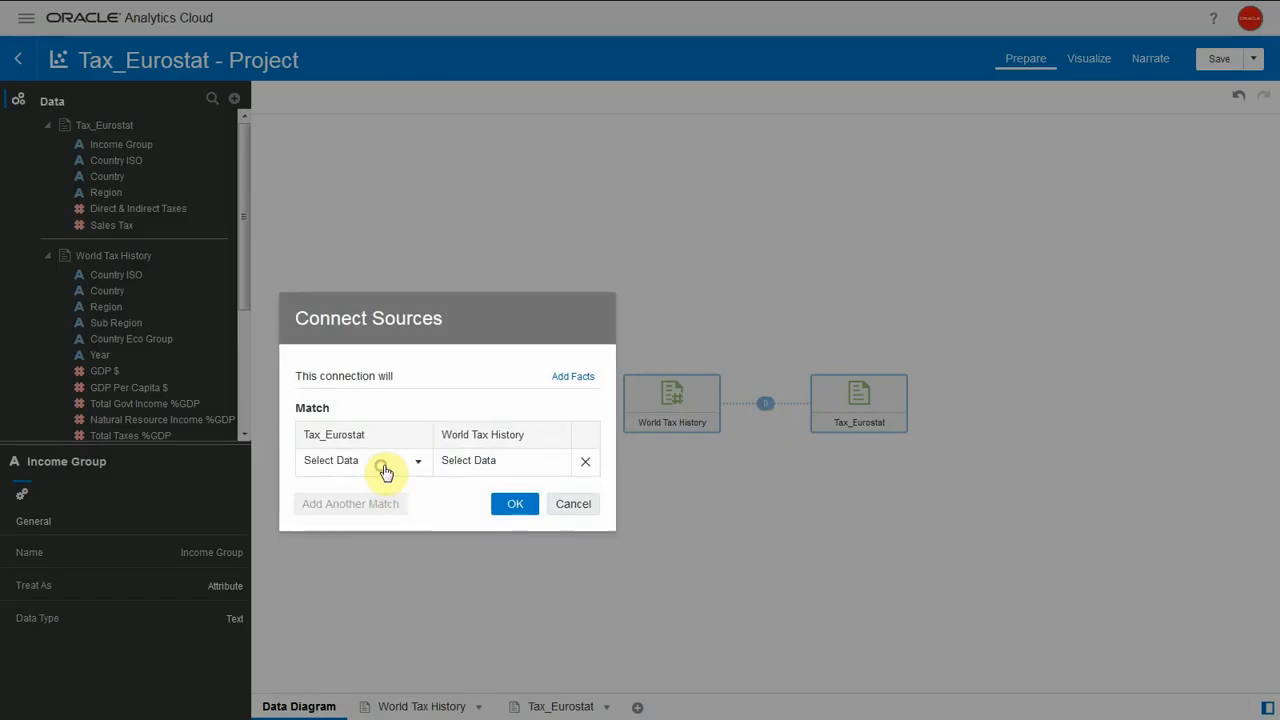
left_click(416, 460)
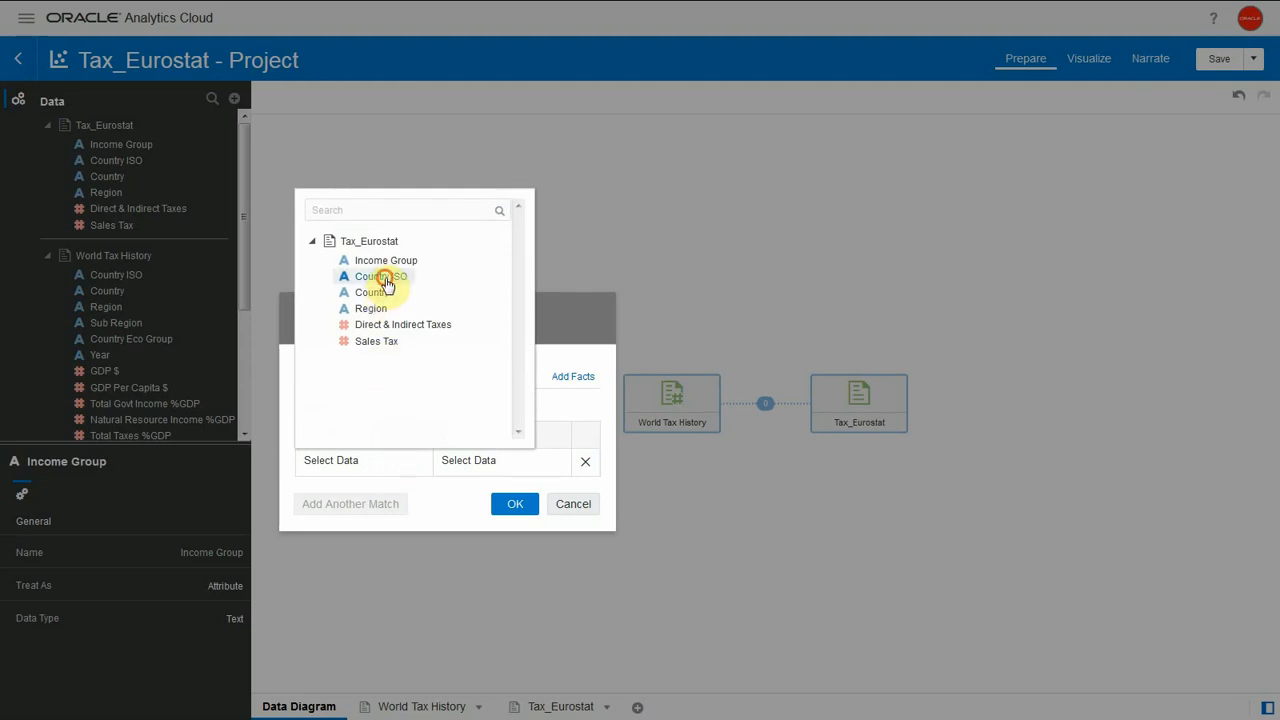
left_click(380, 276)
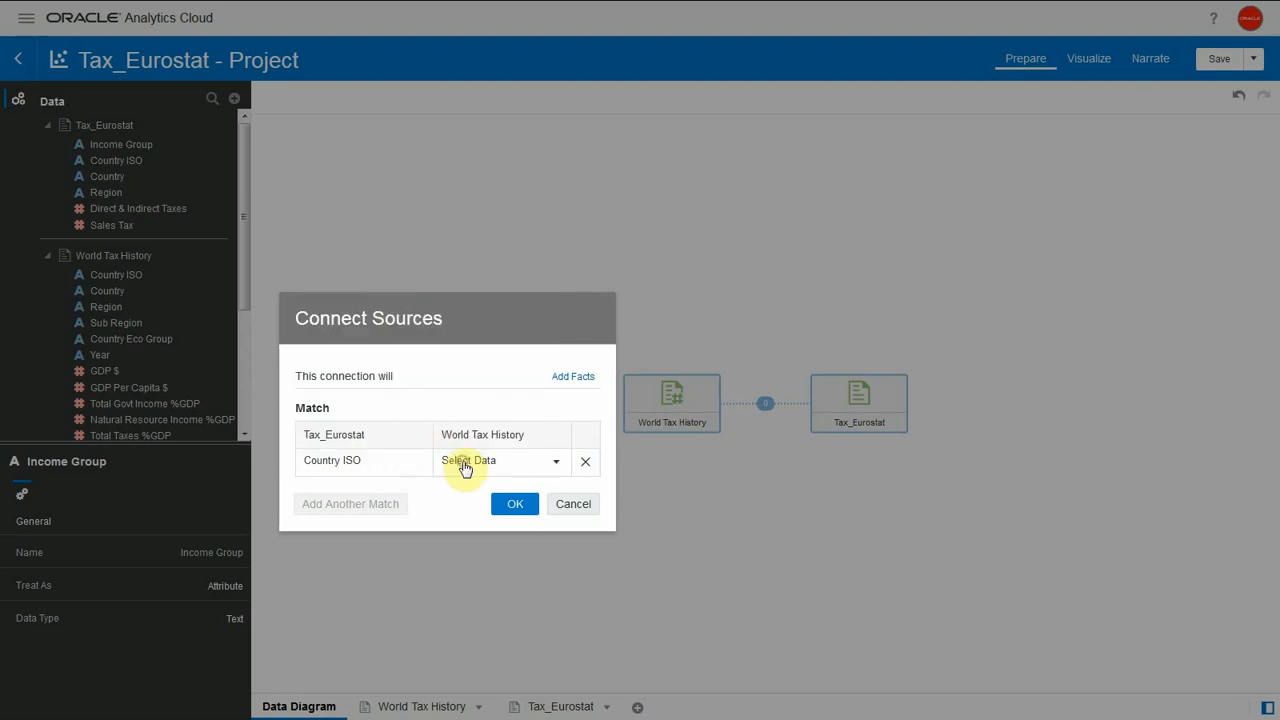
left_click(468, 460)
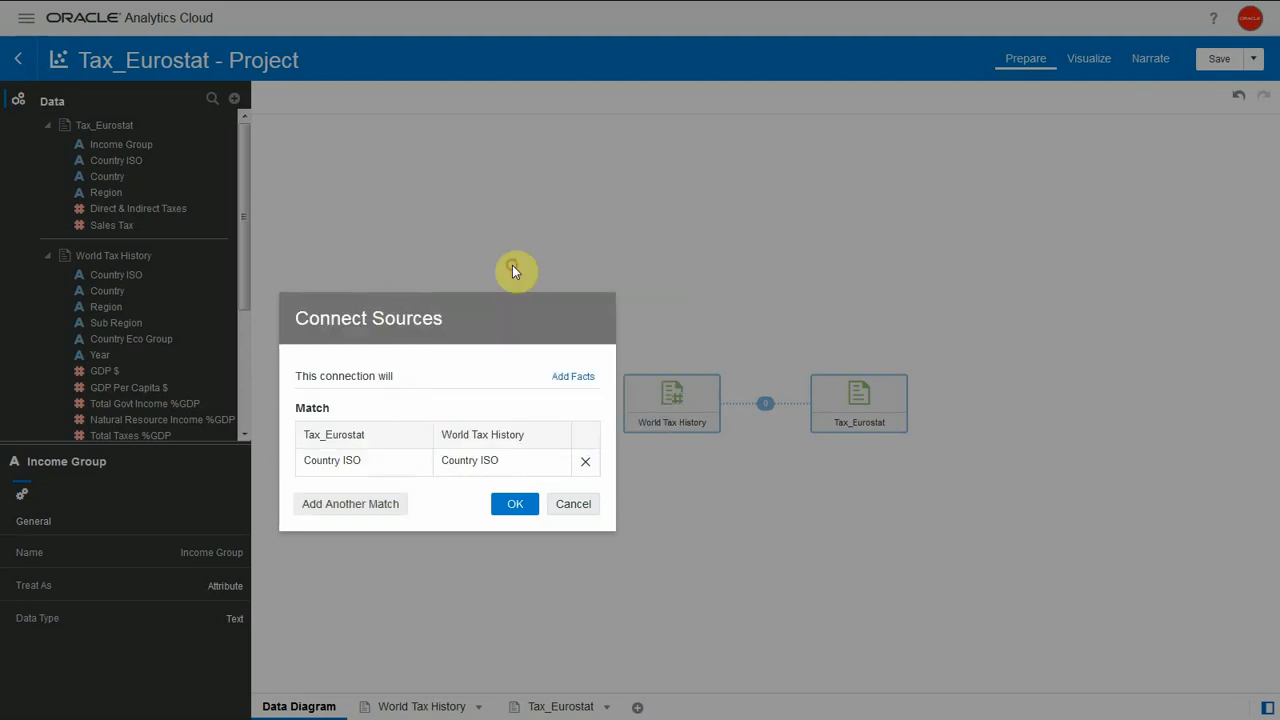
left_click(516, 504)
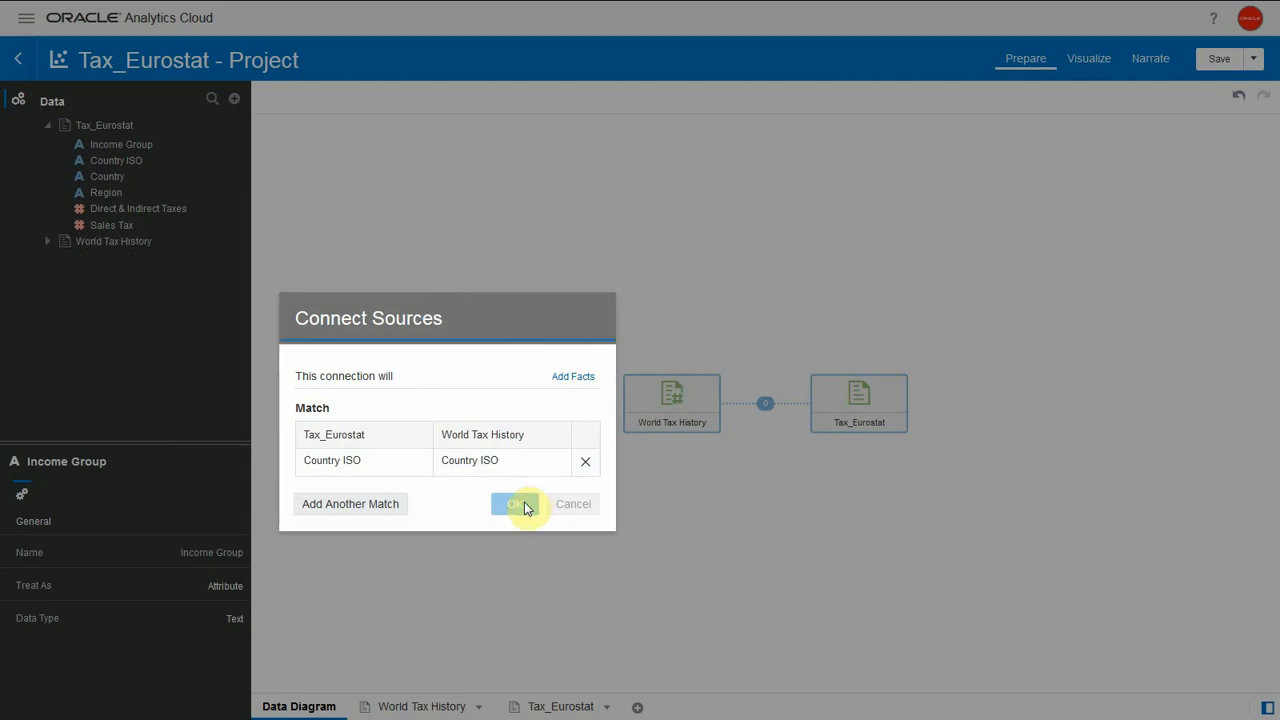
left_click(518, 504)
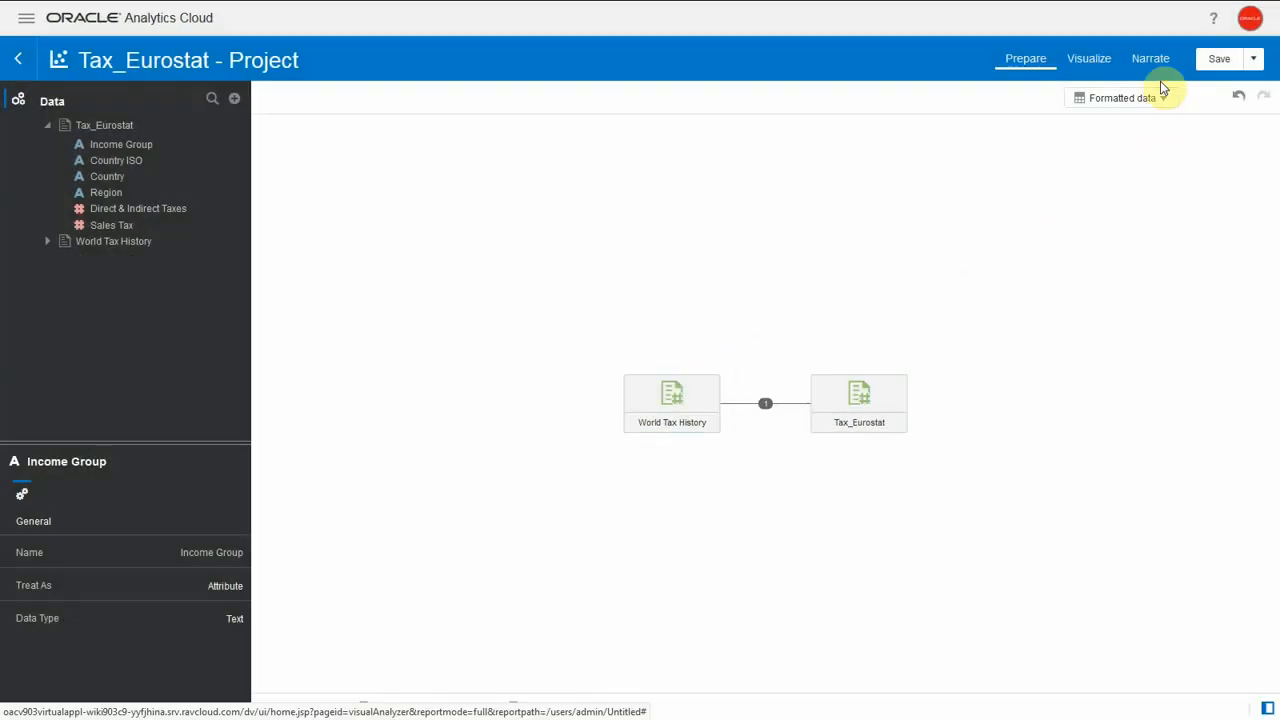
Add Tax_Eurostat's Direct & Indirect Taxes measure to Canvas 5 as a visualization.
left_click(1088, 58)
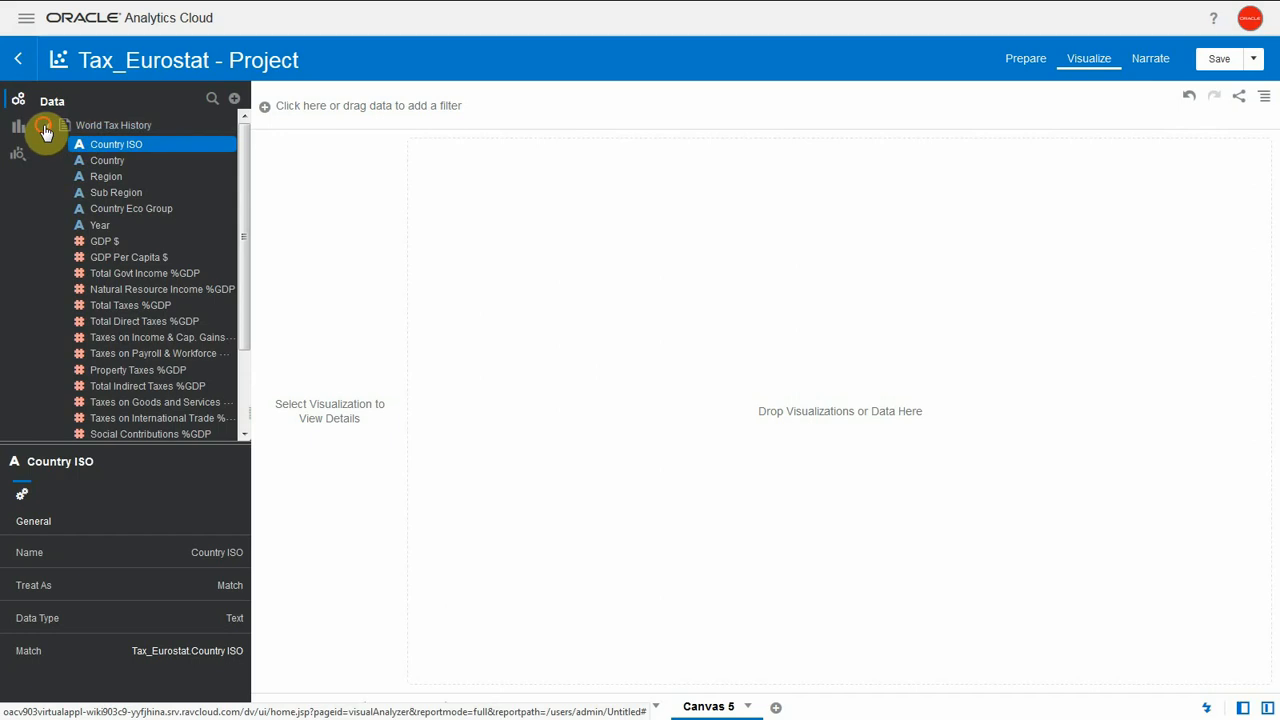
left_click(46, 132)
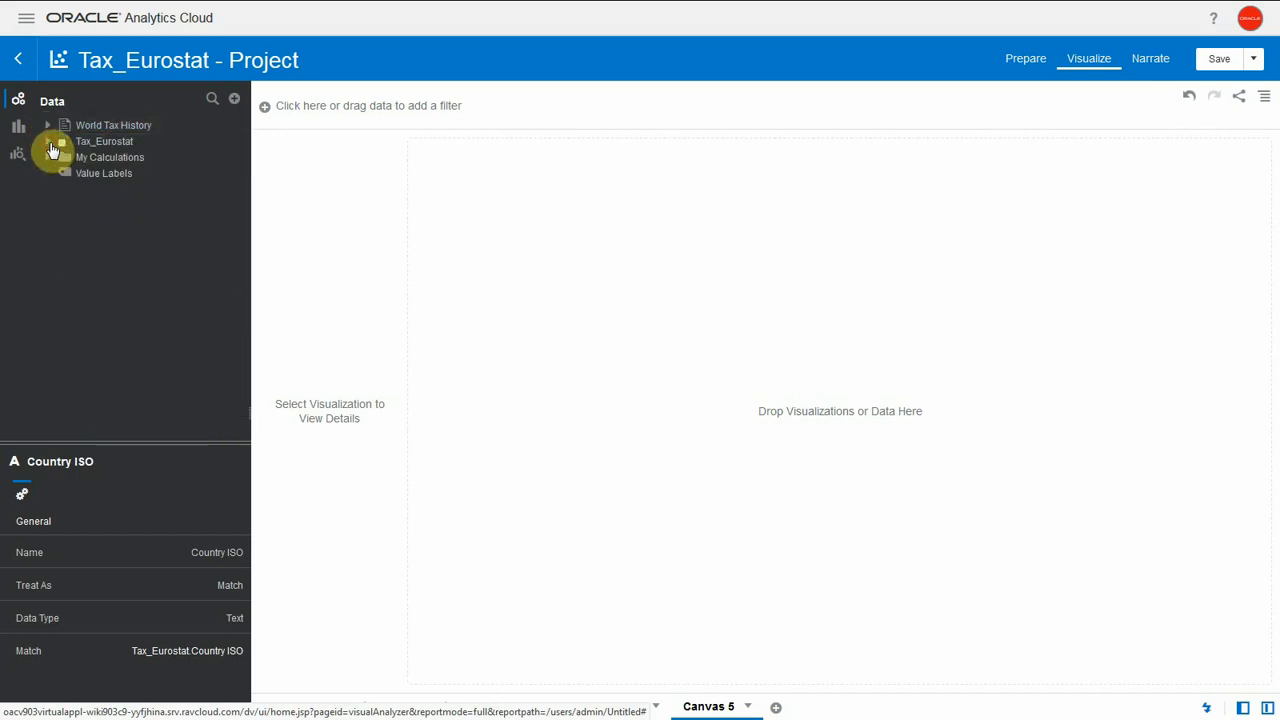
left_click(48, 140)
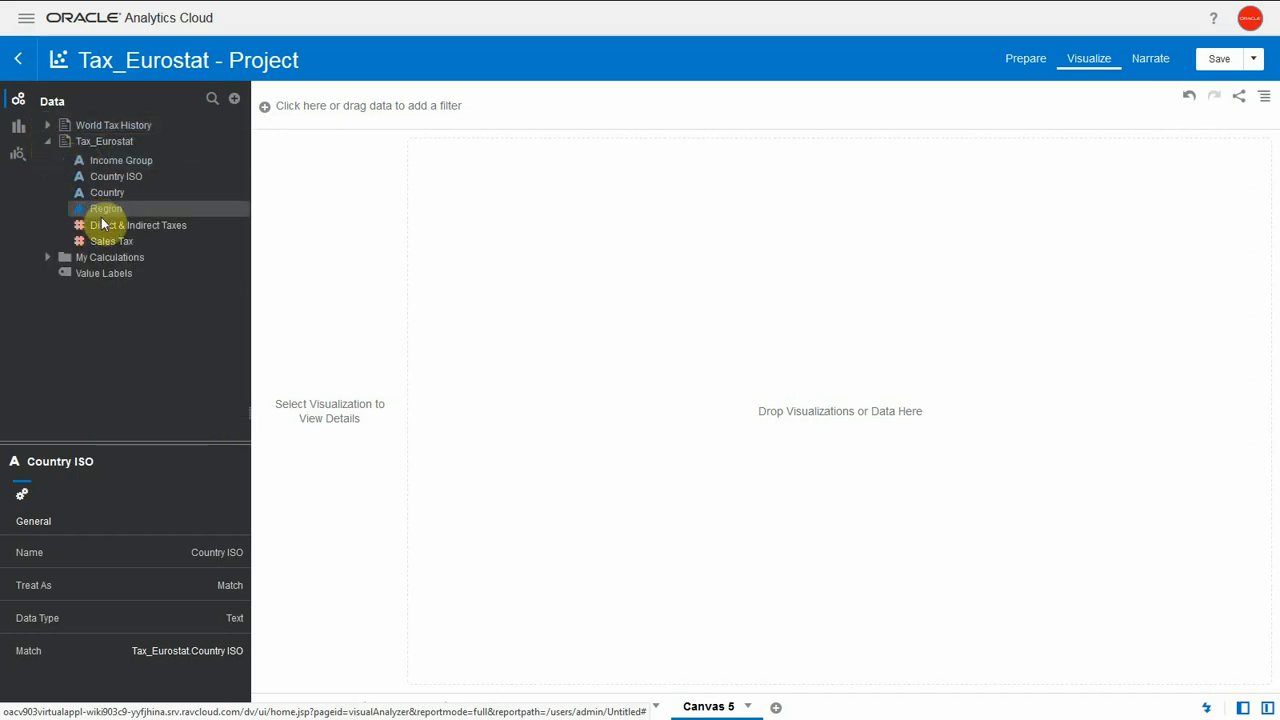
left_click(138, 224)
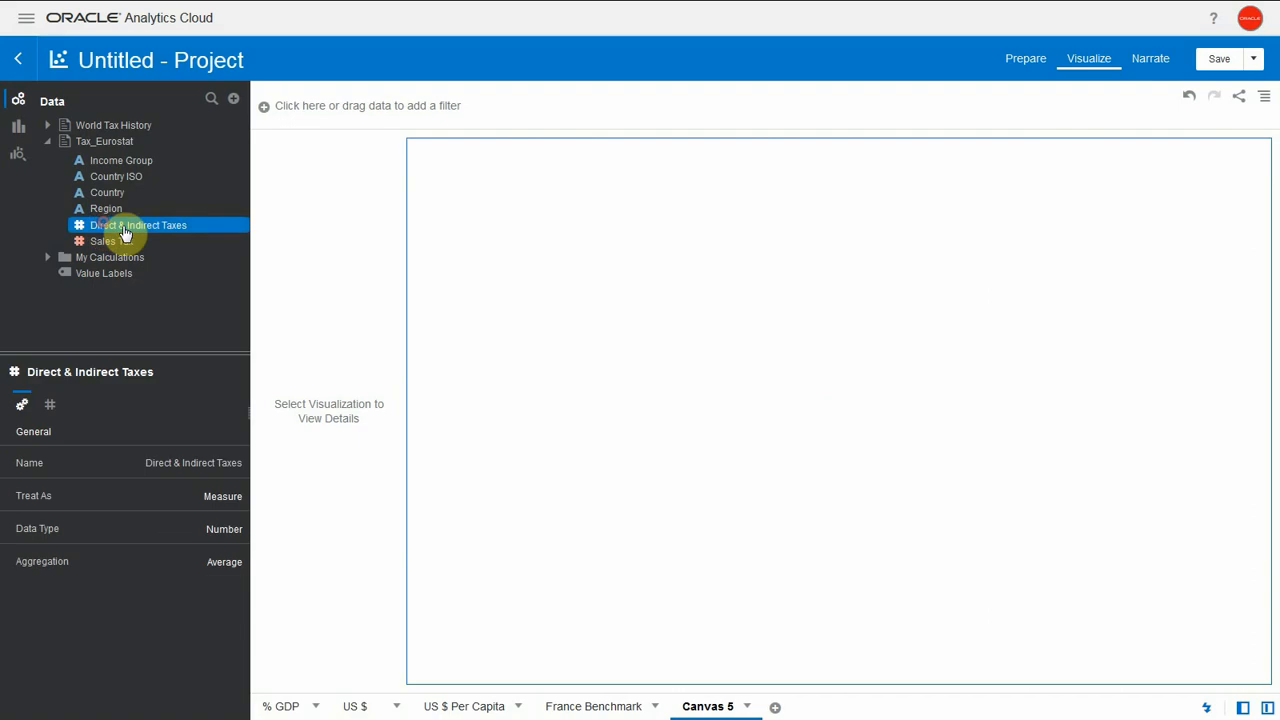
double_click(138, 224)
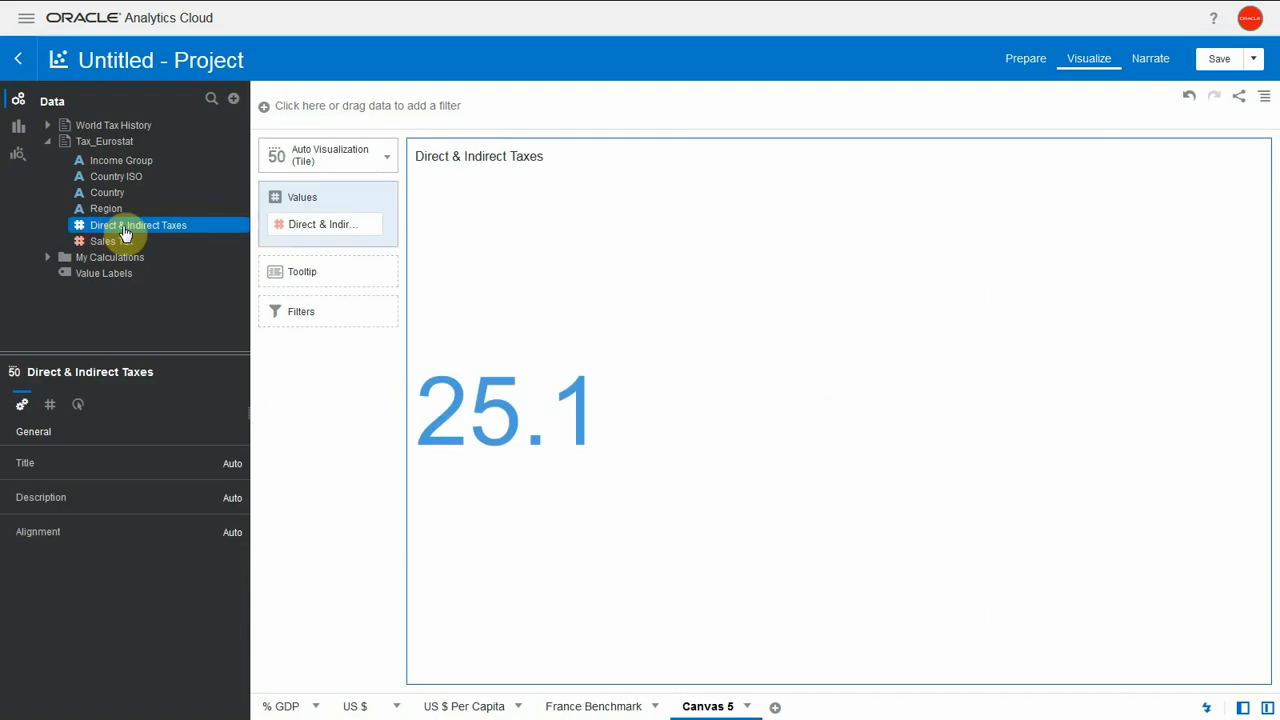
mouse_move(116, 176)
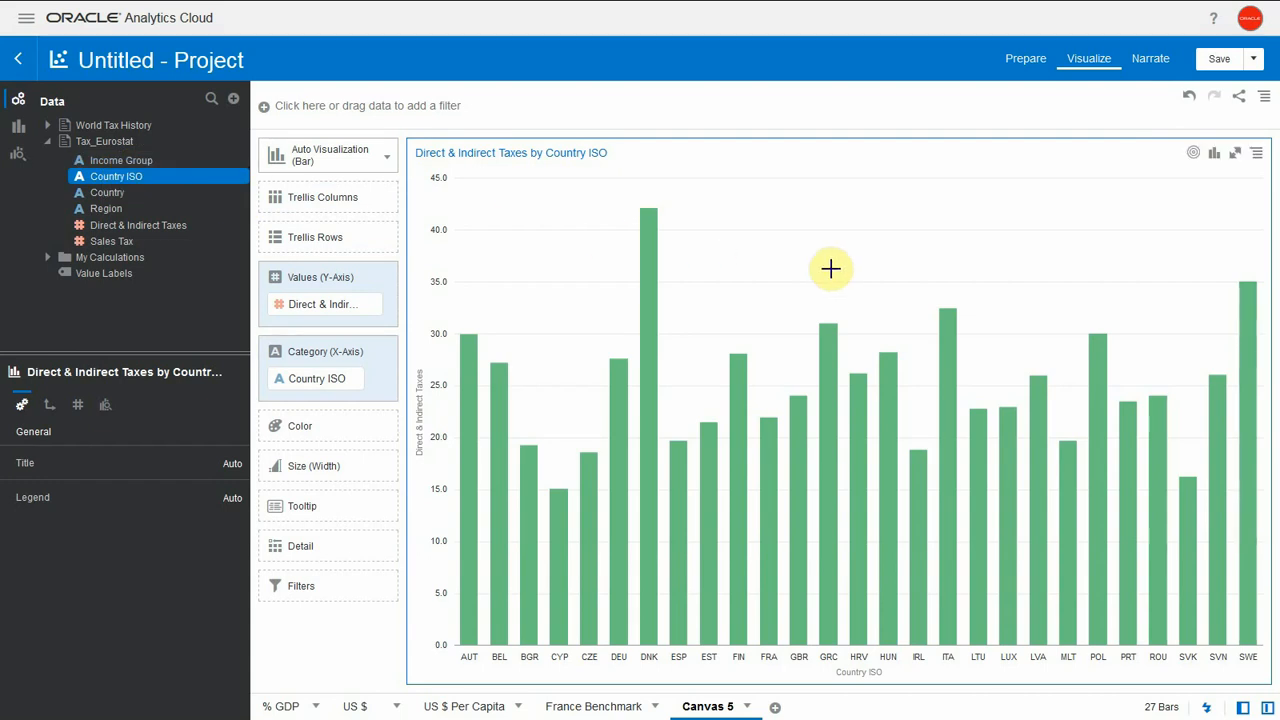
Sort Country ISO bars by Direct & Indirect Taxes high to low and add an average reference line.
right_click(830, 268)
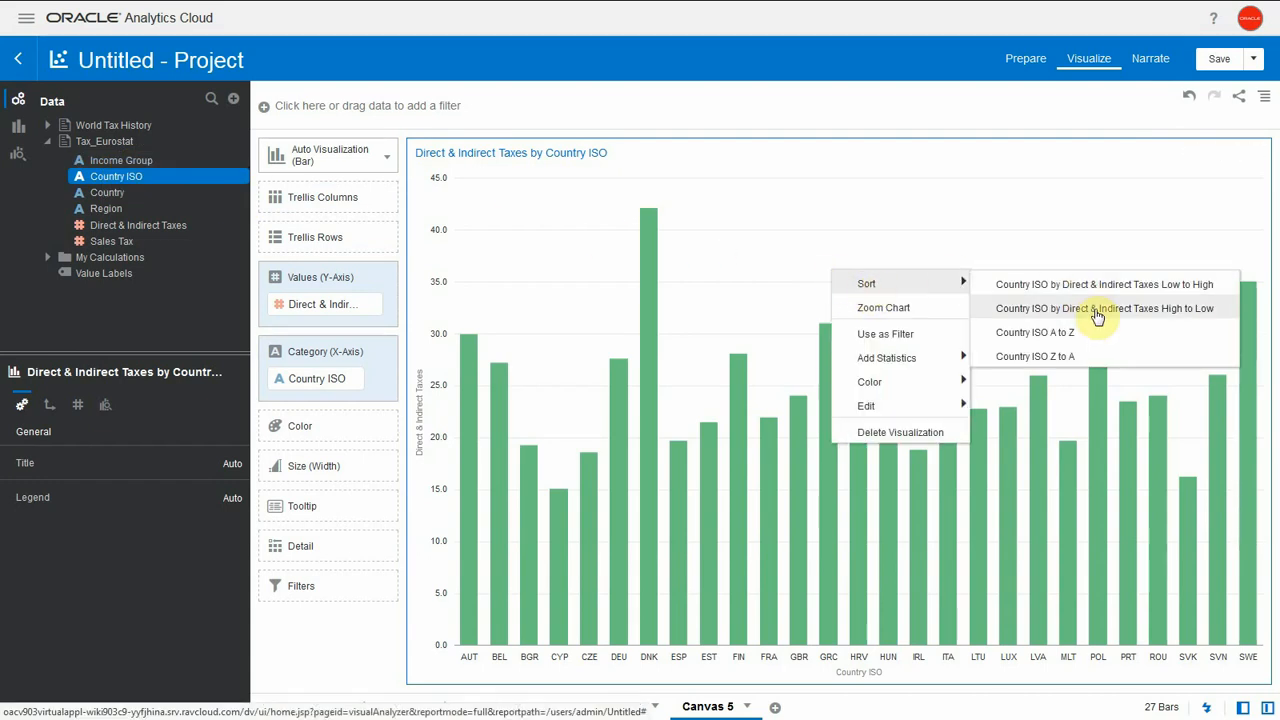
left_click(1104, 308)
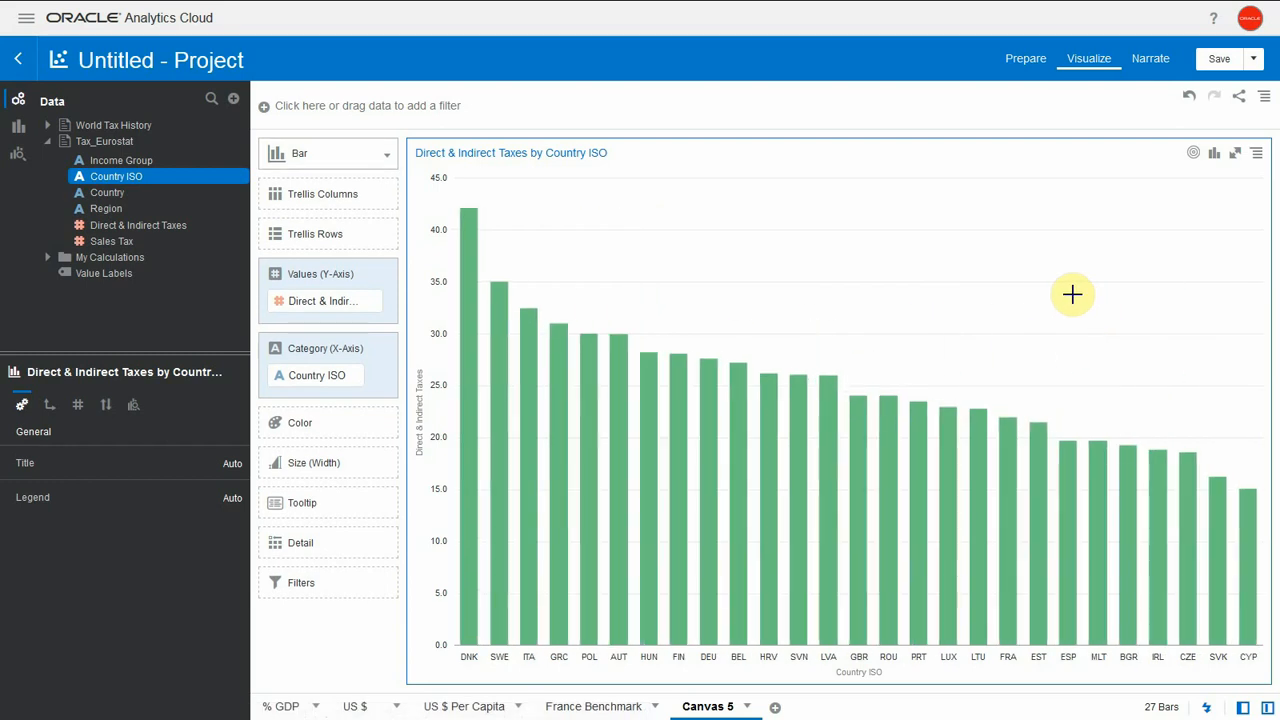
right_click(1072, 294)
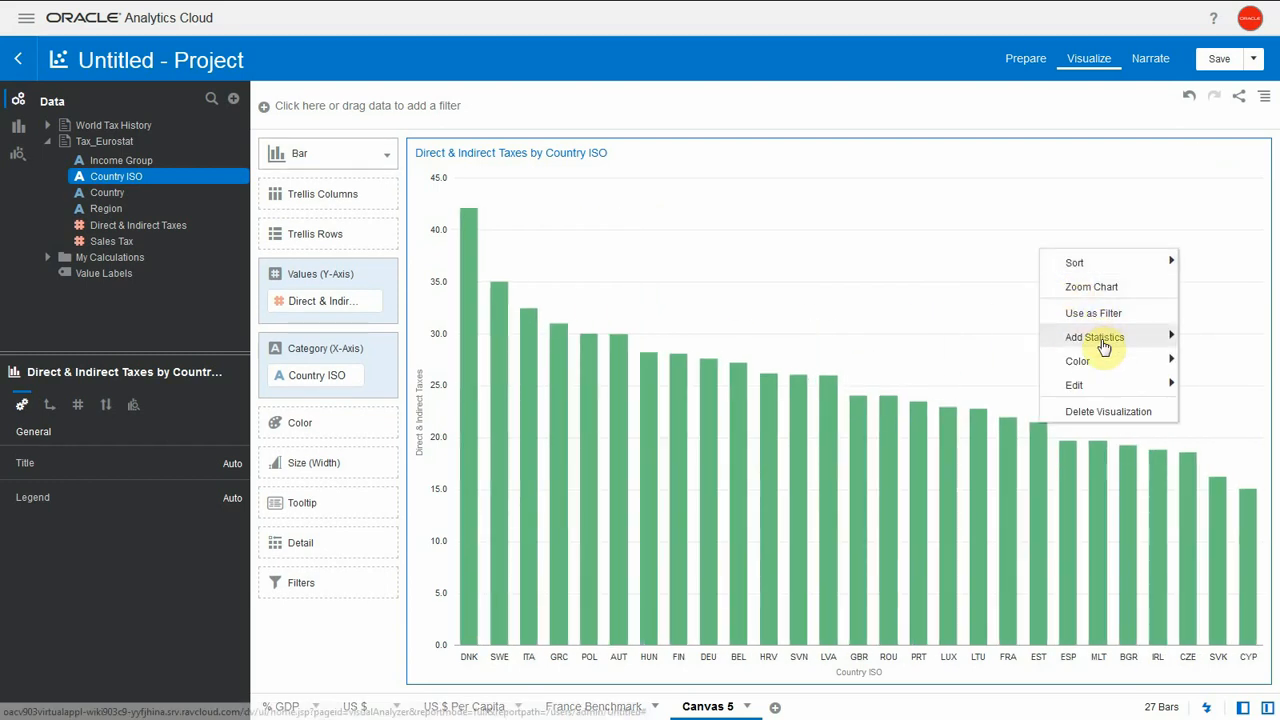
mouse_move(1094, 336)
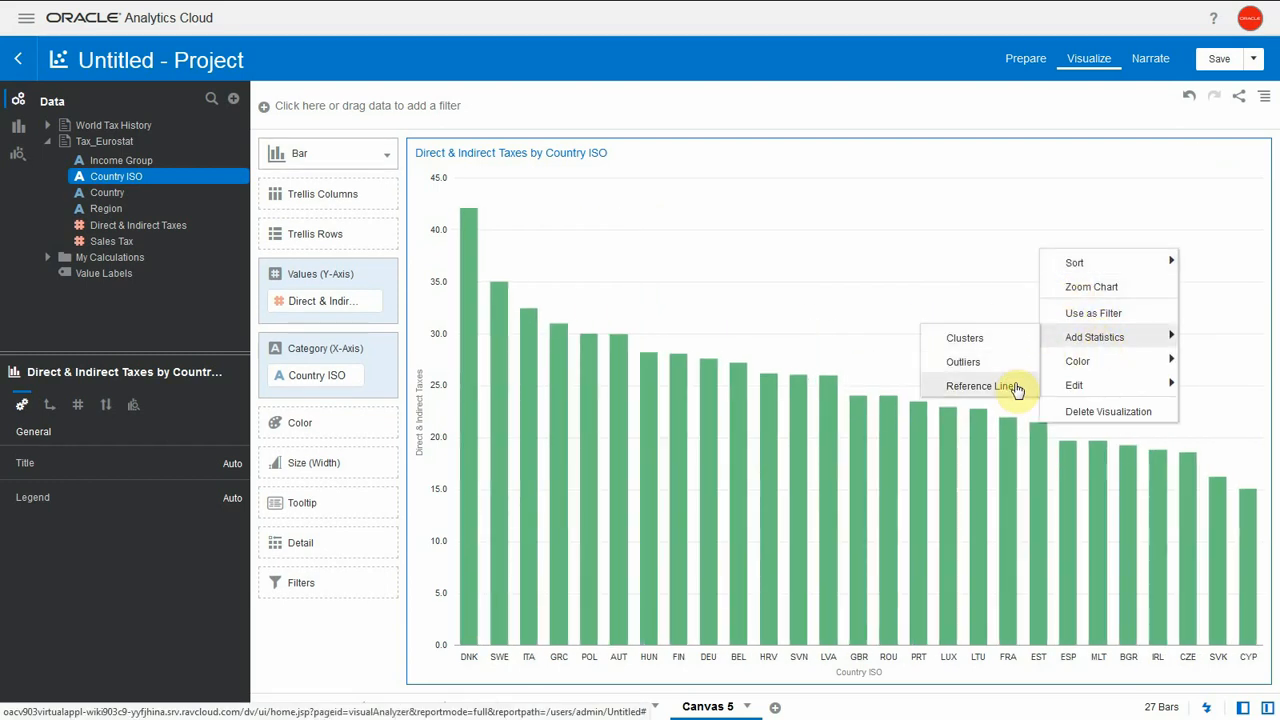
left_click(984, 386)
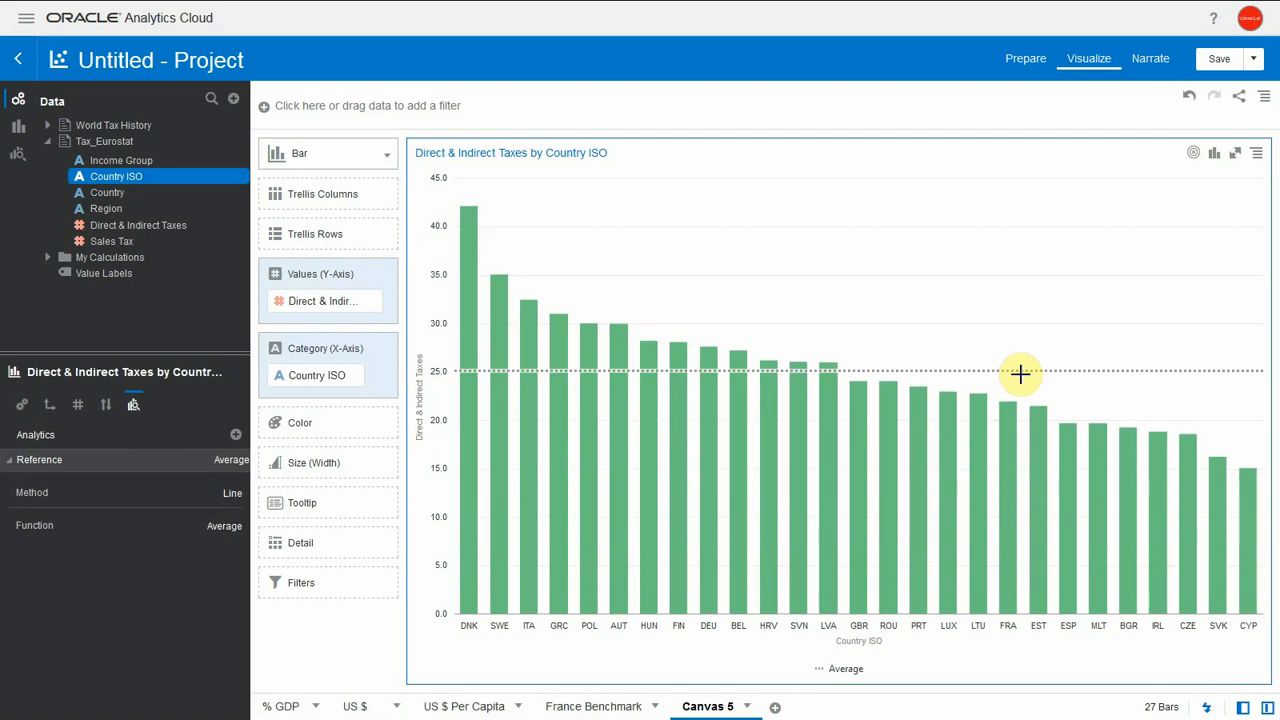
mouse_move(1008, 476)
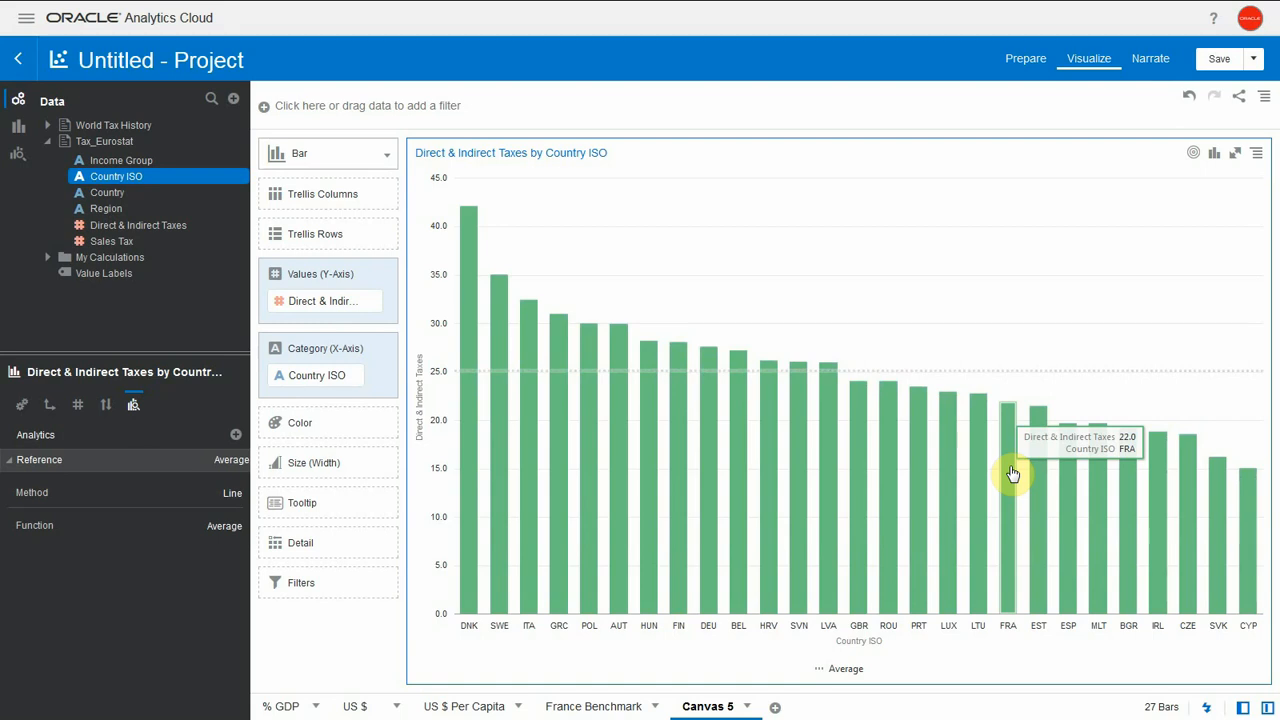
Colour the FRA bar orange so it stands out from the other bars.
right_click(1008, 476)
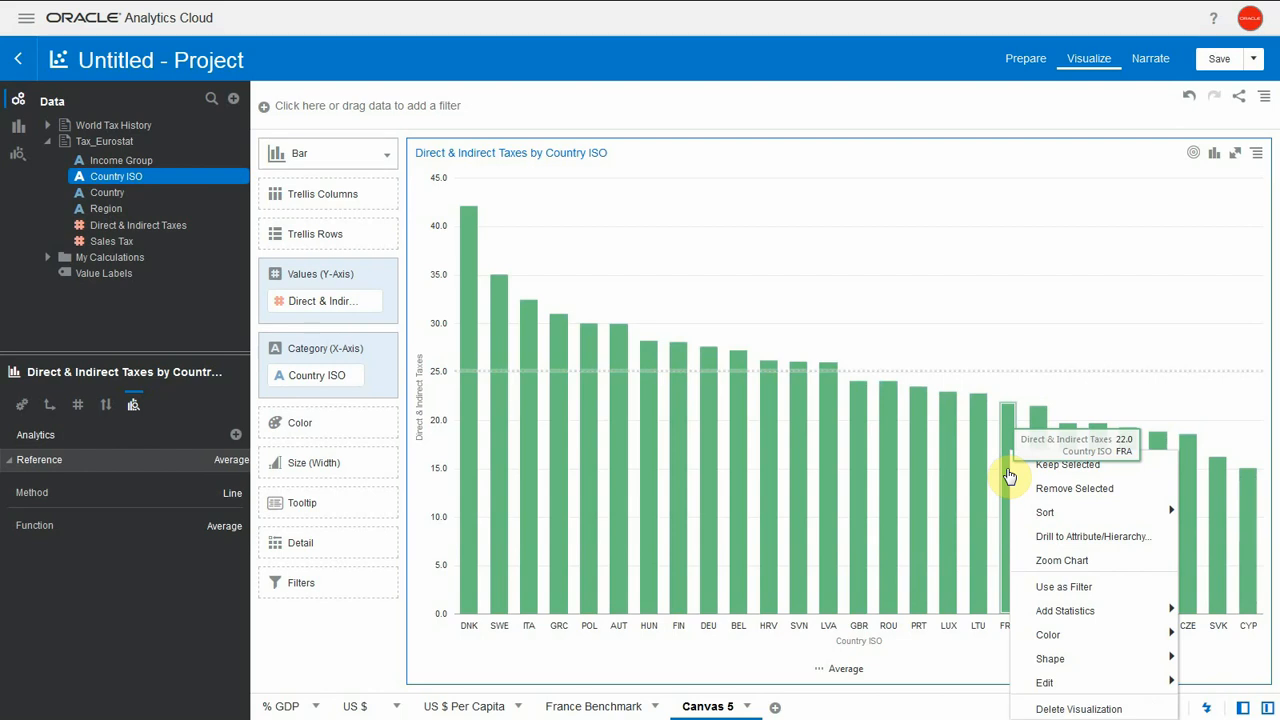
left_click(1048, 634)
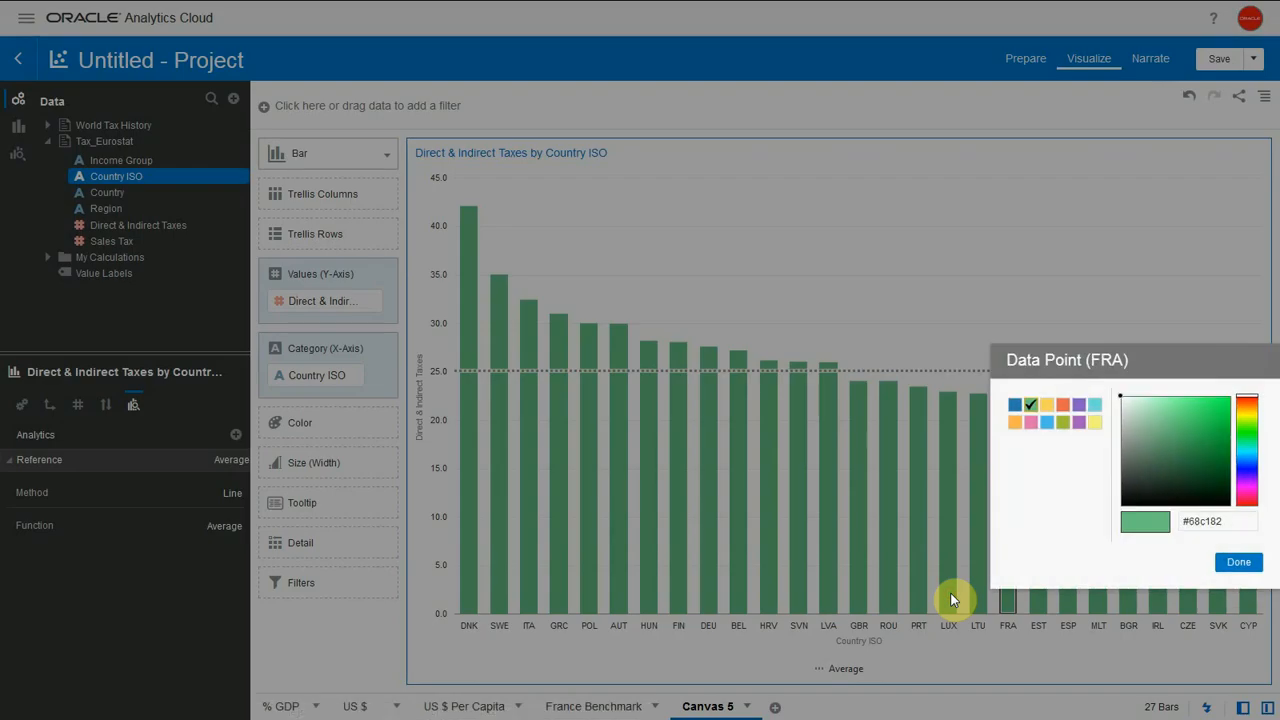
left_click(1062, 404)
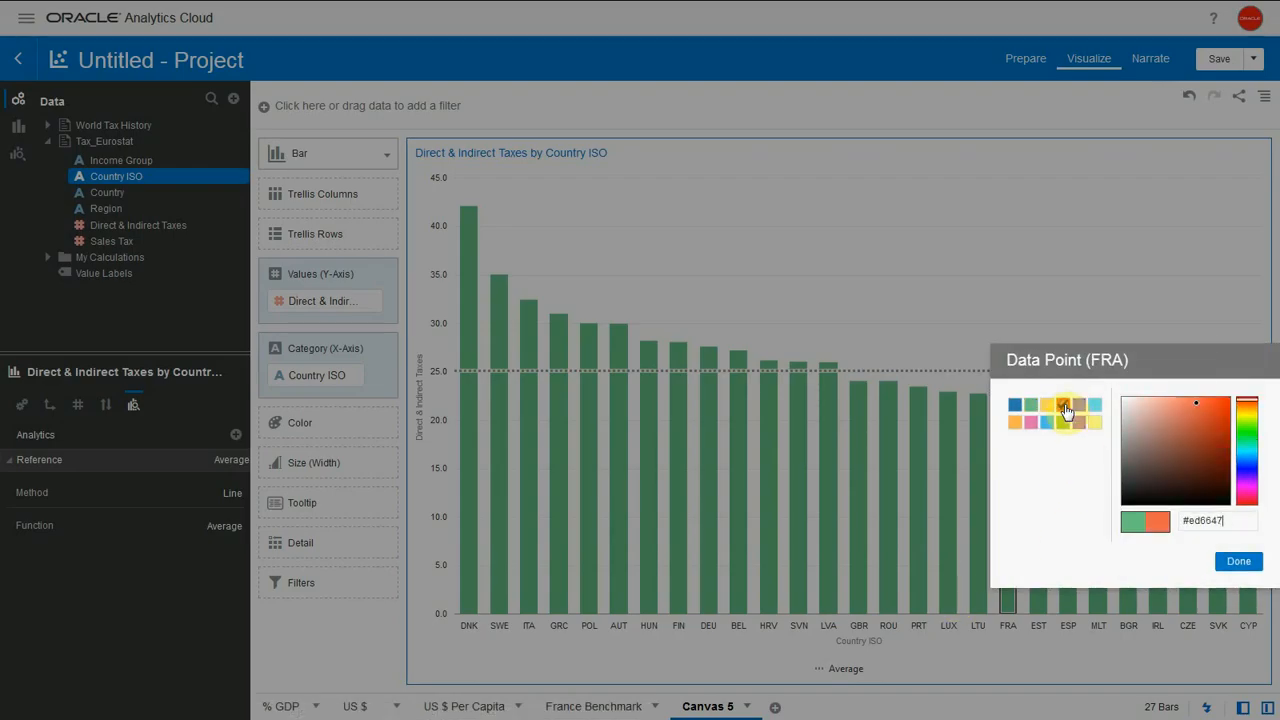
left_click(1238, 560)
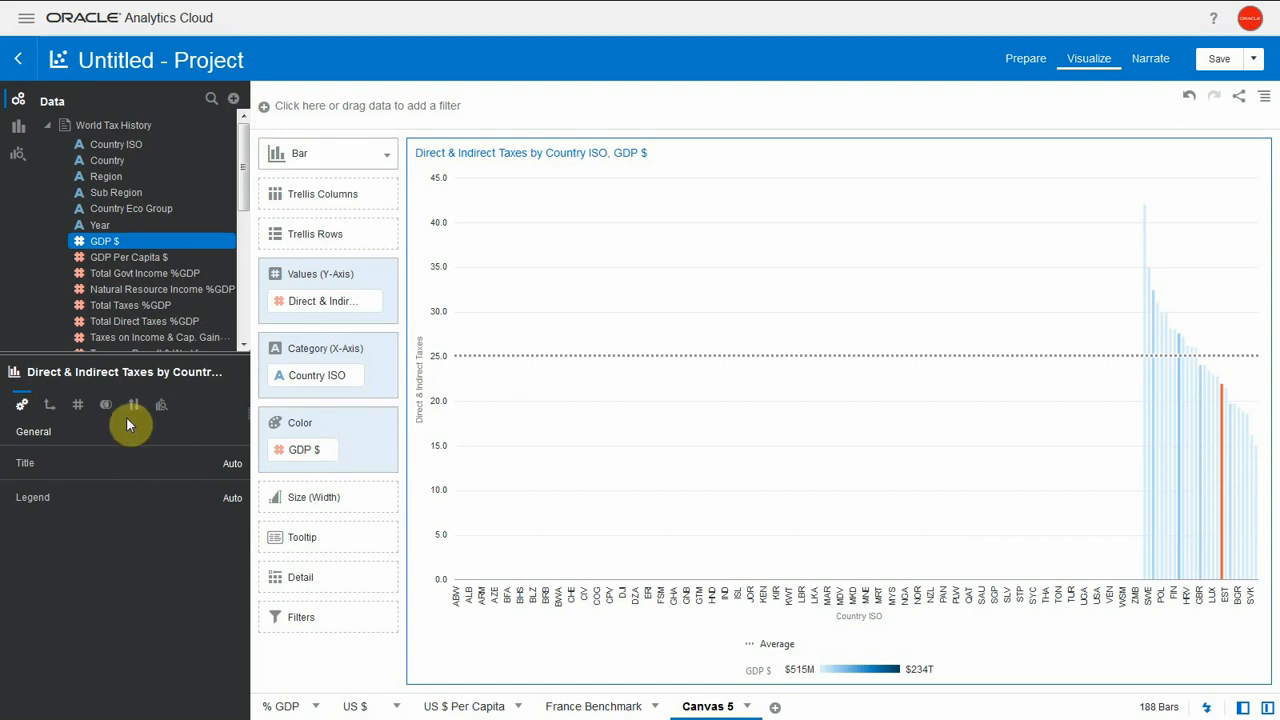
Set World Tax History data blending to Custom so only the 27 Eurostat countries show.
left_click(104, 404)
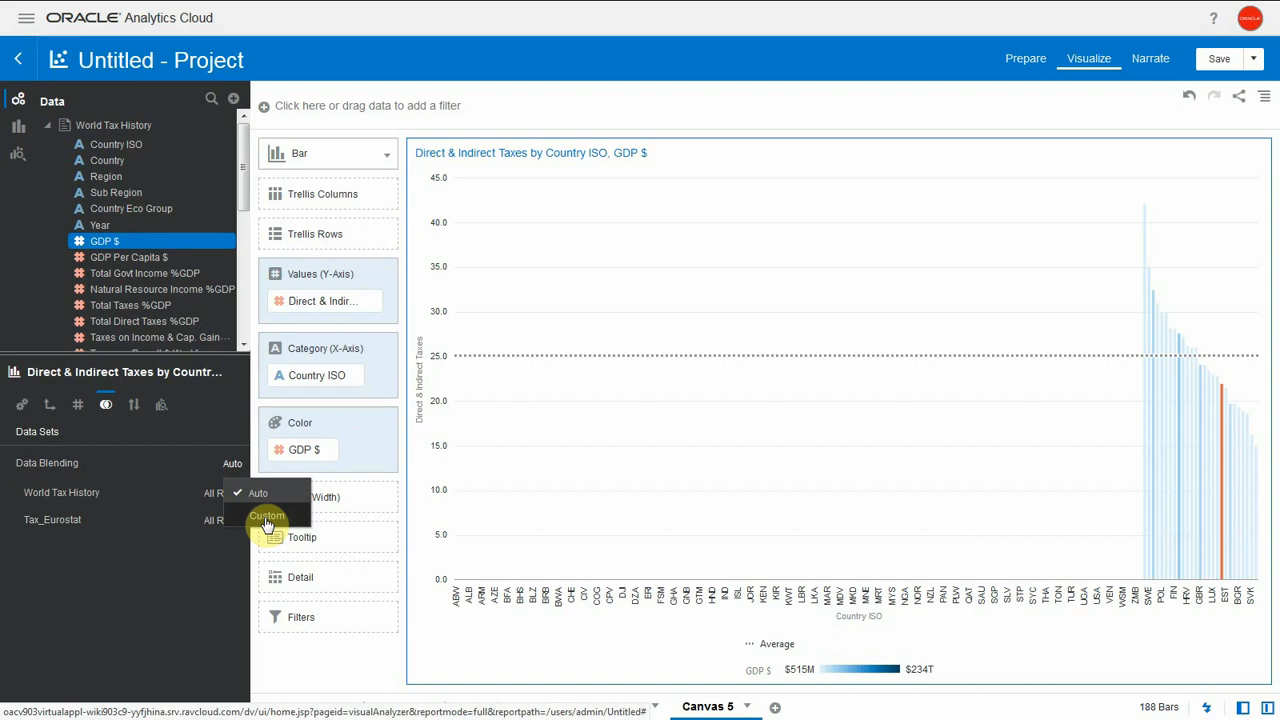
left_click(268, 516)
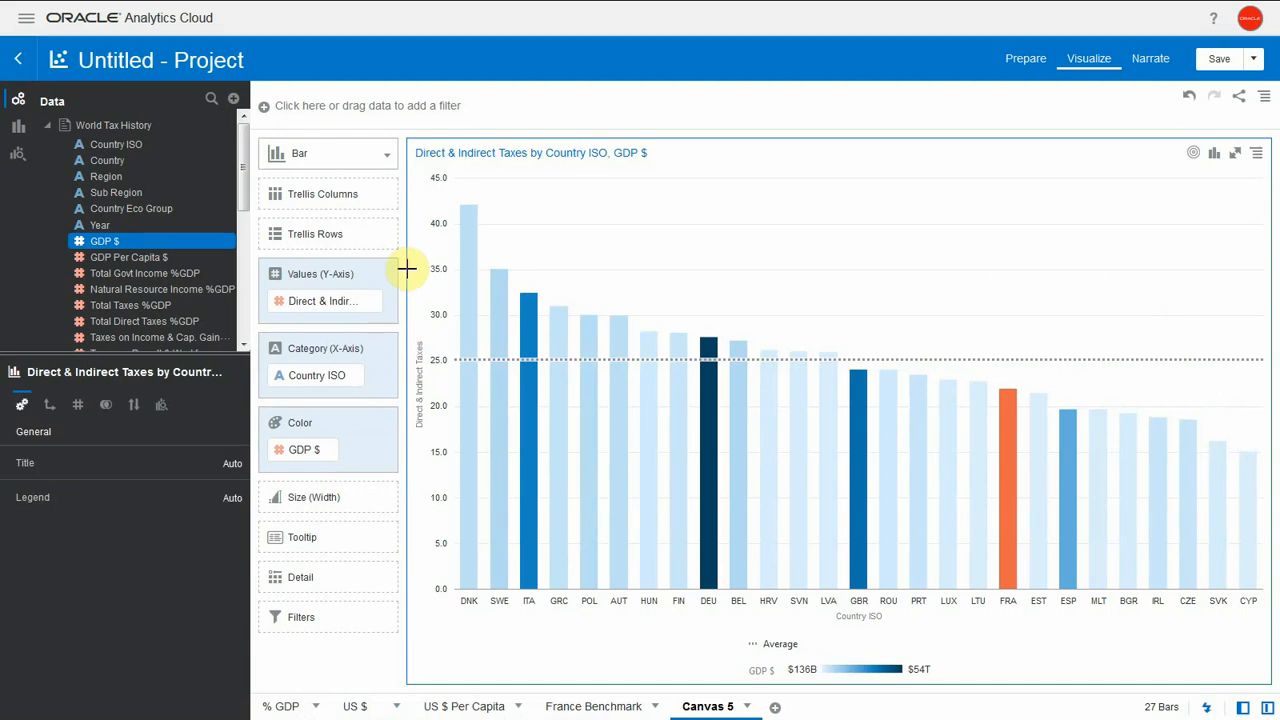
mouse_move(48, 136)
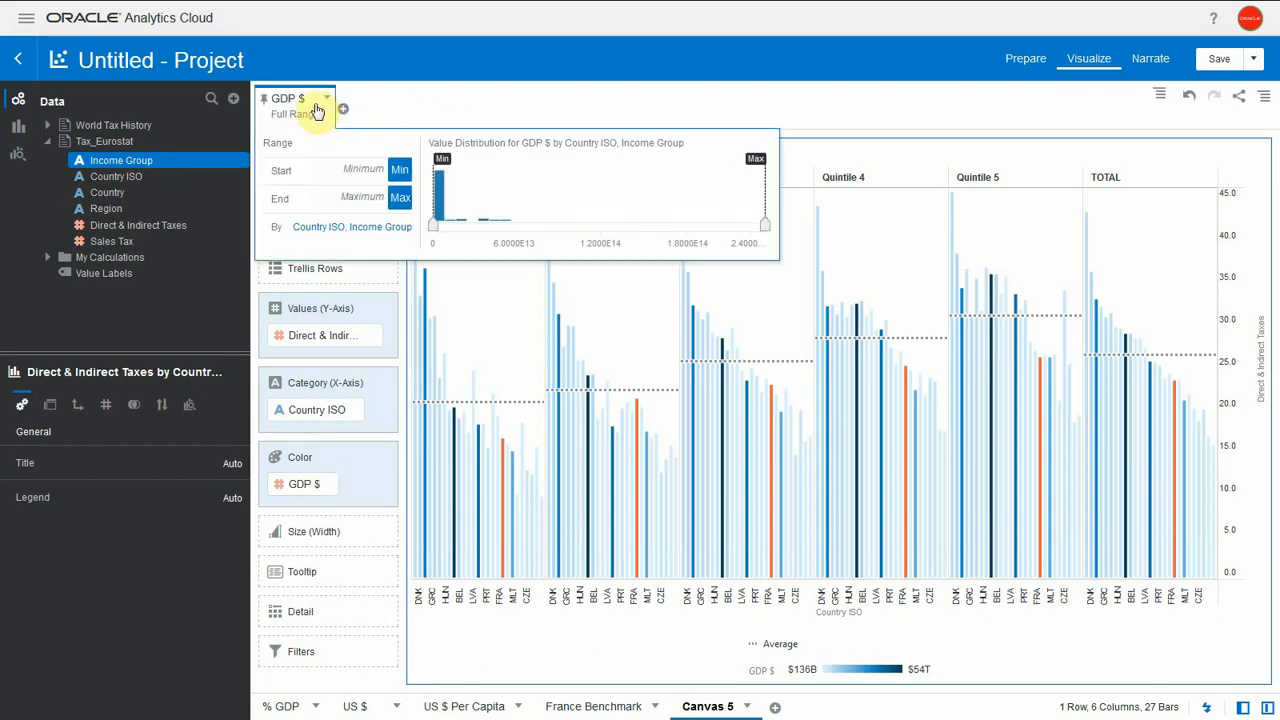
Make the GDP $ filter a Top 10 filter ranked by Country ISO.
left_click(330, 104)
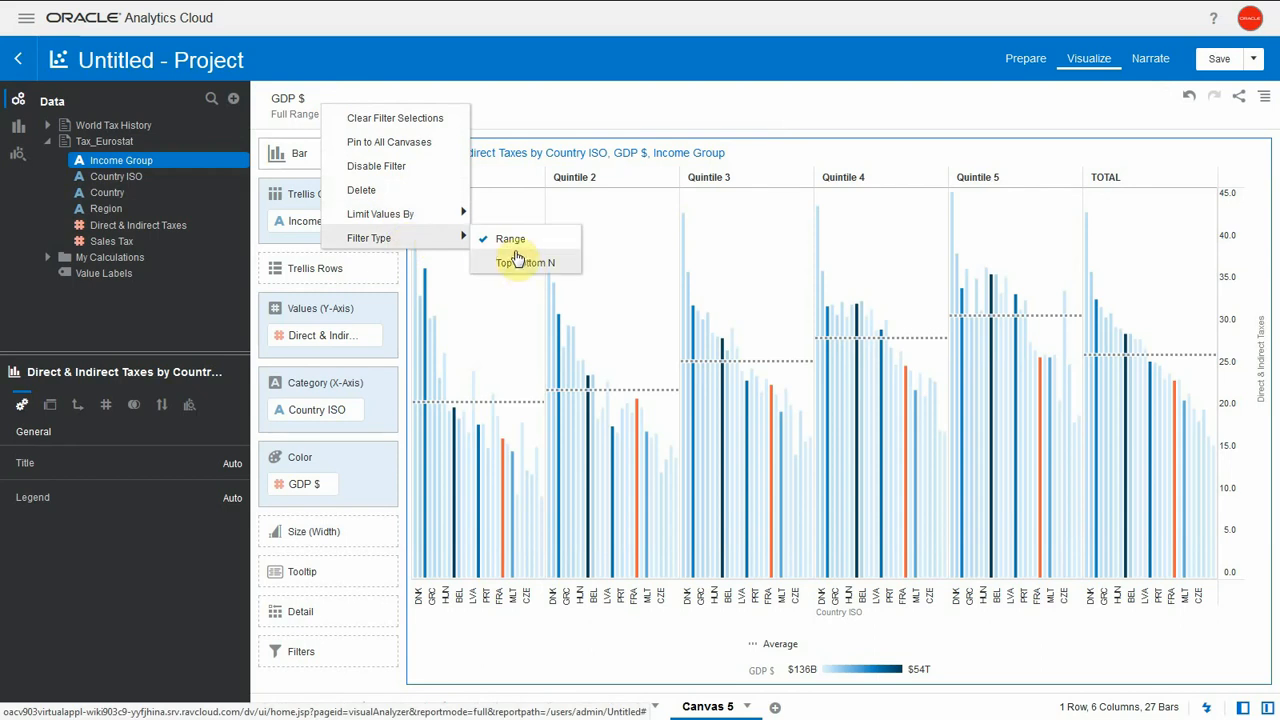
left_click(524, 262)
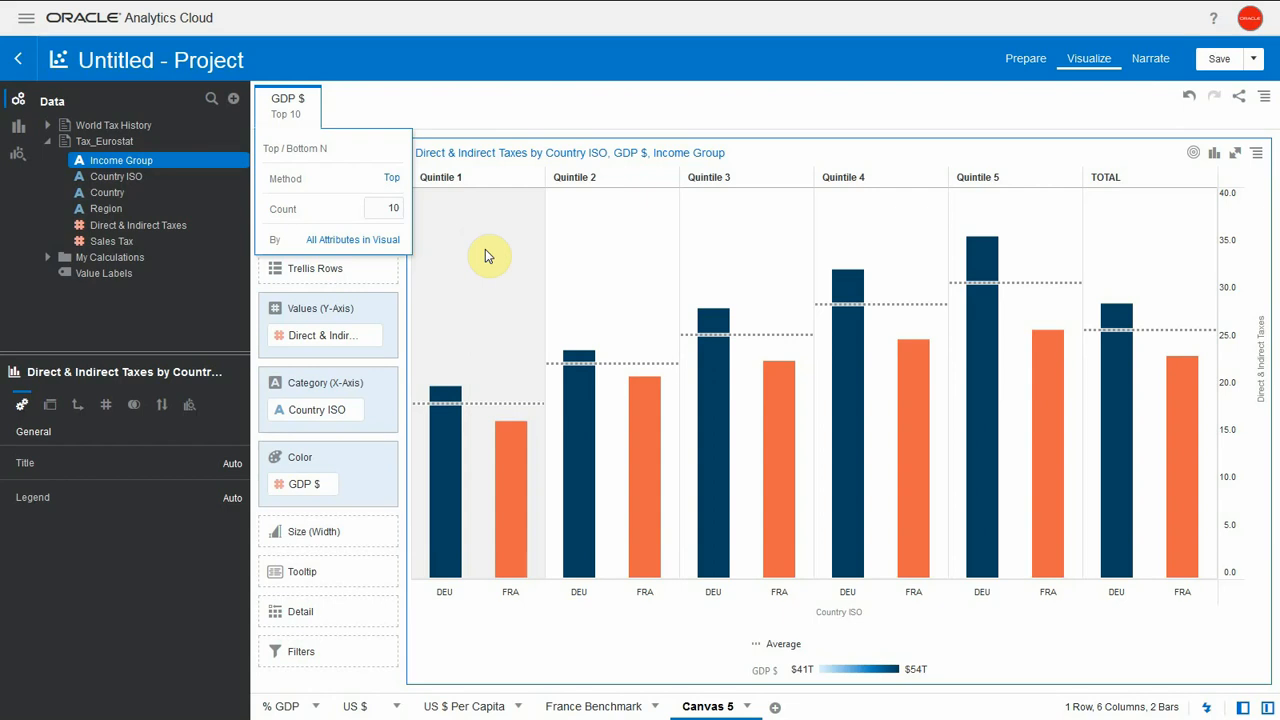
mouse_move(468, 250)
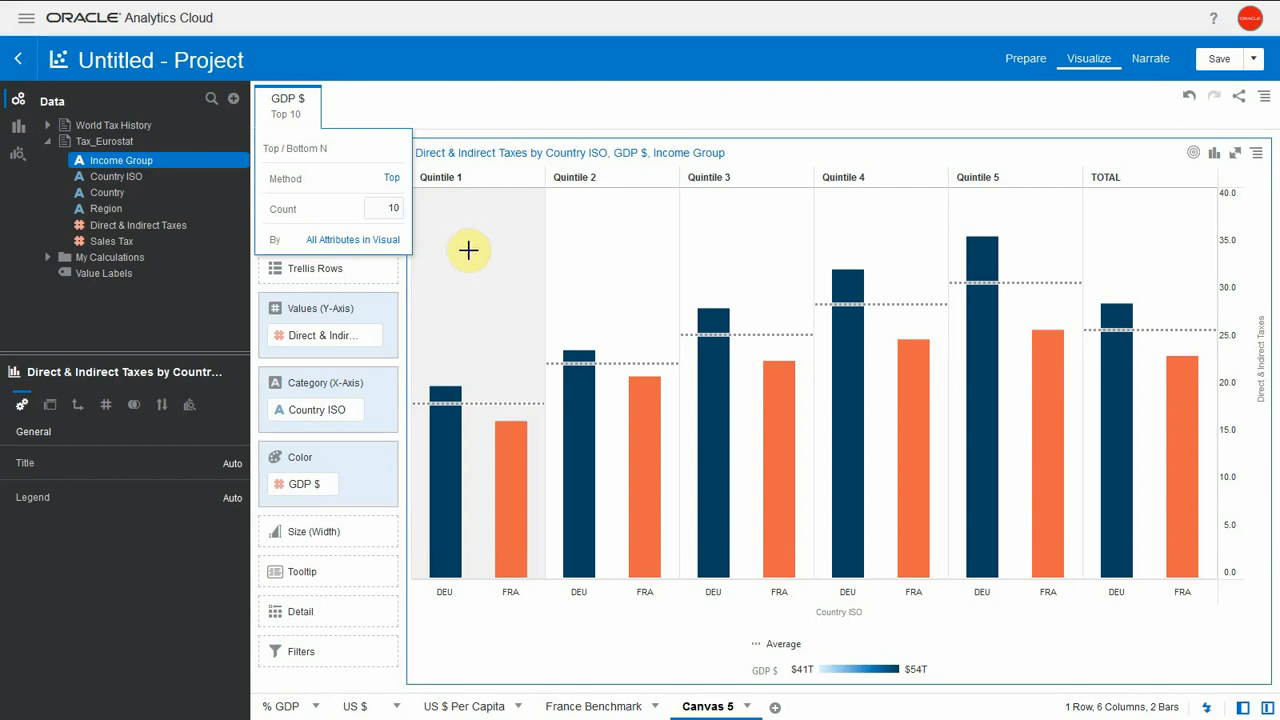
left_click(352, 240)
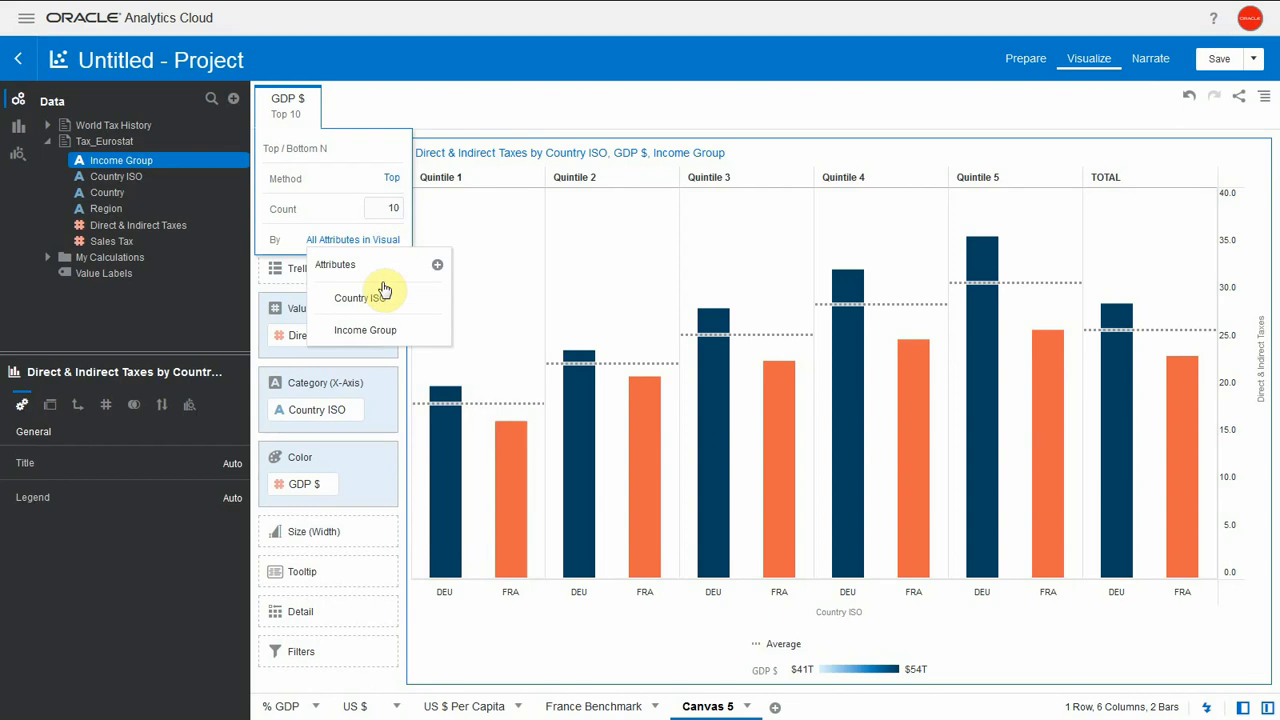
left_click(356, 298)
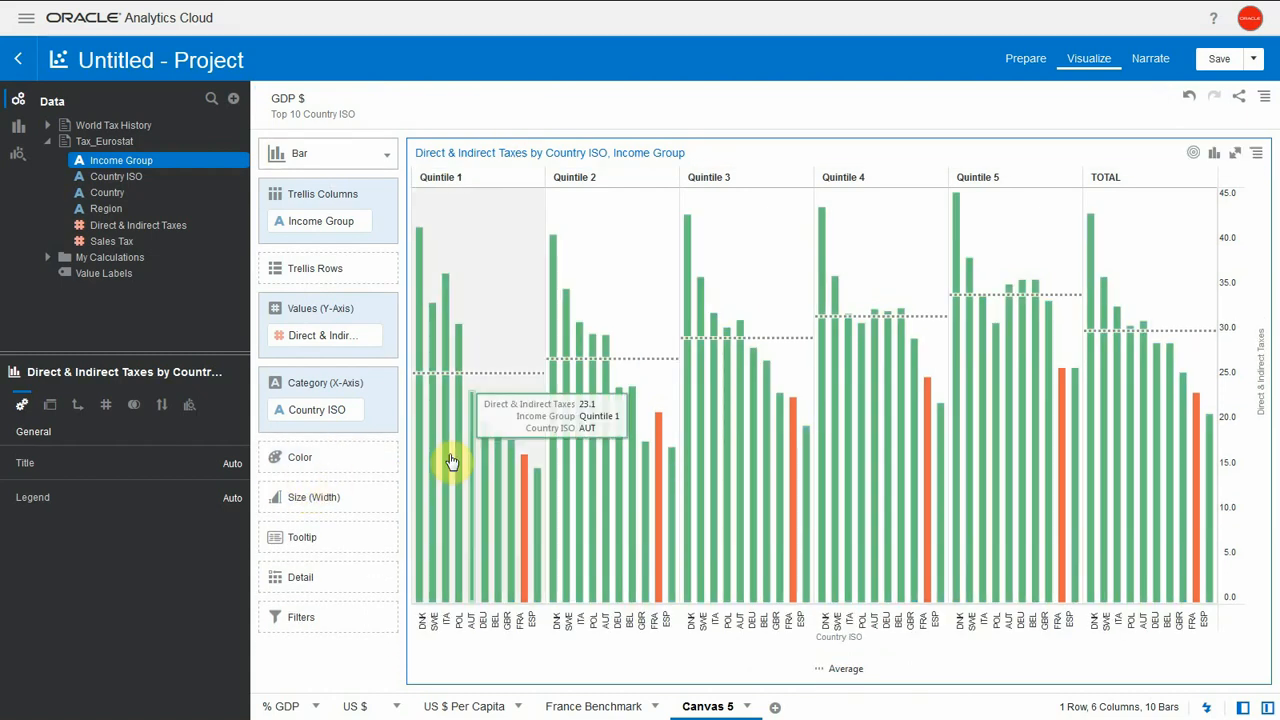
mouse_move(730, 236)
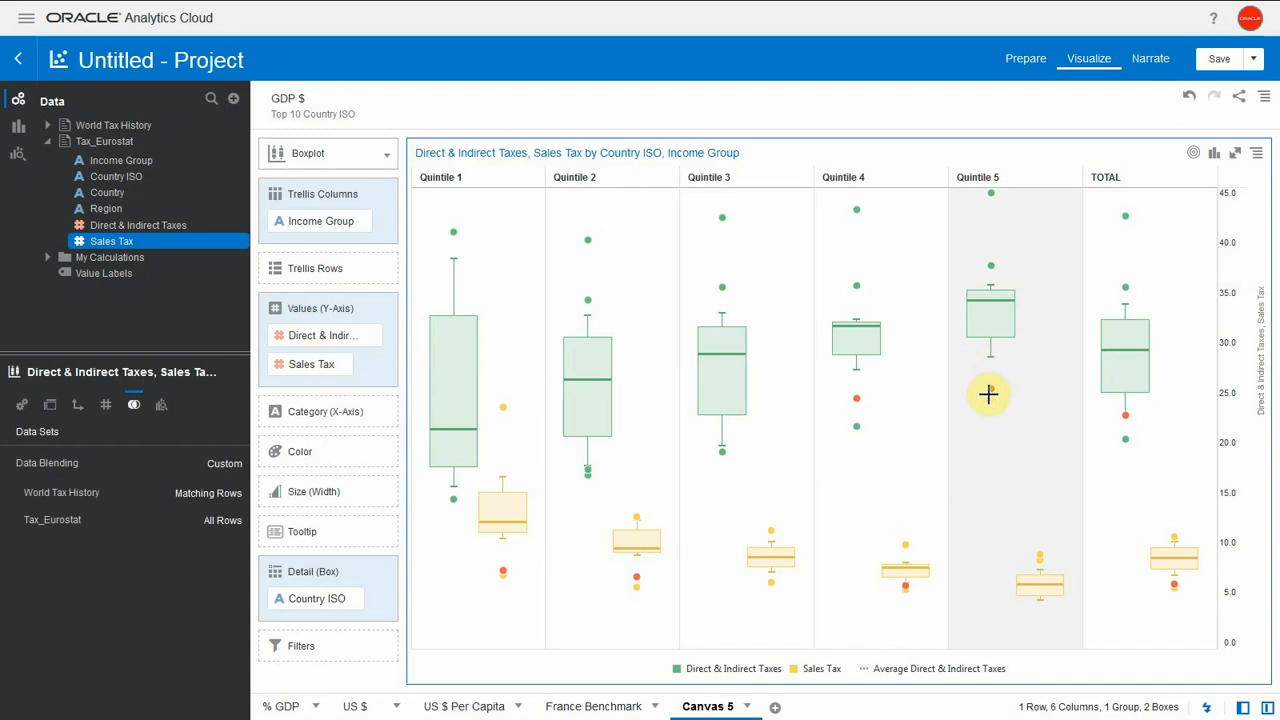
mouse_move(988, 396)
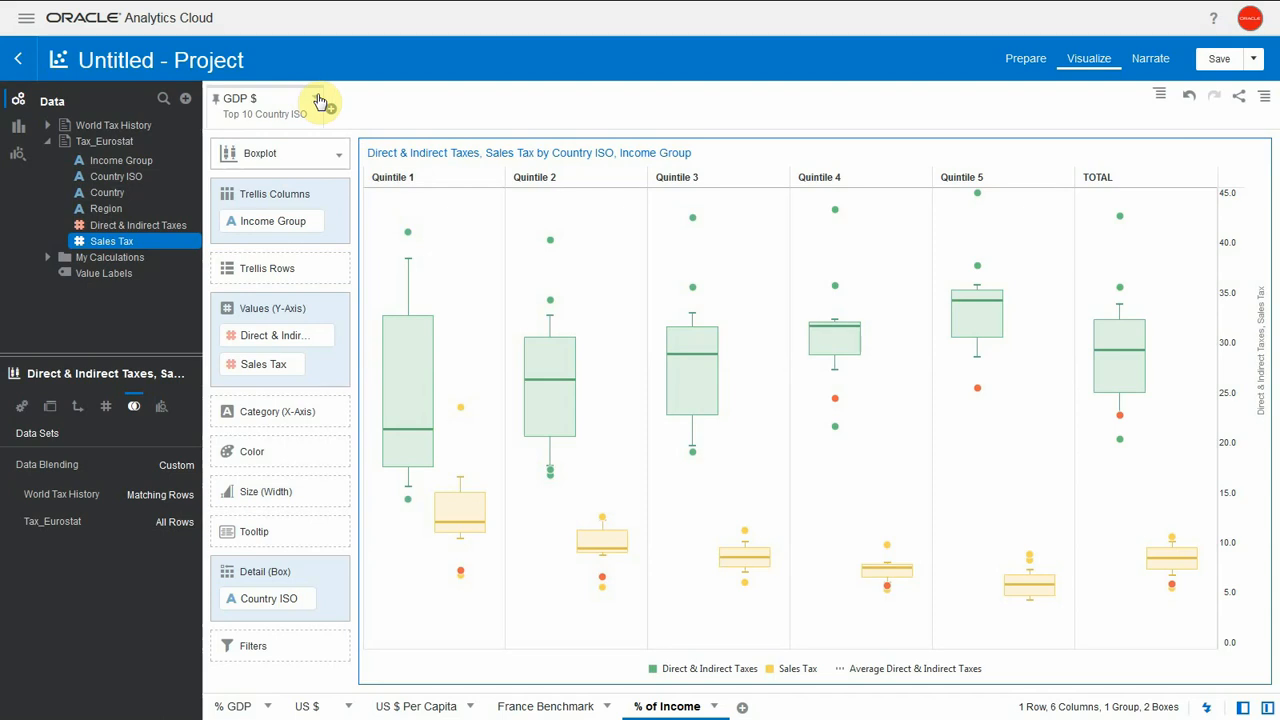
Disable the top 10 GDP filter and size the box plot points by GDP $.
left_click(320, 100)
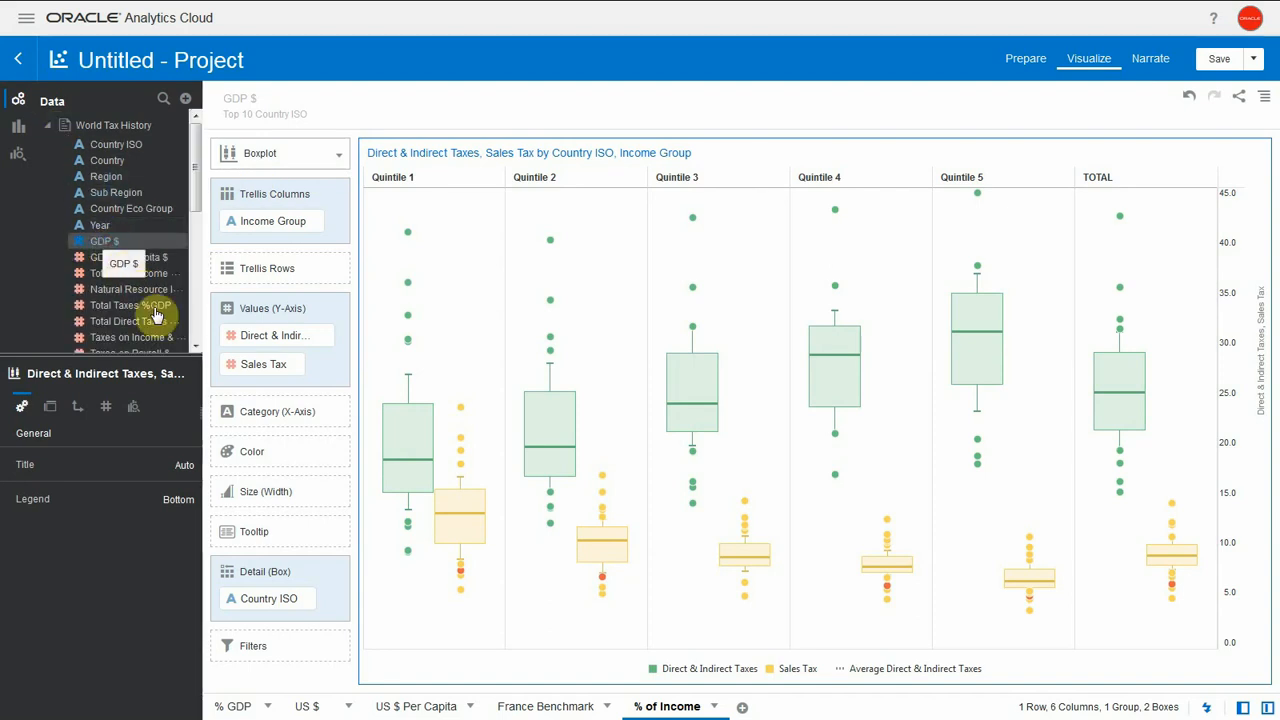
left_click_drag(104, 240, 290, 490)
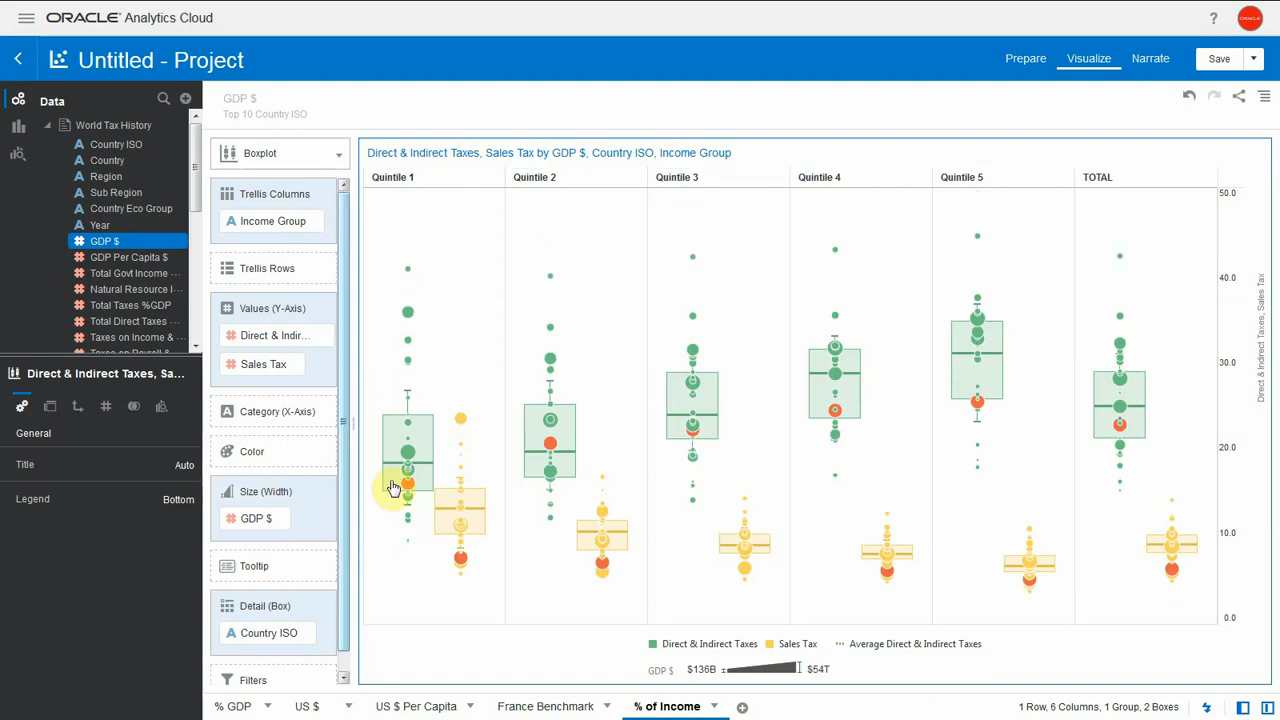
mouse_move(976, 404)
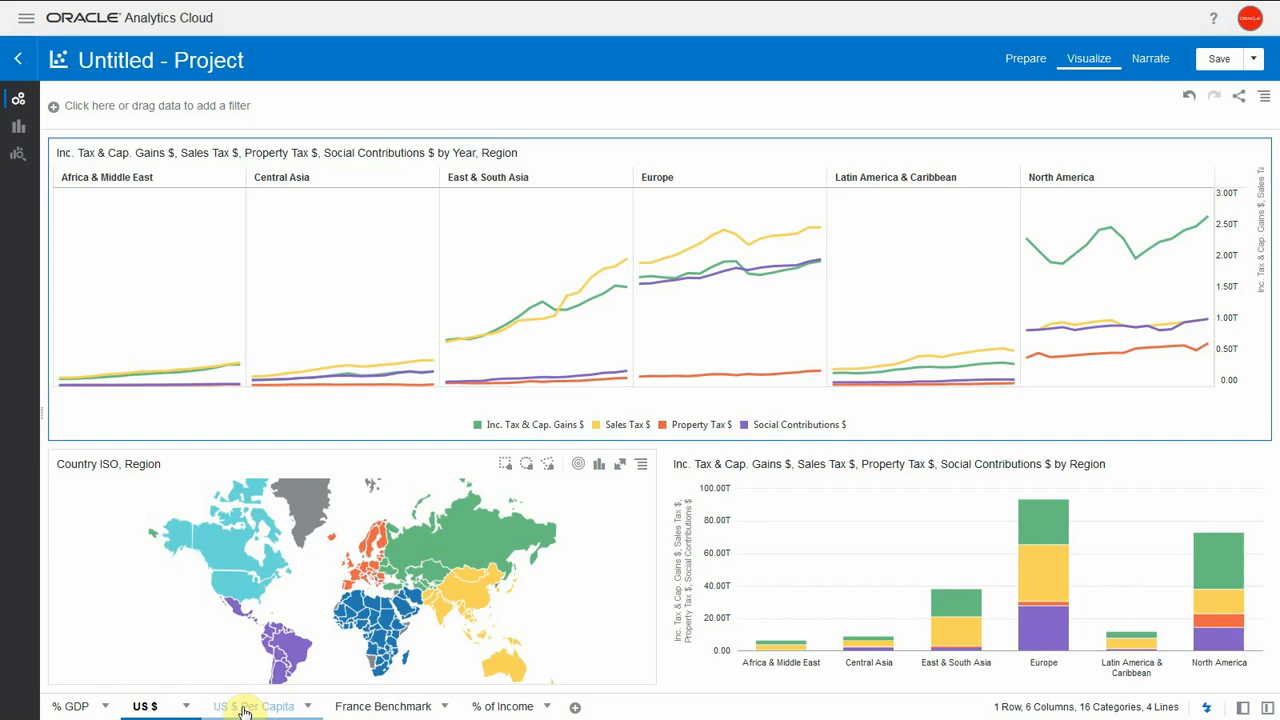
Review the US $ and US $ Per Capita canvases, then return to % of Income.
left_click(244, 706)
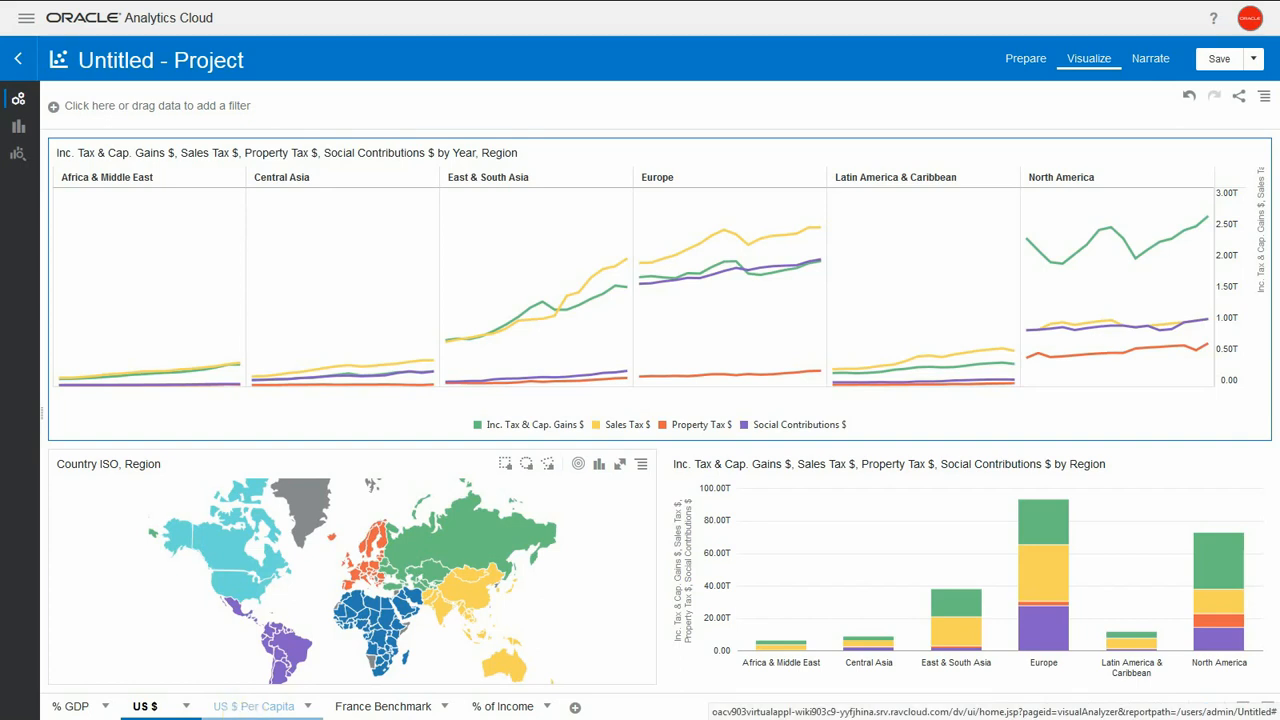
left_click(254, 706)
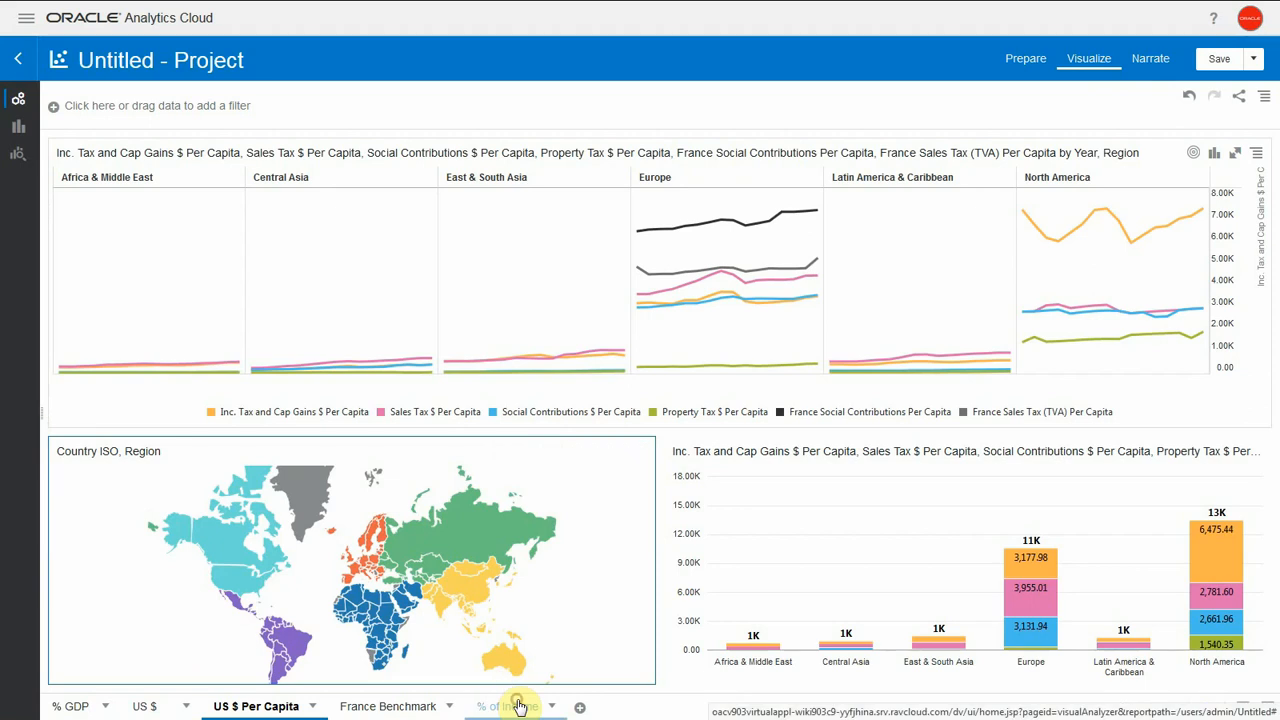
left_click(512, 706)
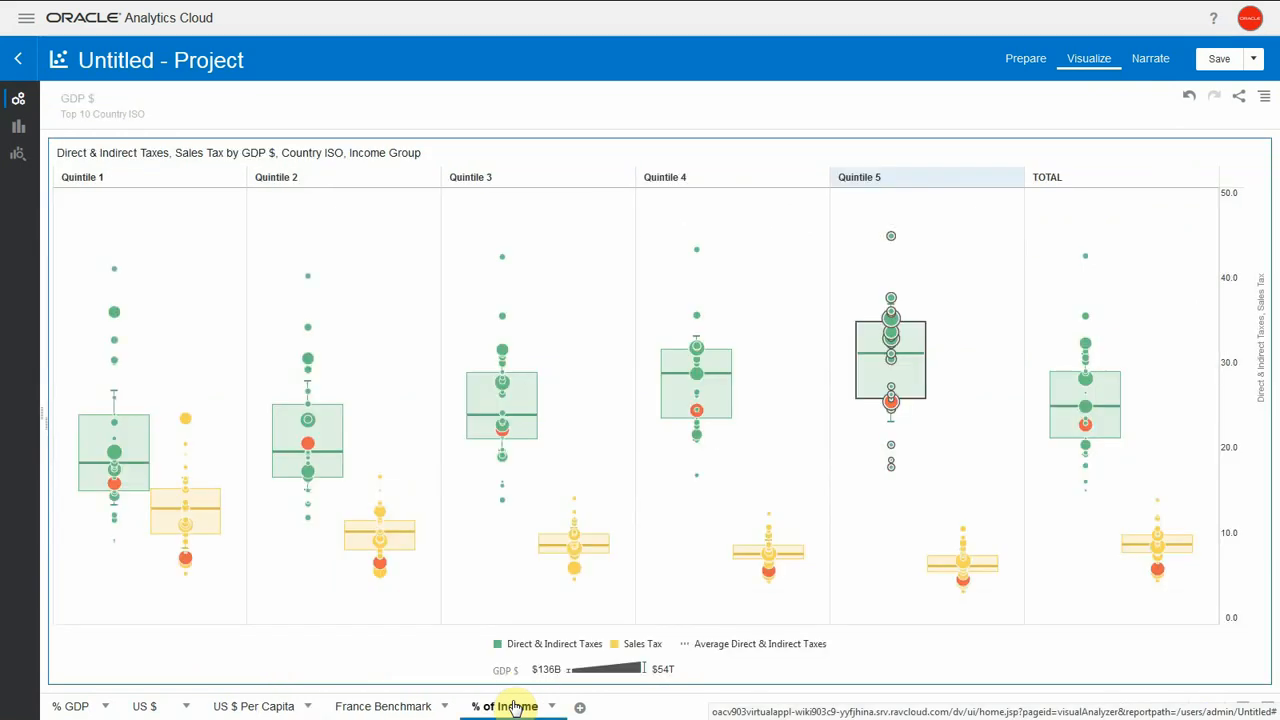